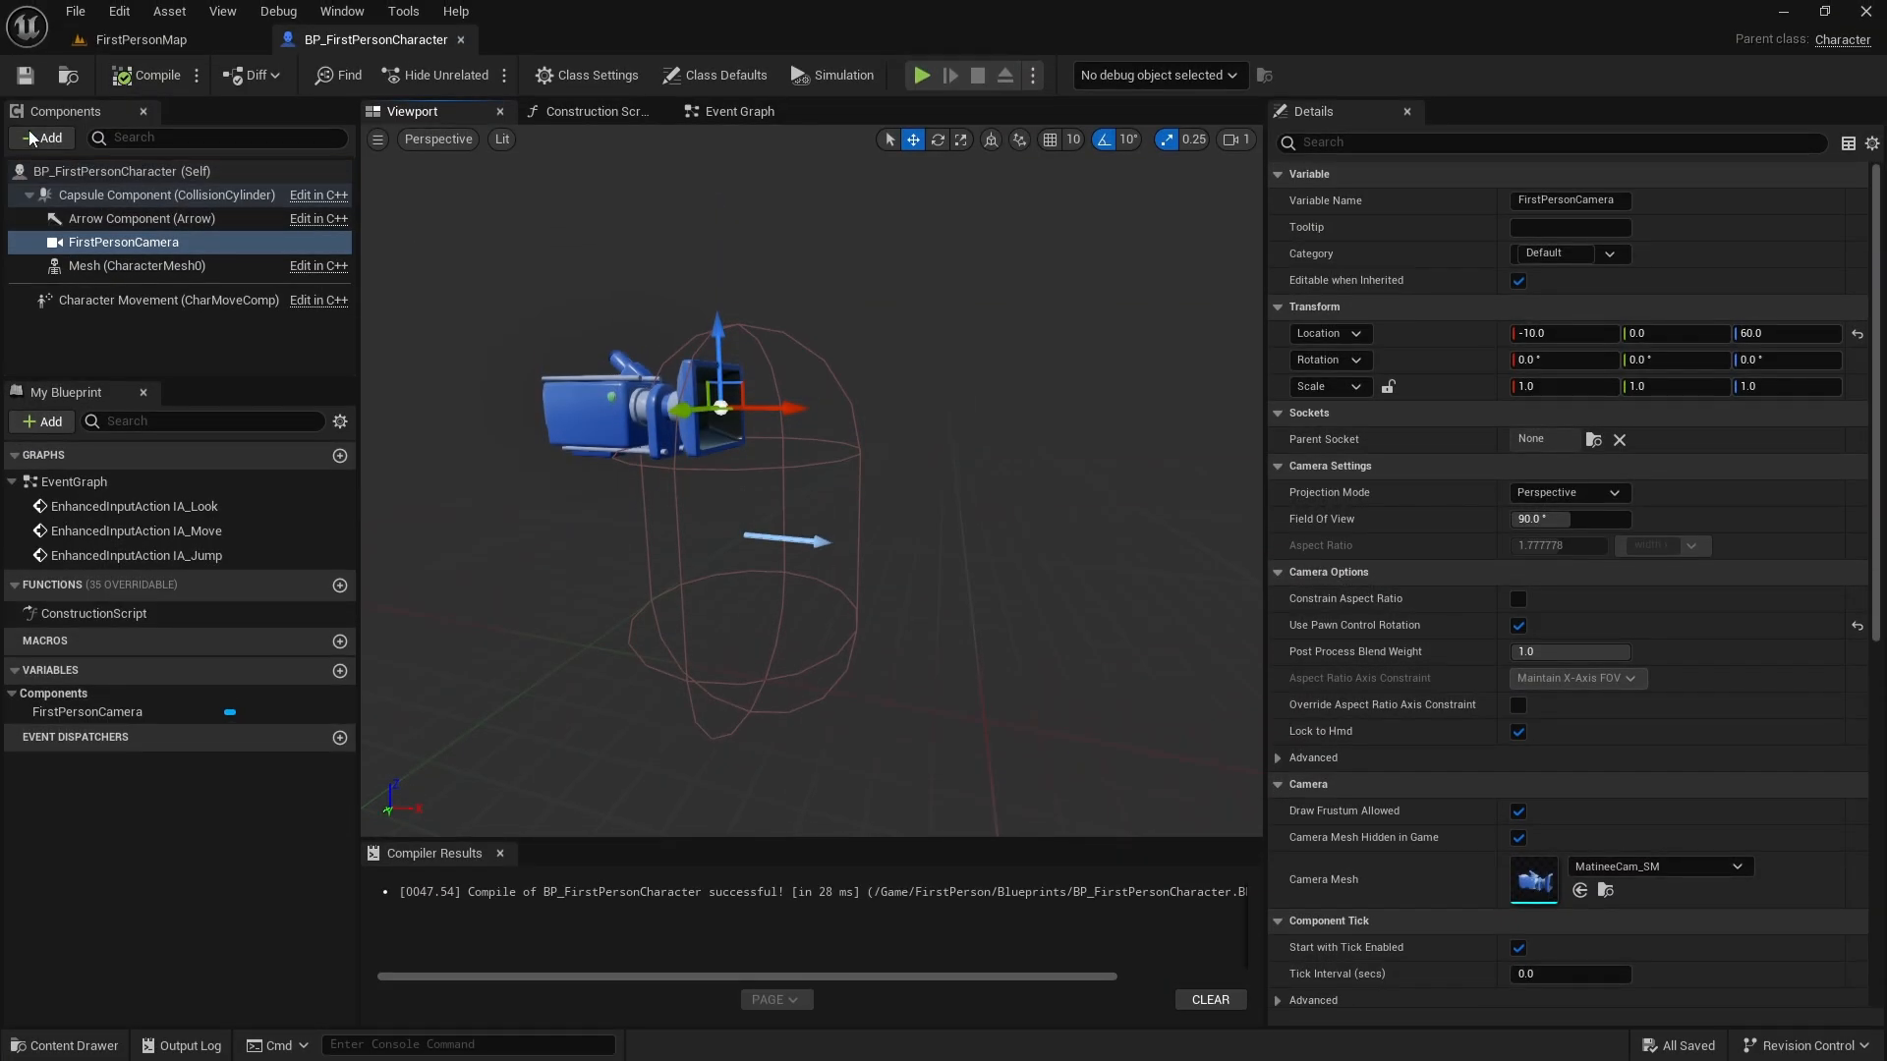
# Add a Set Visibility node for the spotlight, wired to the toggle's second output.
pyautogui.click(43, 137)
pyautogui.write('set visibi')
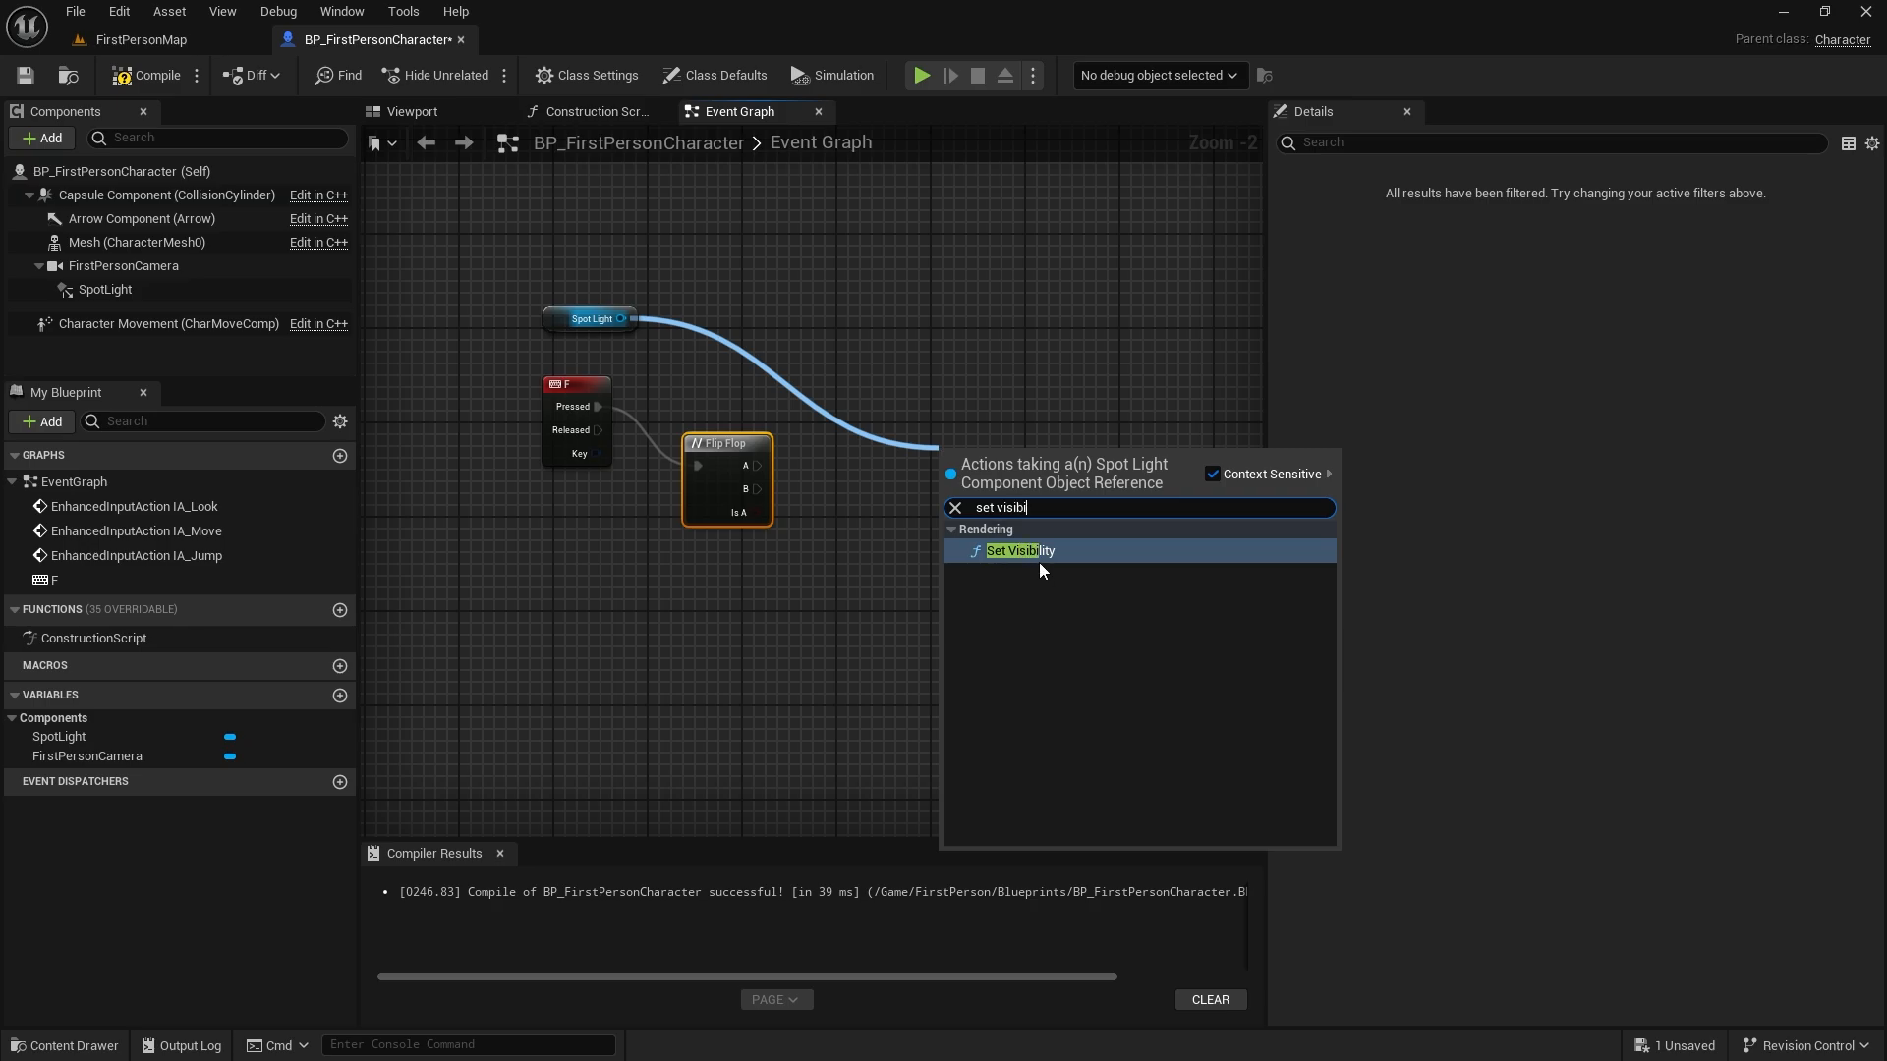
pyautogui.click(1020, 550)
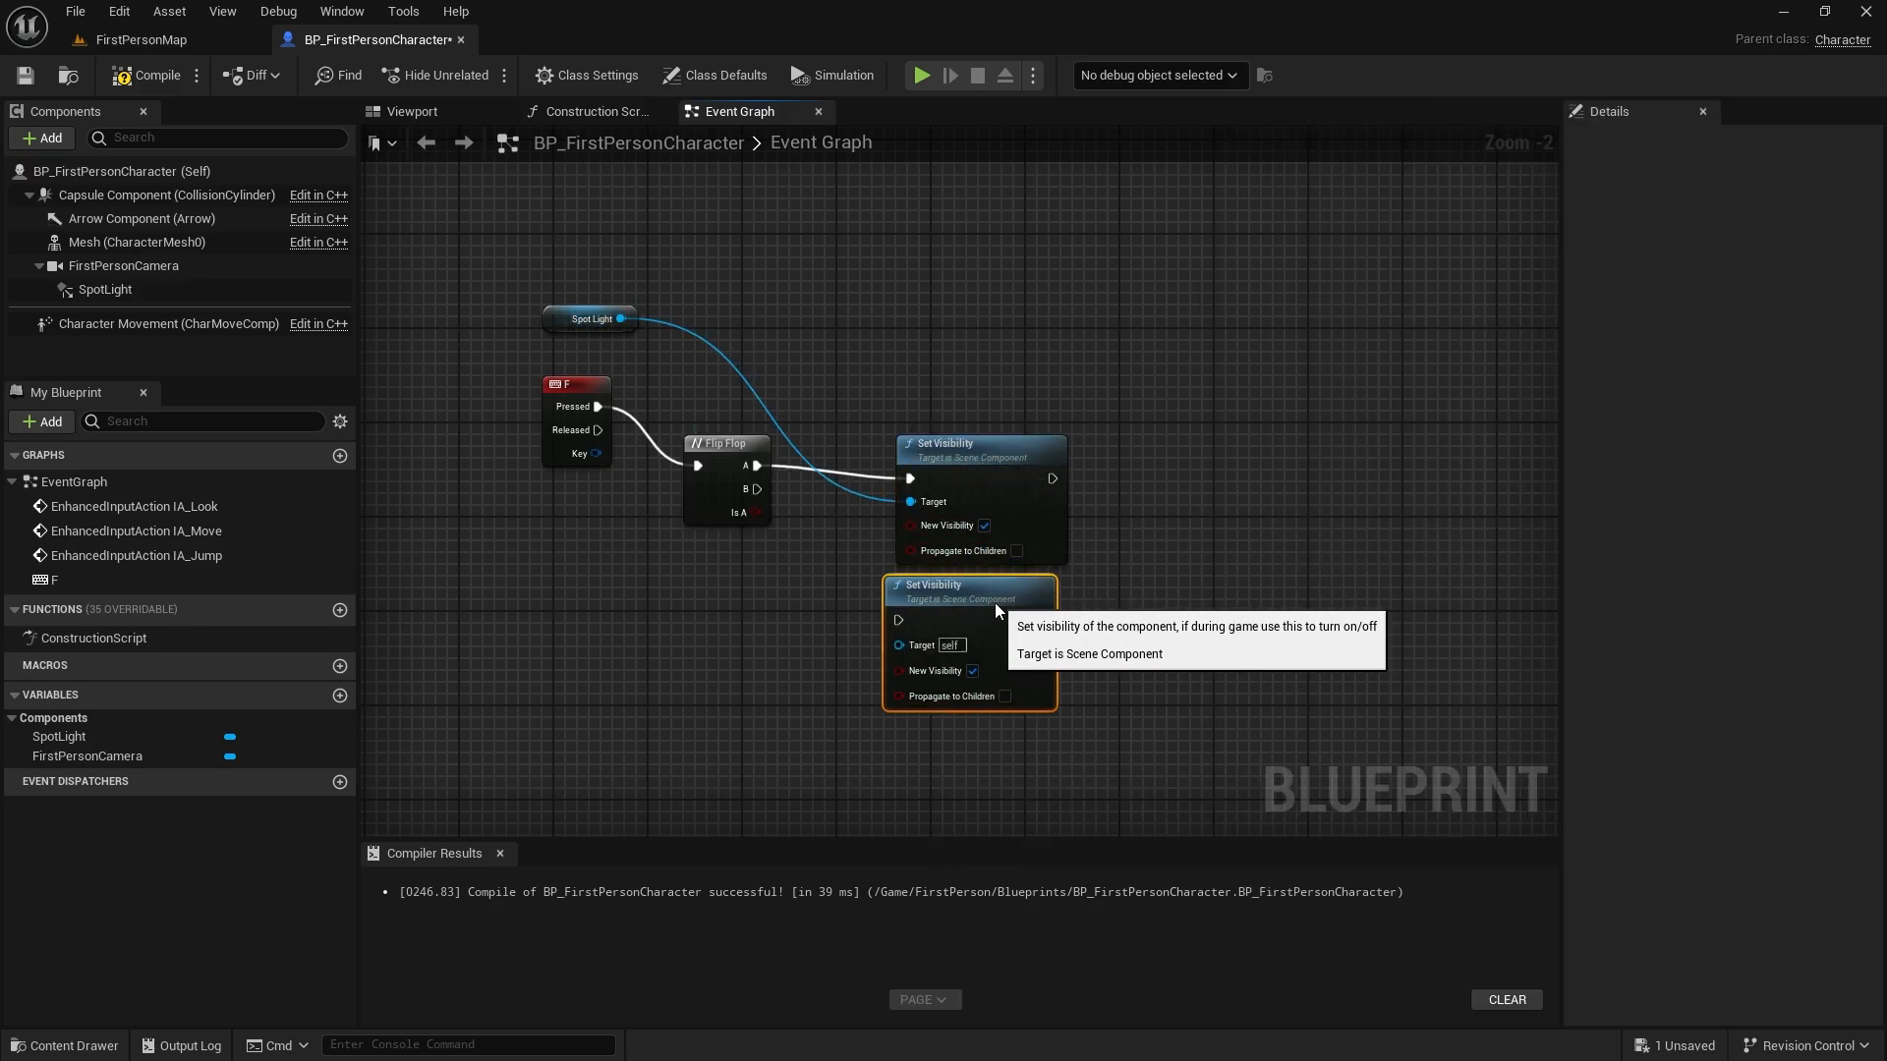
pyautogui.moveTo(839, 489)
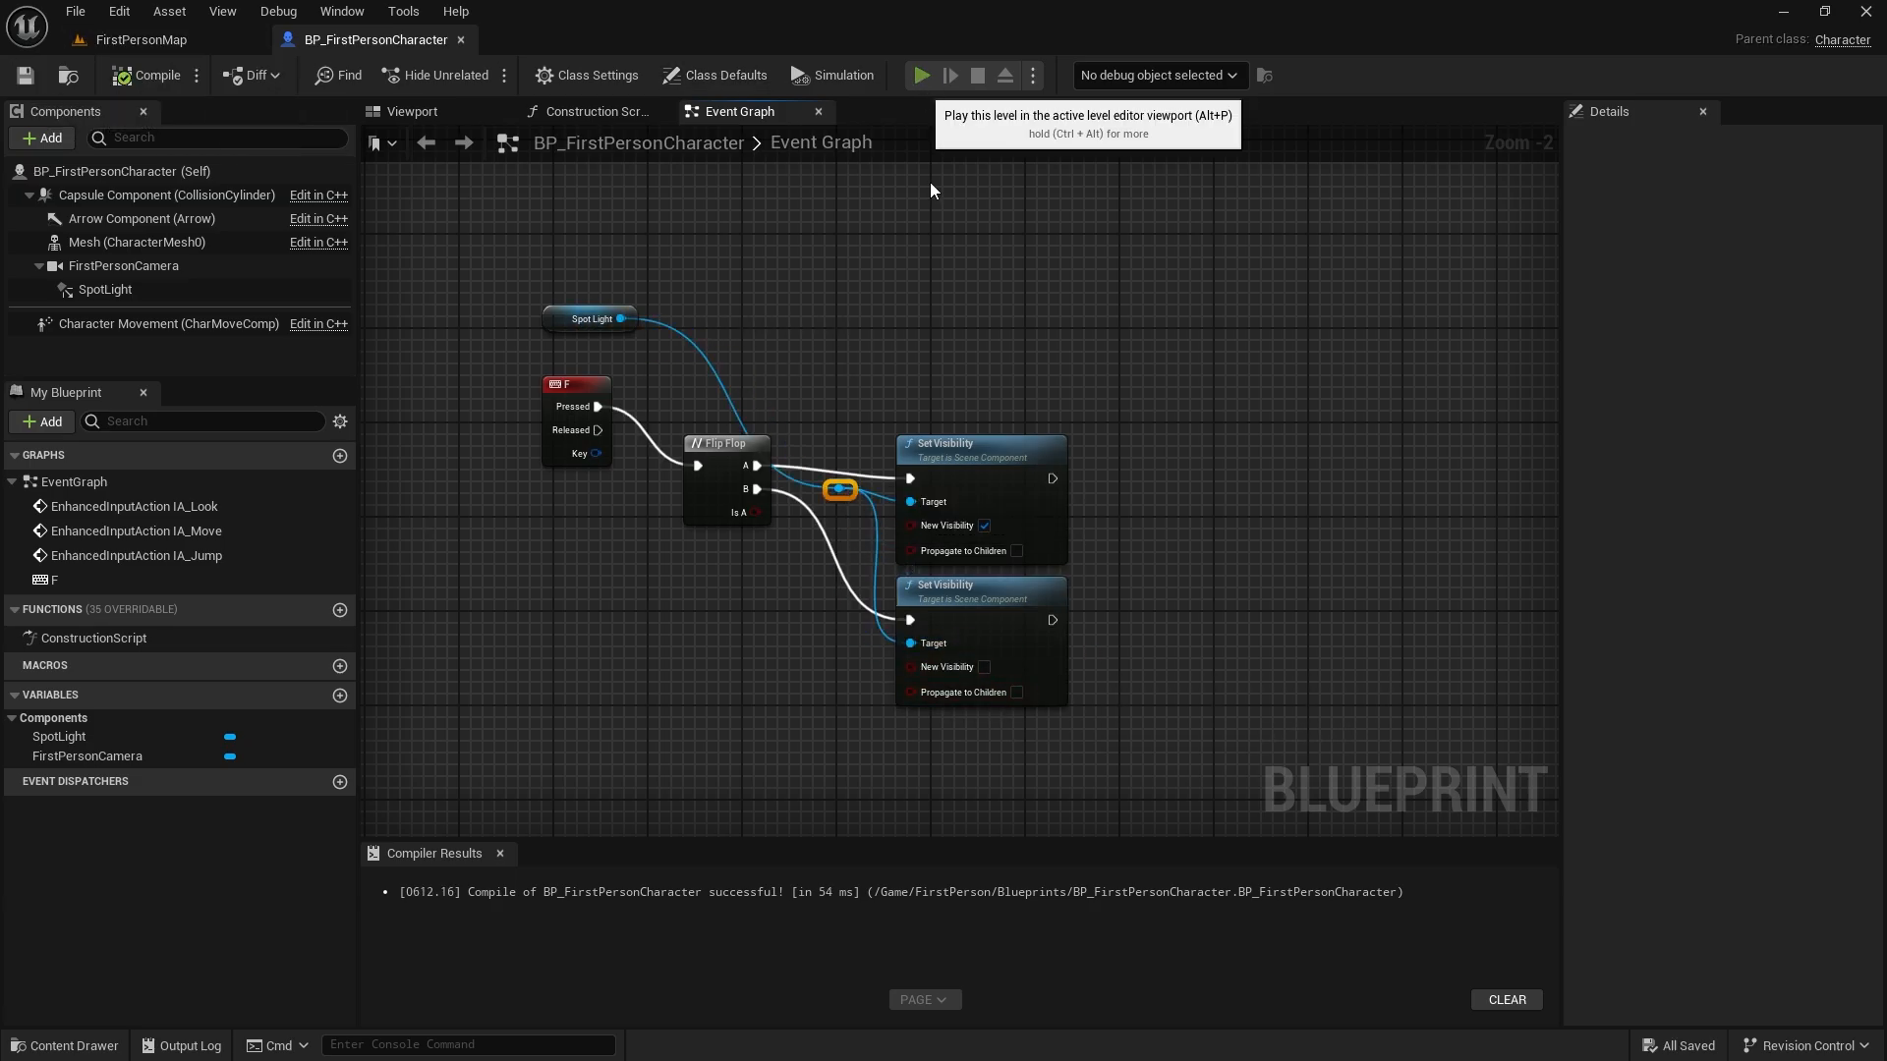
pyautogui.moveTo(1156, 283); pyautogui.dragTo(831, 758)
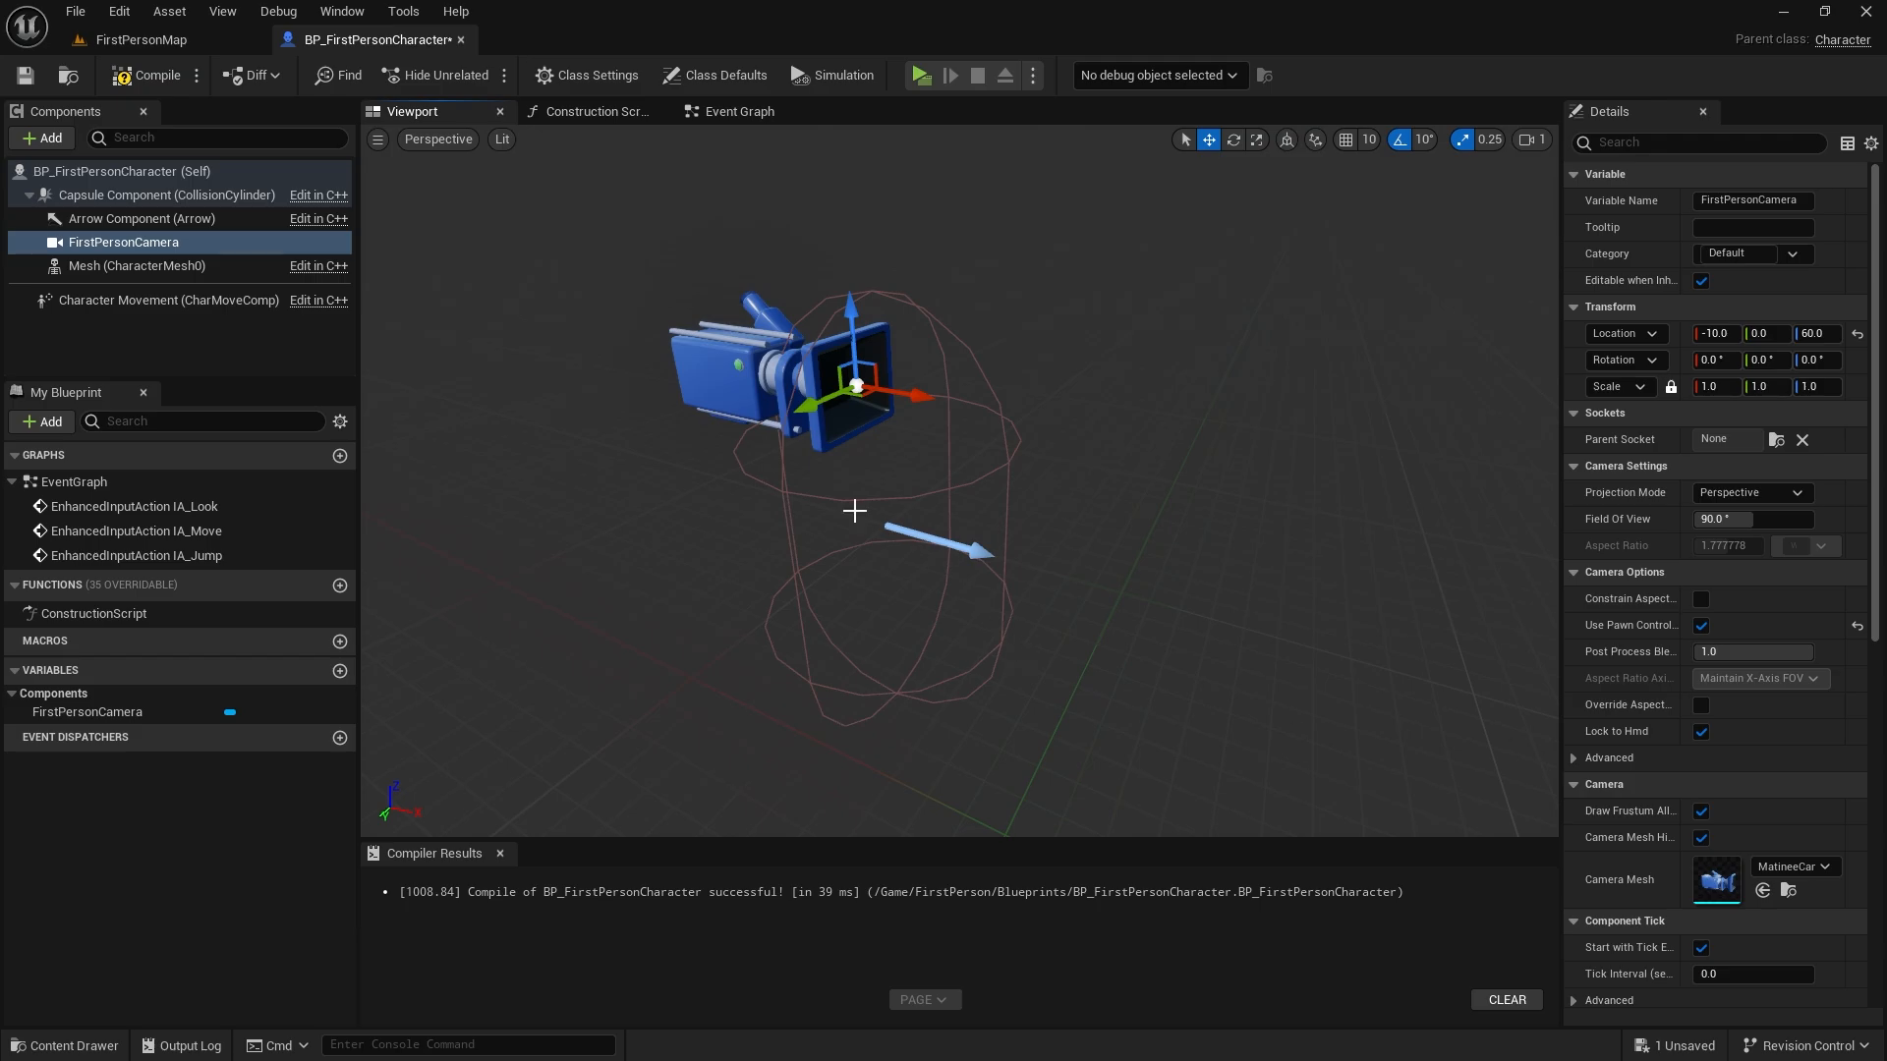
# Add a spring arm under FirstPersonCamera with length 20, camera lag and rotation lag.
pyautogui.click(723, 75)
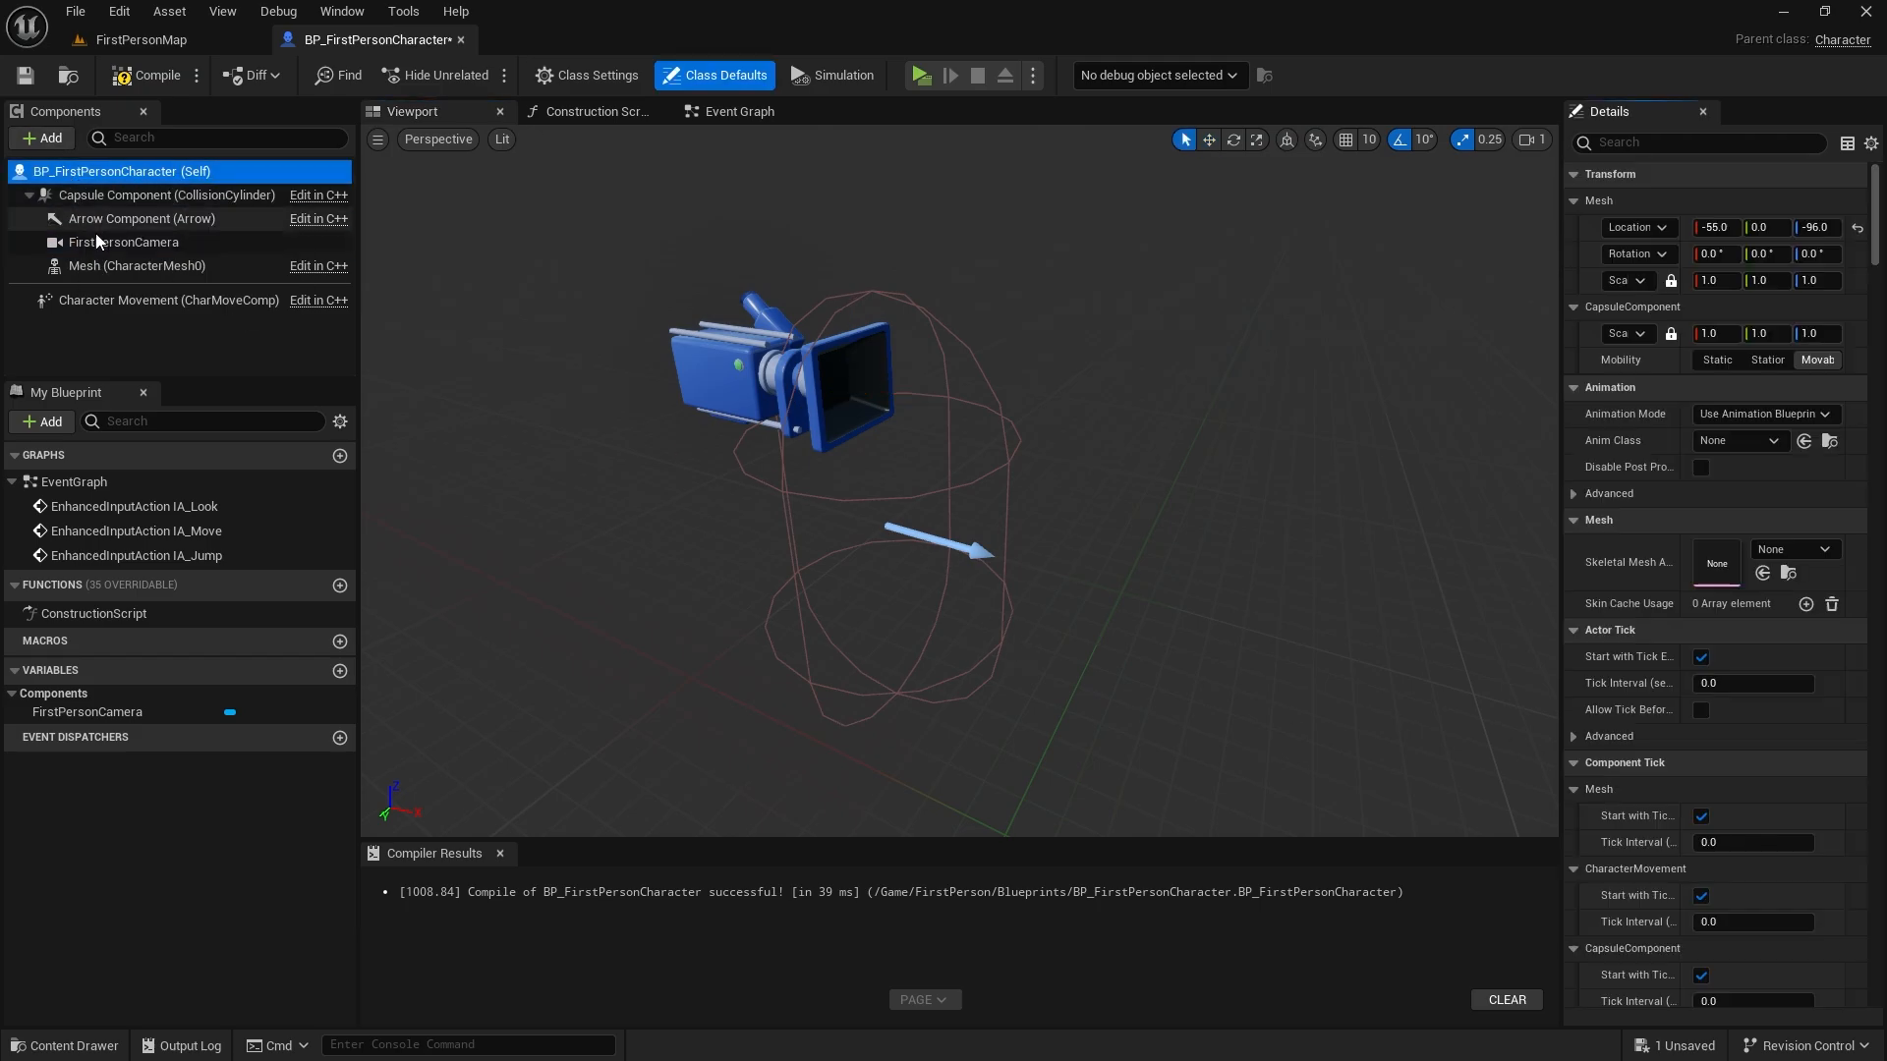
pyautogui.click(39, 138)
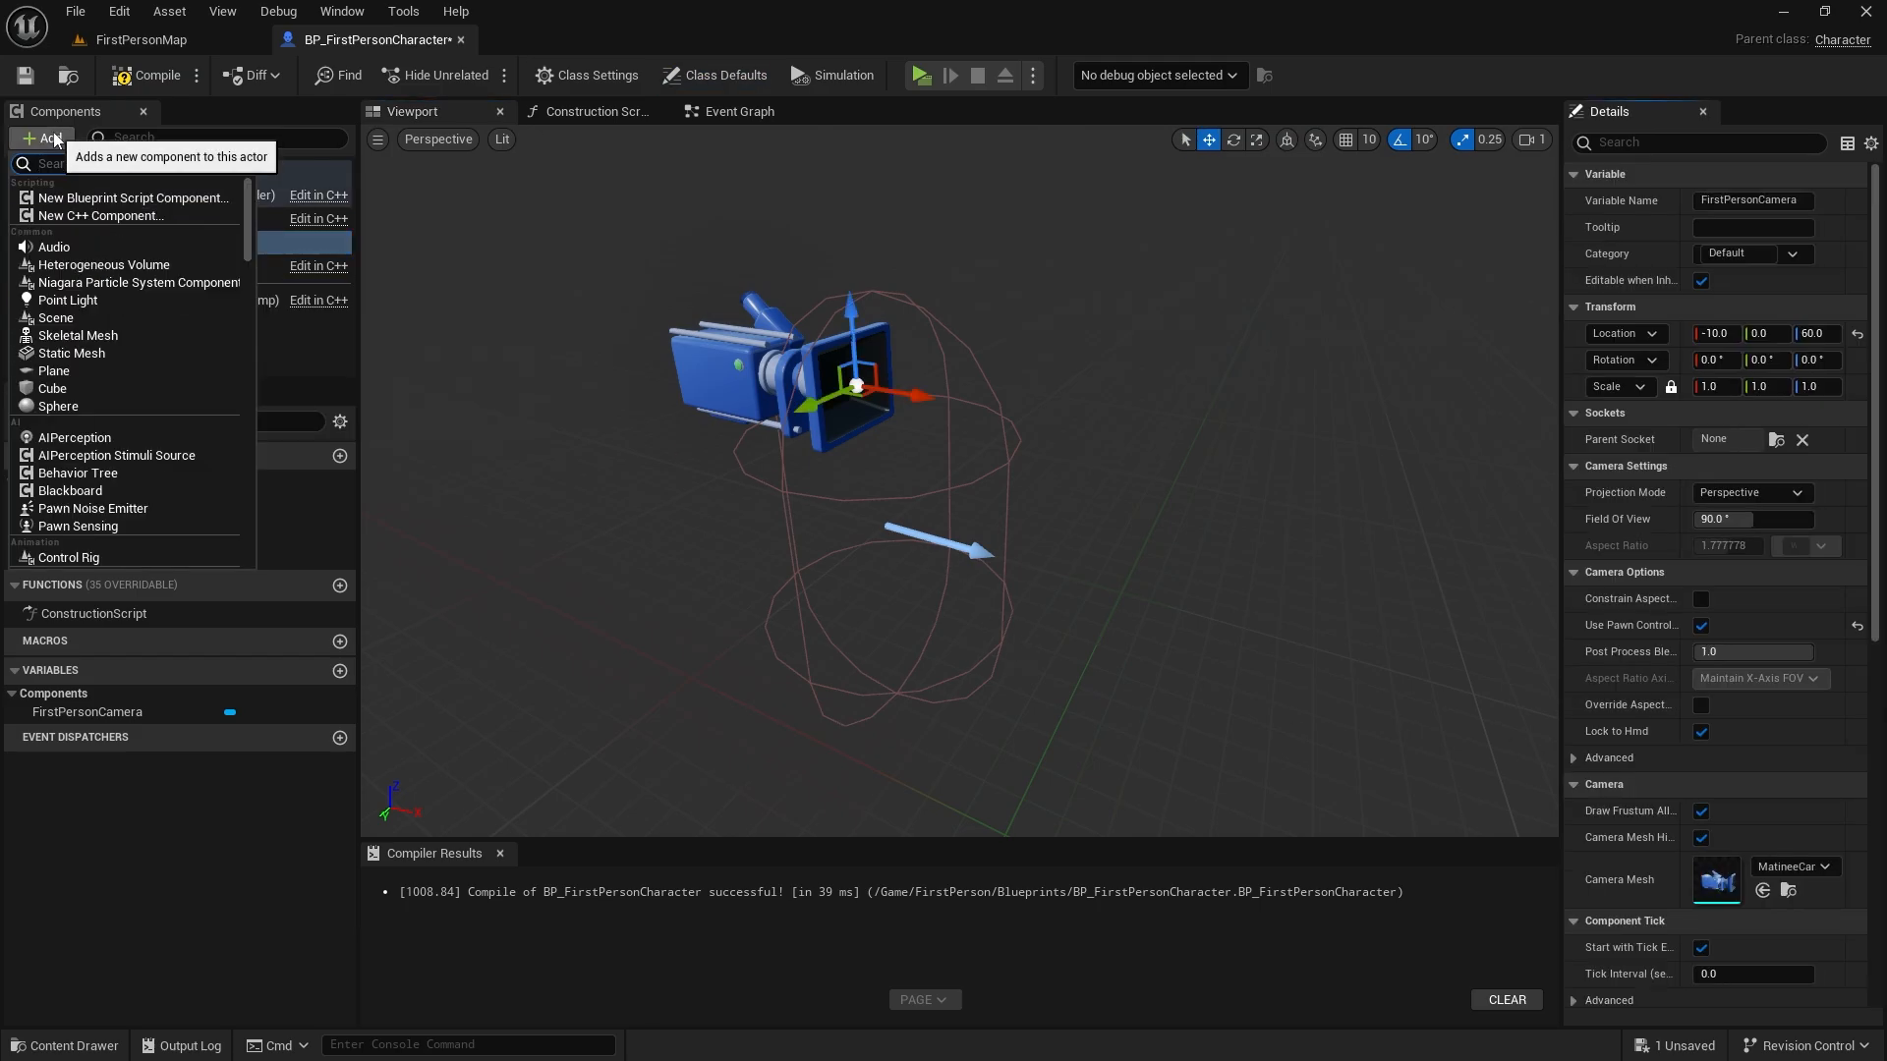
pyautogui.write('Spri')
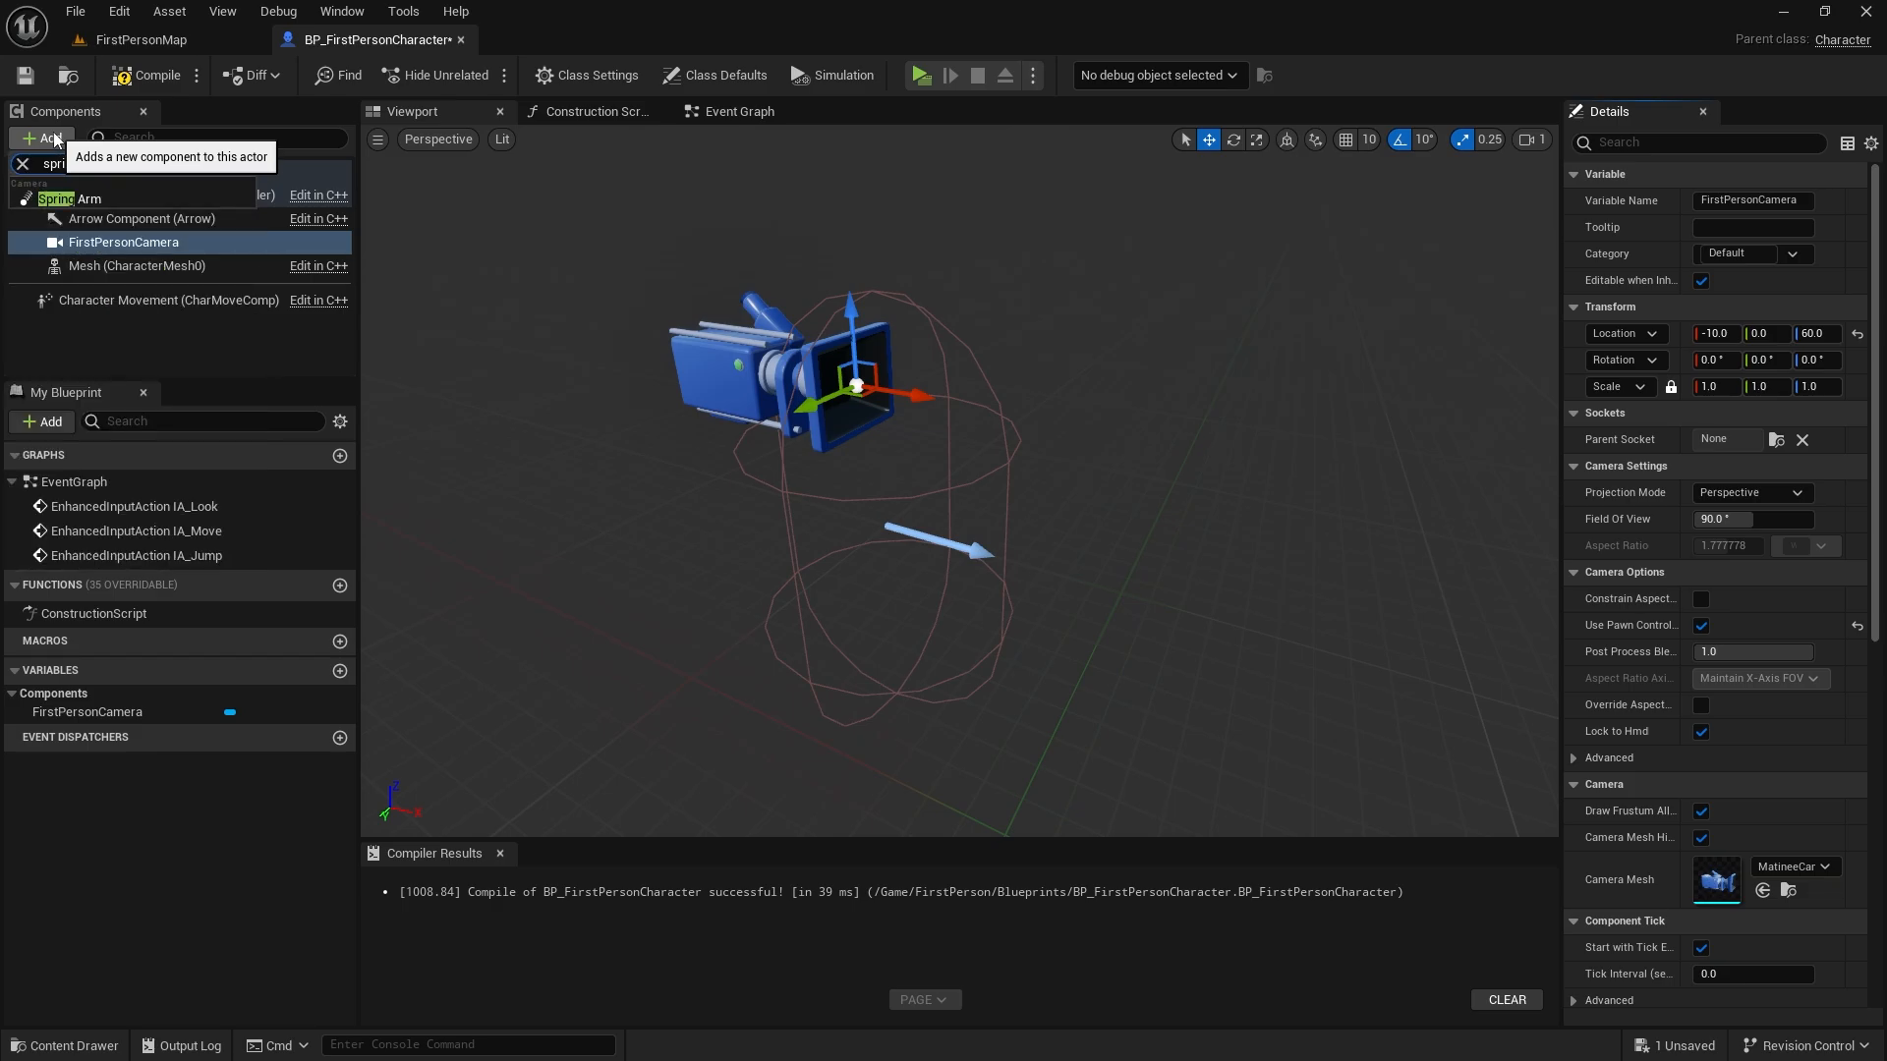
pyautogui.click(41, 138)
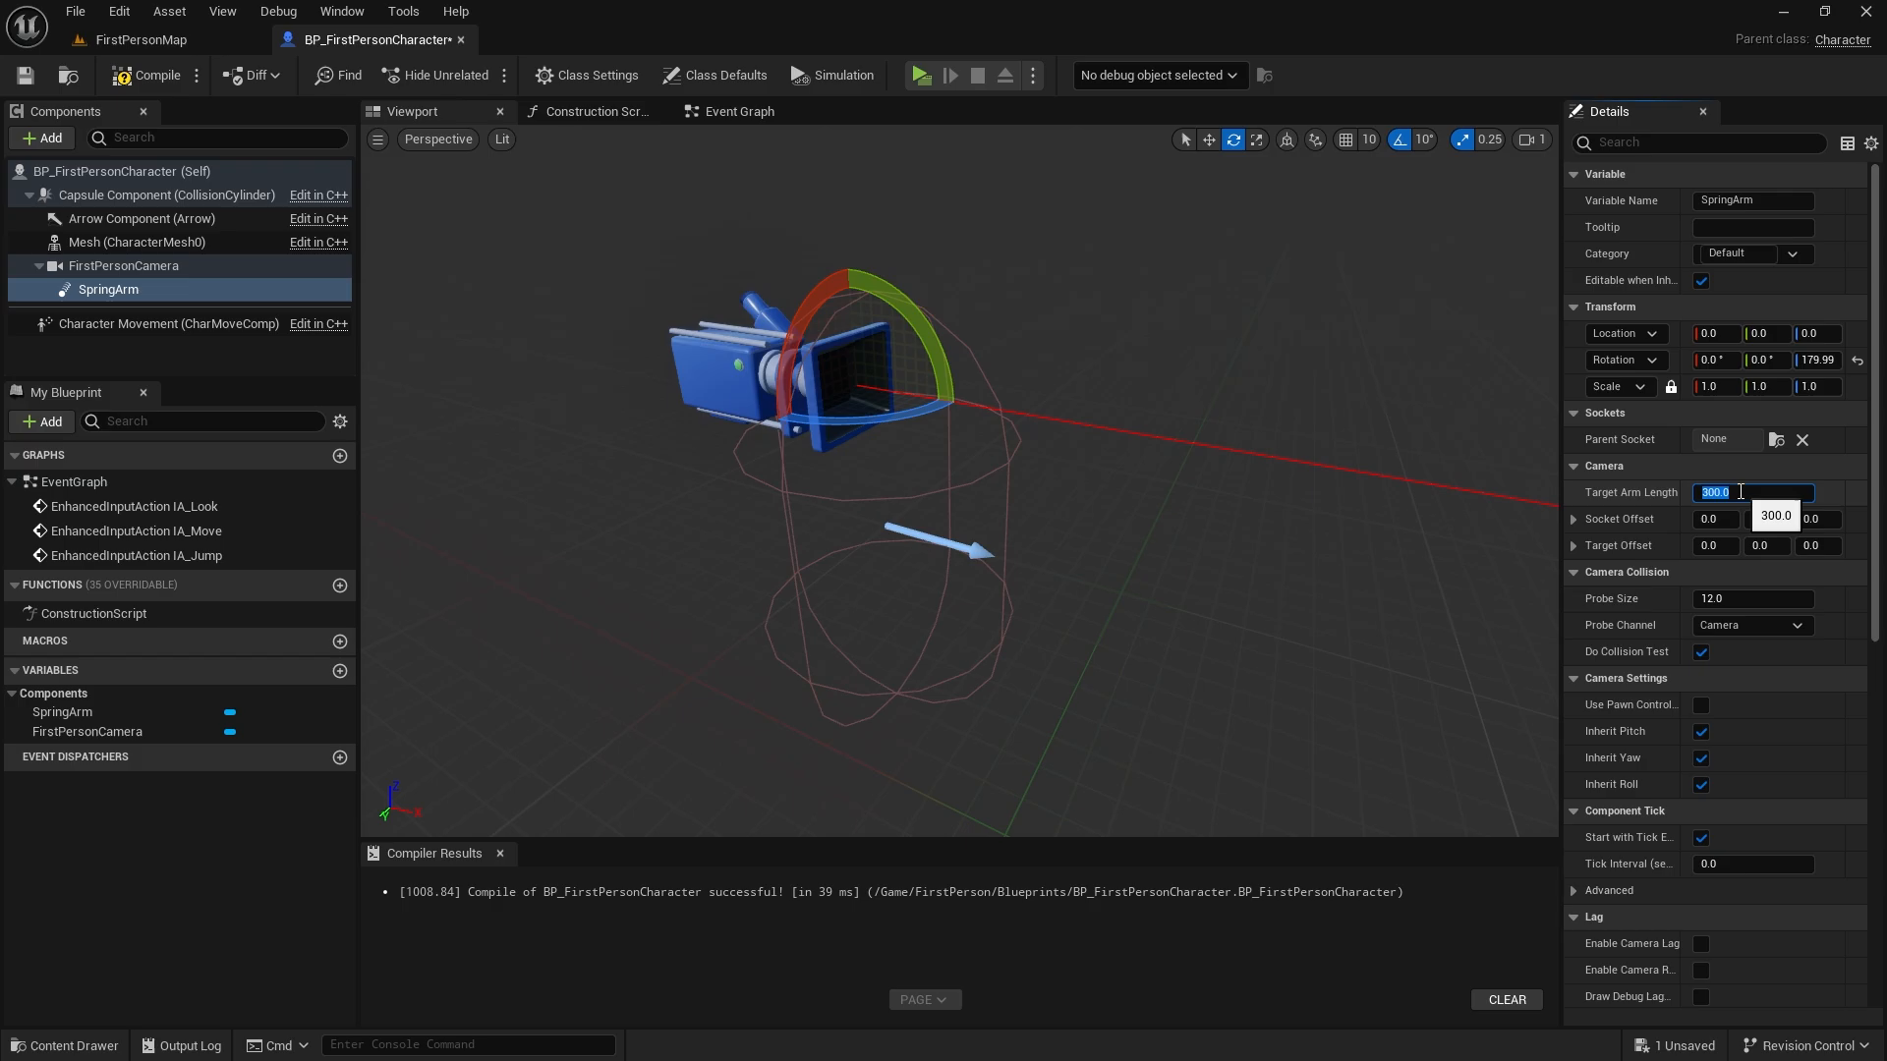
pyautogui.write('20.0')
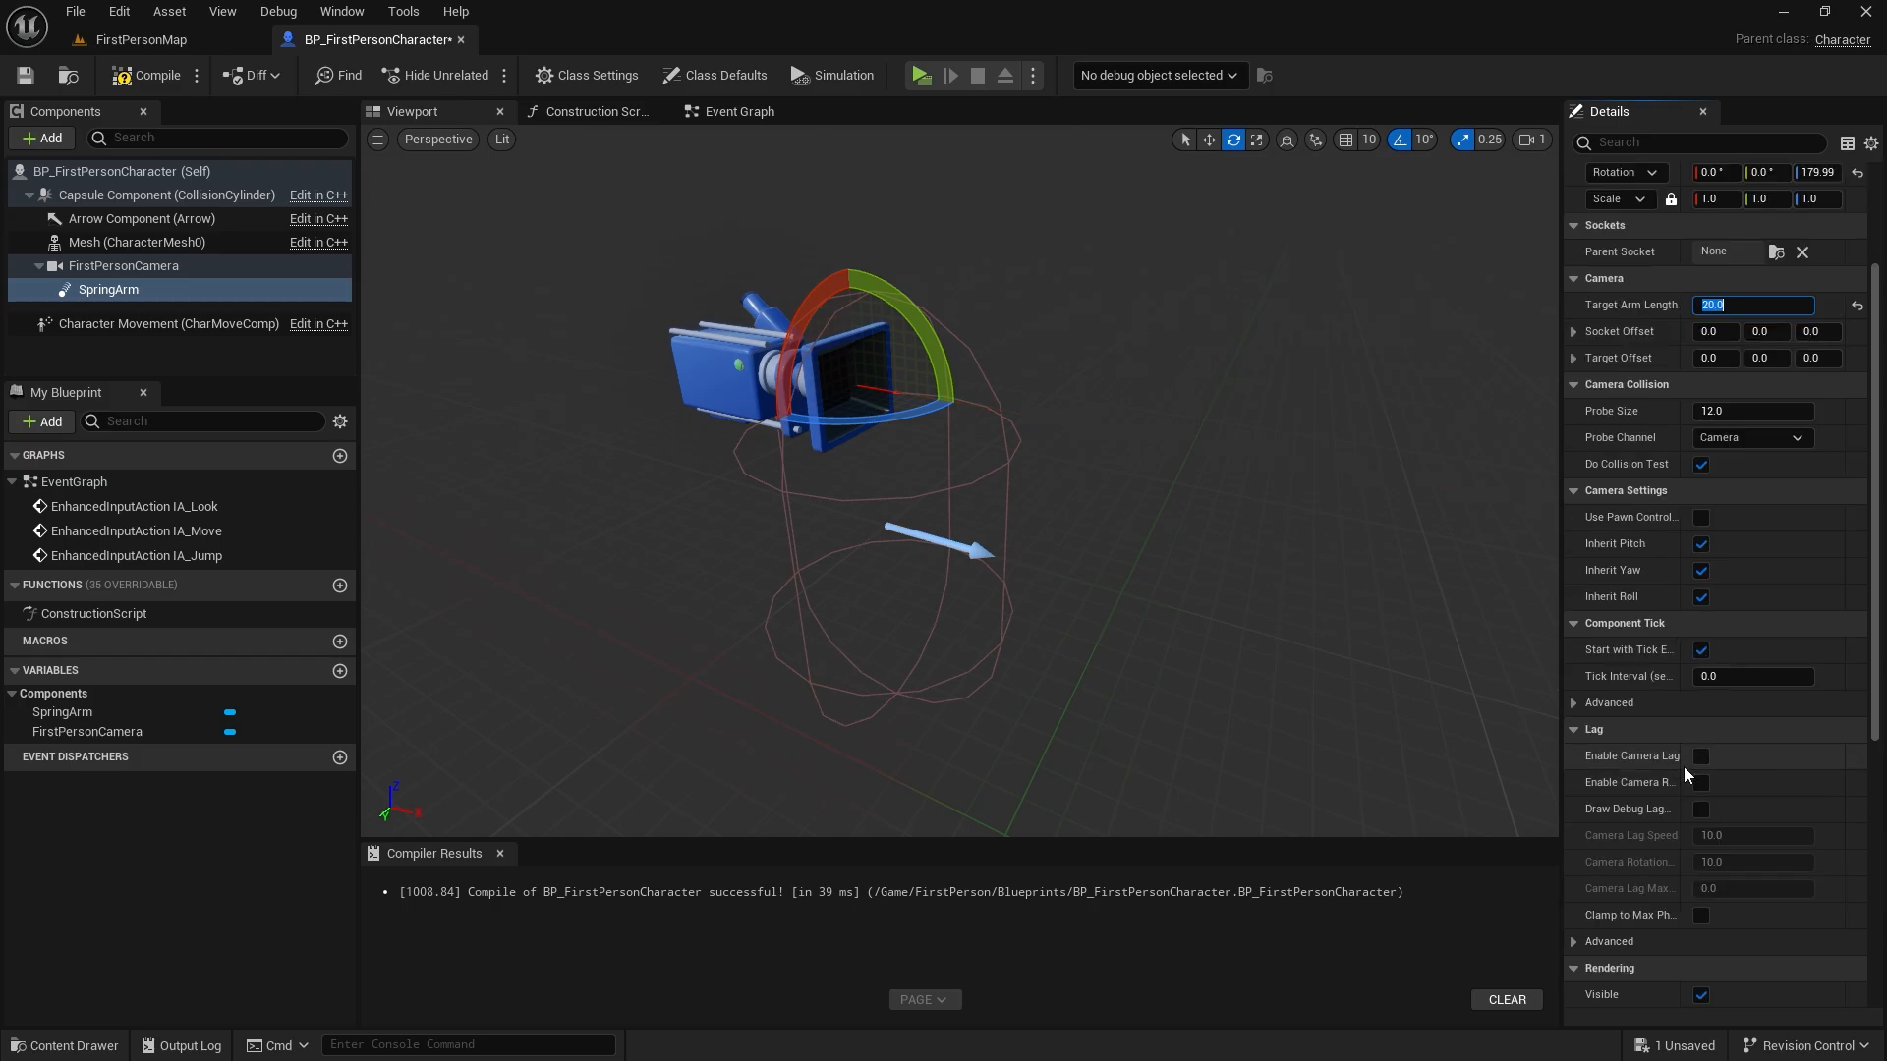
pyautogui.click(1700, 756)
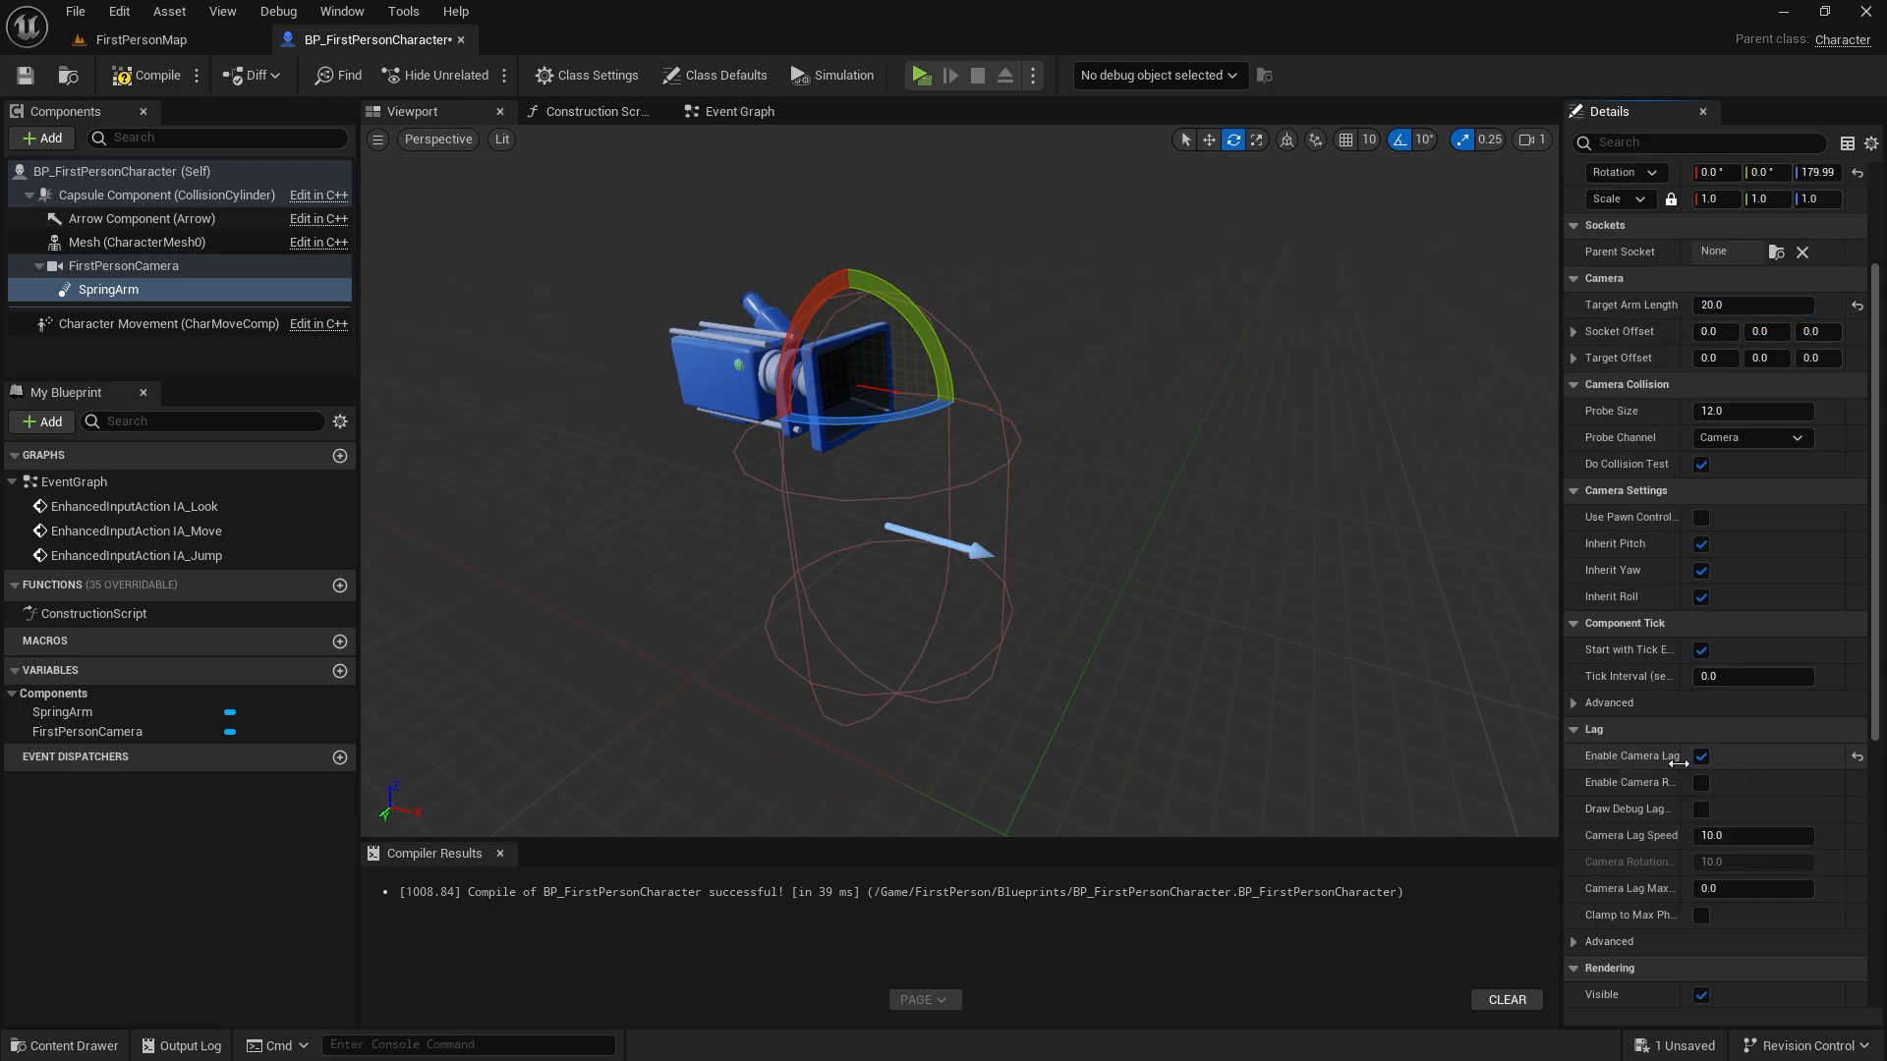
pyautogui.click(1763, 782)
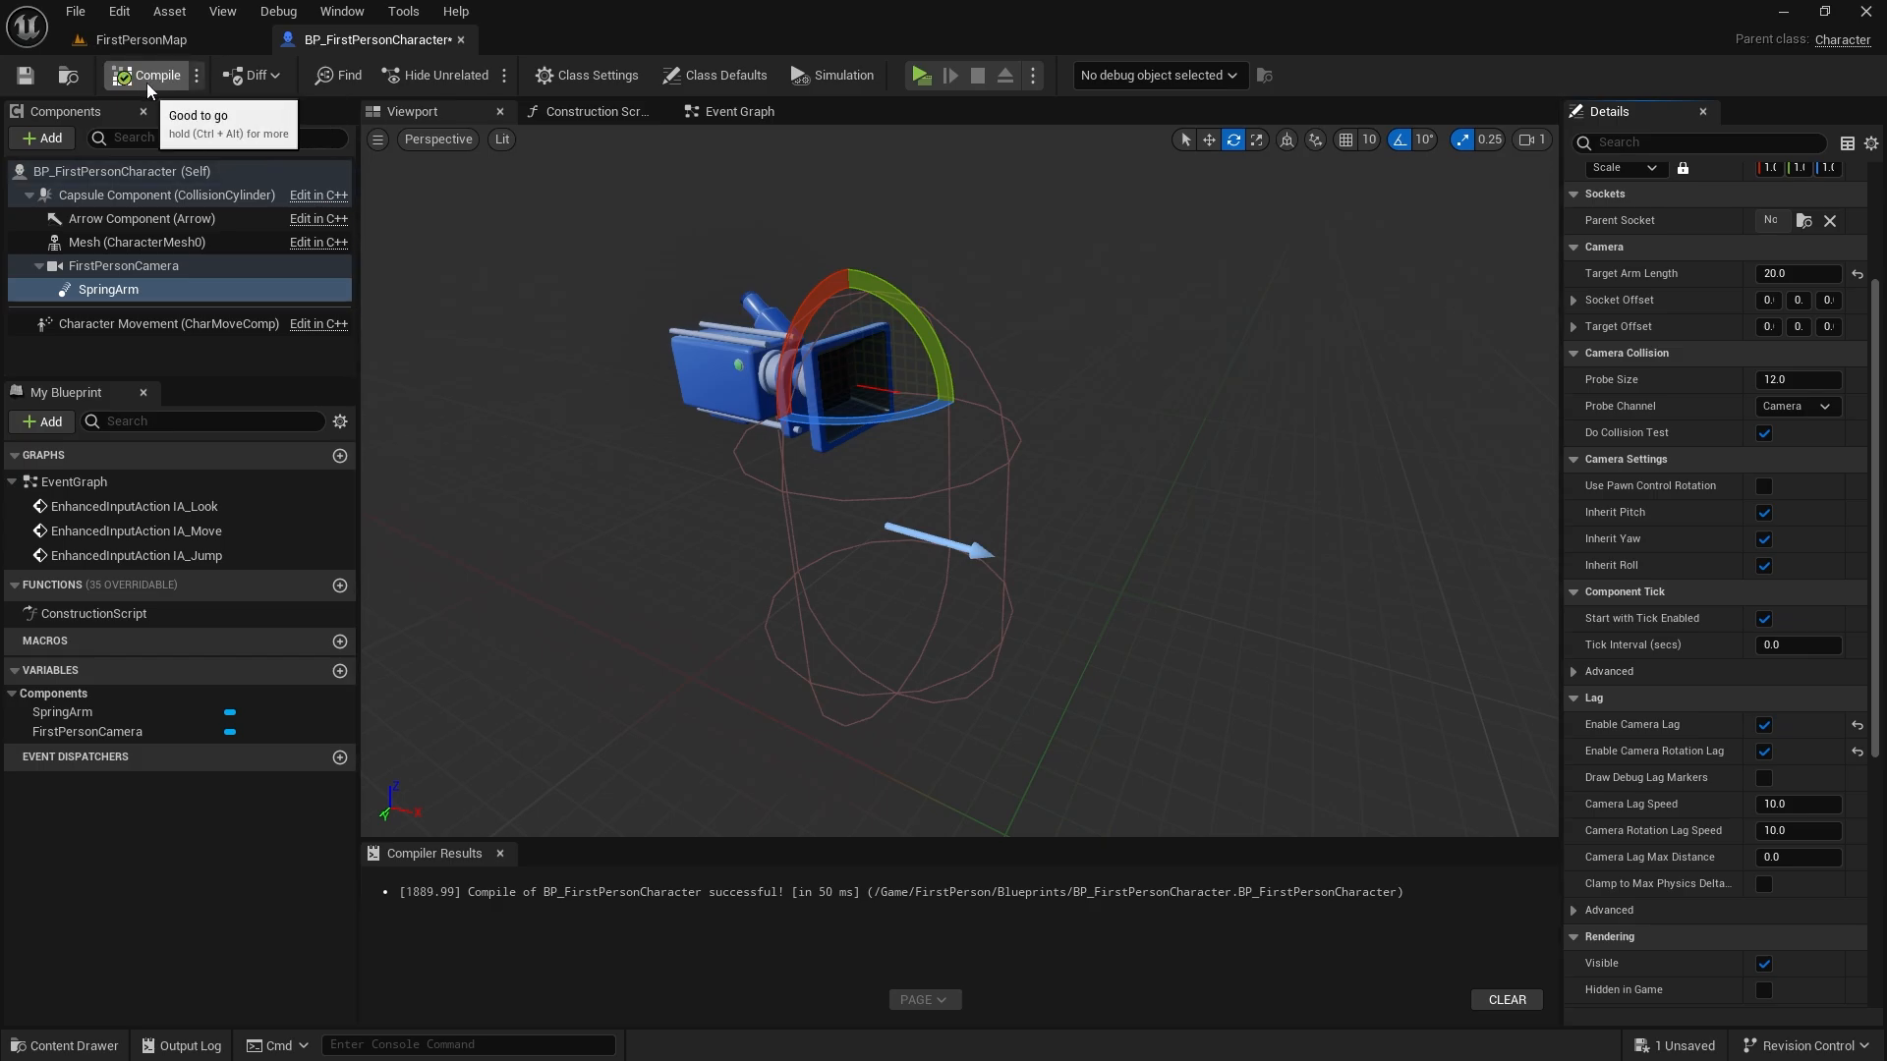
# Add a static mesh named Flashlight under the spring arm, scaled down and placed before the camera.
pyautogui.click(41, 138)
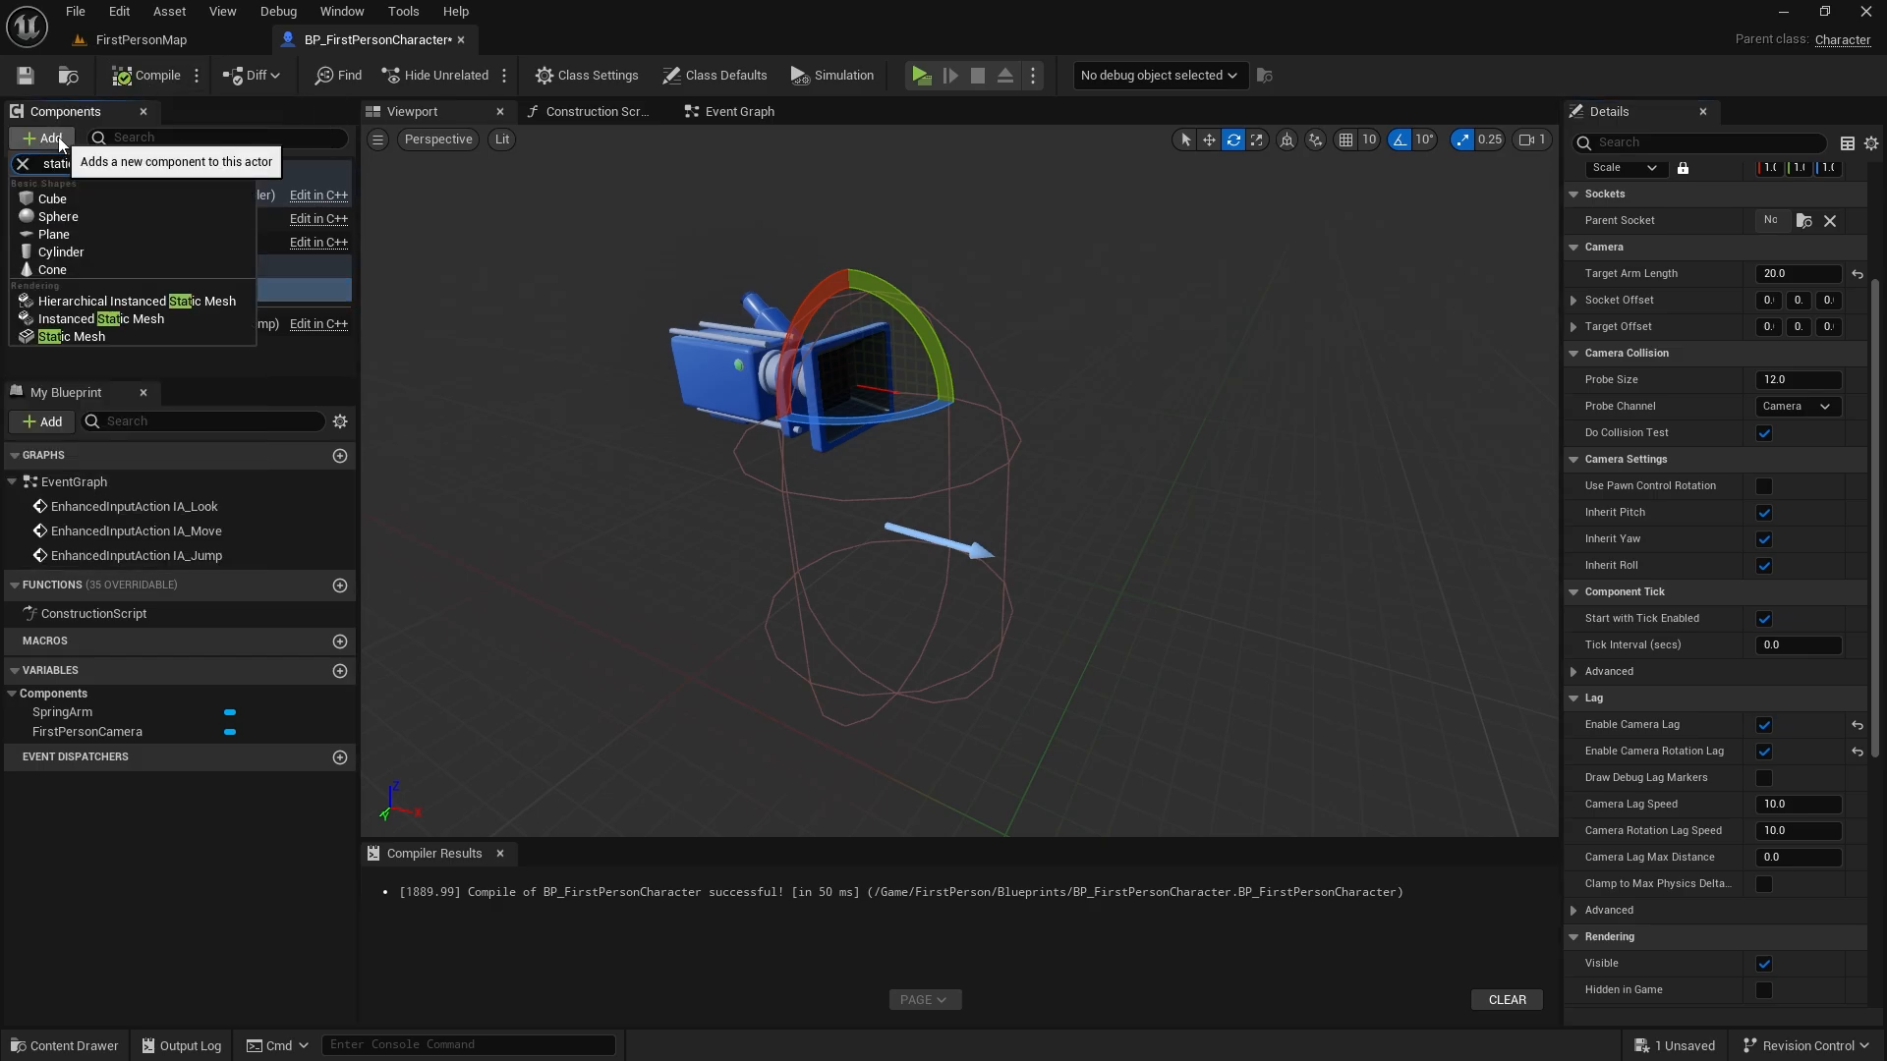
pyautogui.click(73, 337)
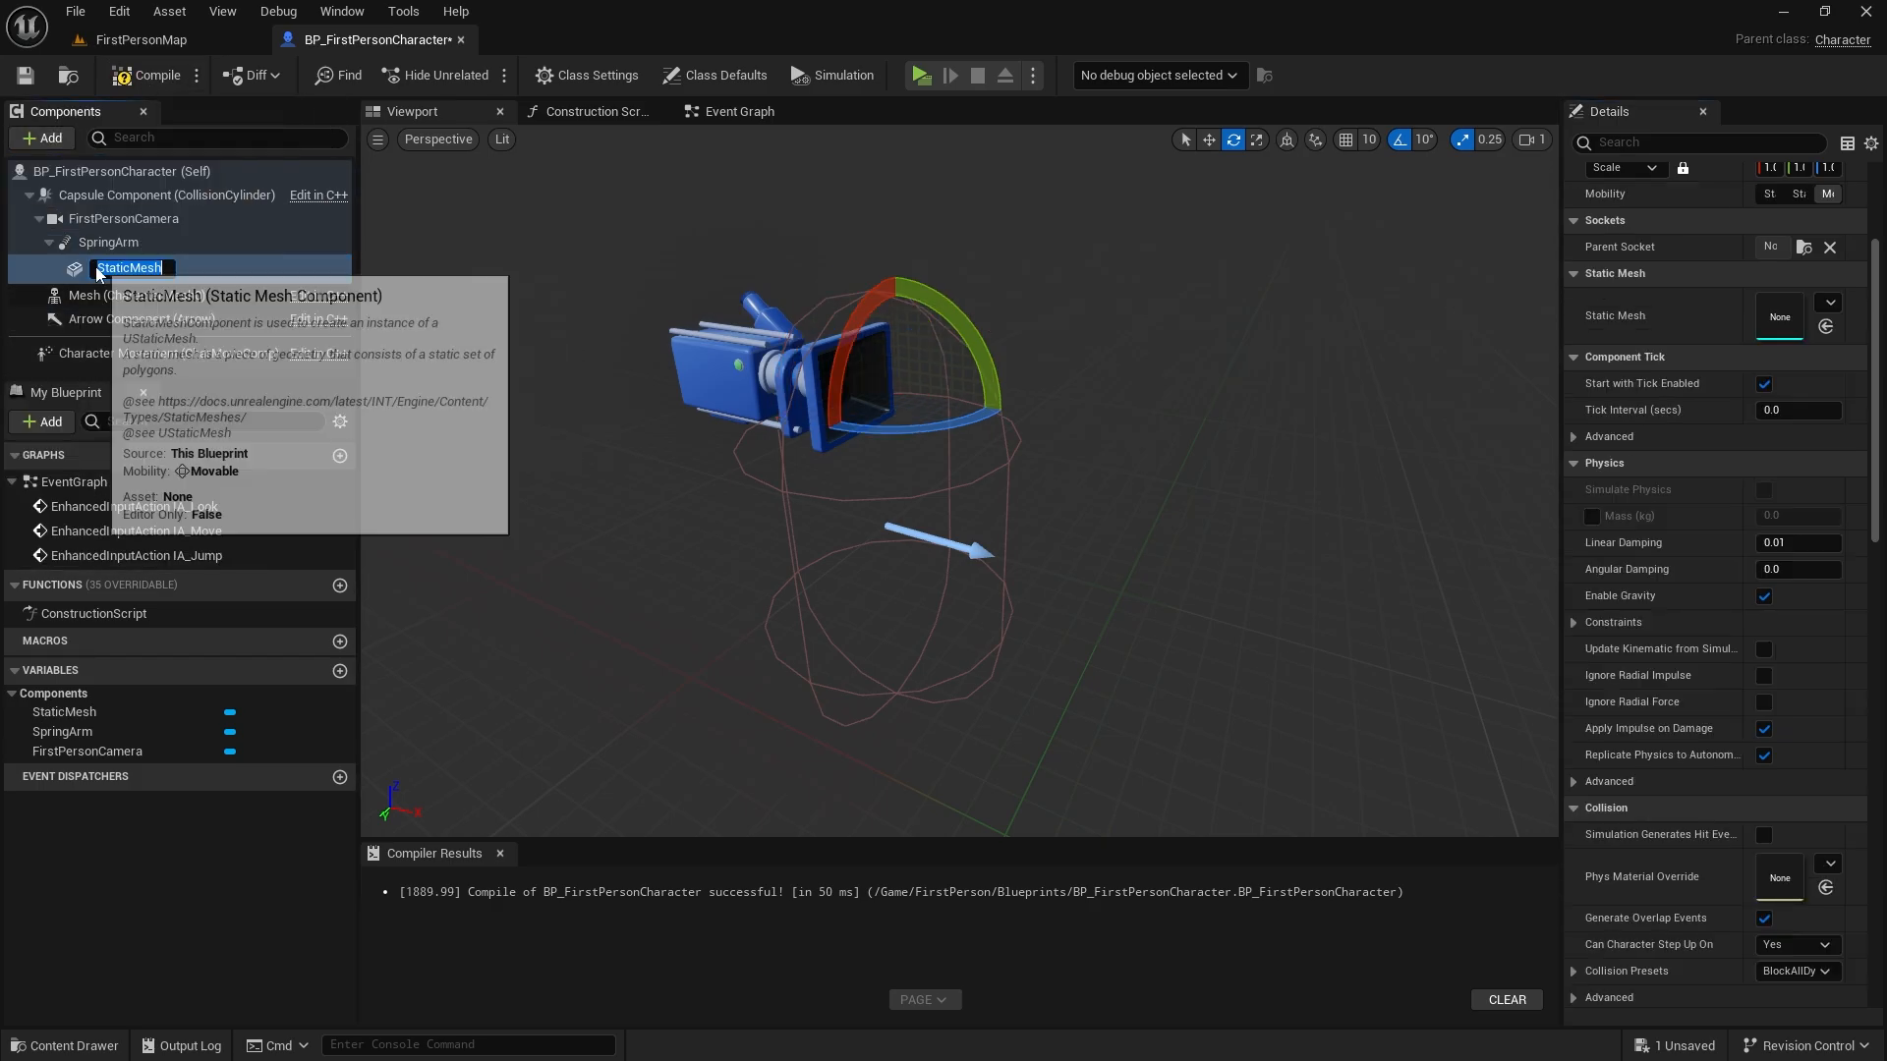
pyautogui.write('Flashlight')
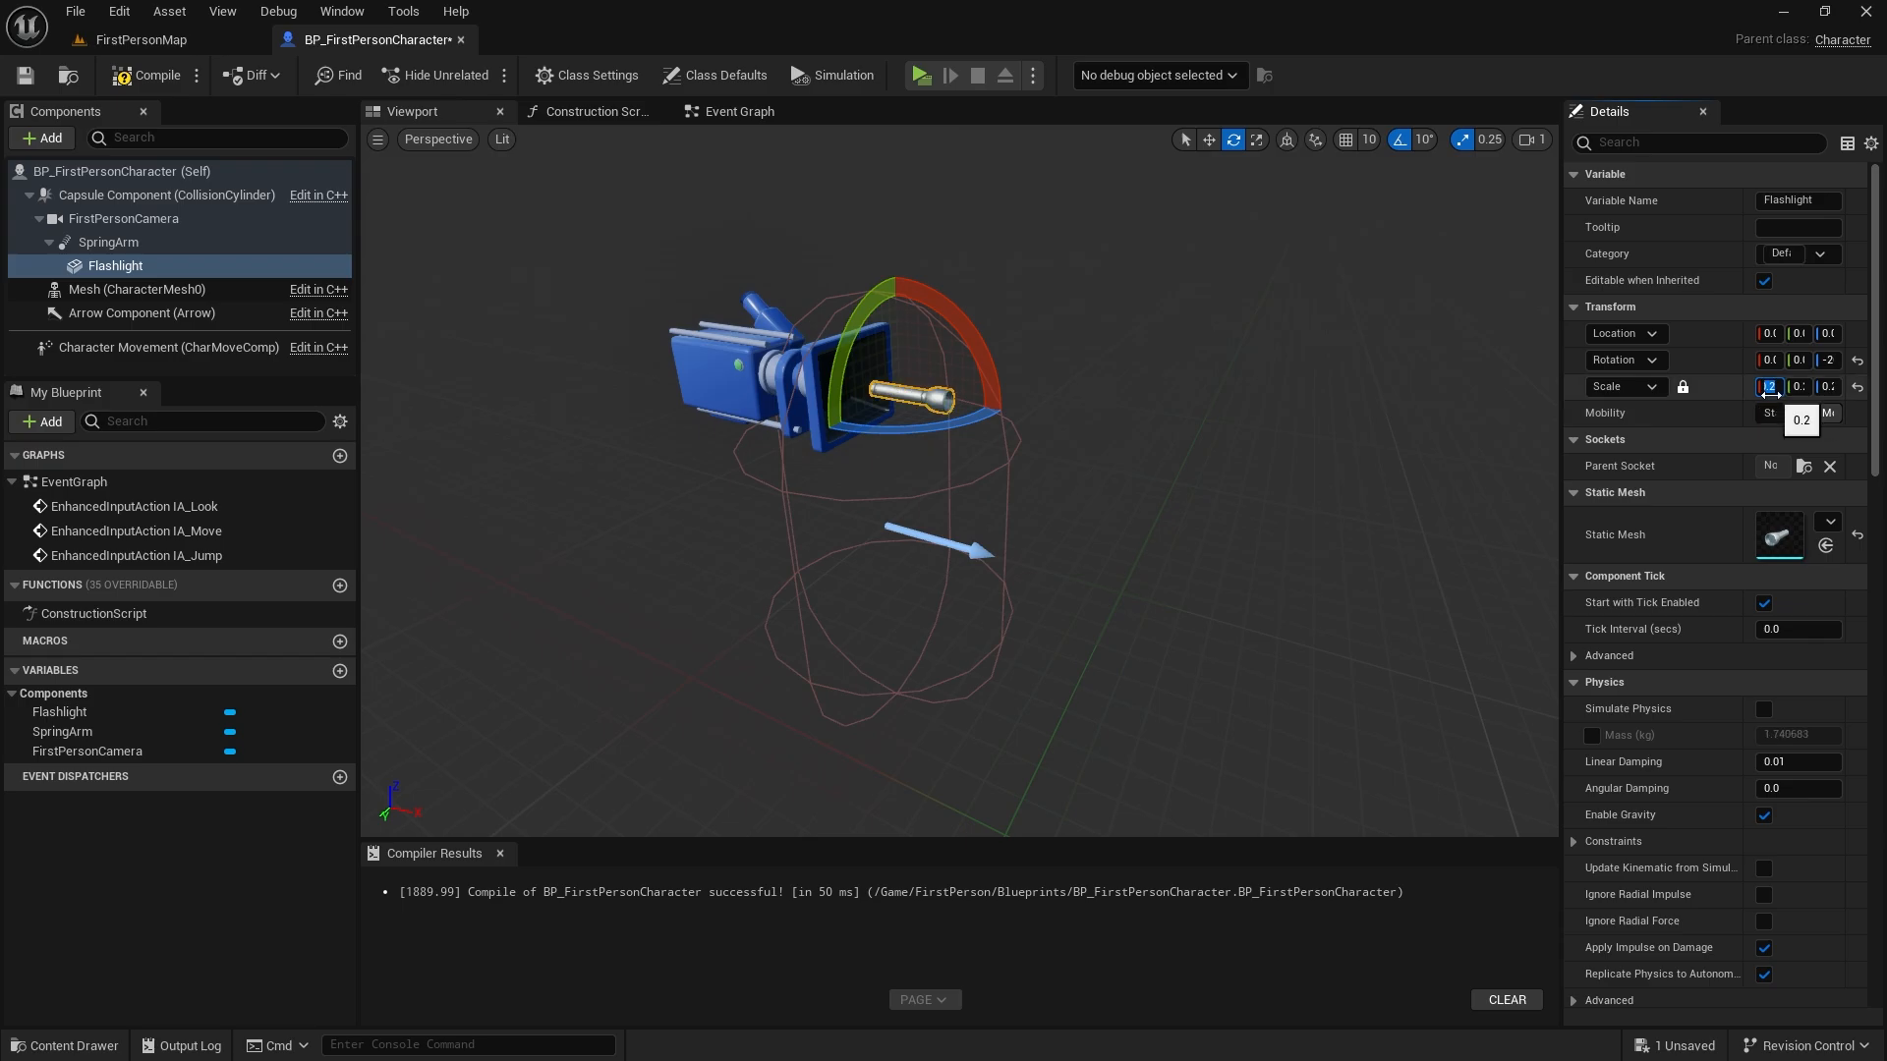
pyautogui.click(1207, 139)
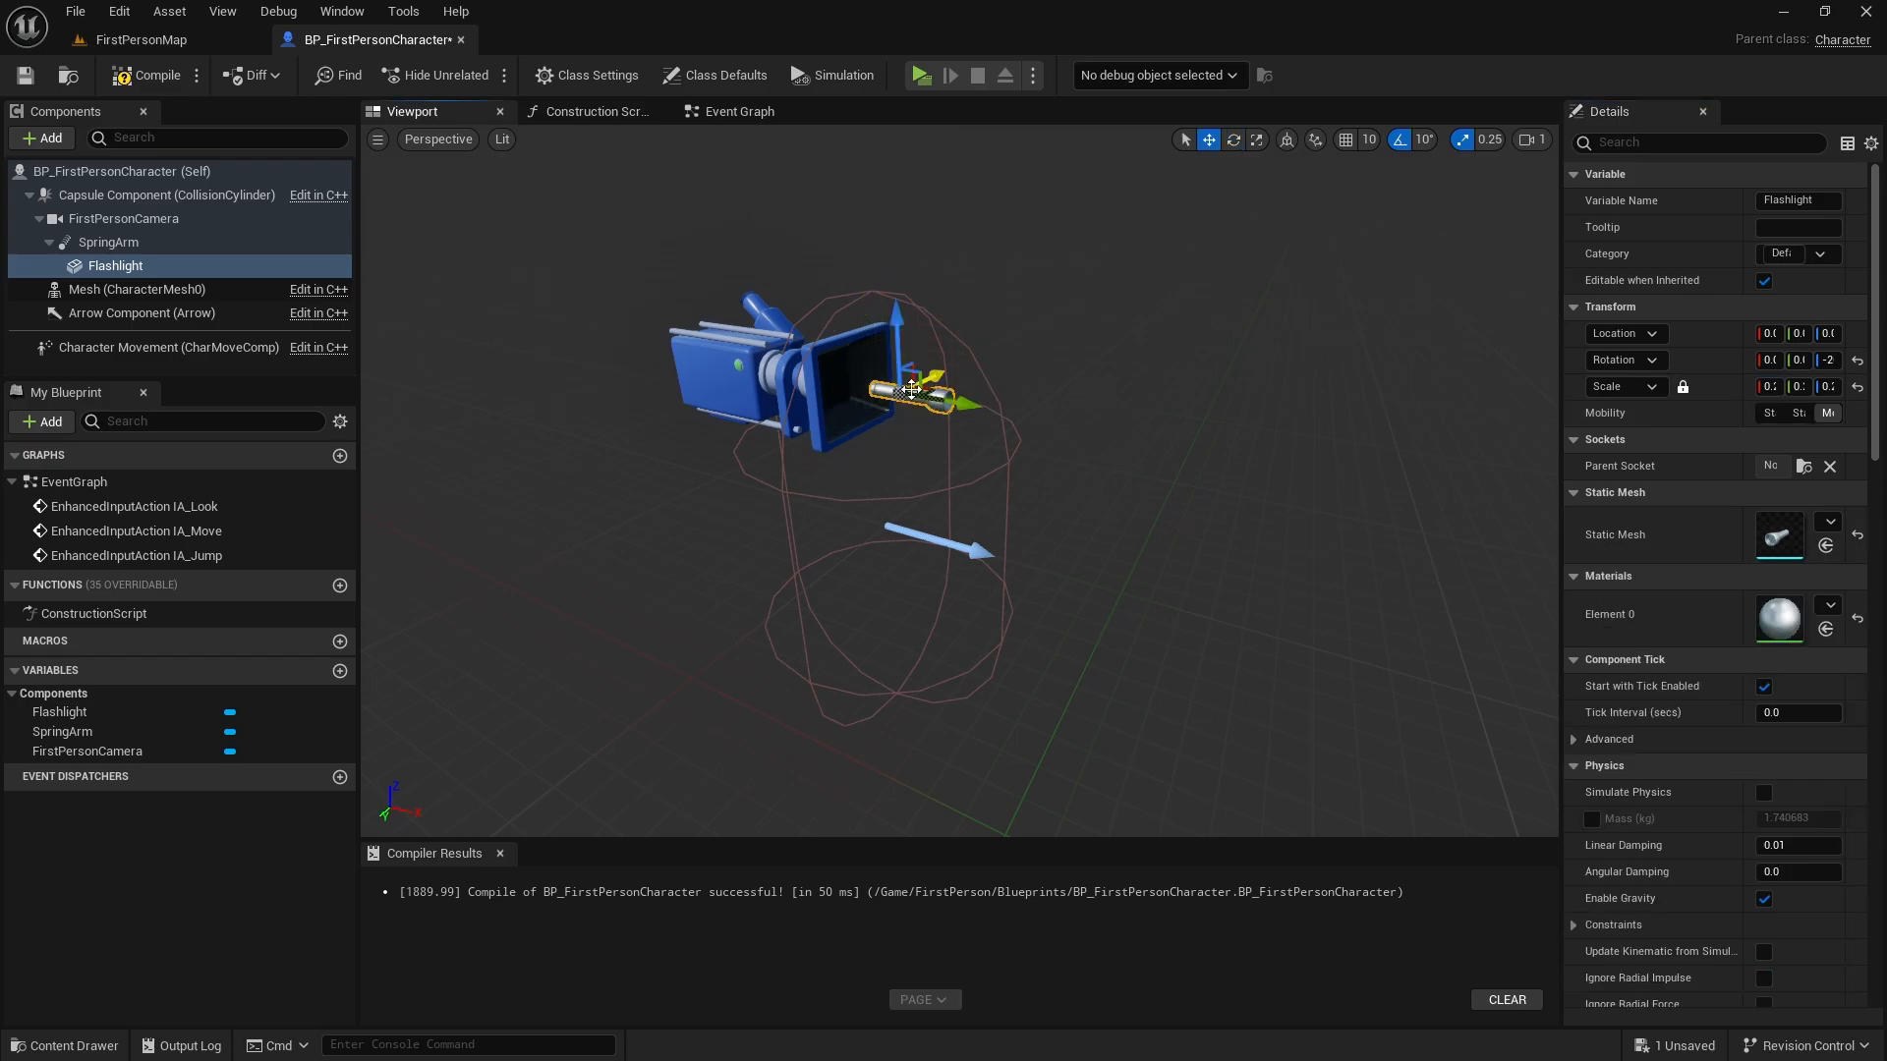
pyautogui.moveTo(909, 391); pyautogui.dragTo(921, 455)
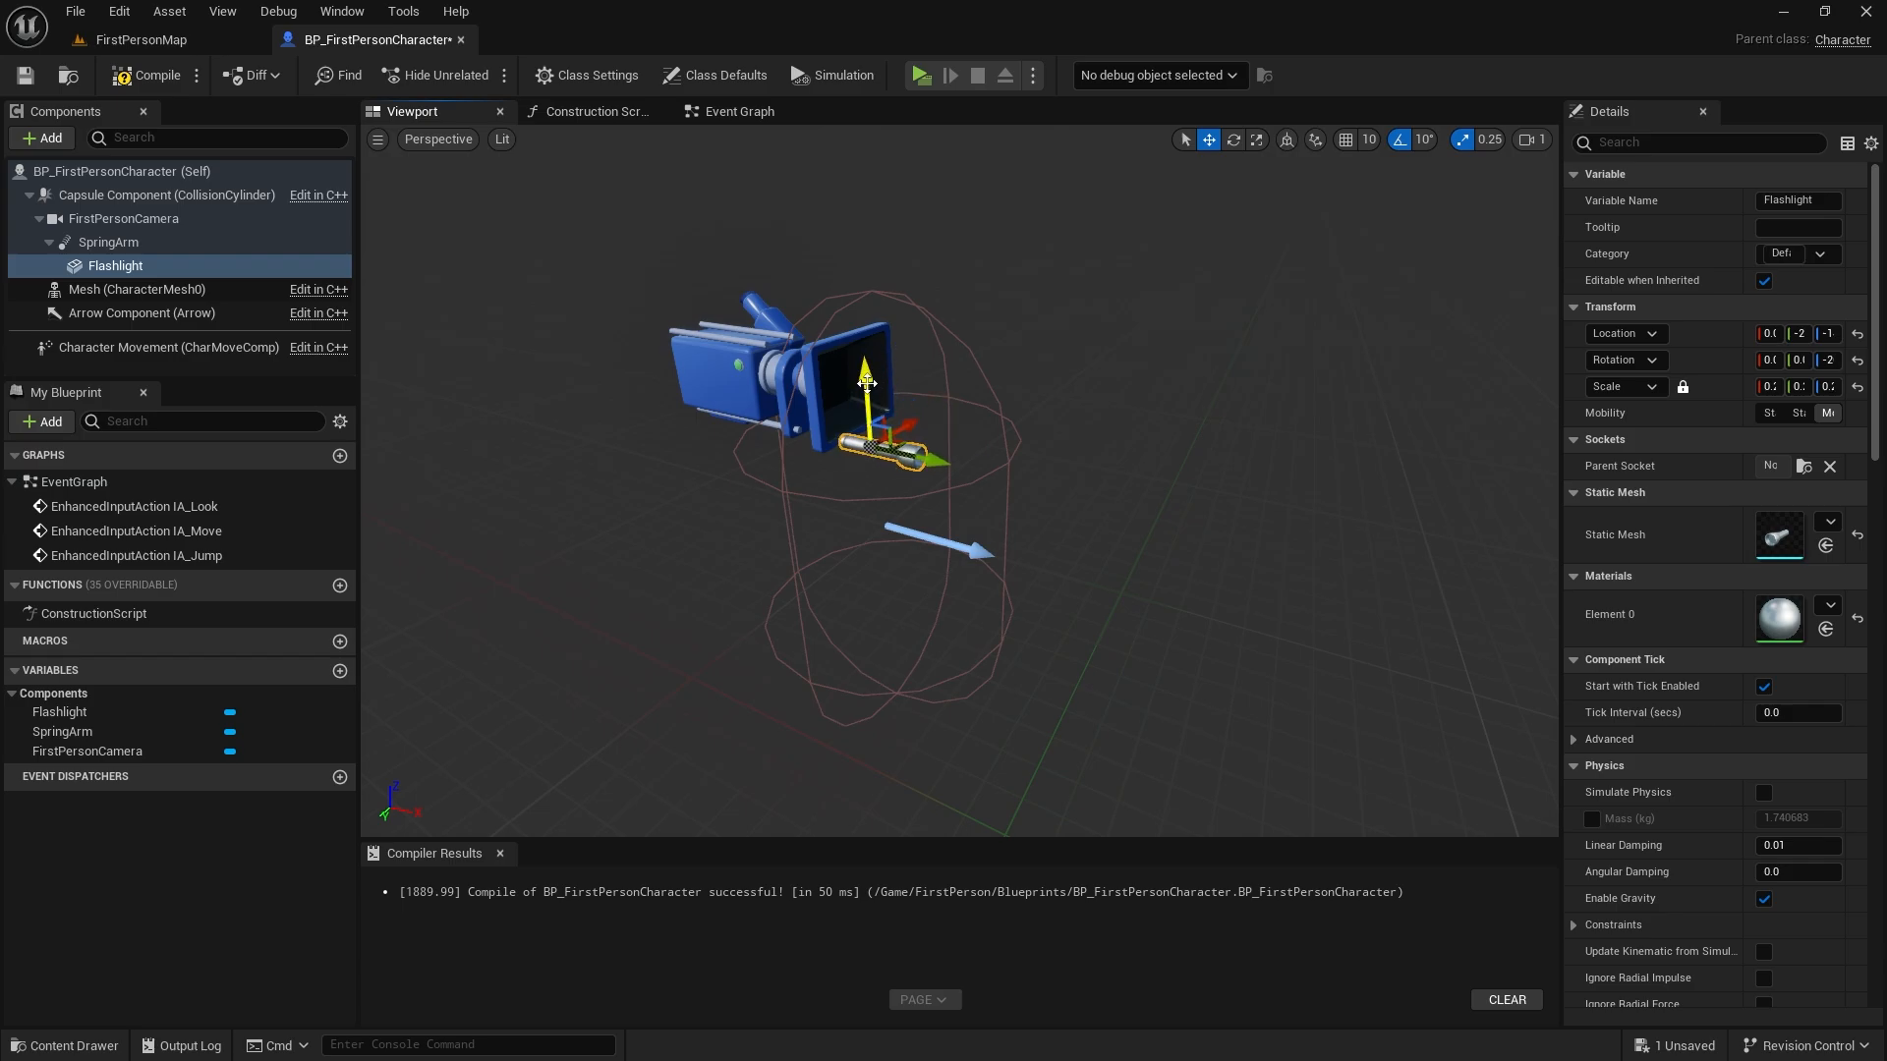
pyautogui.moveTo(922, 75)
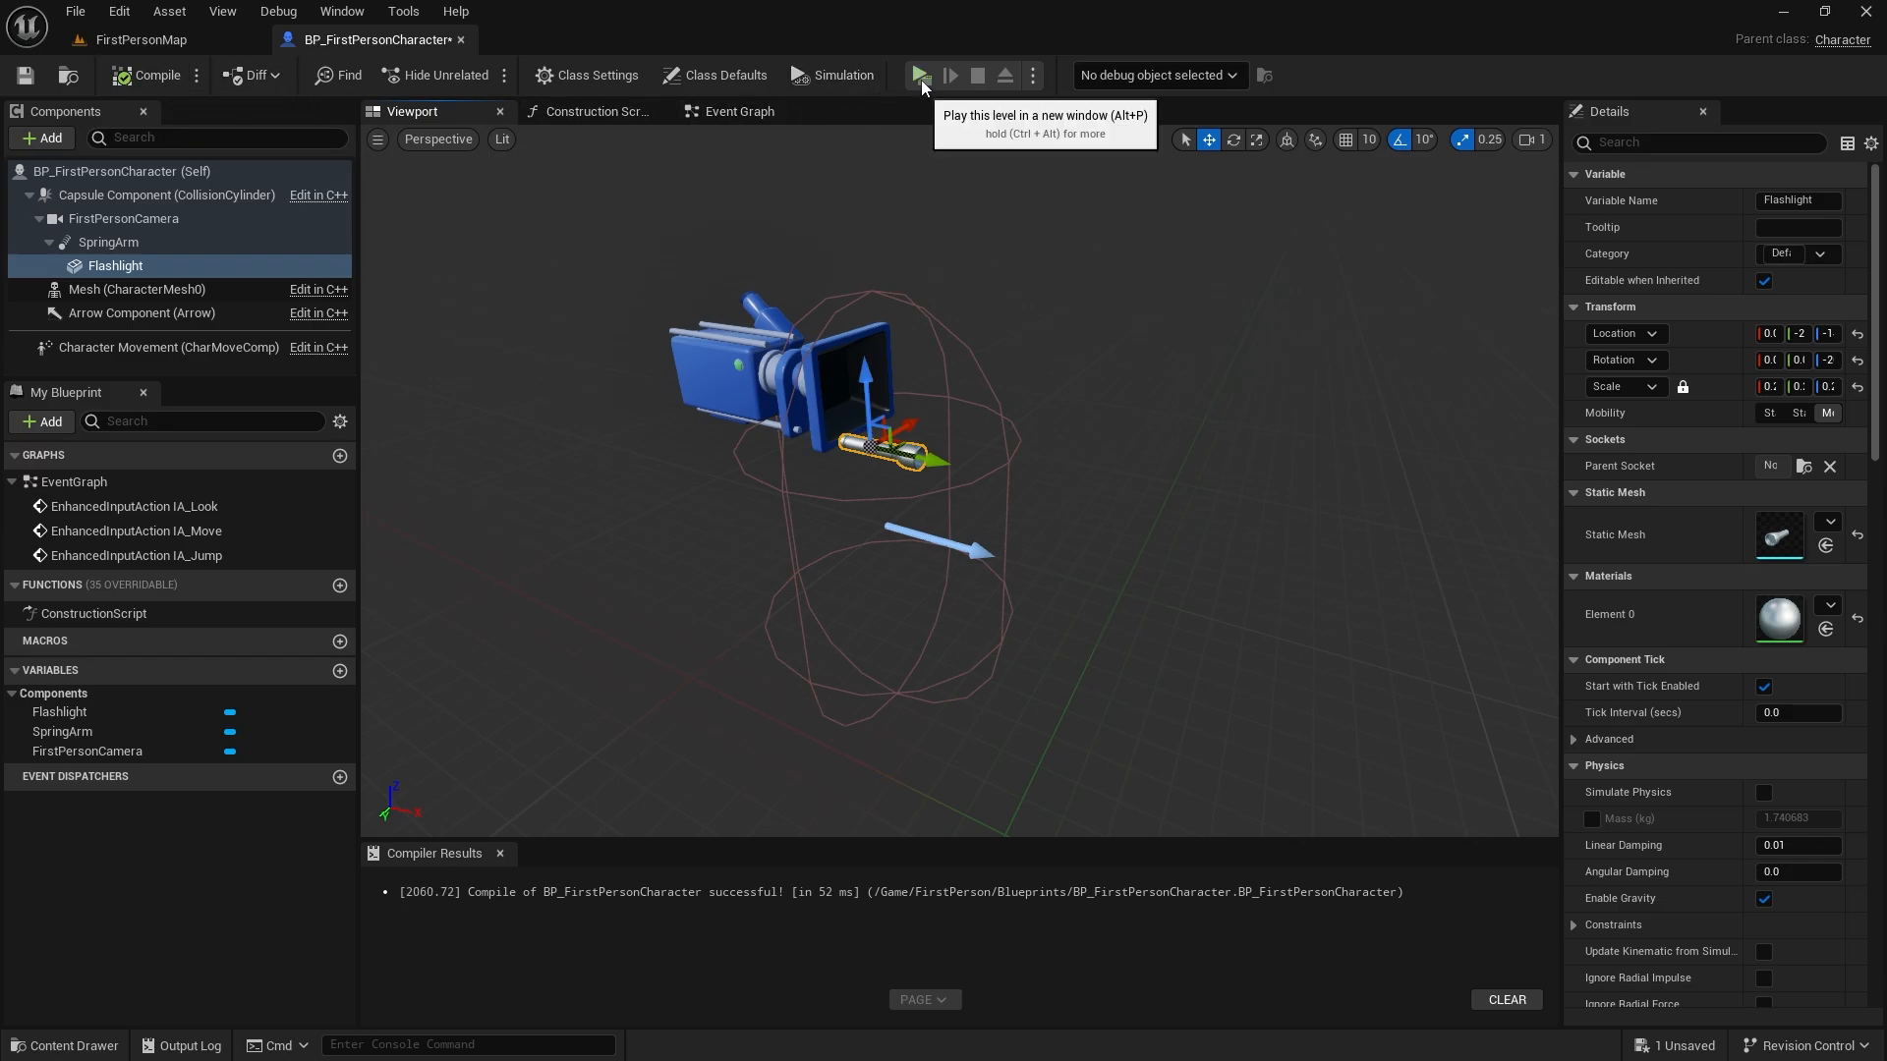
# Play-test the flashlight view, stop, then select the spring arm and Flashlight components.
pyautogui.click(921, 74)
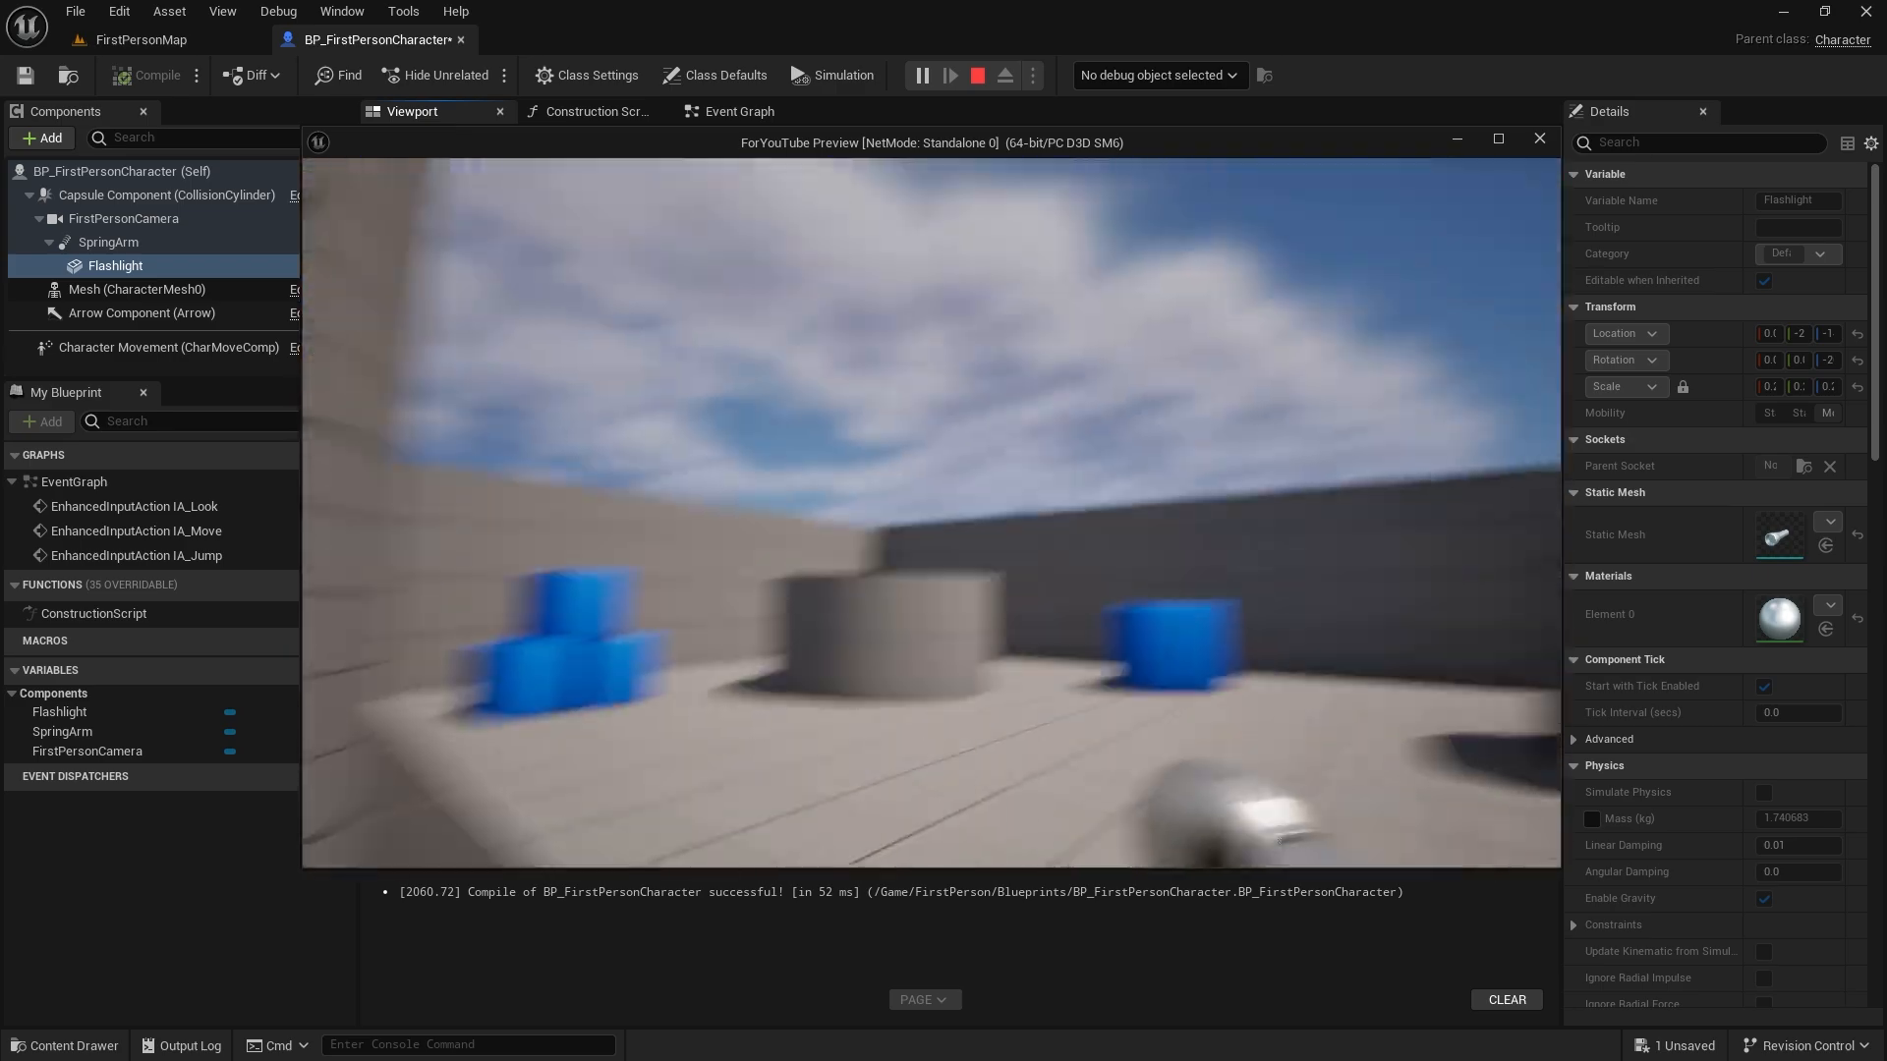
pyautogui.click(976, 74)
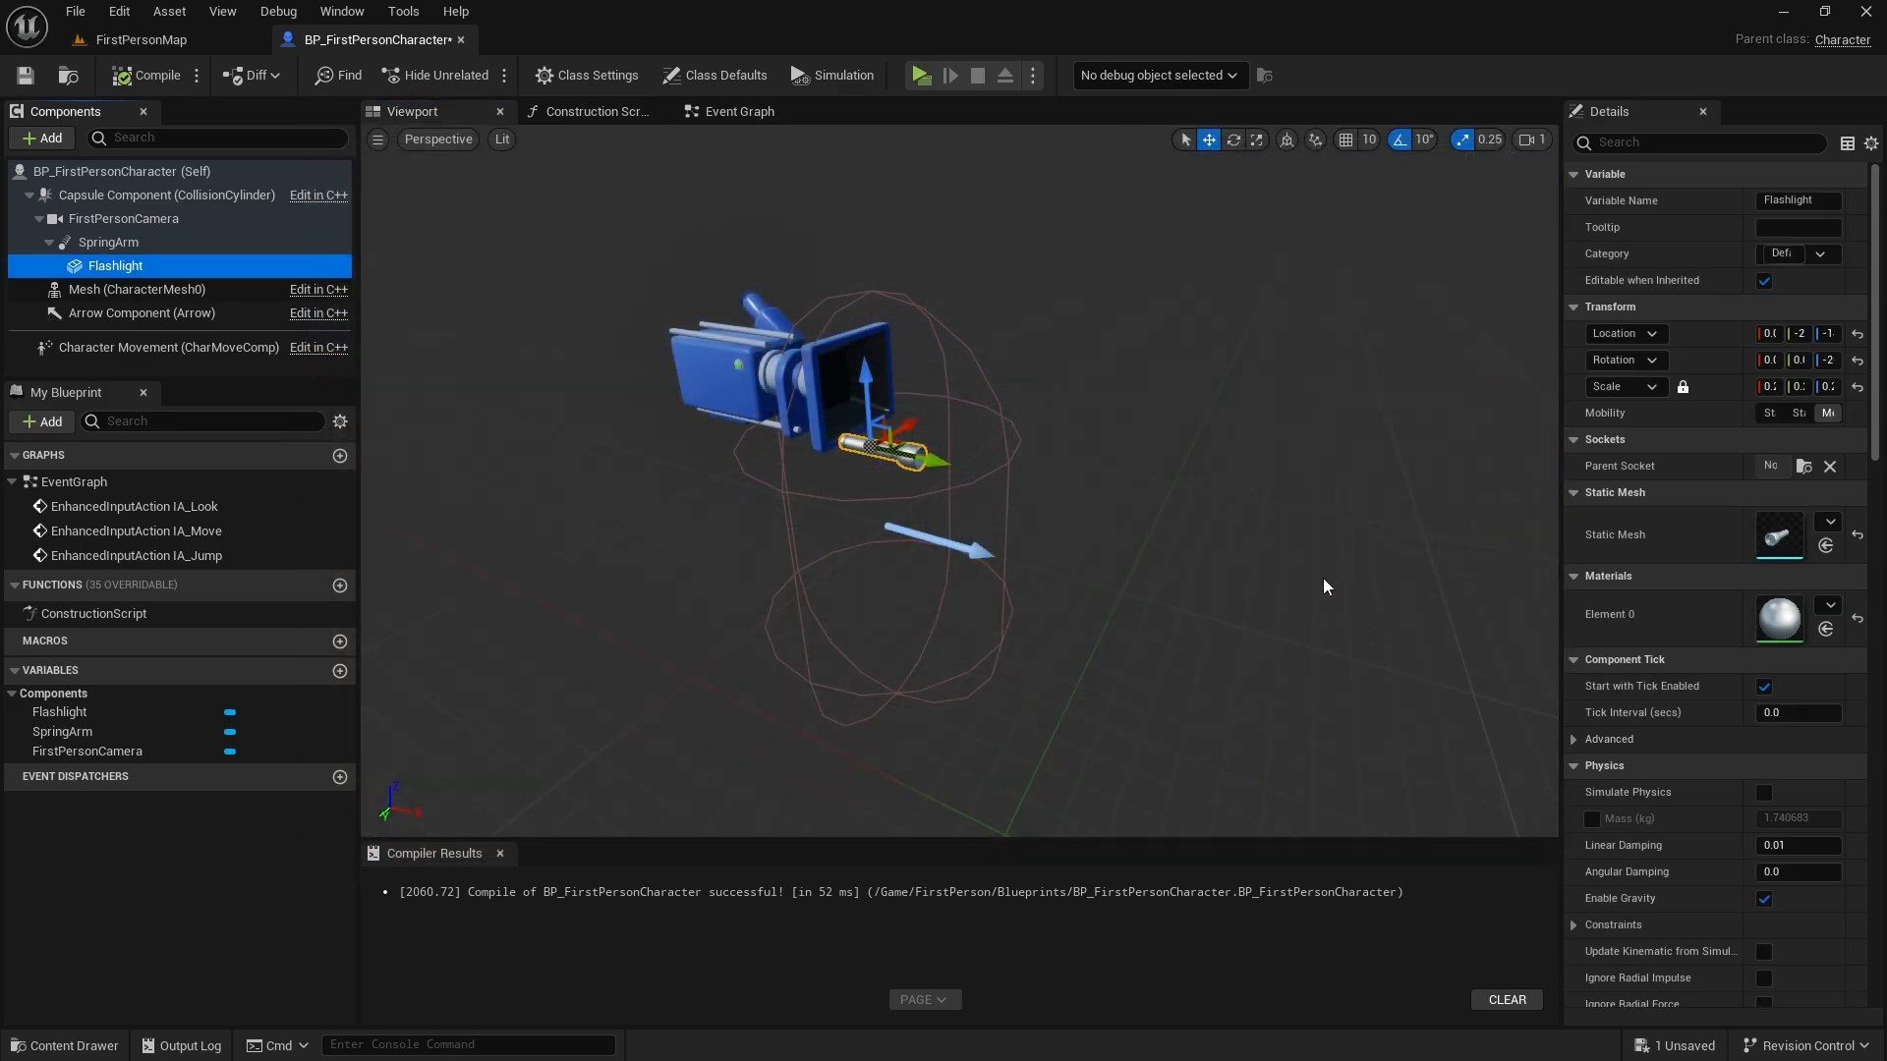
pyautogui.click(107, 242)
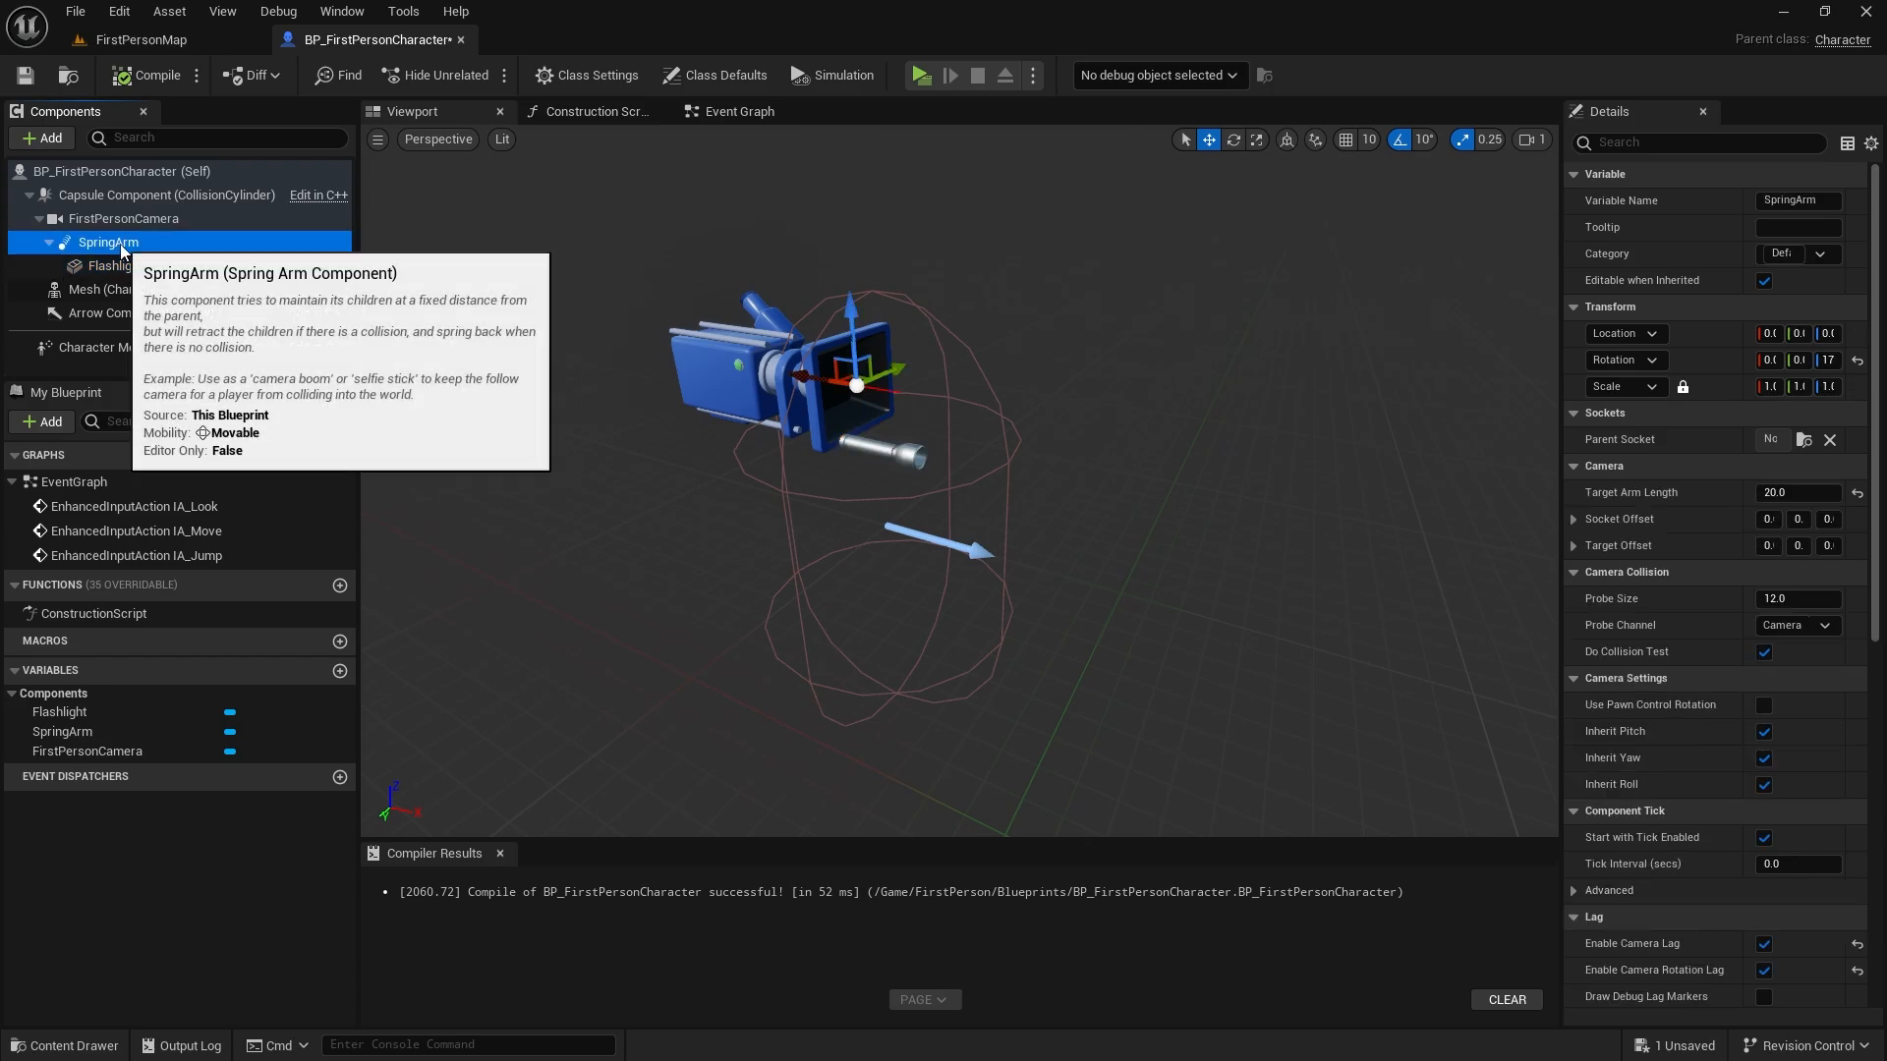
pyautogui.moveTo(824, 385)
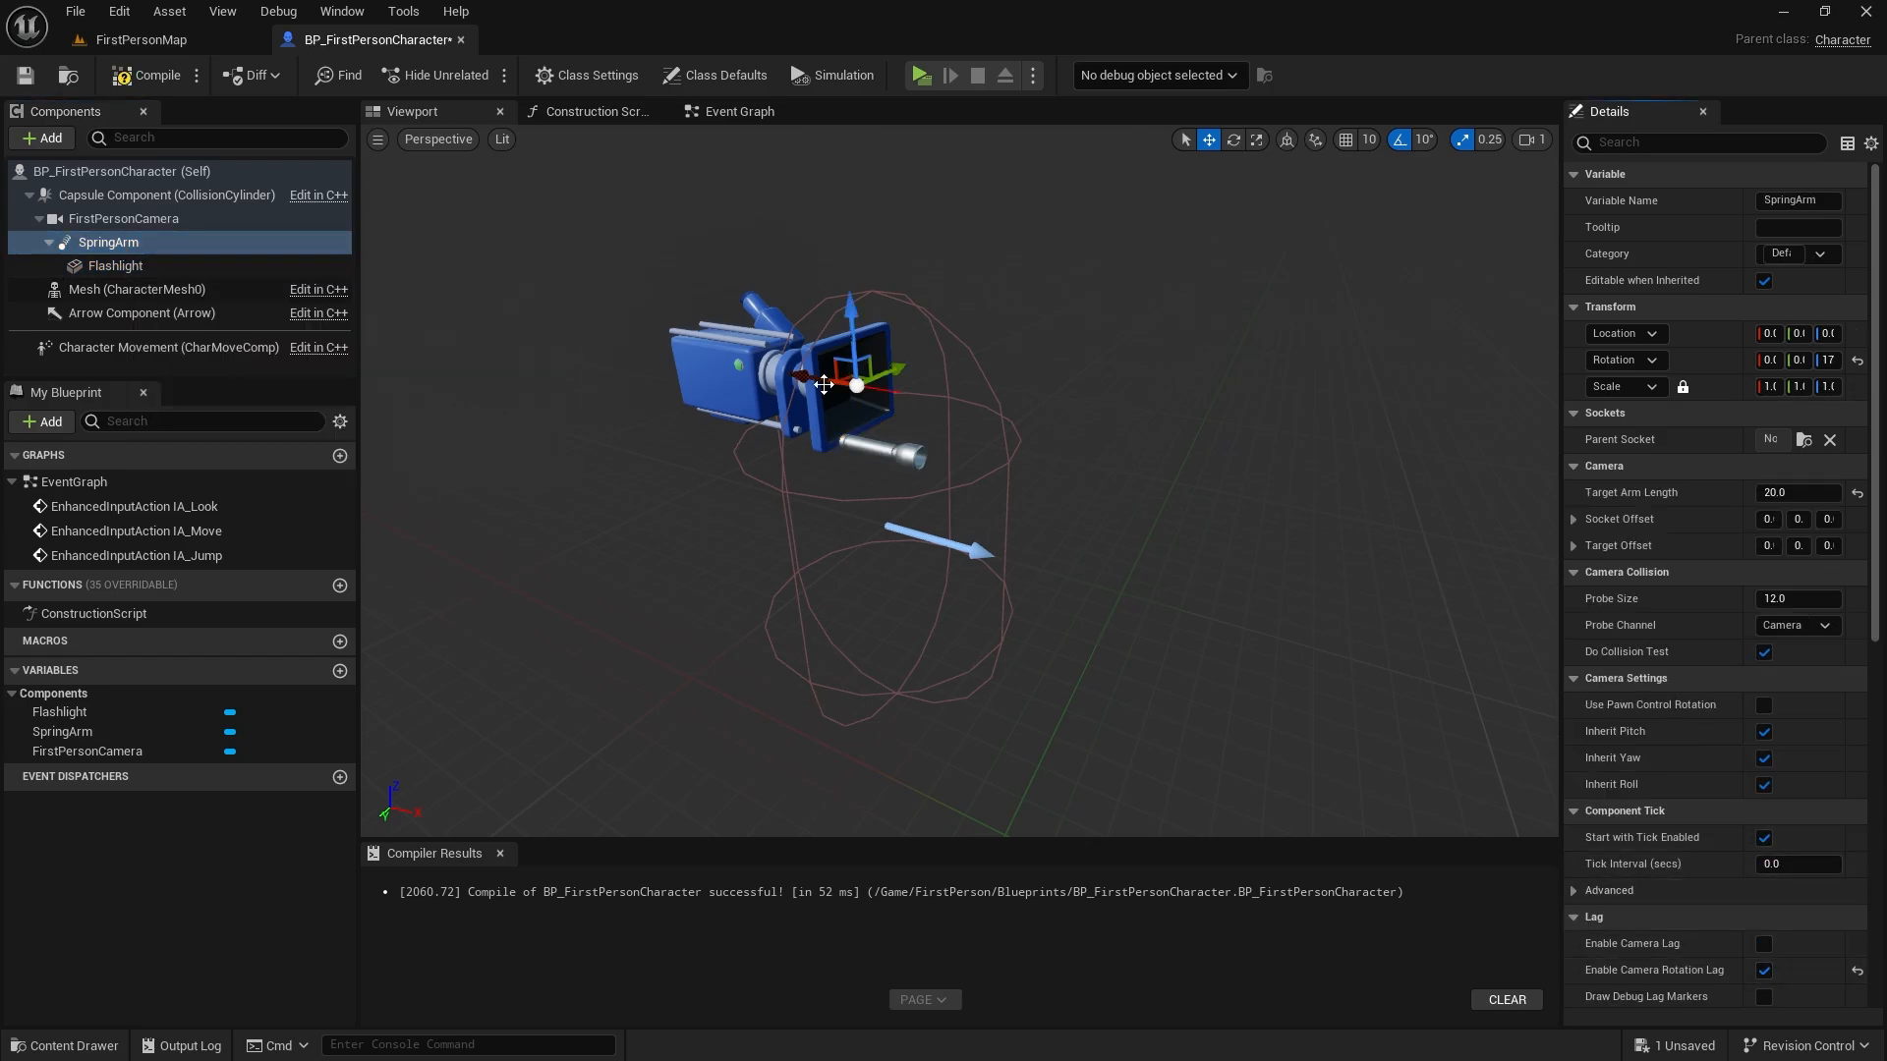
pyautogui.click(920, 75)
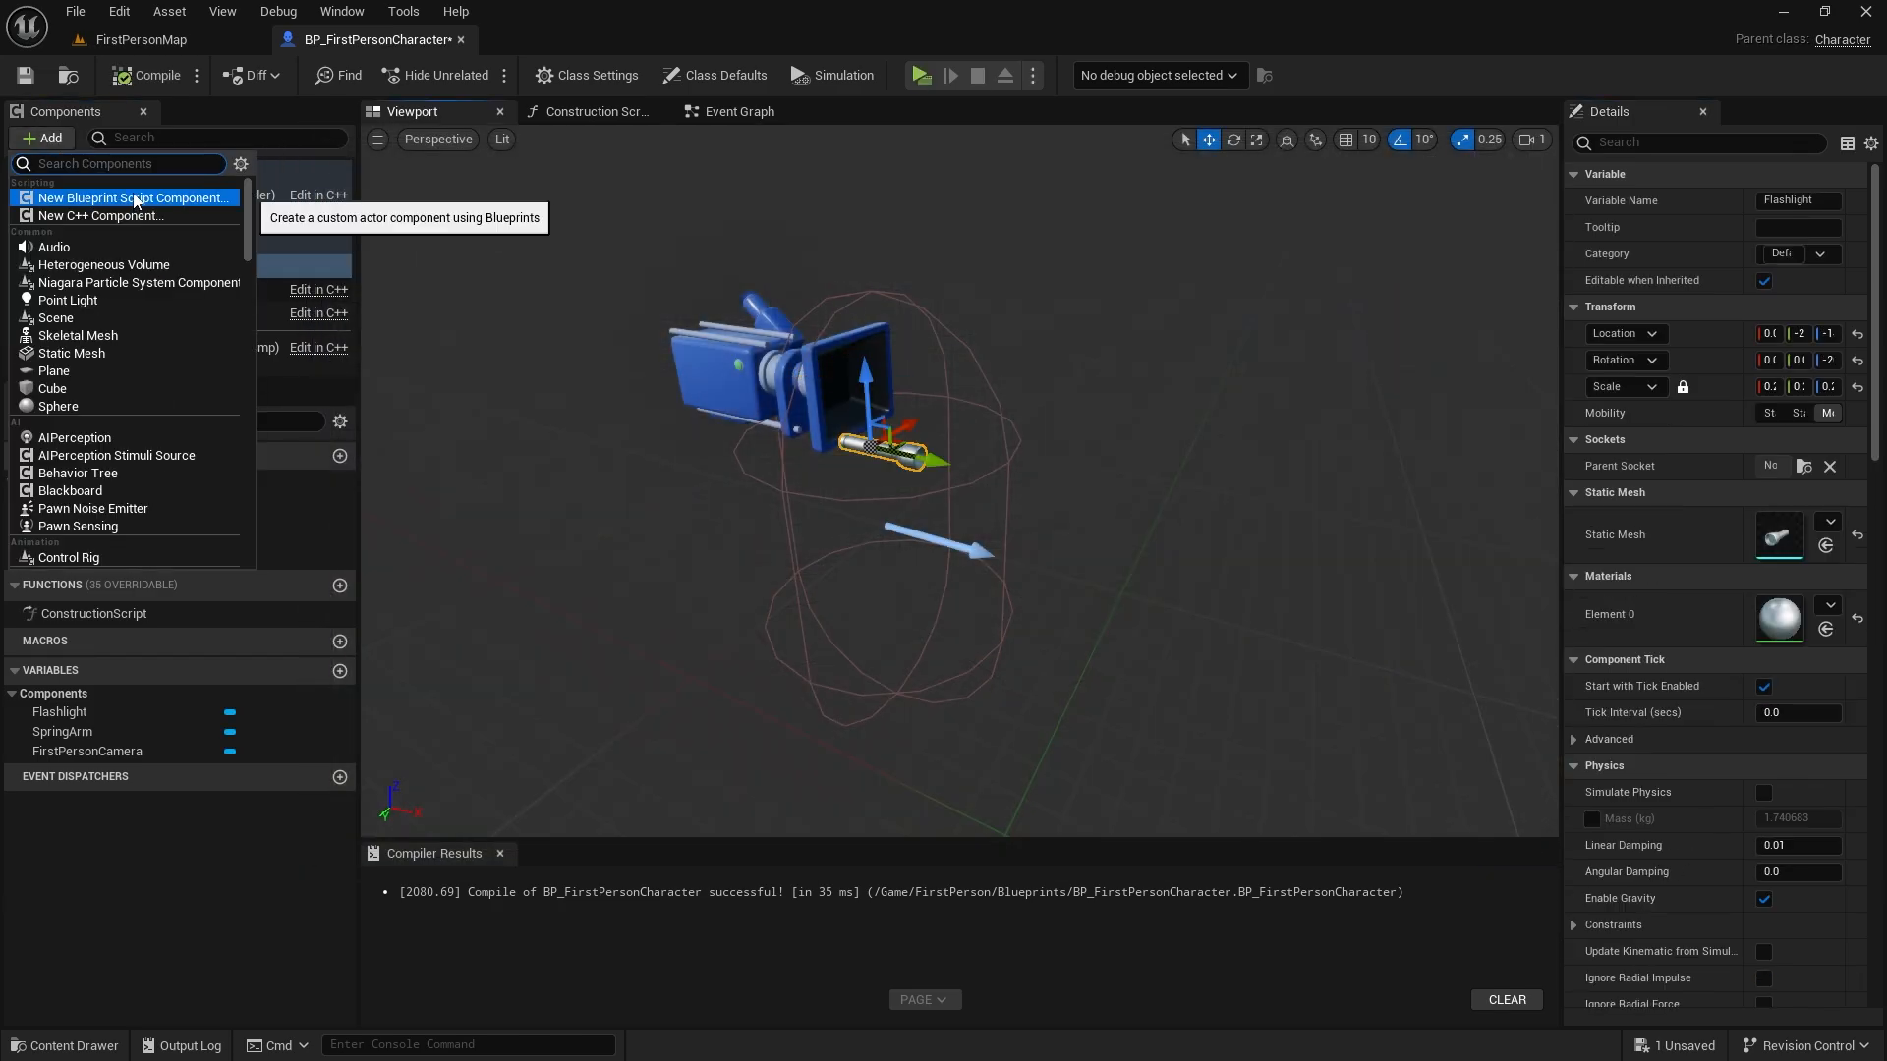
# Add a SpotLight under Flashlight and drag it to the flashlight's front tip.
pyautogui.write('spotlight')
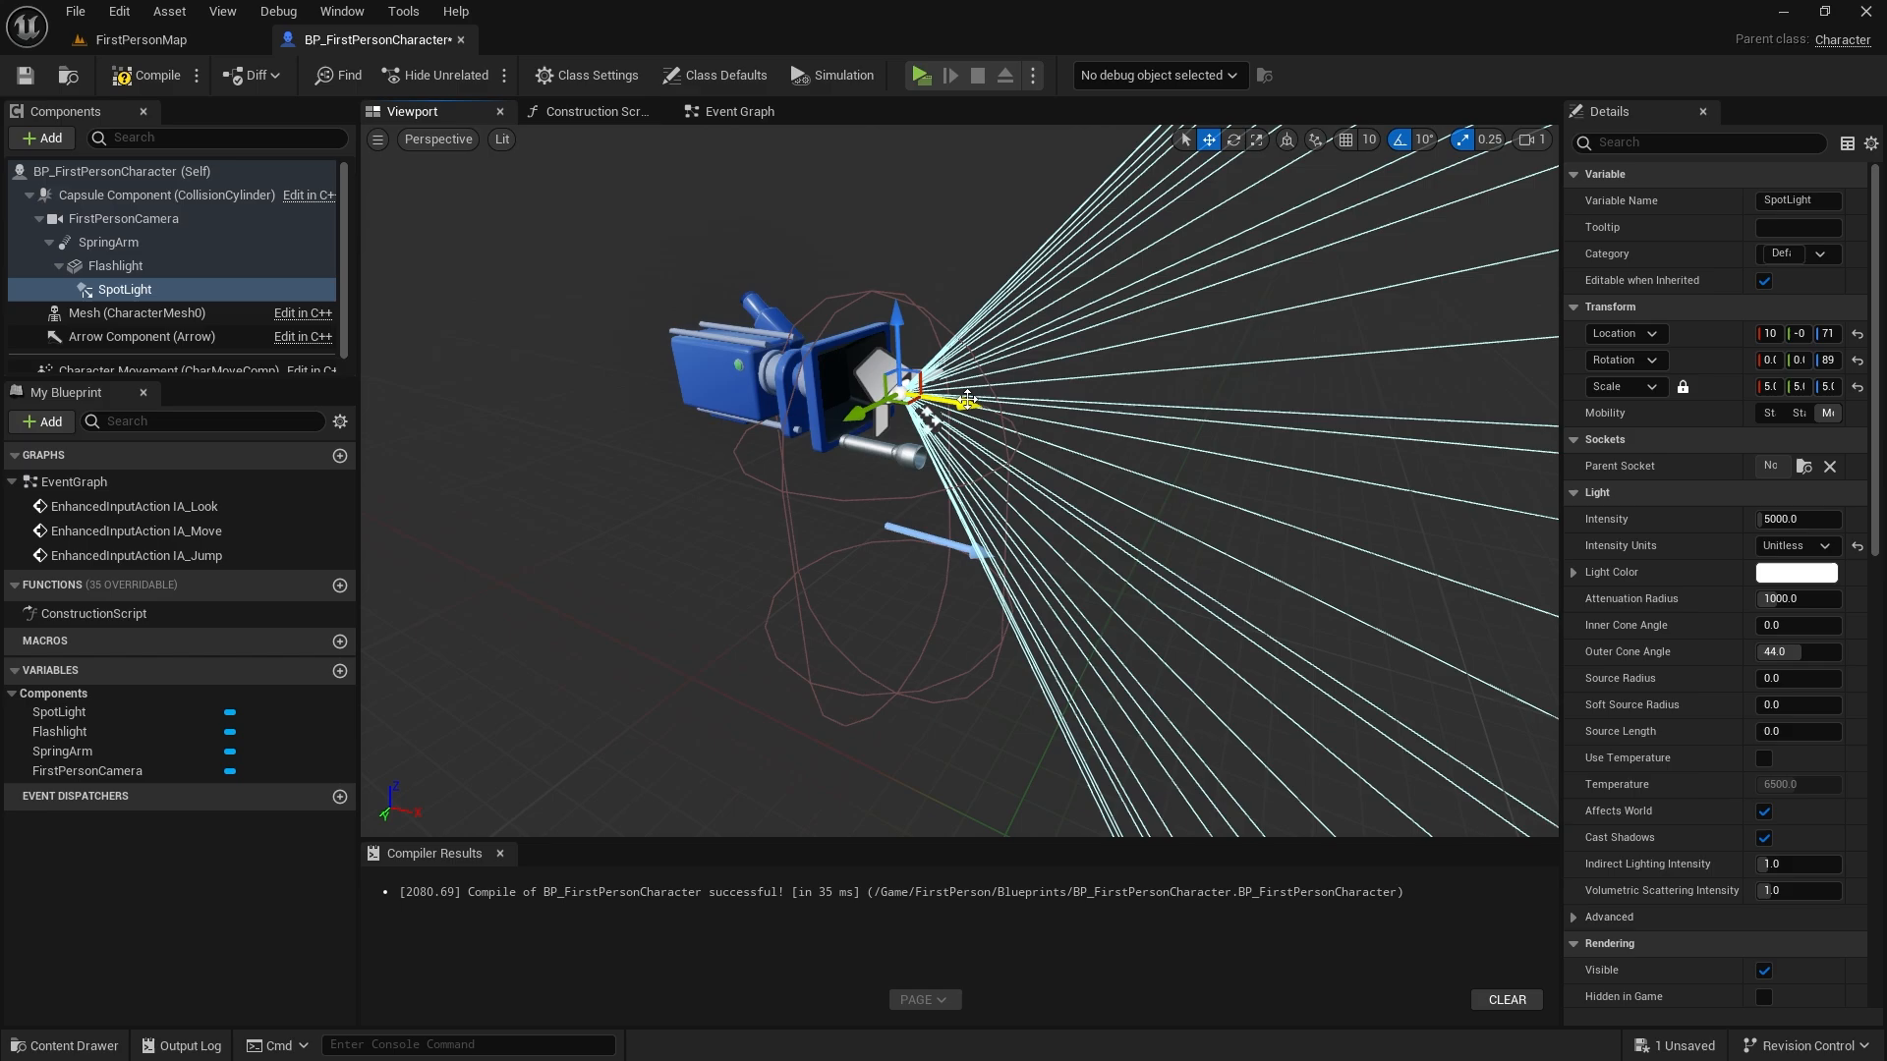
pyautogui.moveTo(938, 397); pyautogui.dragTo(963, 488)
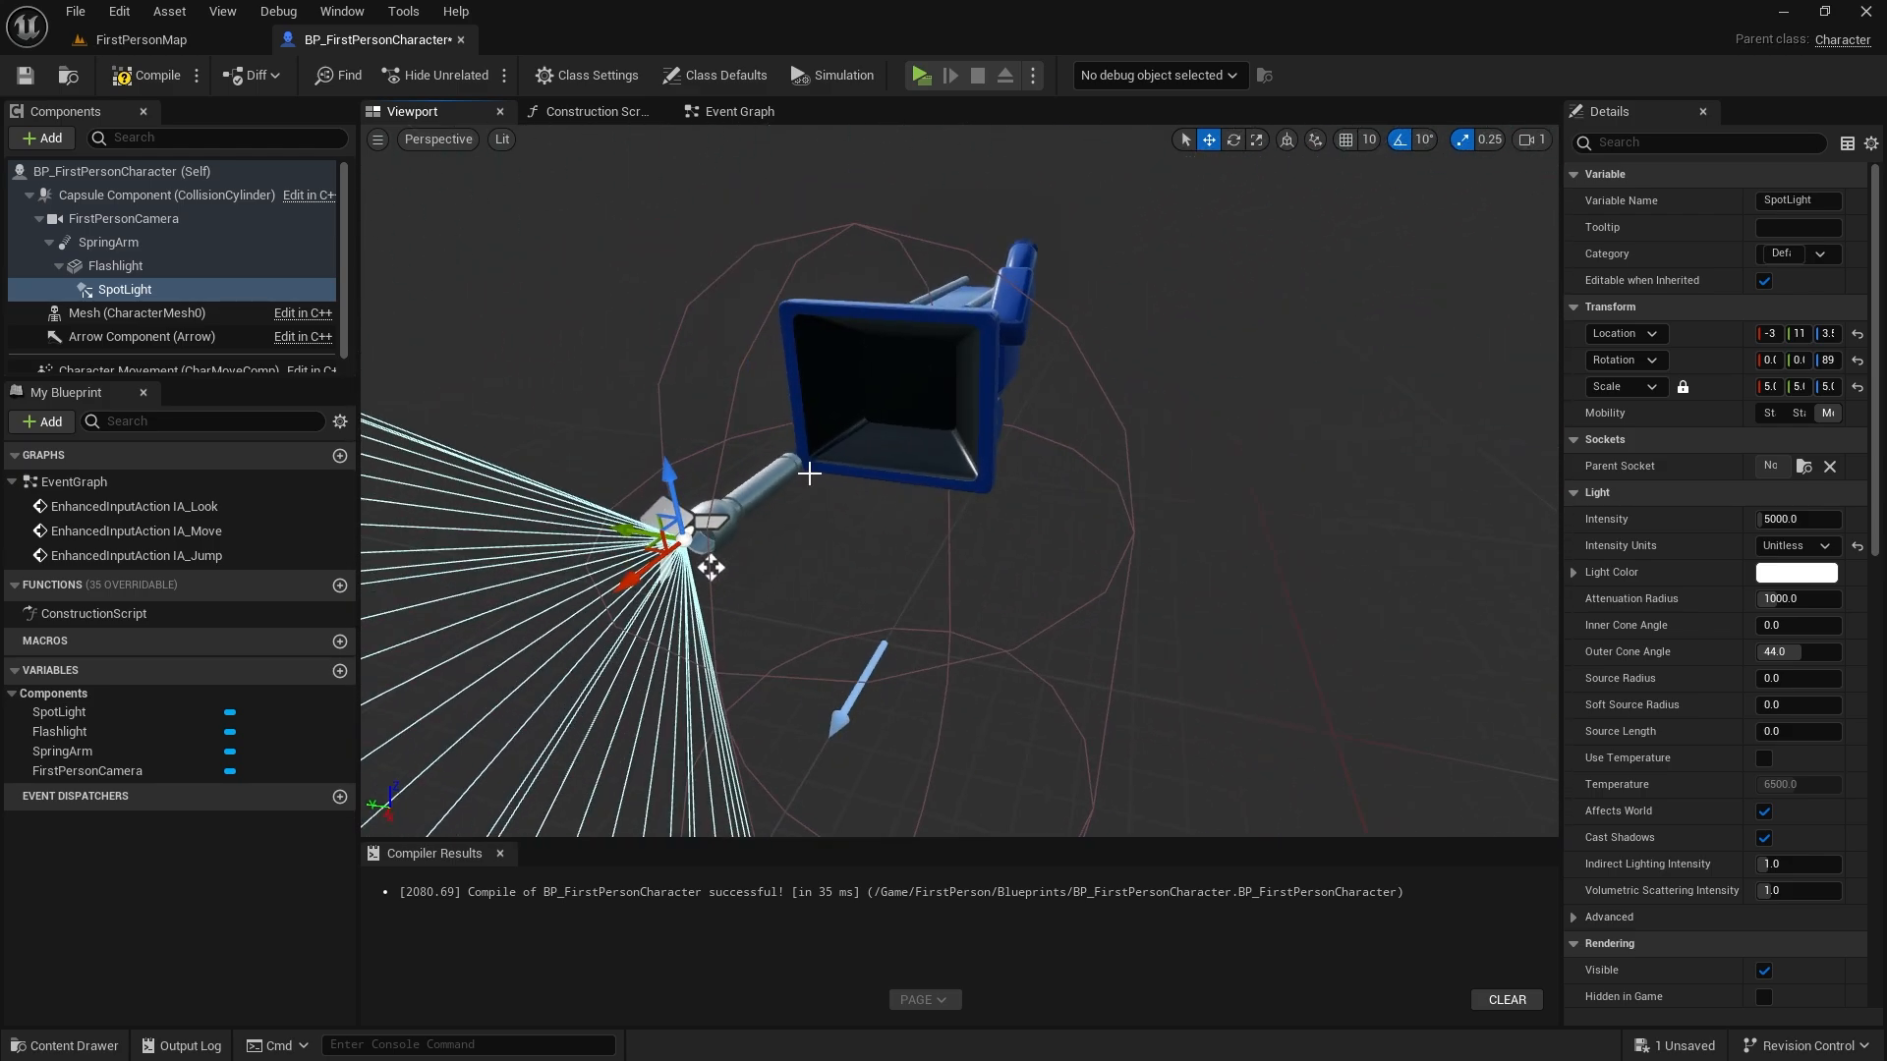
pyautogui.moveTo(843, 482); pyautogui.dragTo(661, 481)
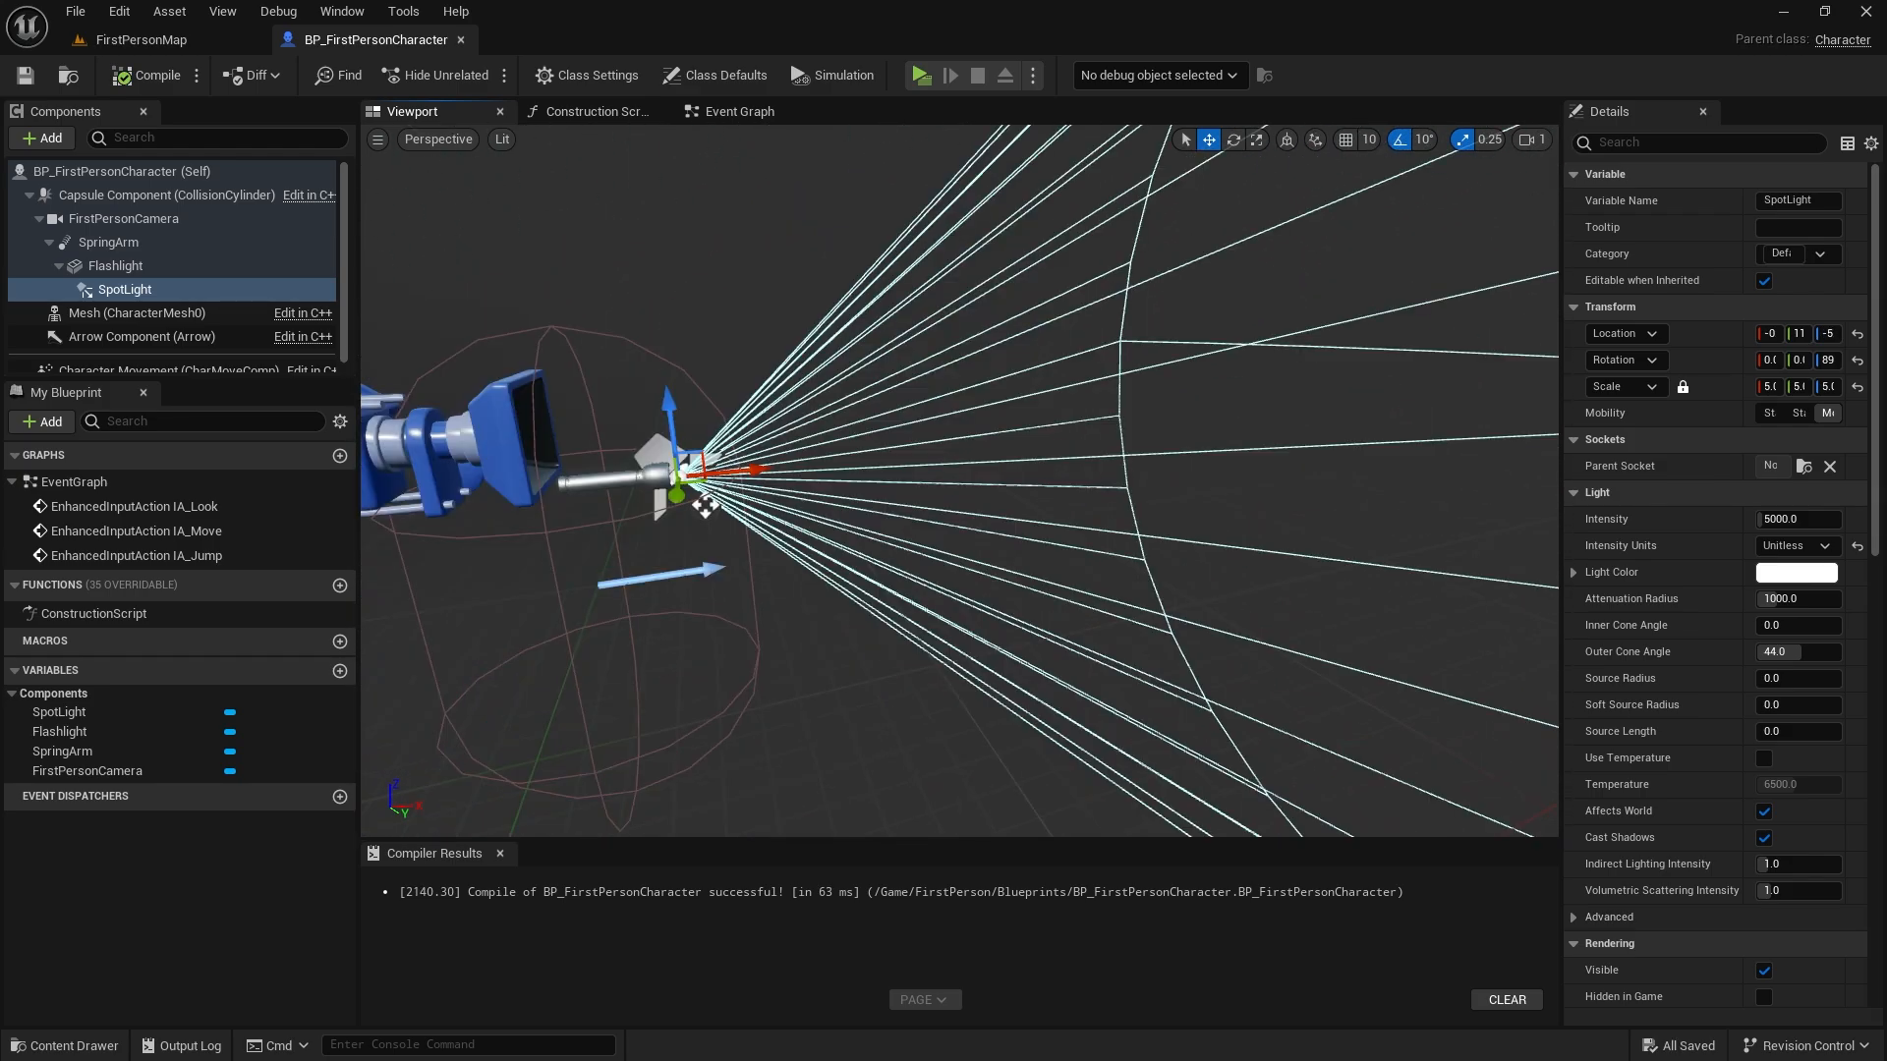
# Add an F key press event feeding a Flip Flop node in the Event Graph.
pyautogui.click(738, 111)
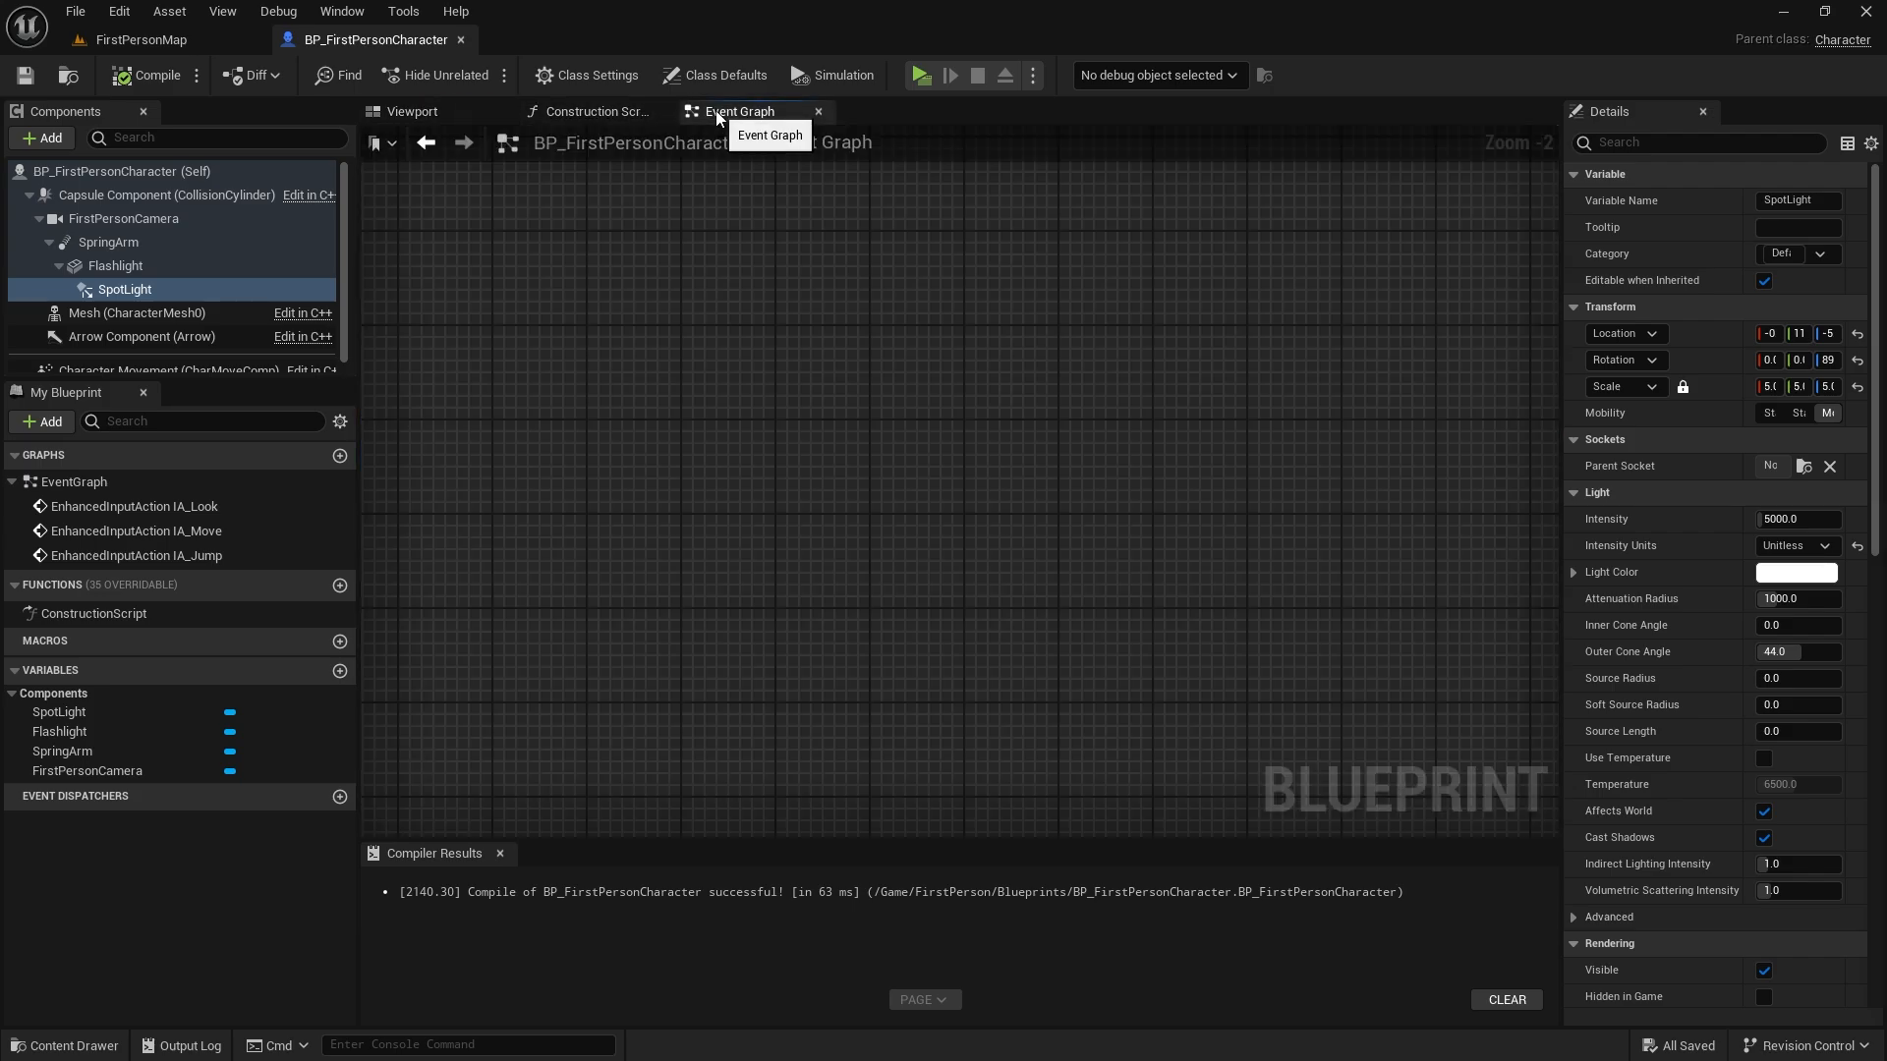
pyautogui.write('f key')
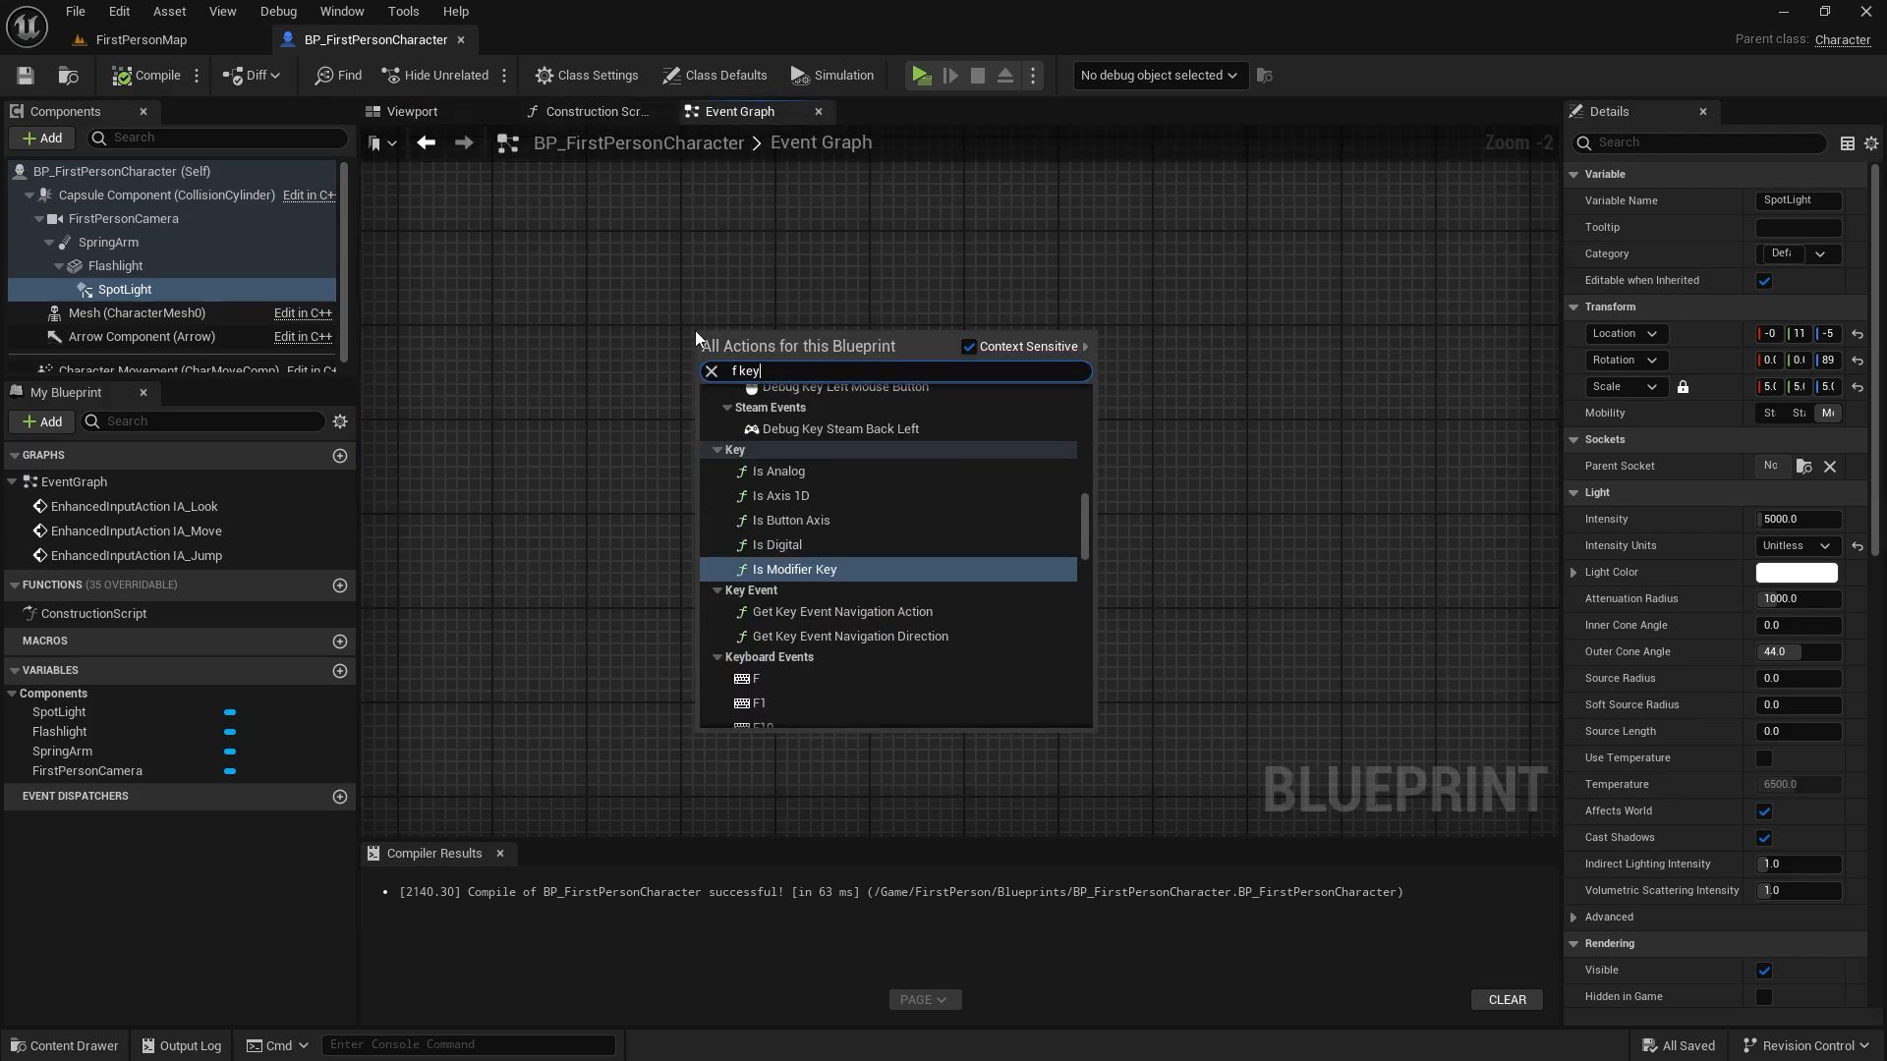
pyautogui.click(755, 680)
pyautogui.write('f')
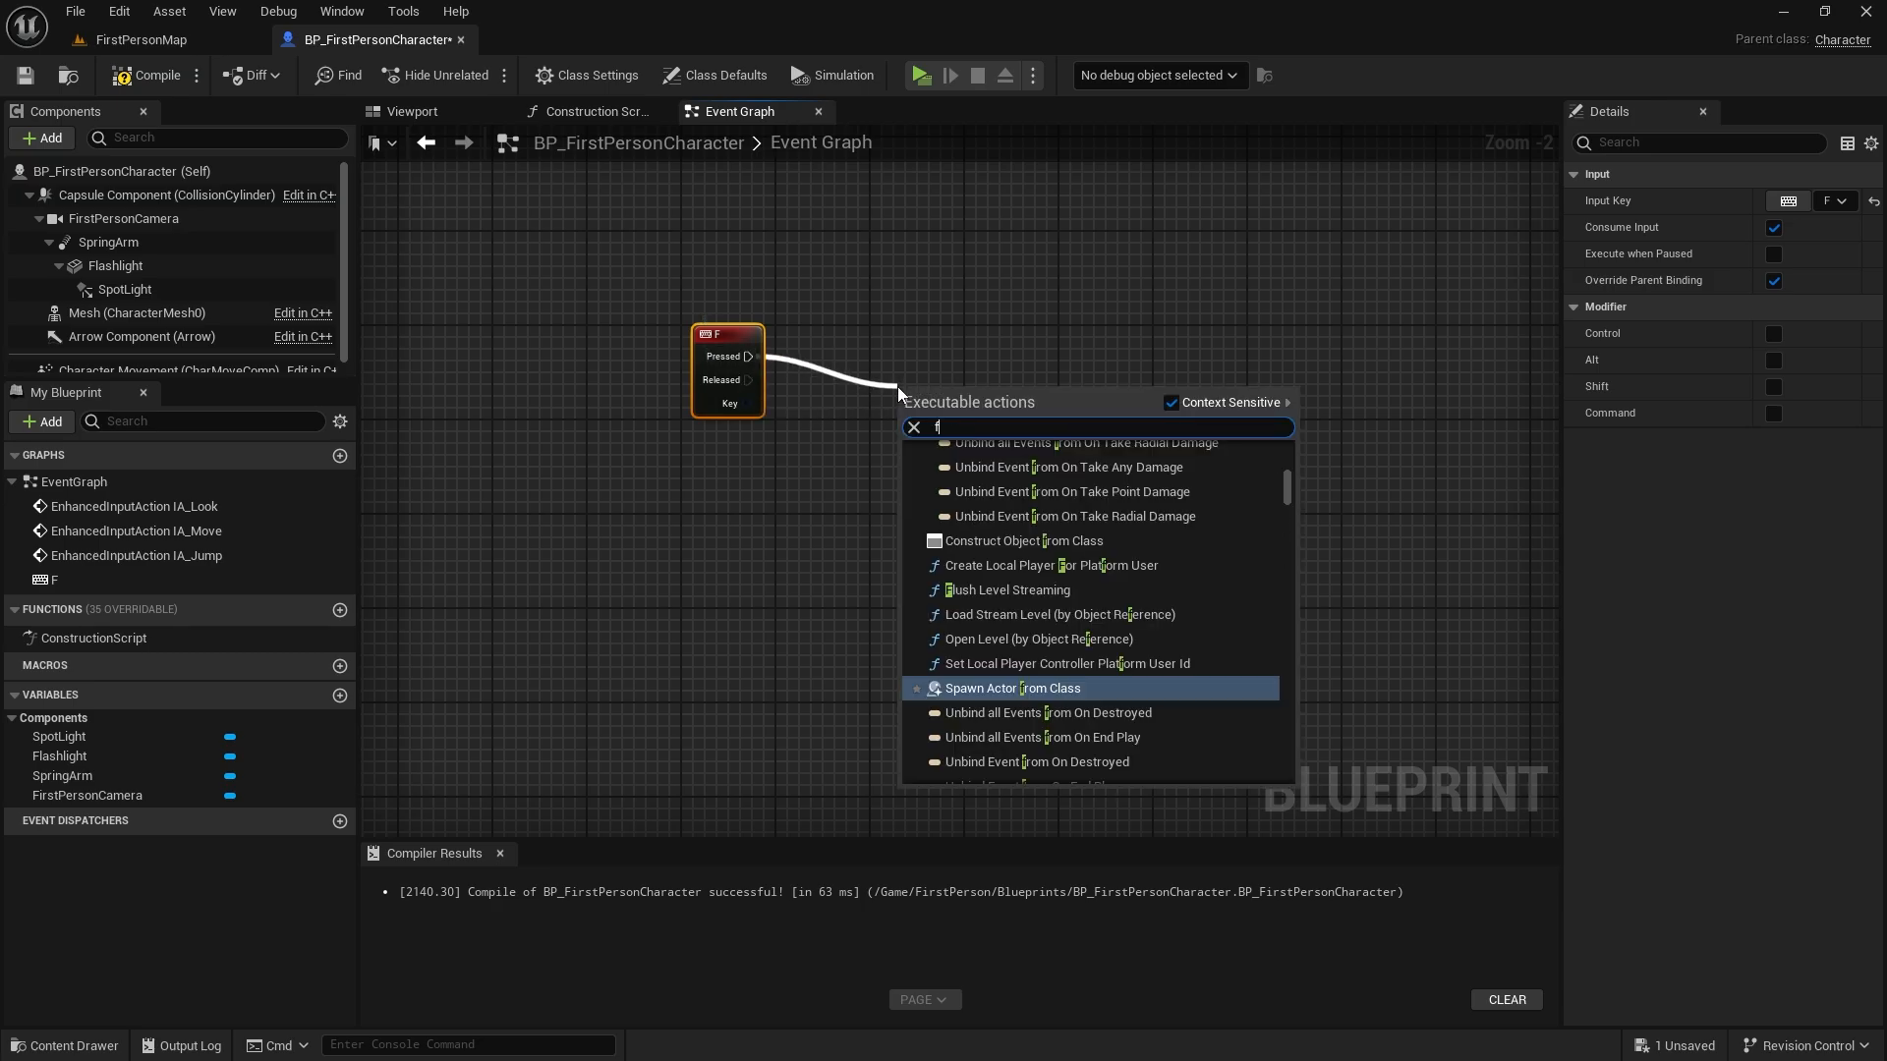
pyautogui.write('lipflop')
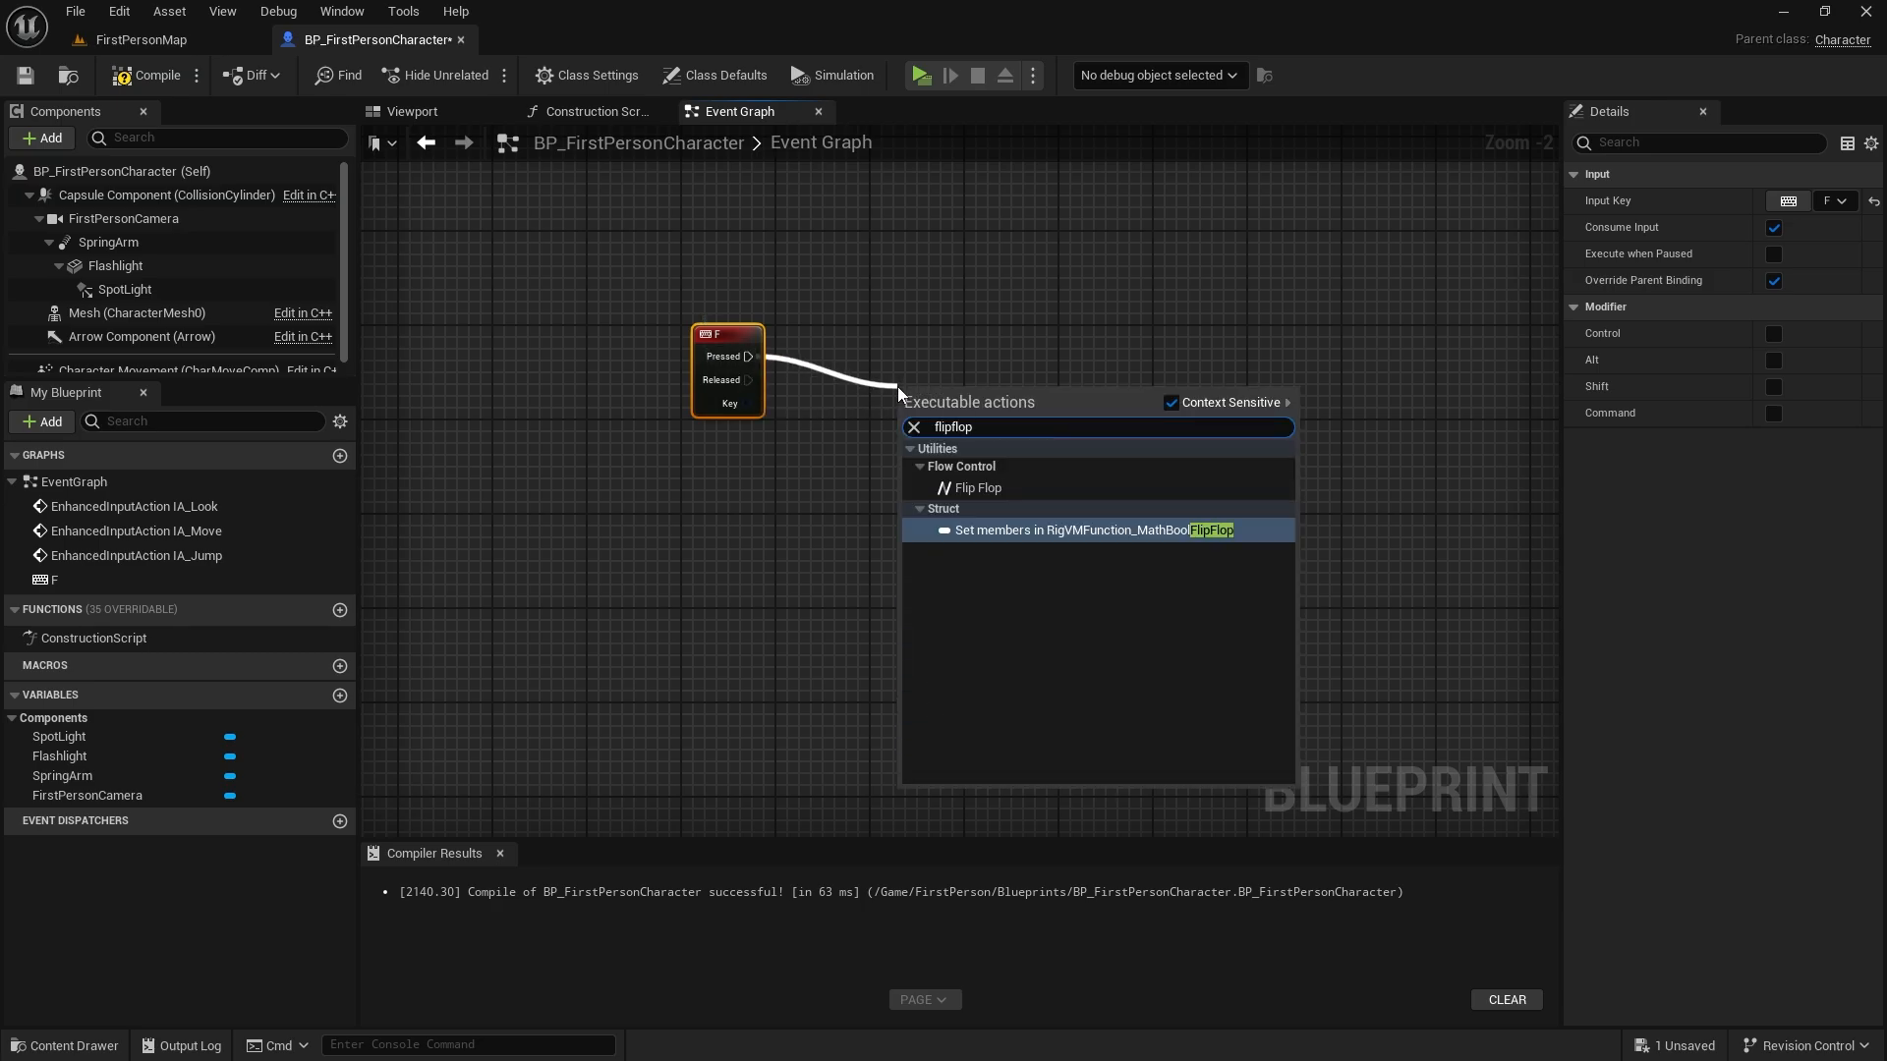
pyautogui.click(980, 488)
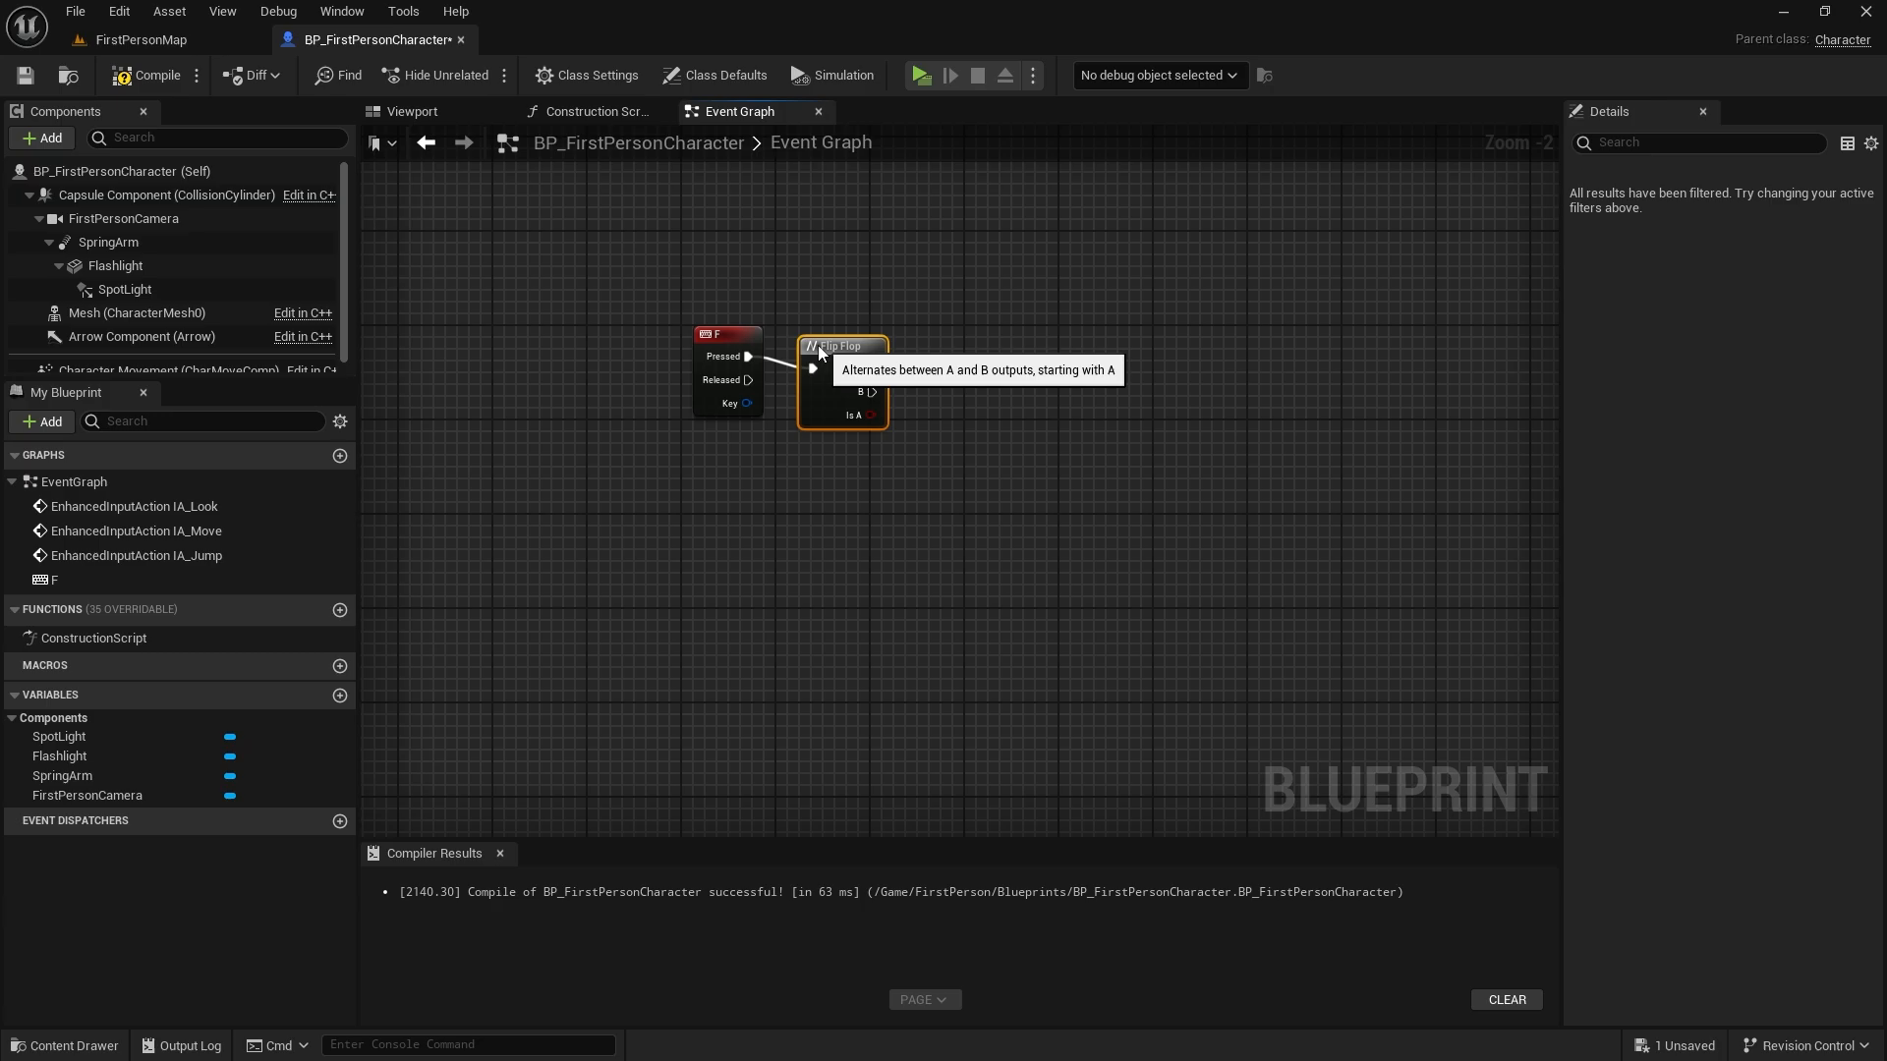
# Drop Spring Arm and Flashlight component references into the Event Graph.
pyautogui.click(107, 242)
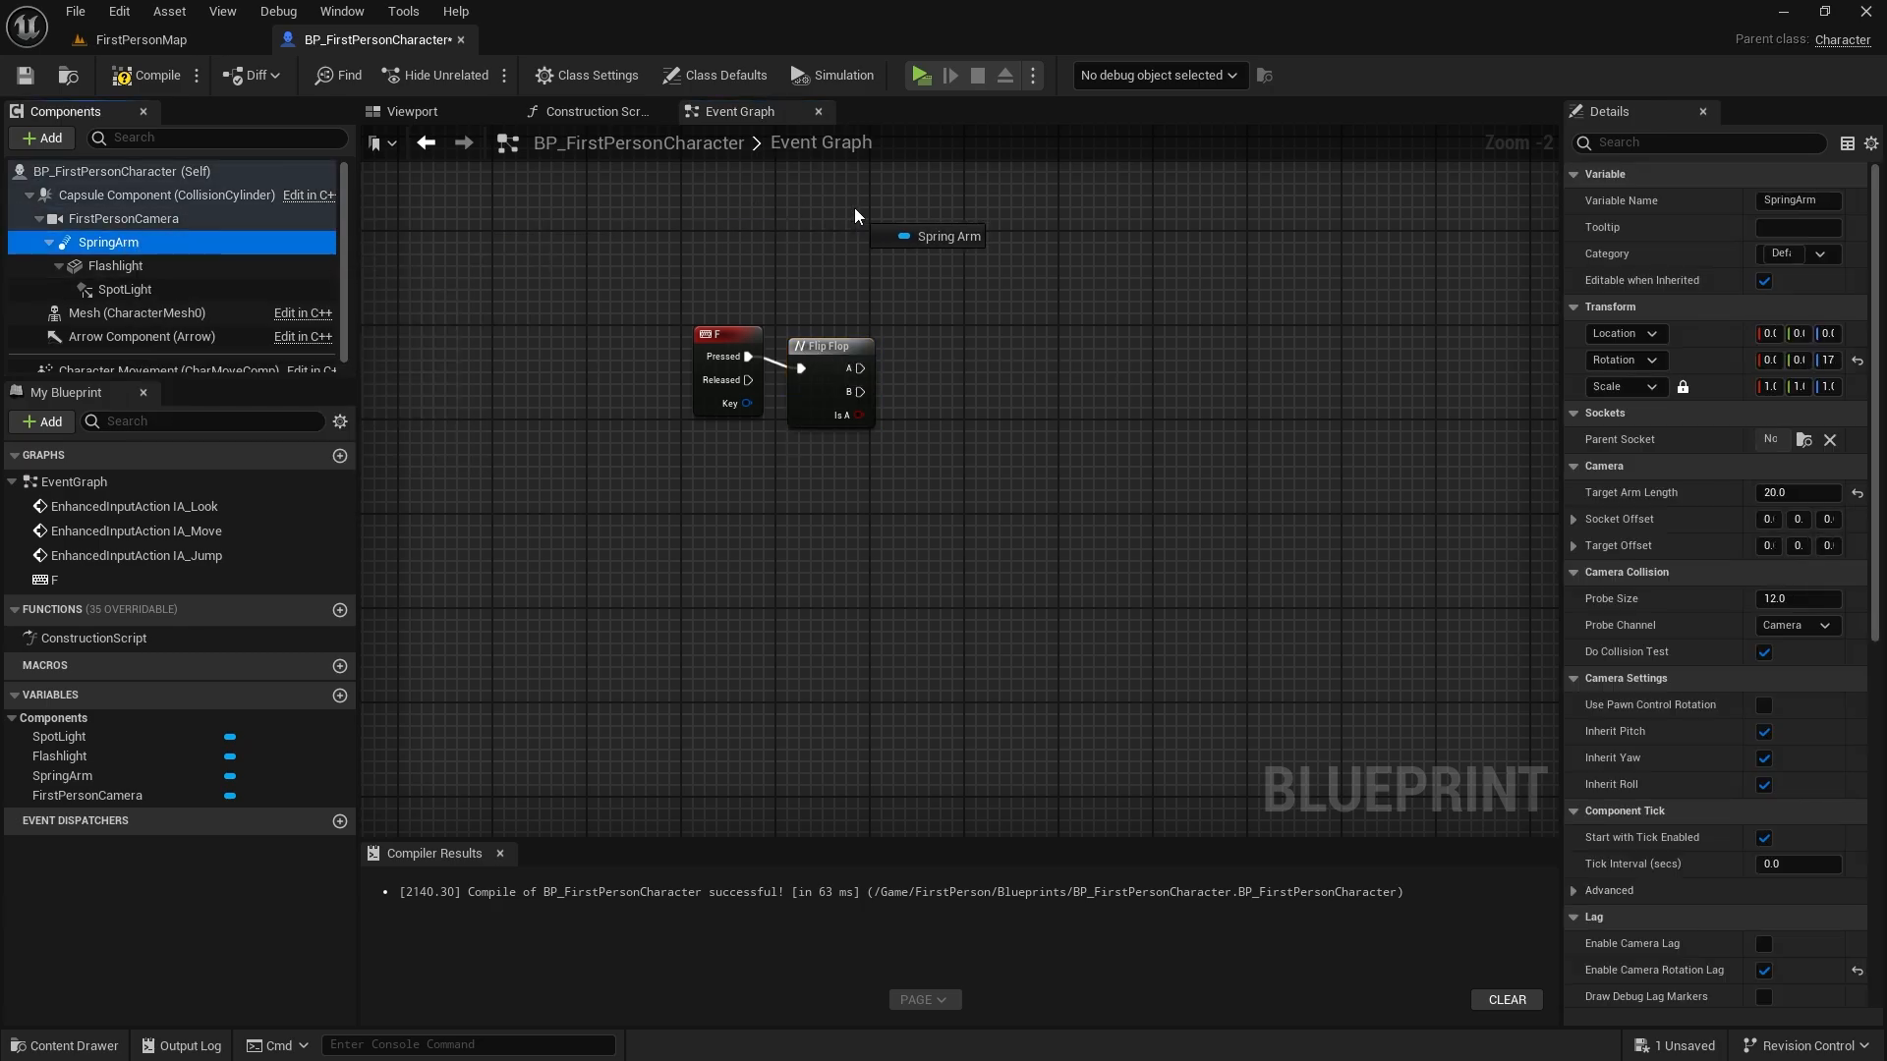
pyautogui.click(116, 264)
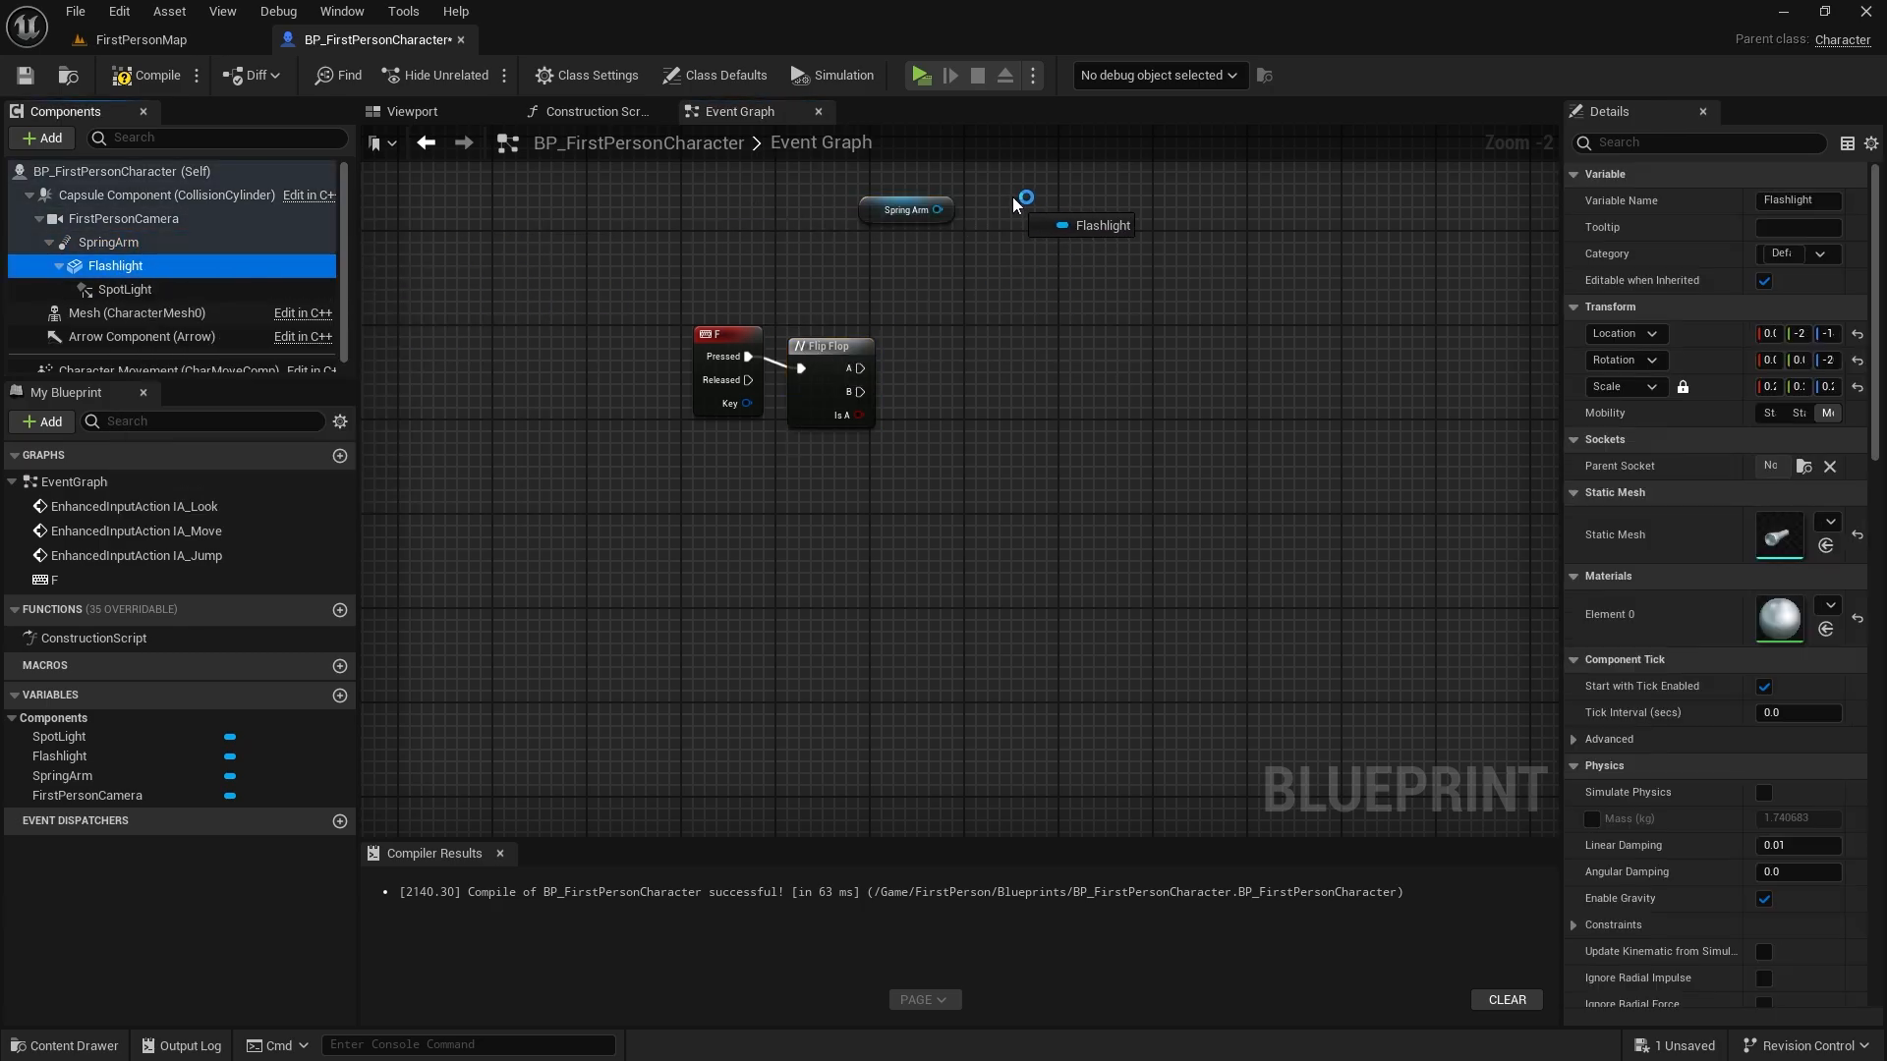
pyautogui.click(124, 289)
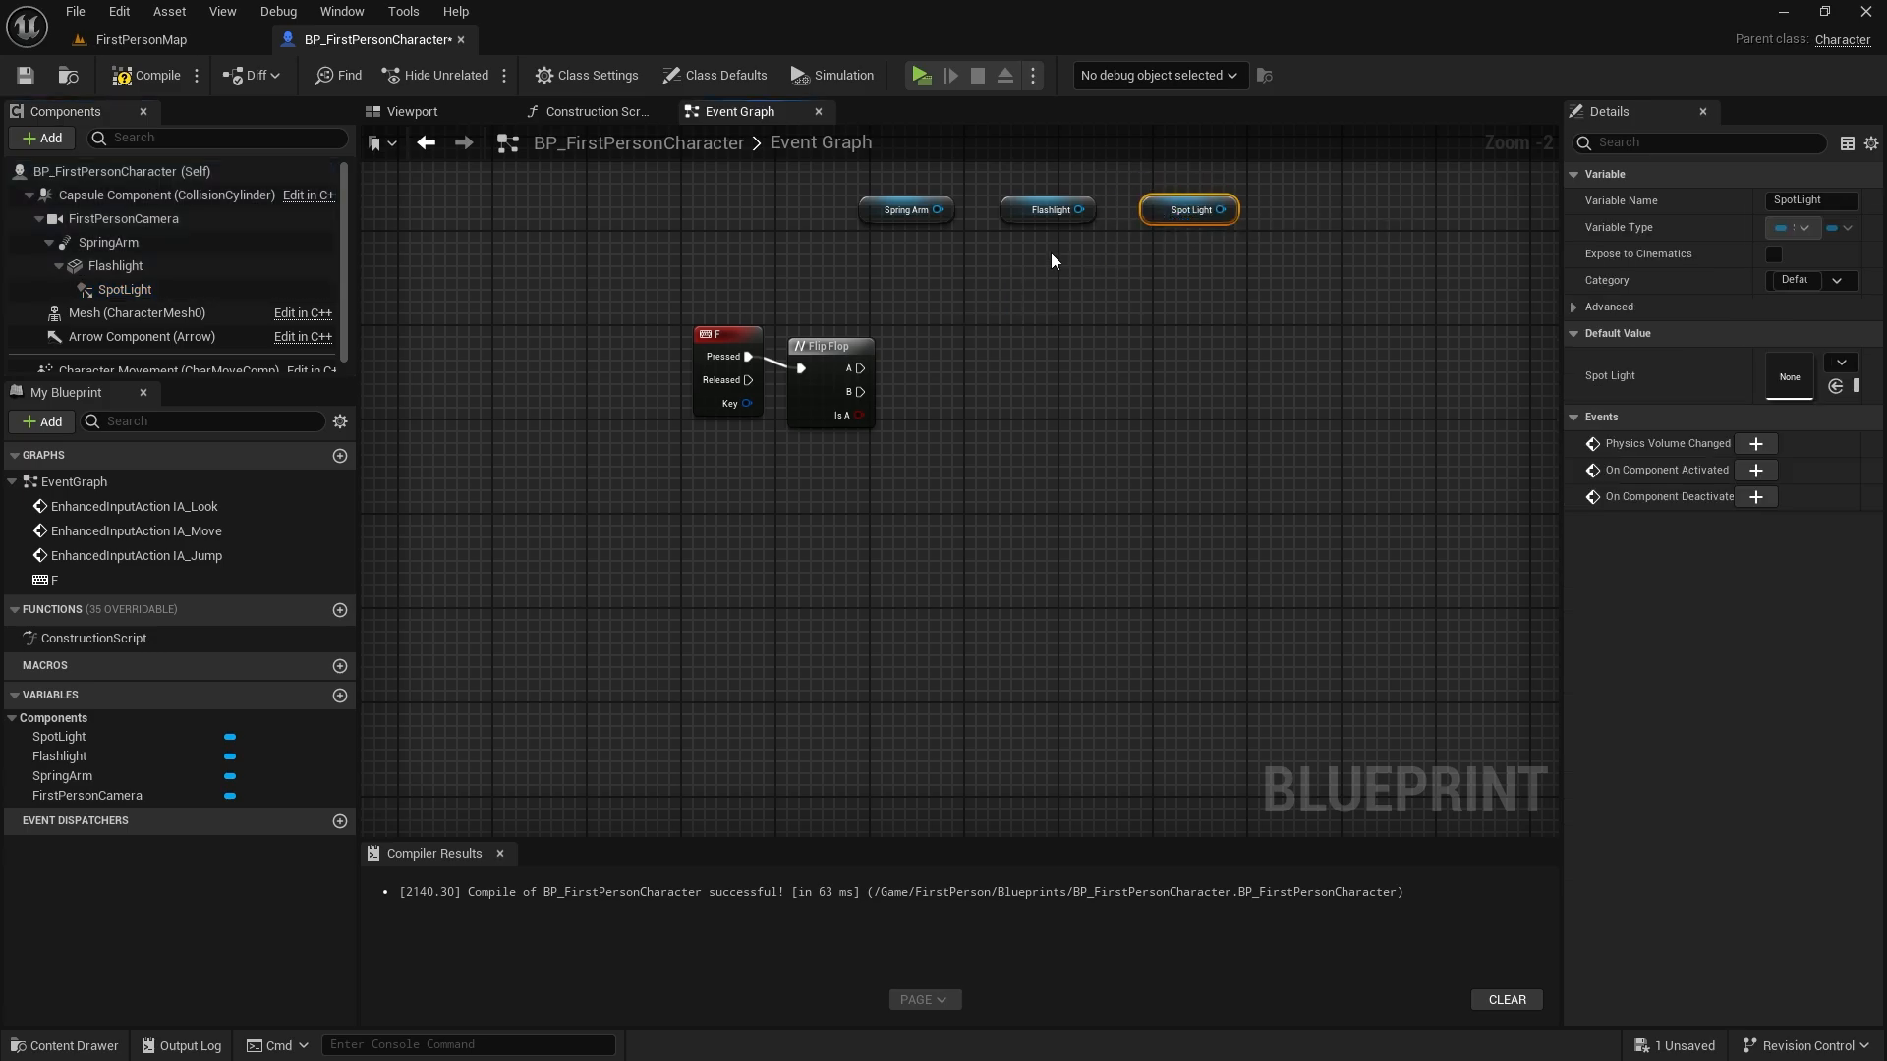
pyautogui.click(413, 111)
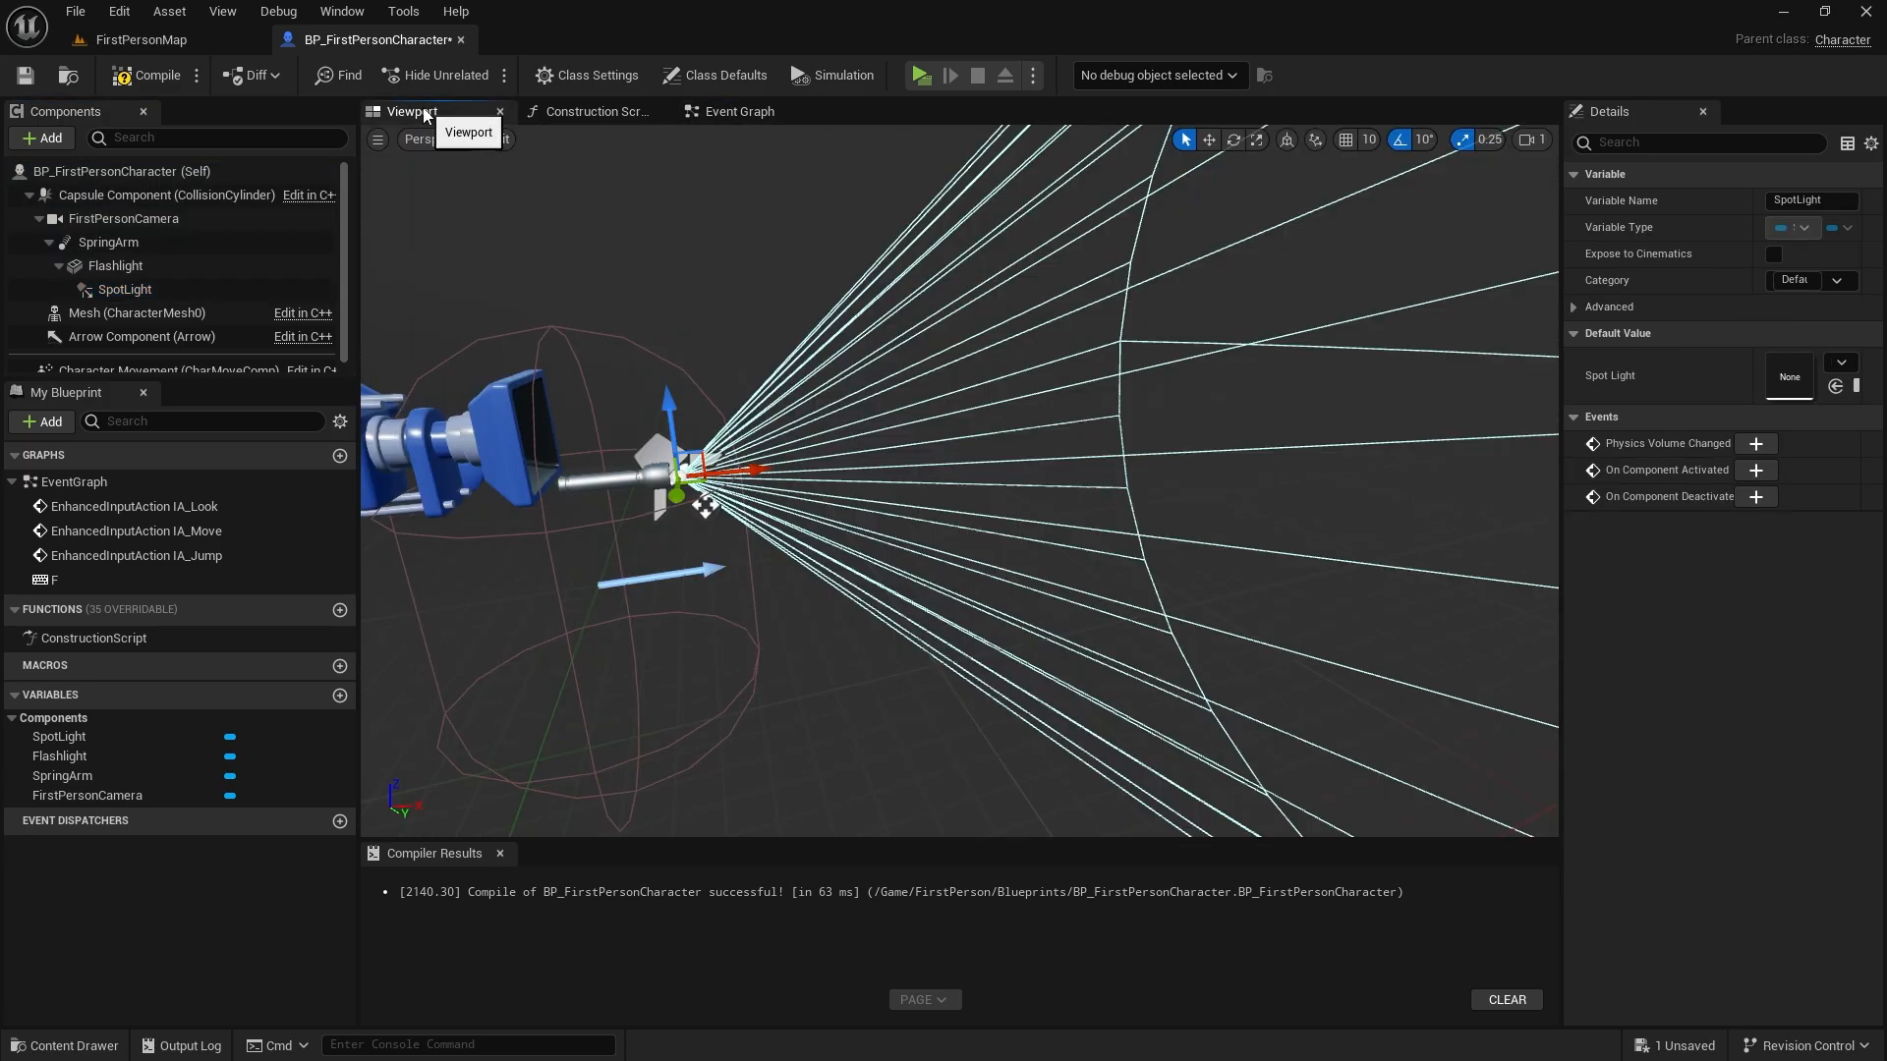
pyautogui.click(124, 288)
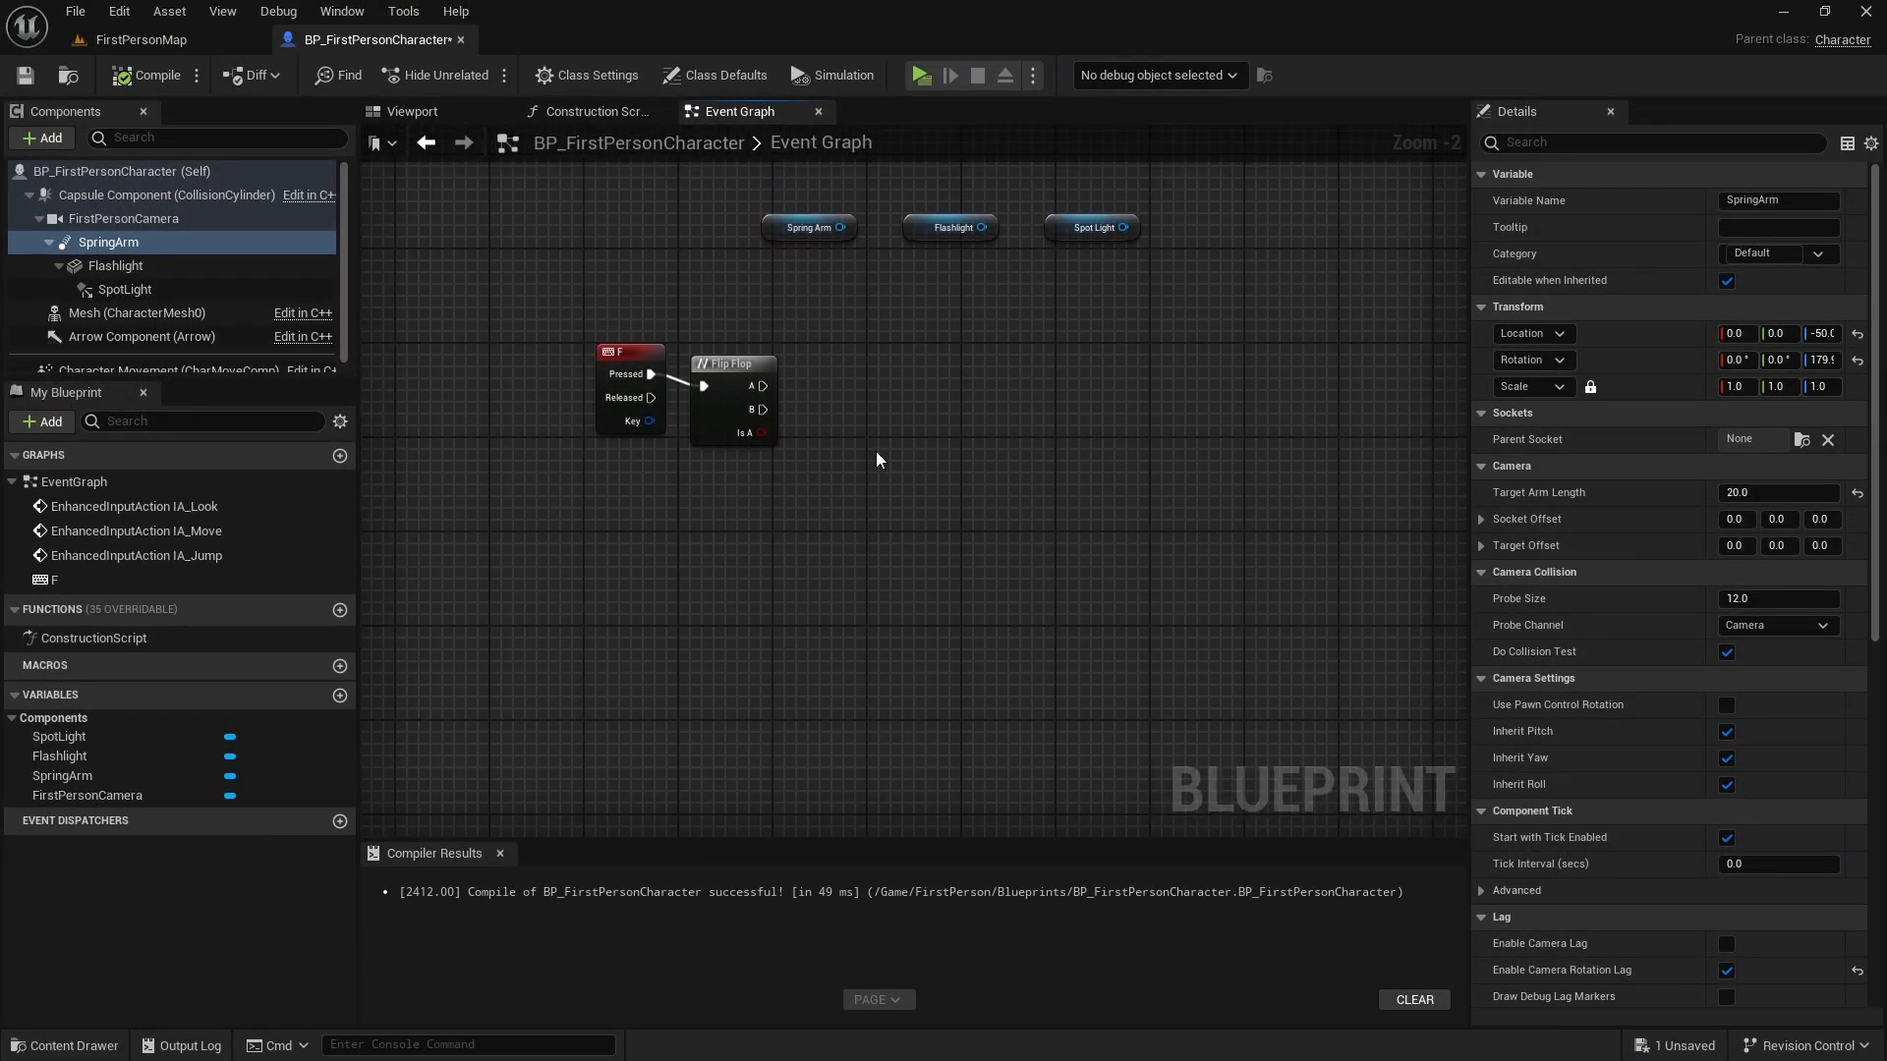
# Add a Set Relative Location node driven by the Spring Arm reference.
pyautogui.moveTo(840, 226); pyautogui.dragTo(879, 352)
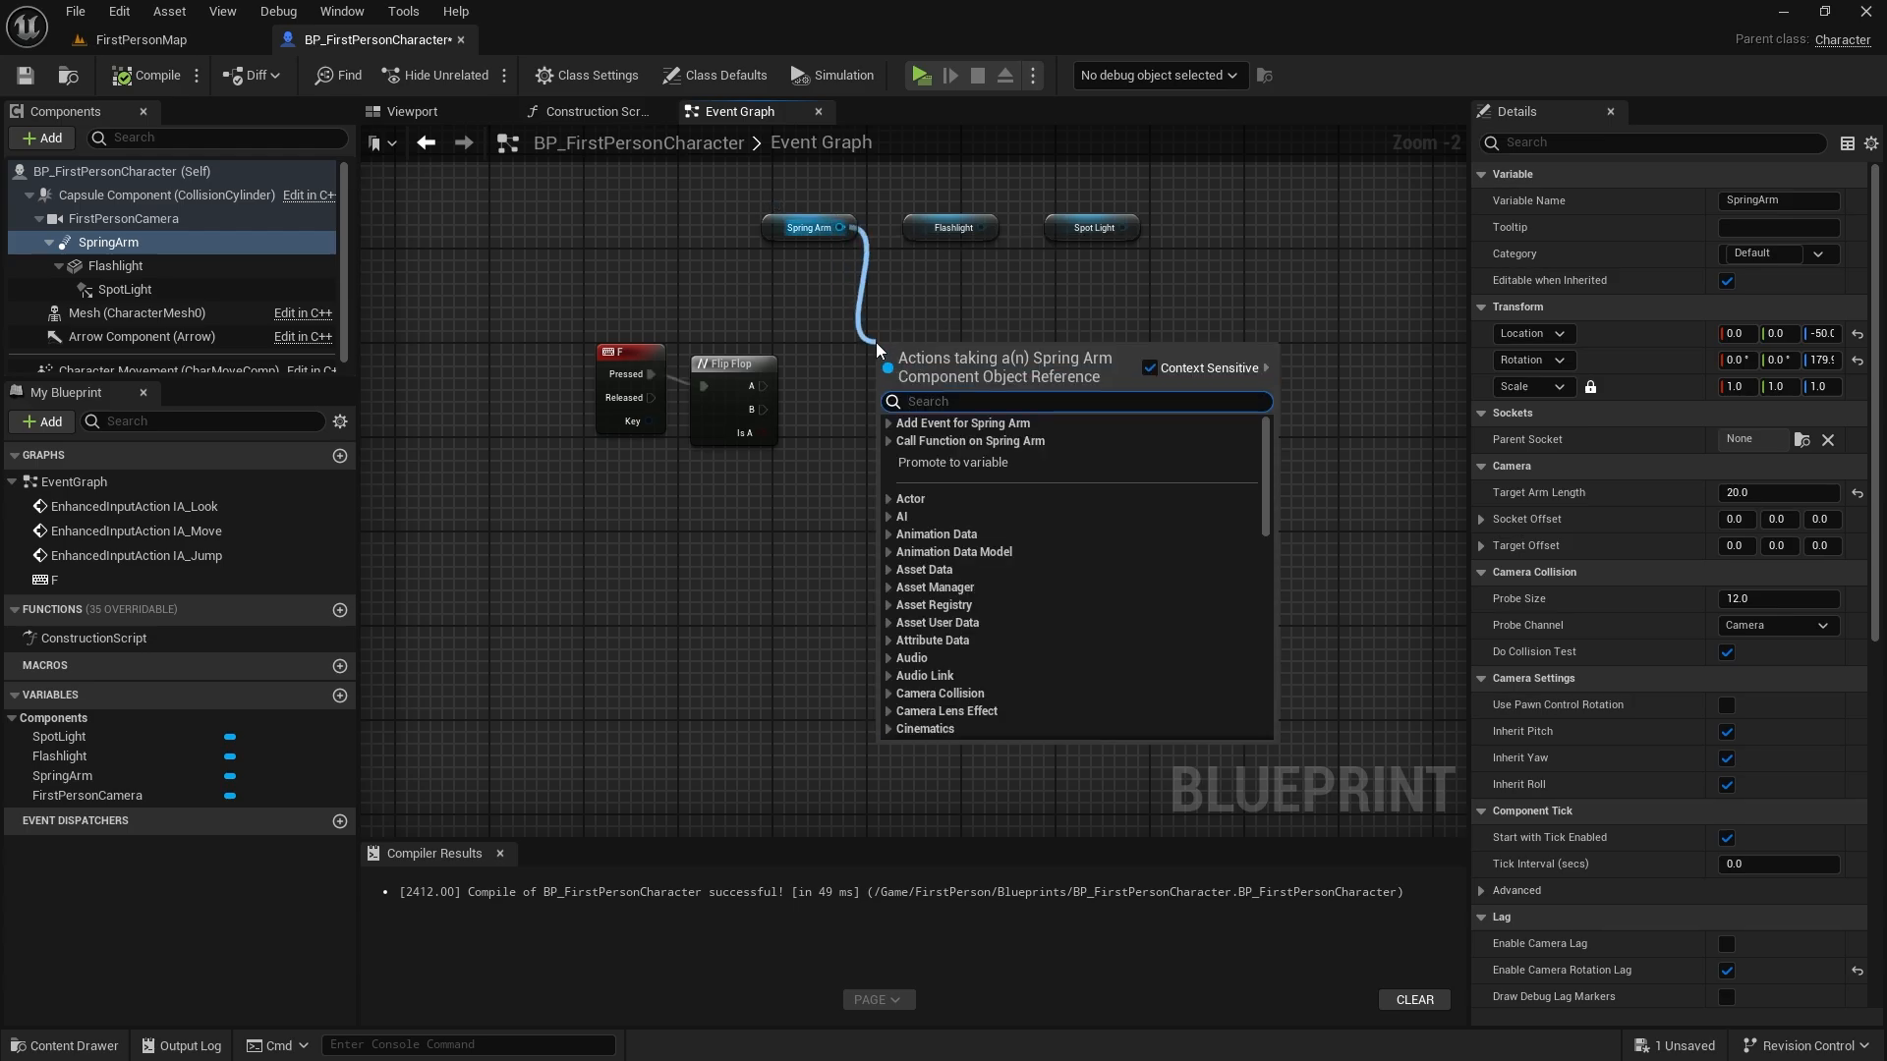
pyautogui.write('set rela')
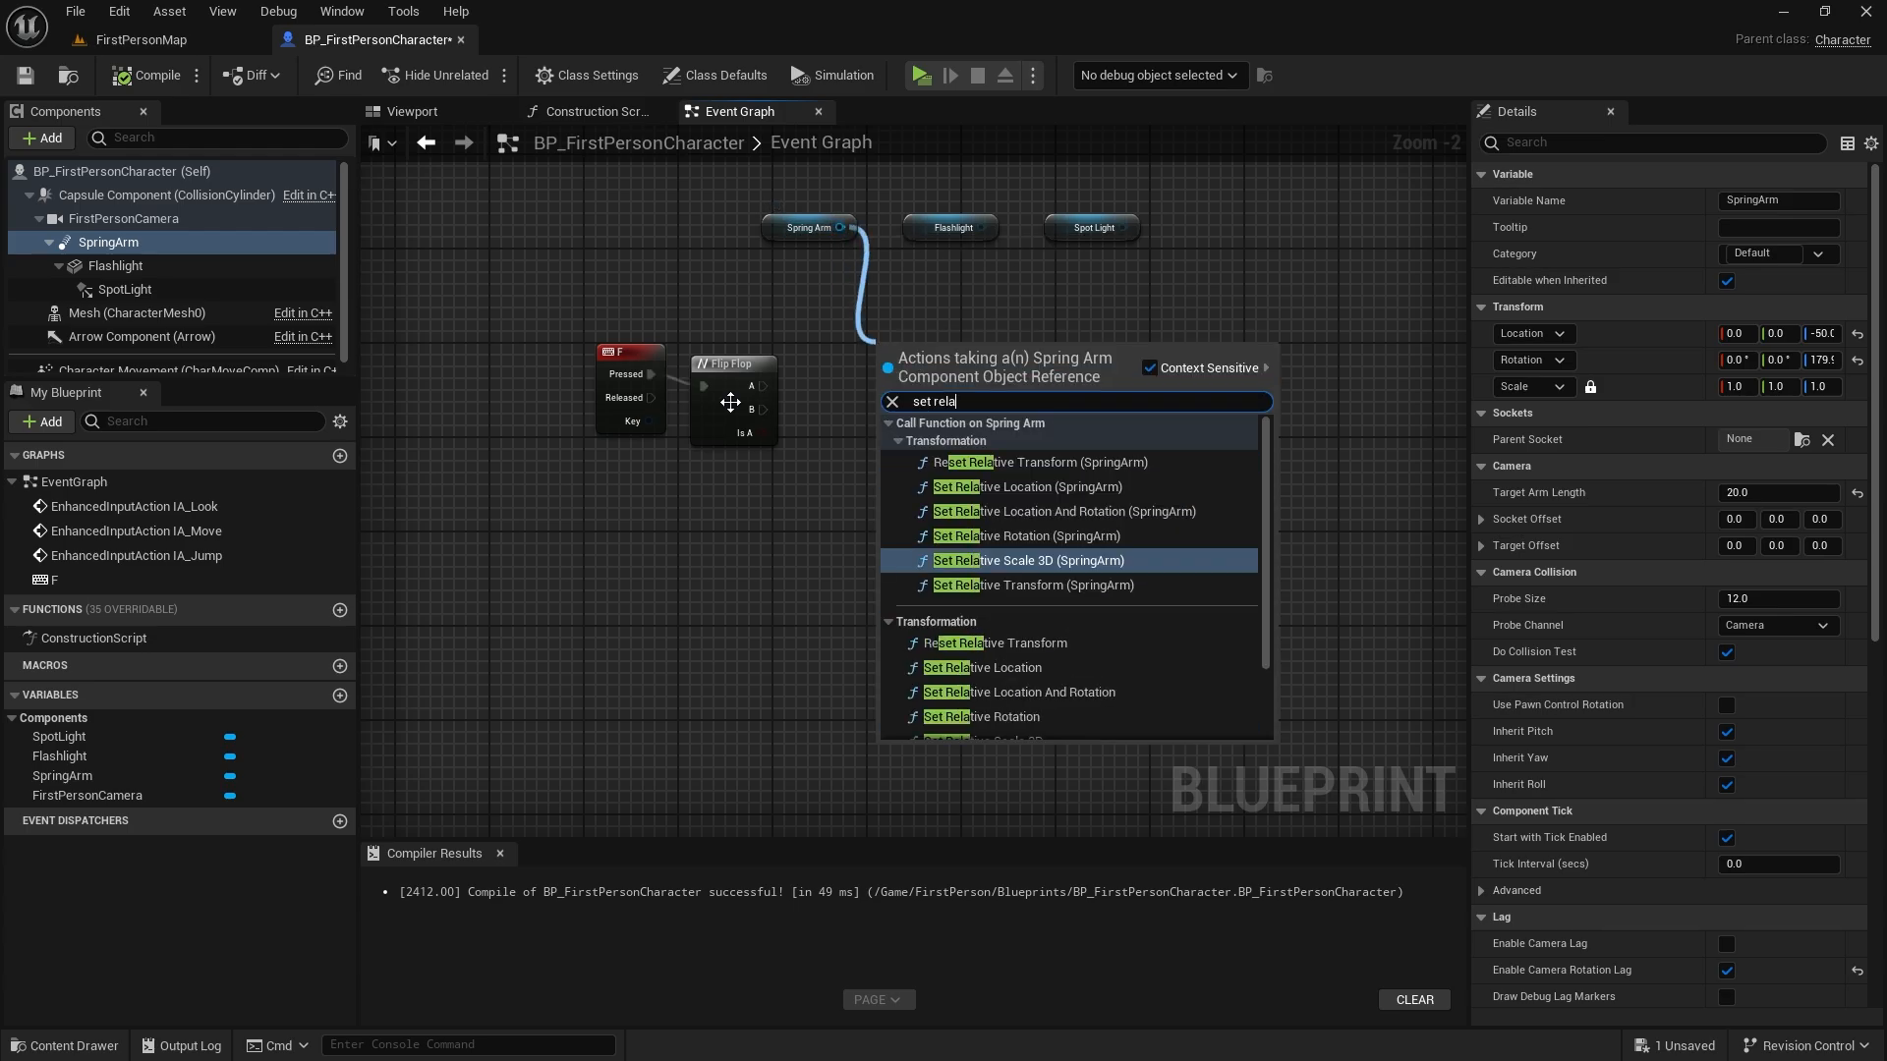
pyautogui.click(1026, 486)
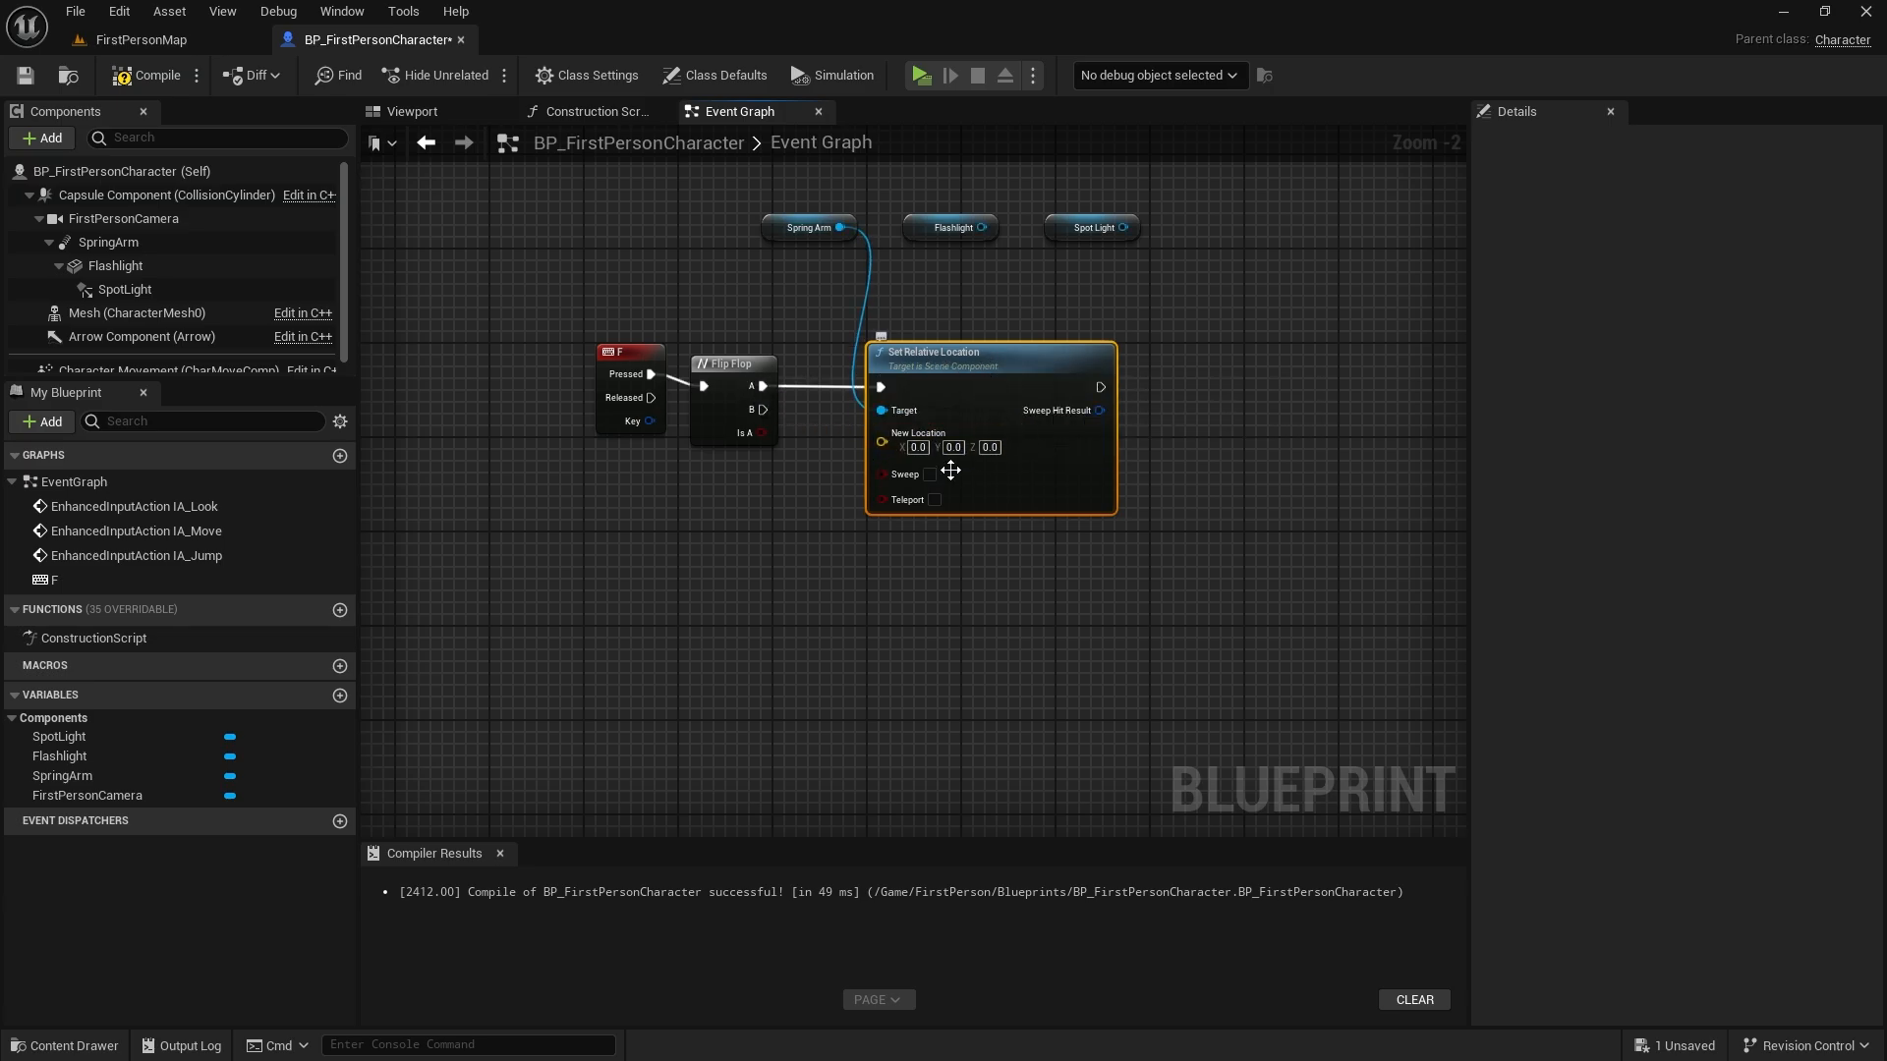
pyautogui.moveTo(954, 227)
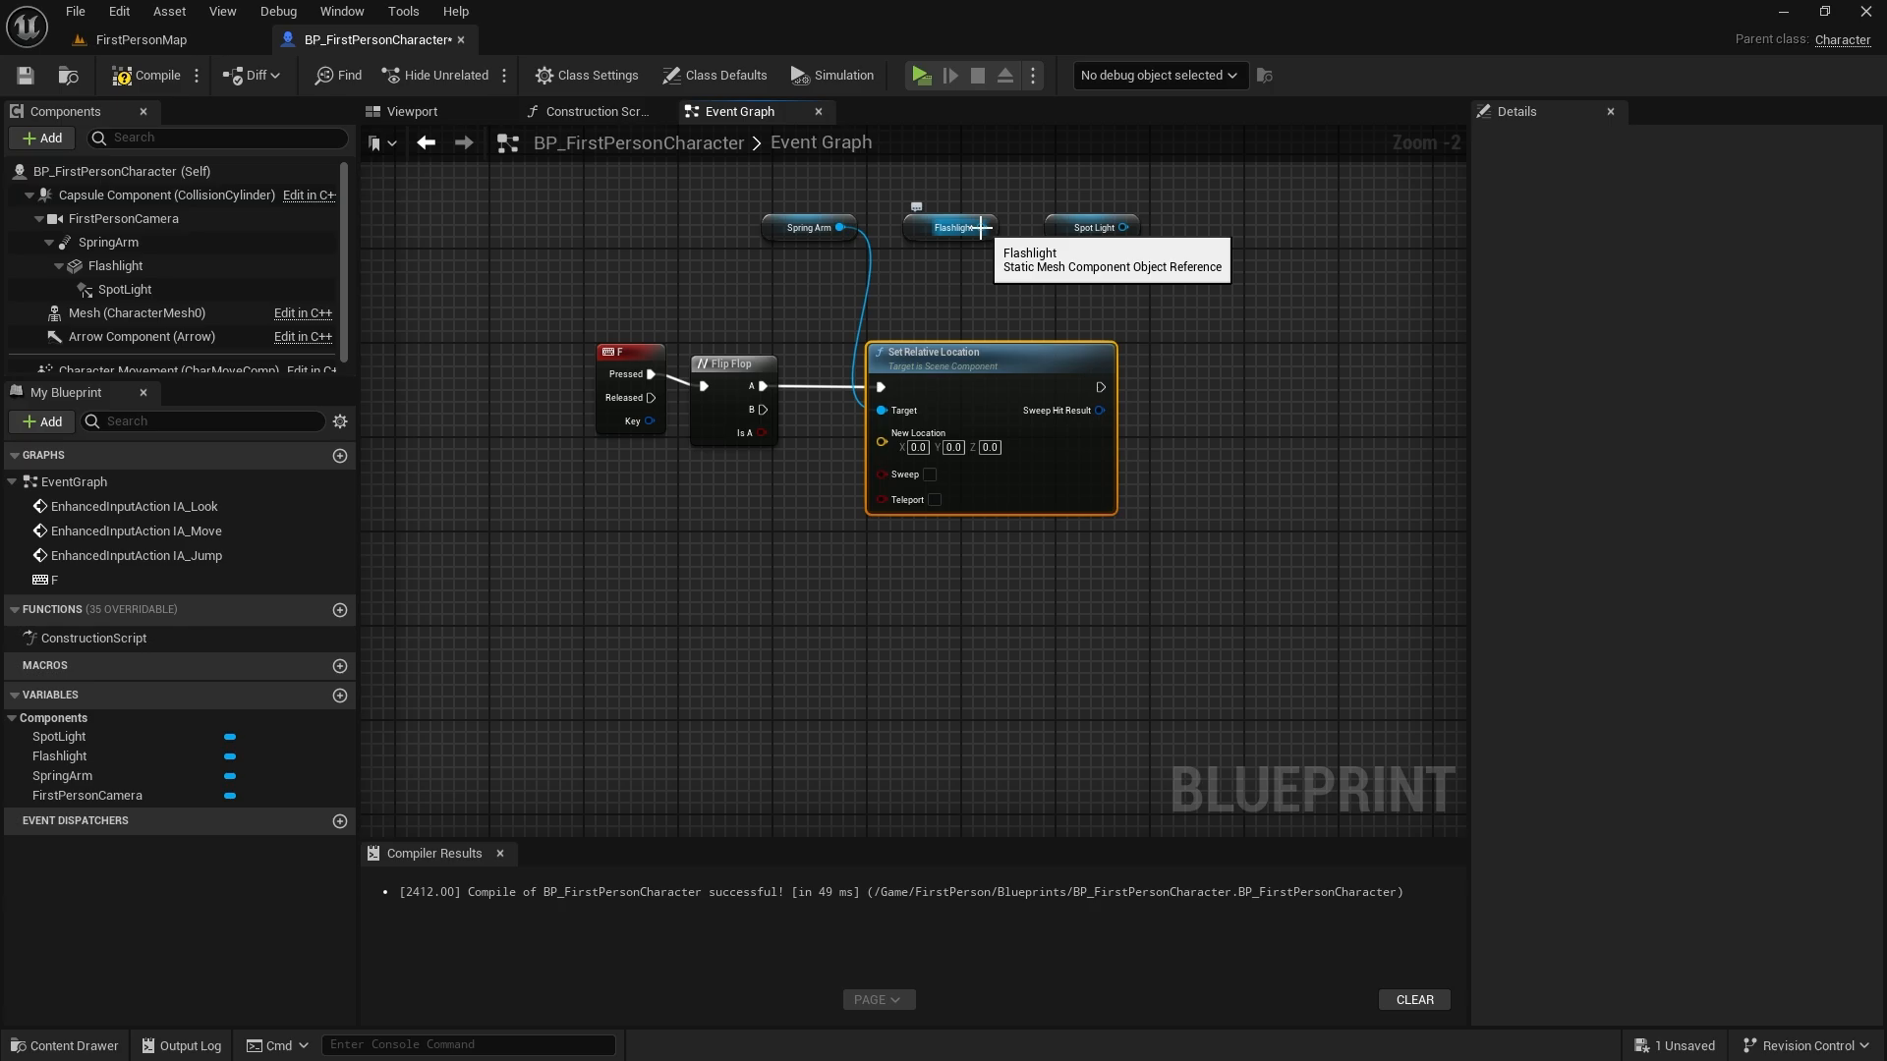
# Add a Set Visibility node from the Flashlight reference, then undo the last change.
pyautogui.moveTo(979, 227); pyautogui.dragTo(1258, 370)
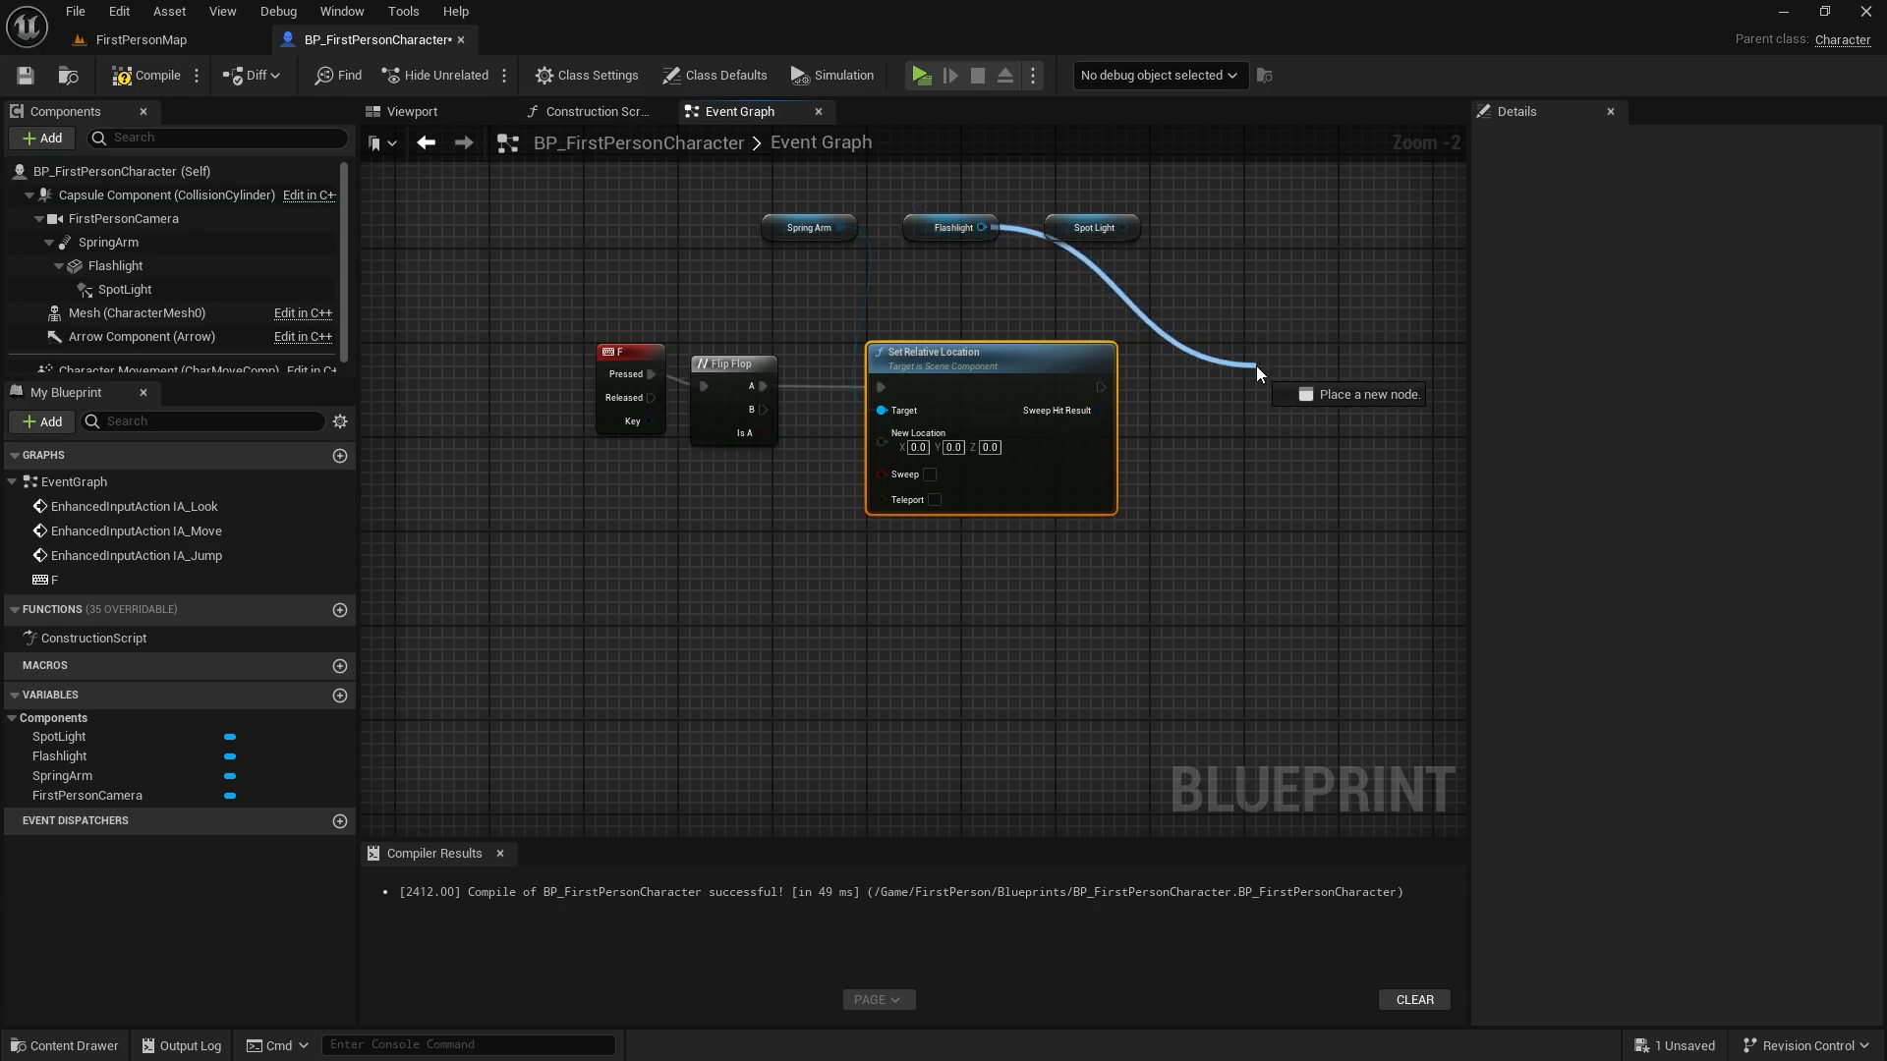
pyautogui.write('set visibi')
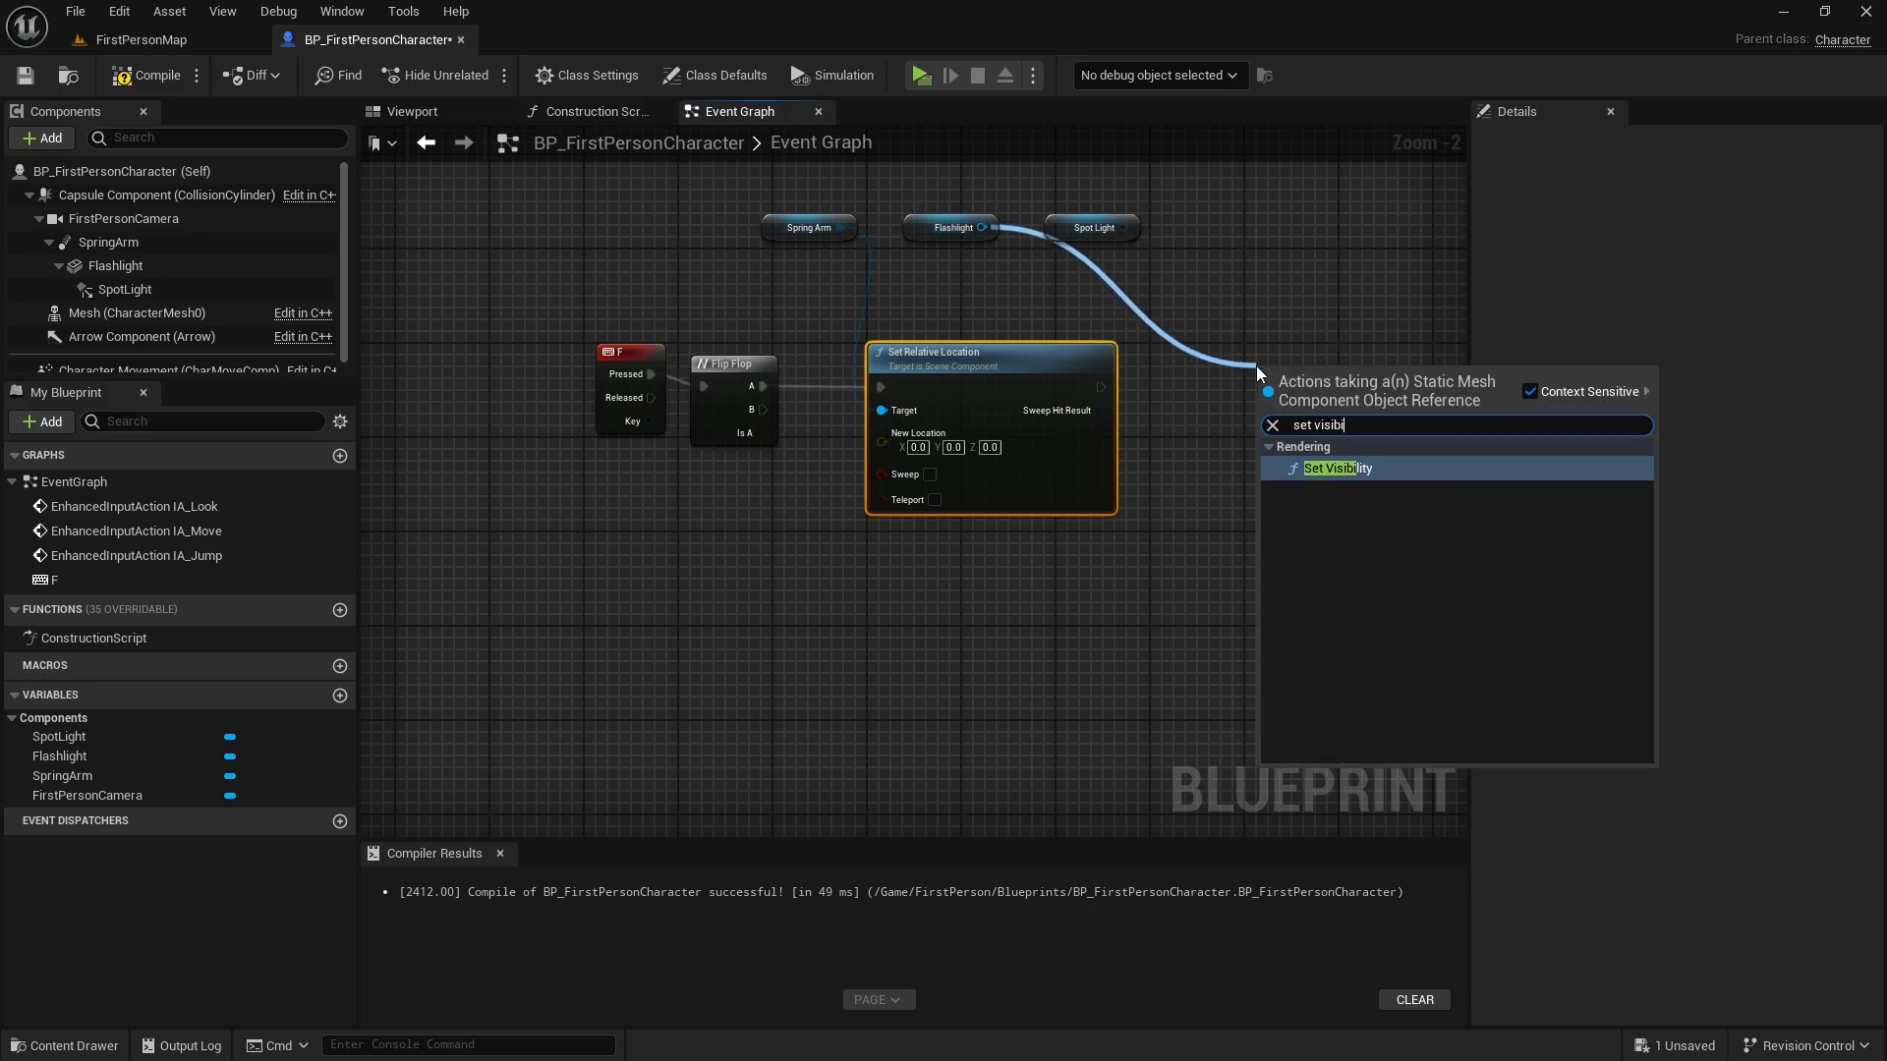
pyautogui.click(1335, 468)
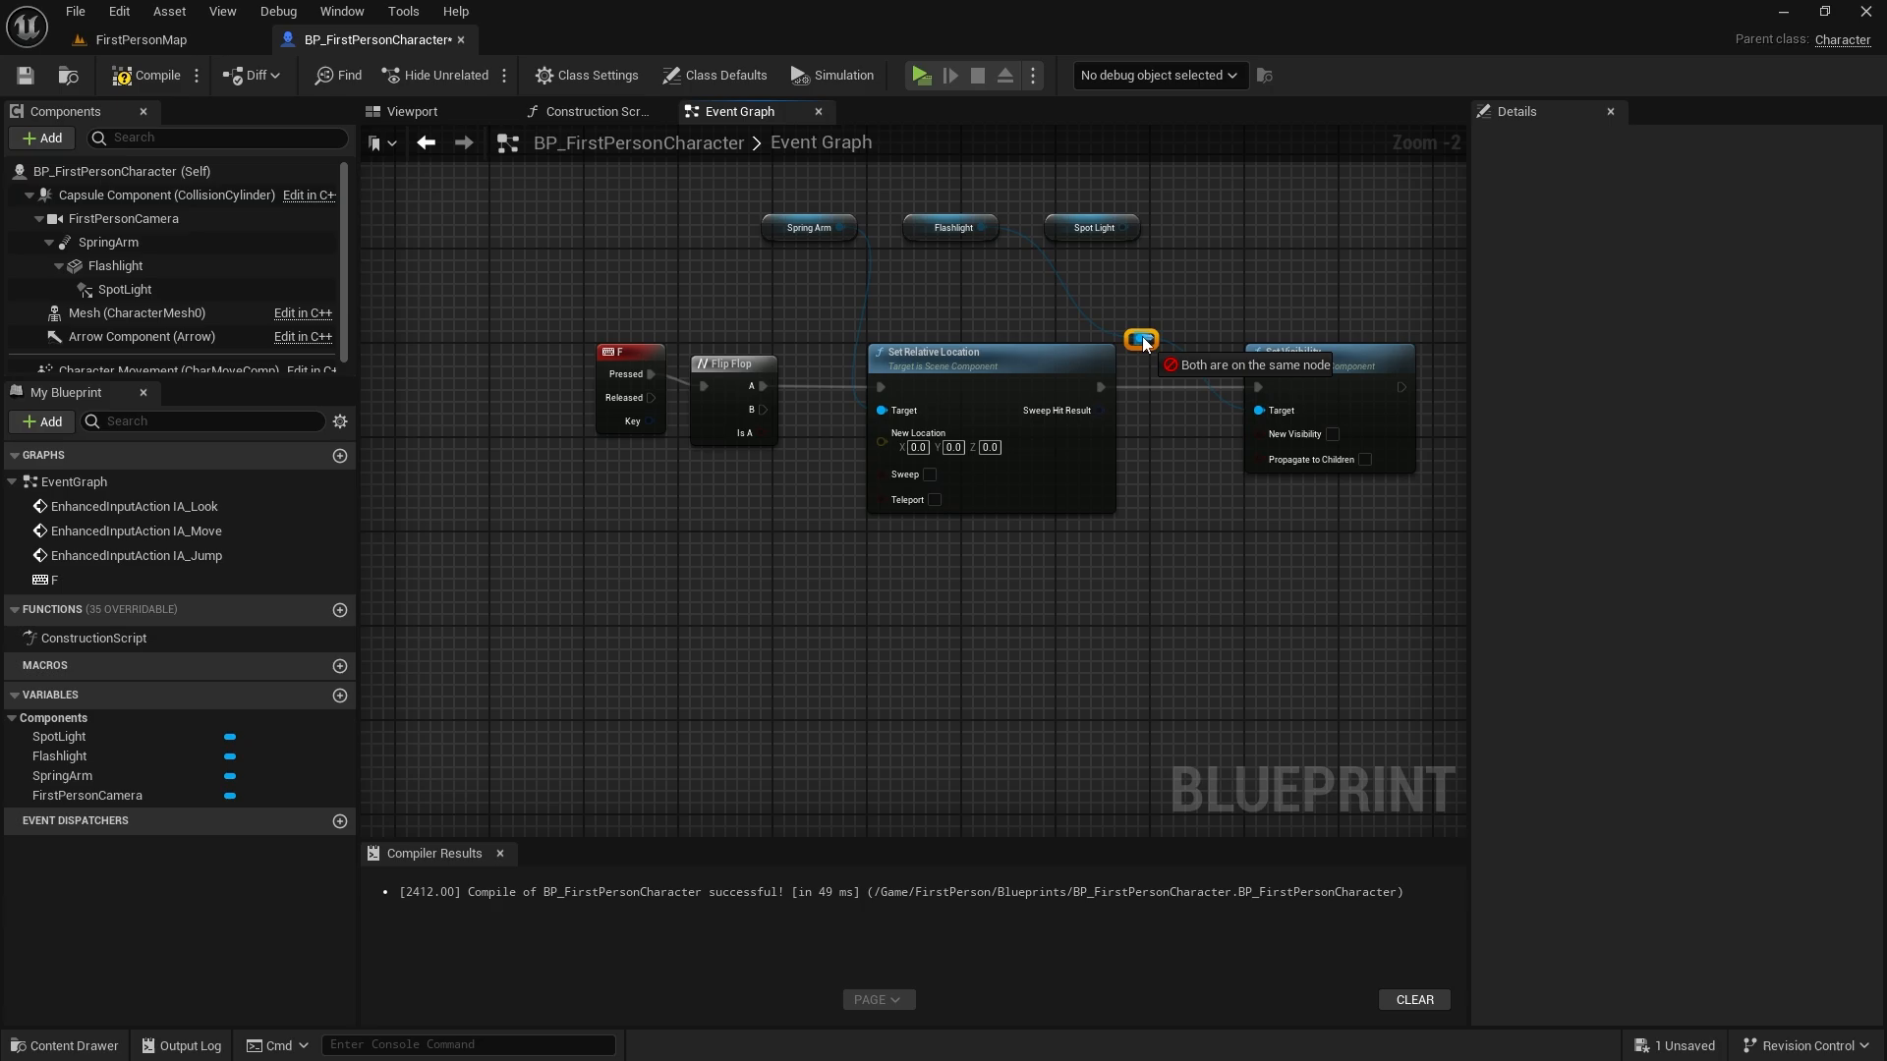
pyautogui.press('ctrl+z')
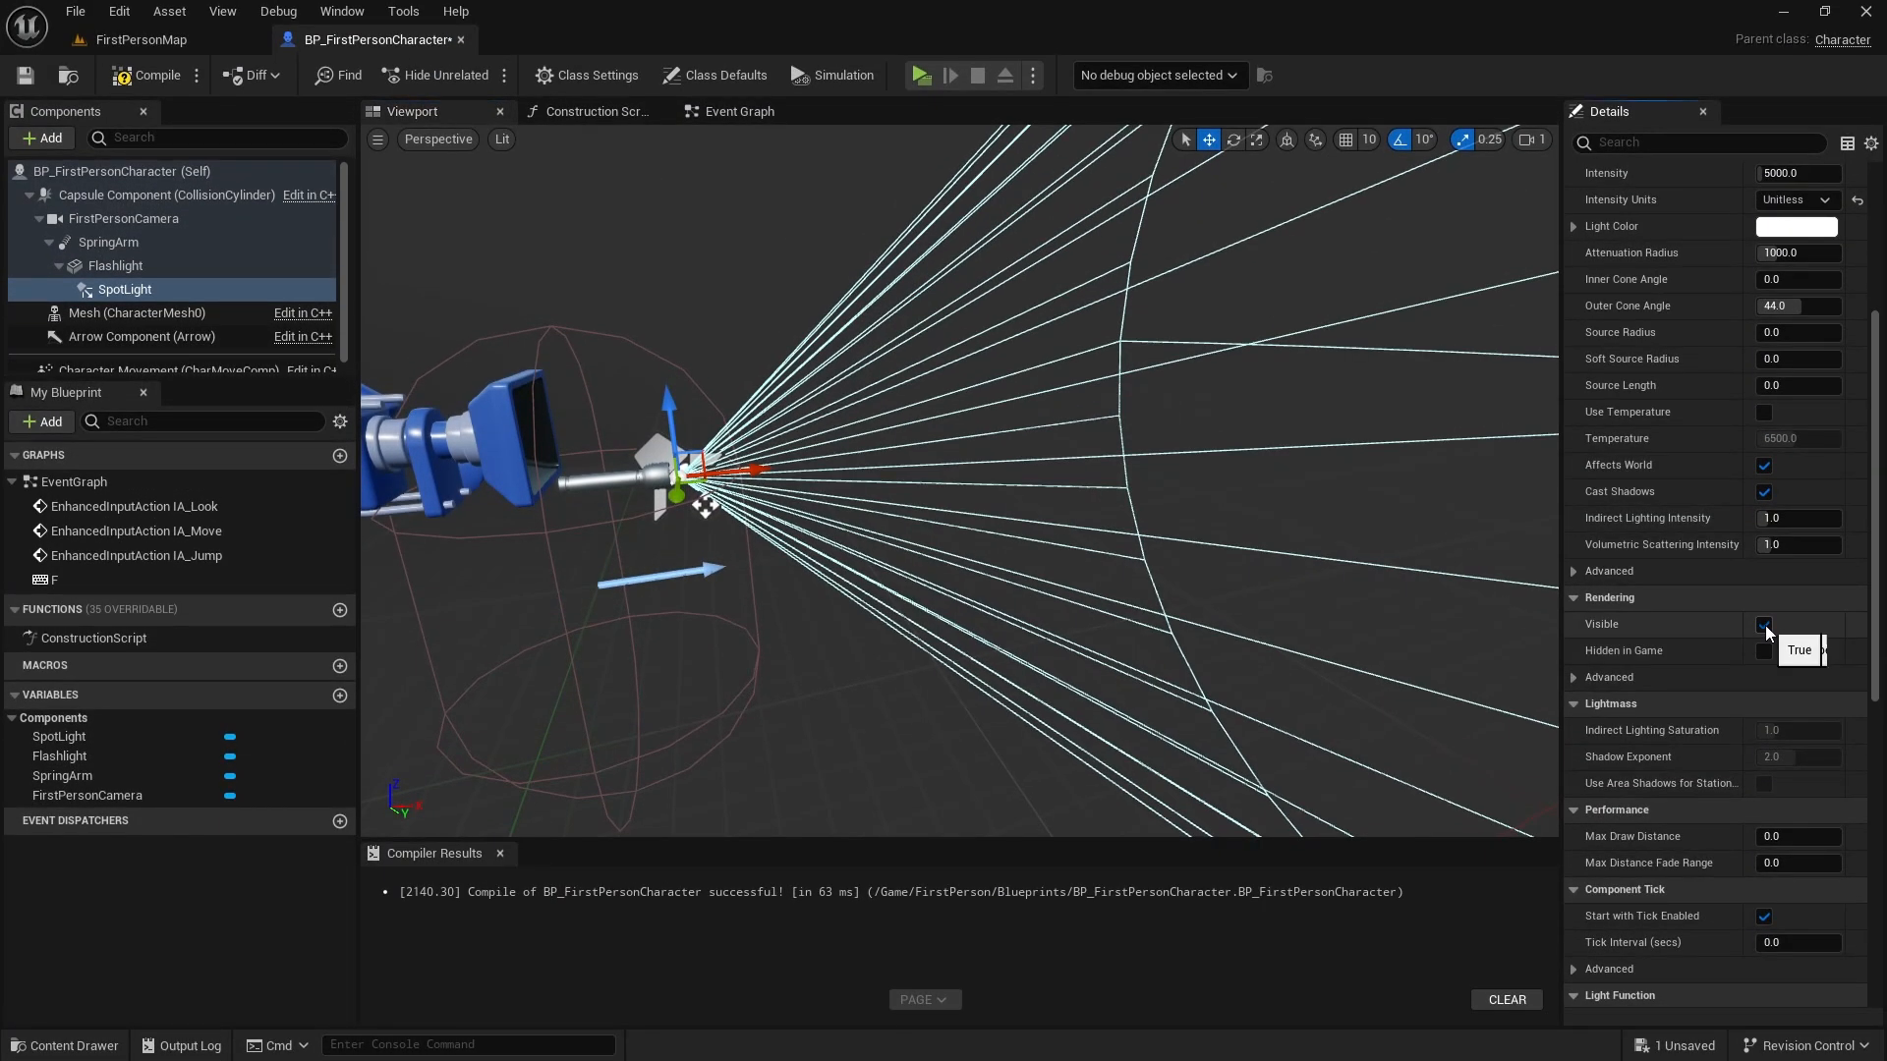
# Hide SpotLight and Flashlight by default, lower the spring arm, and recompile.
pyautogui.click(116, 264)
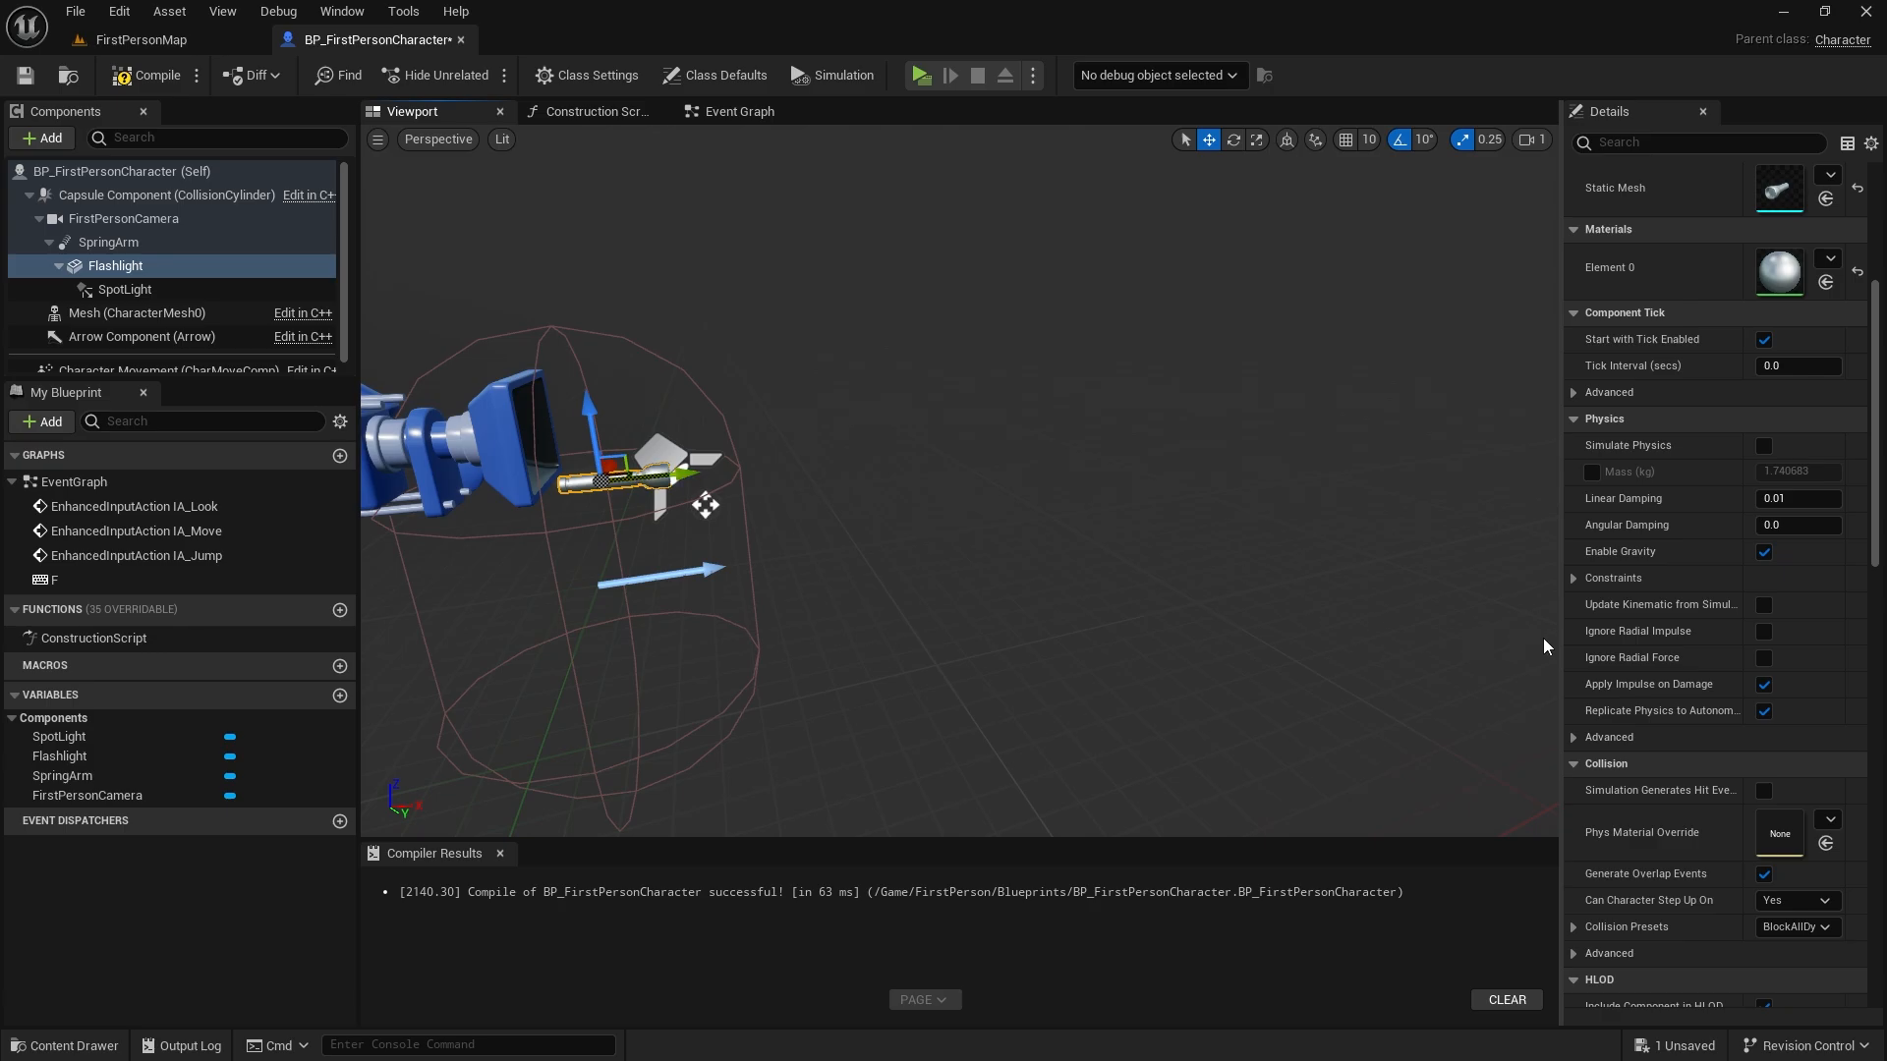
pyautogui.scroll(-3)
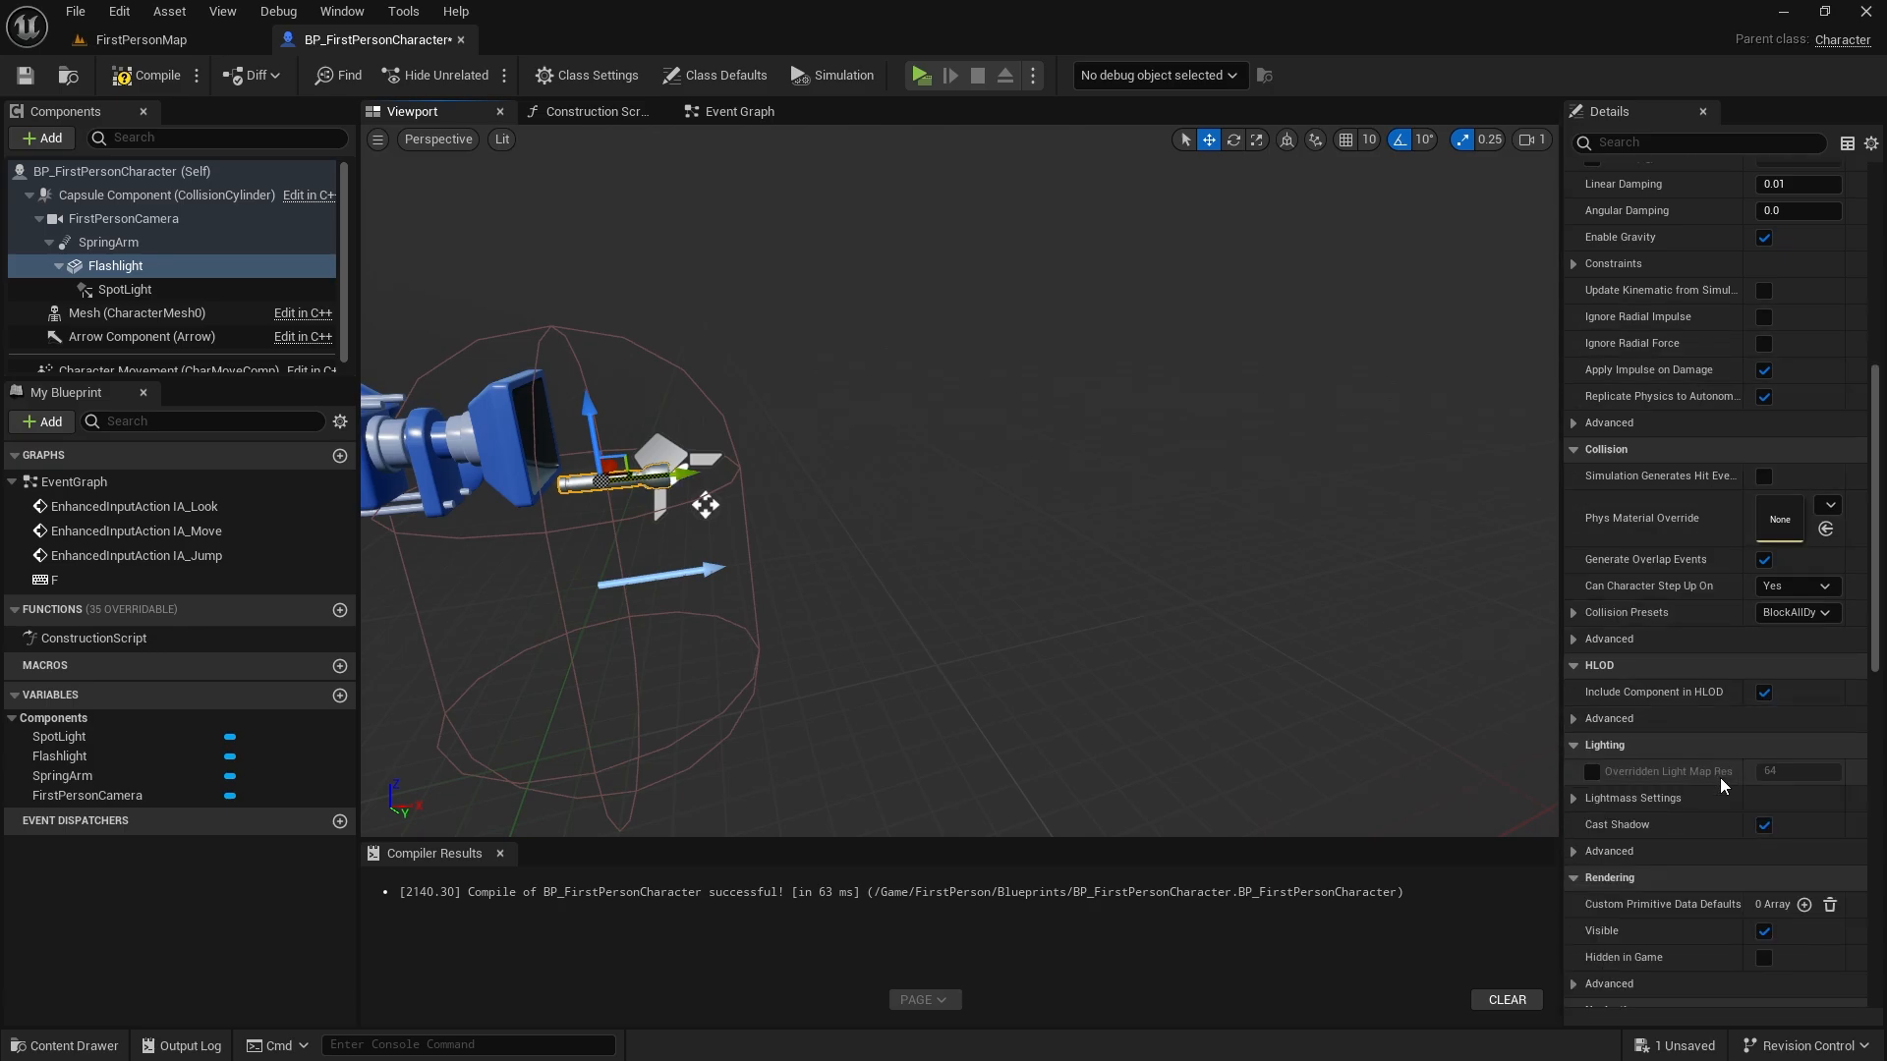
pyautogui.scroll(-3)
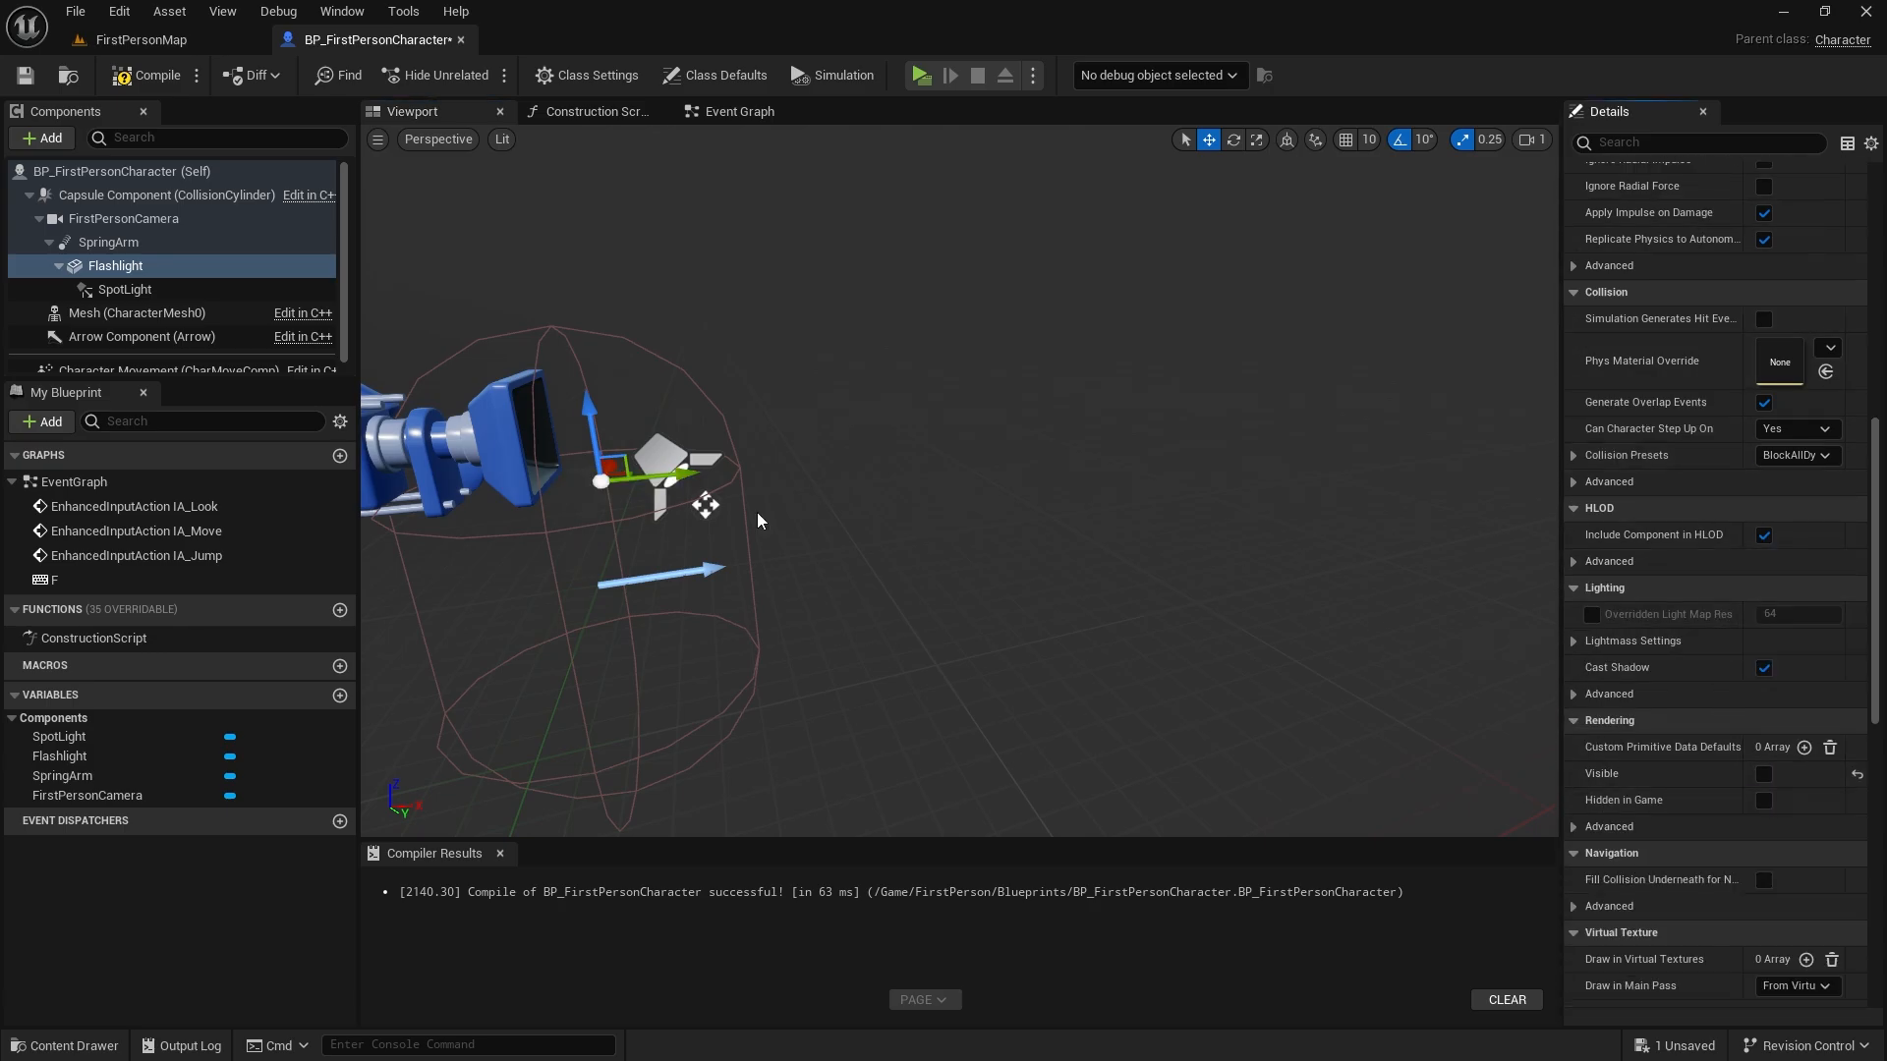
pyautogui.click(108, 242)
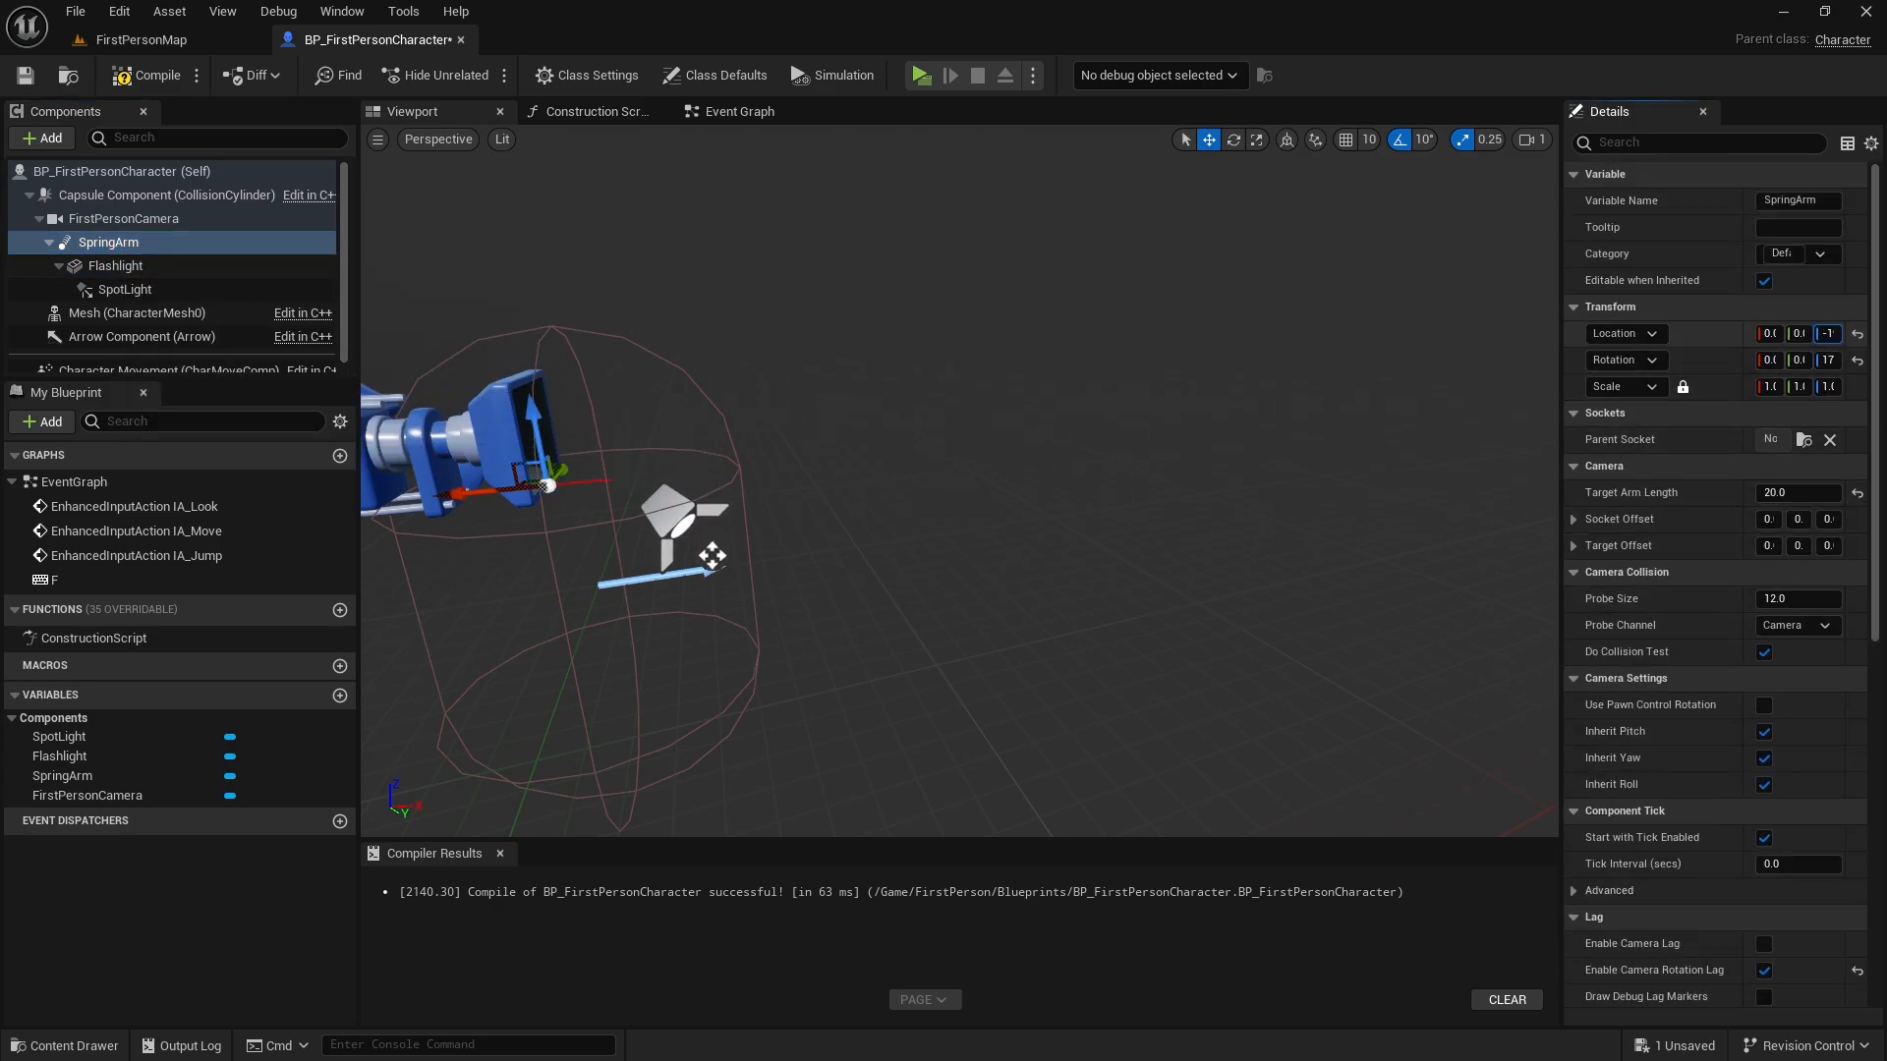
pyautogui.moveTo(548, 484); pyautogui.dragTo(566, 586)
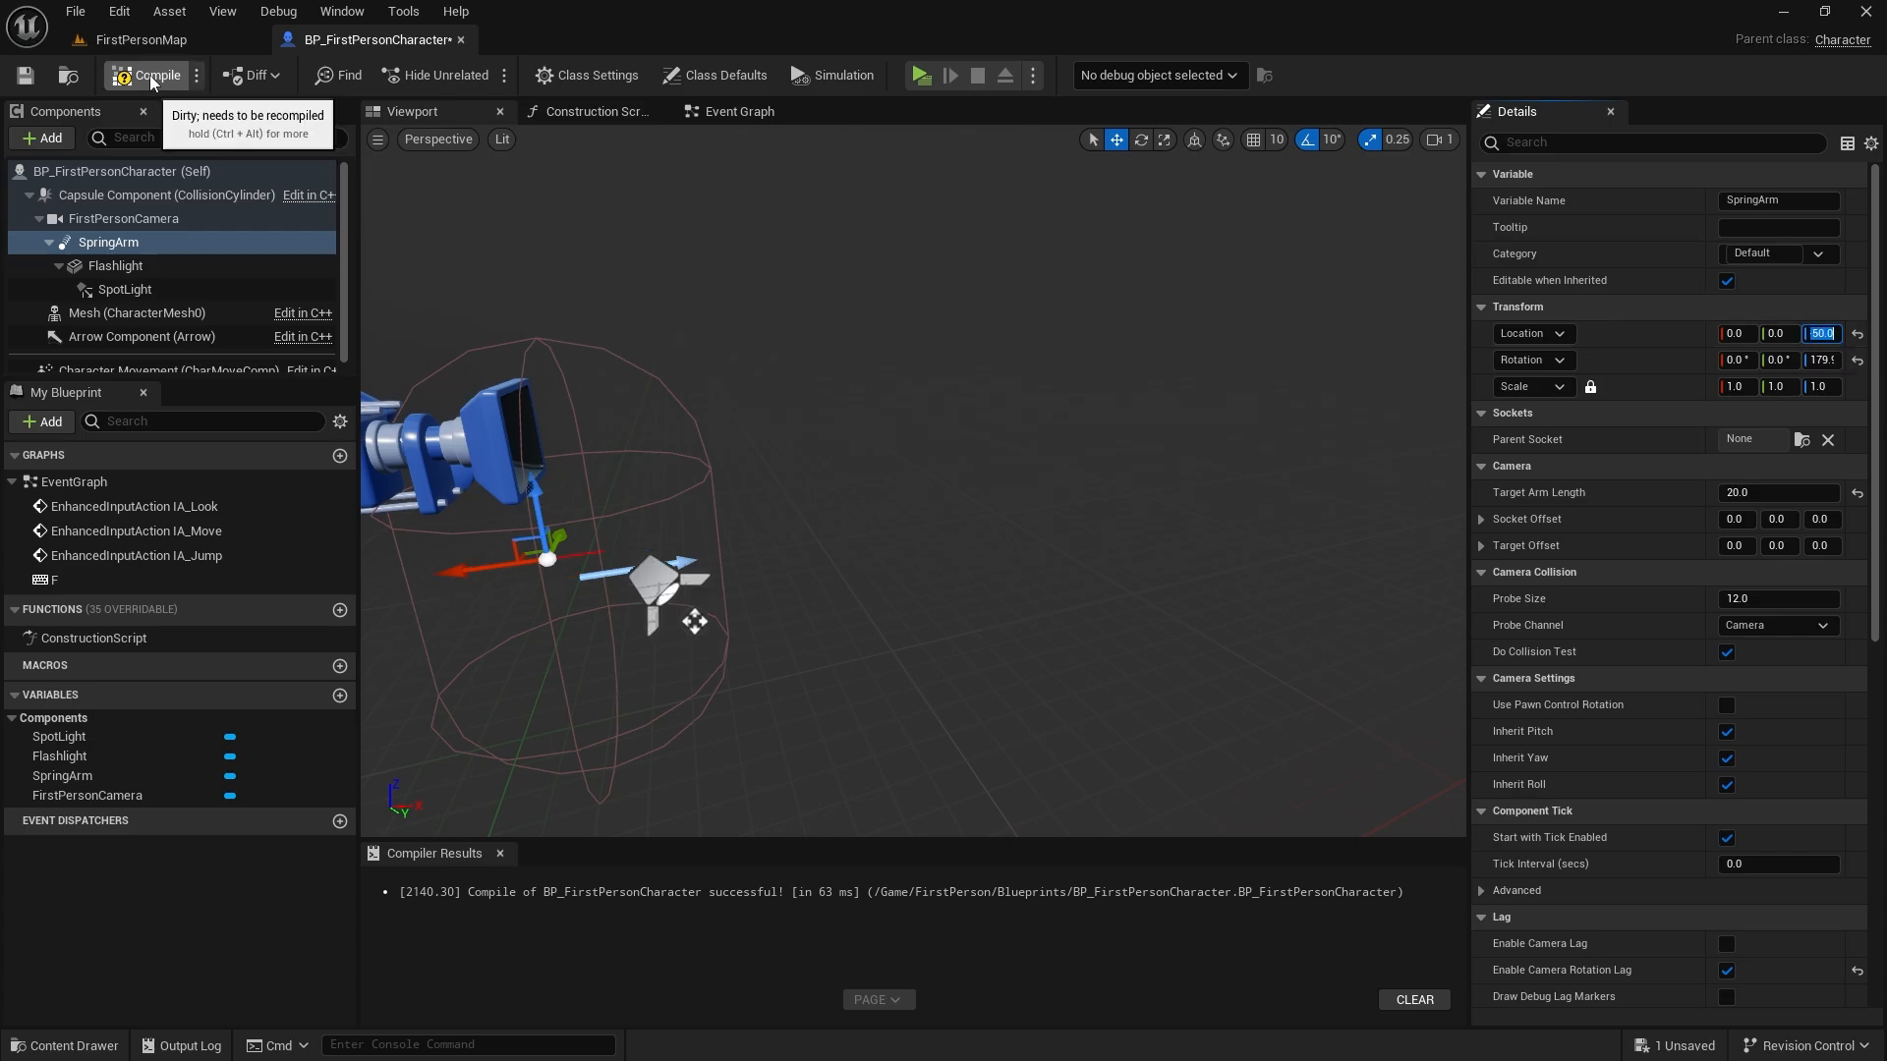
pyautogui.click(740, 111)
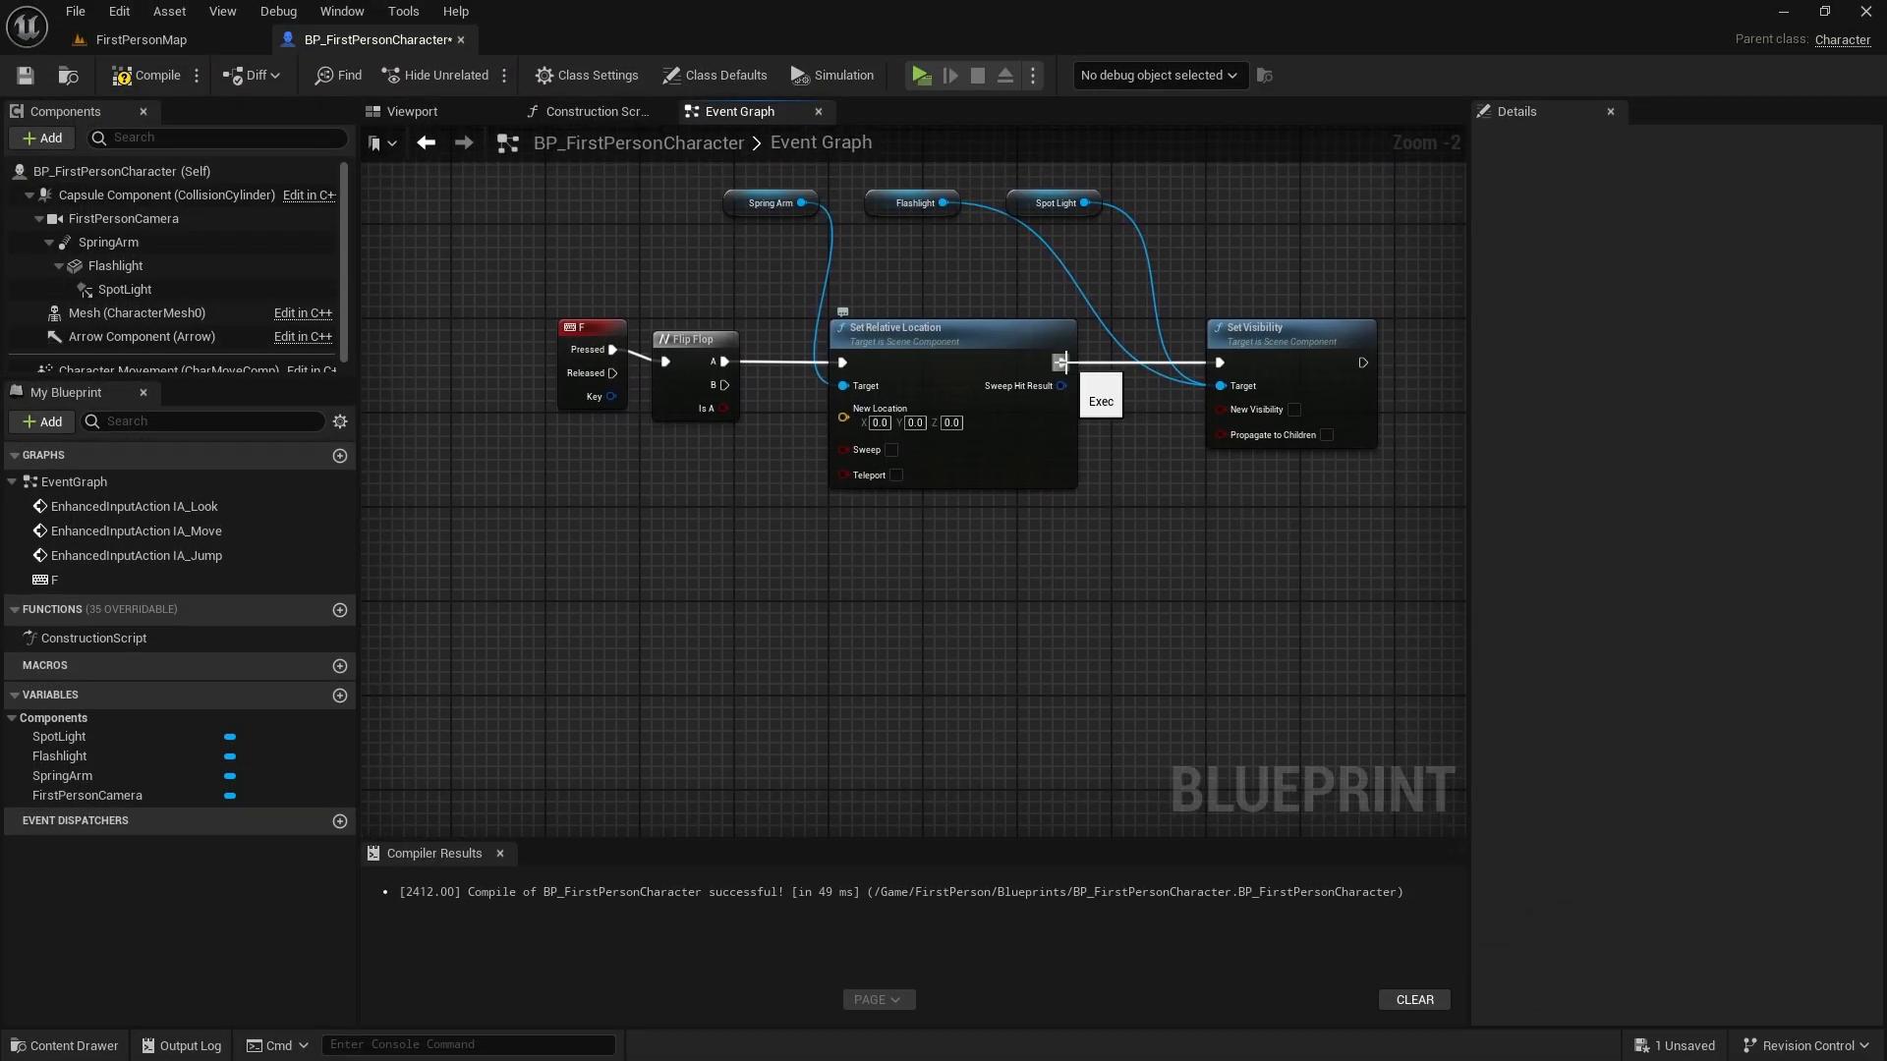
# Add a 0.3 s Delay before visibility and a second branch moving the spring arm to Z -50.
pyautogui.write('delay')
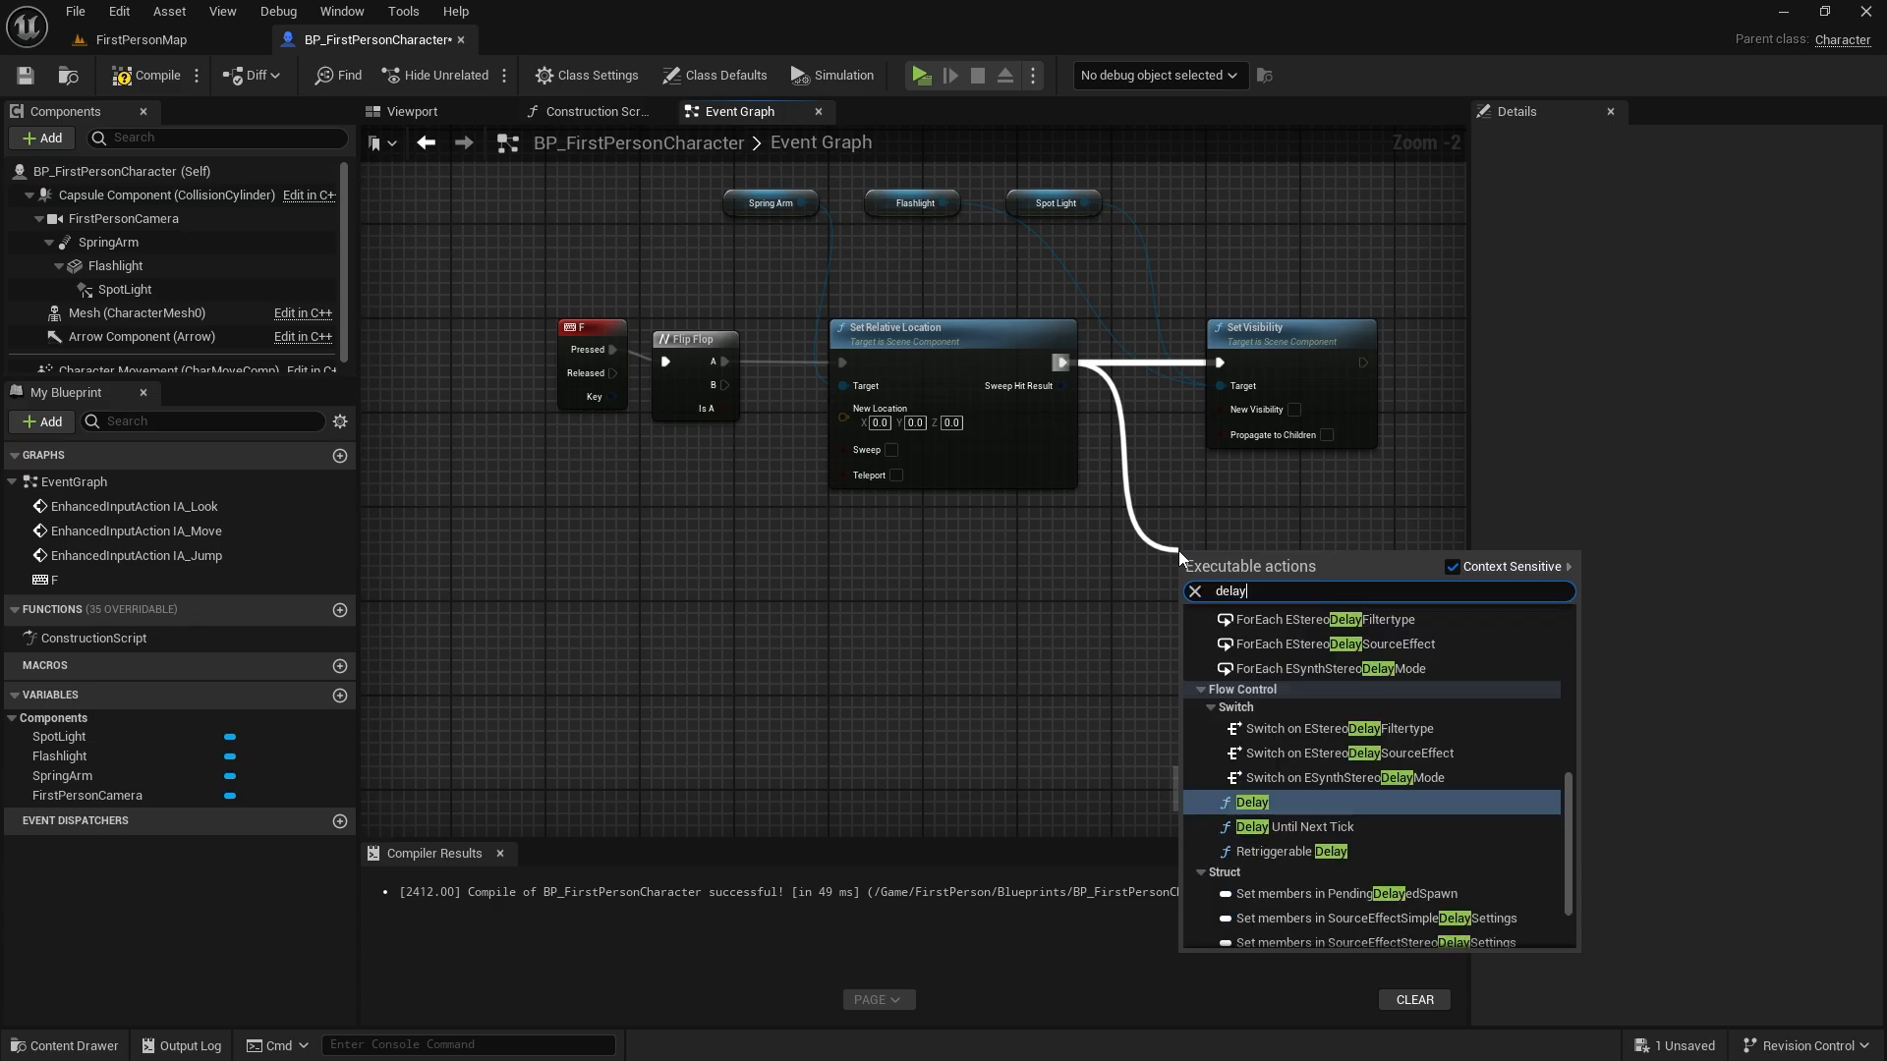
pyautogui.click(1251, 802)
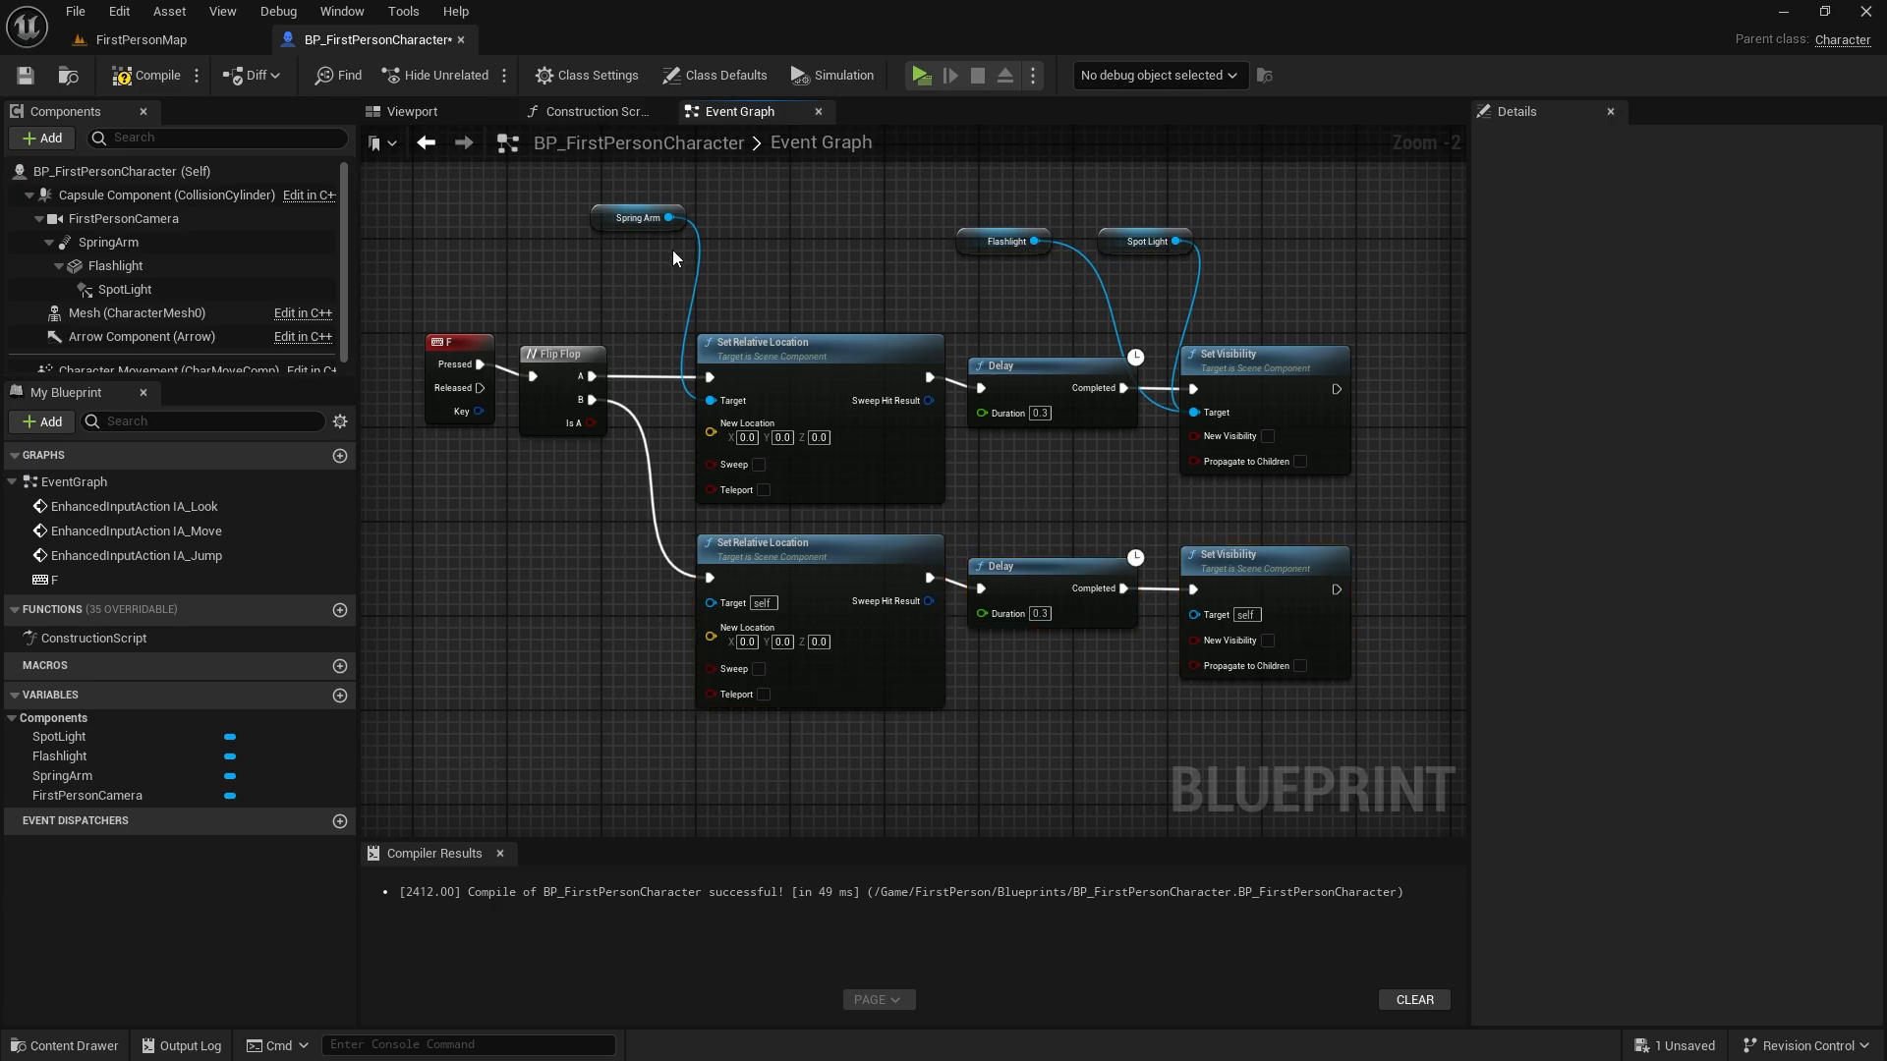
pyautogui.moveTo(670, 219); pyautogui.dragTo(712, 643)
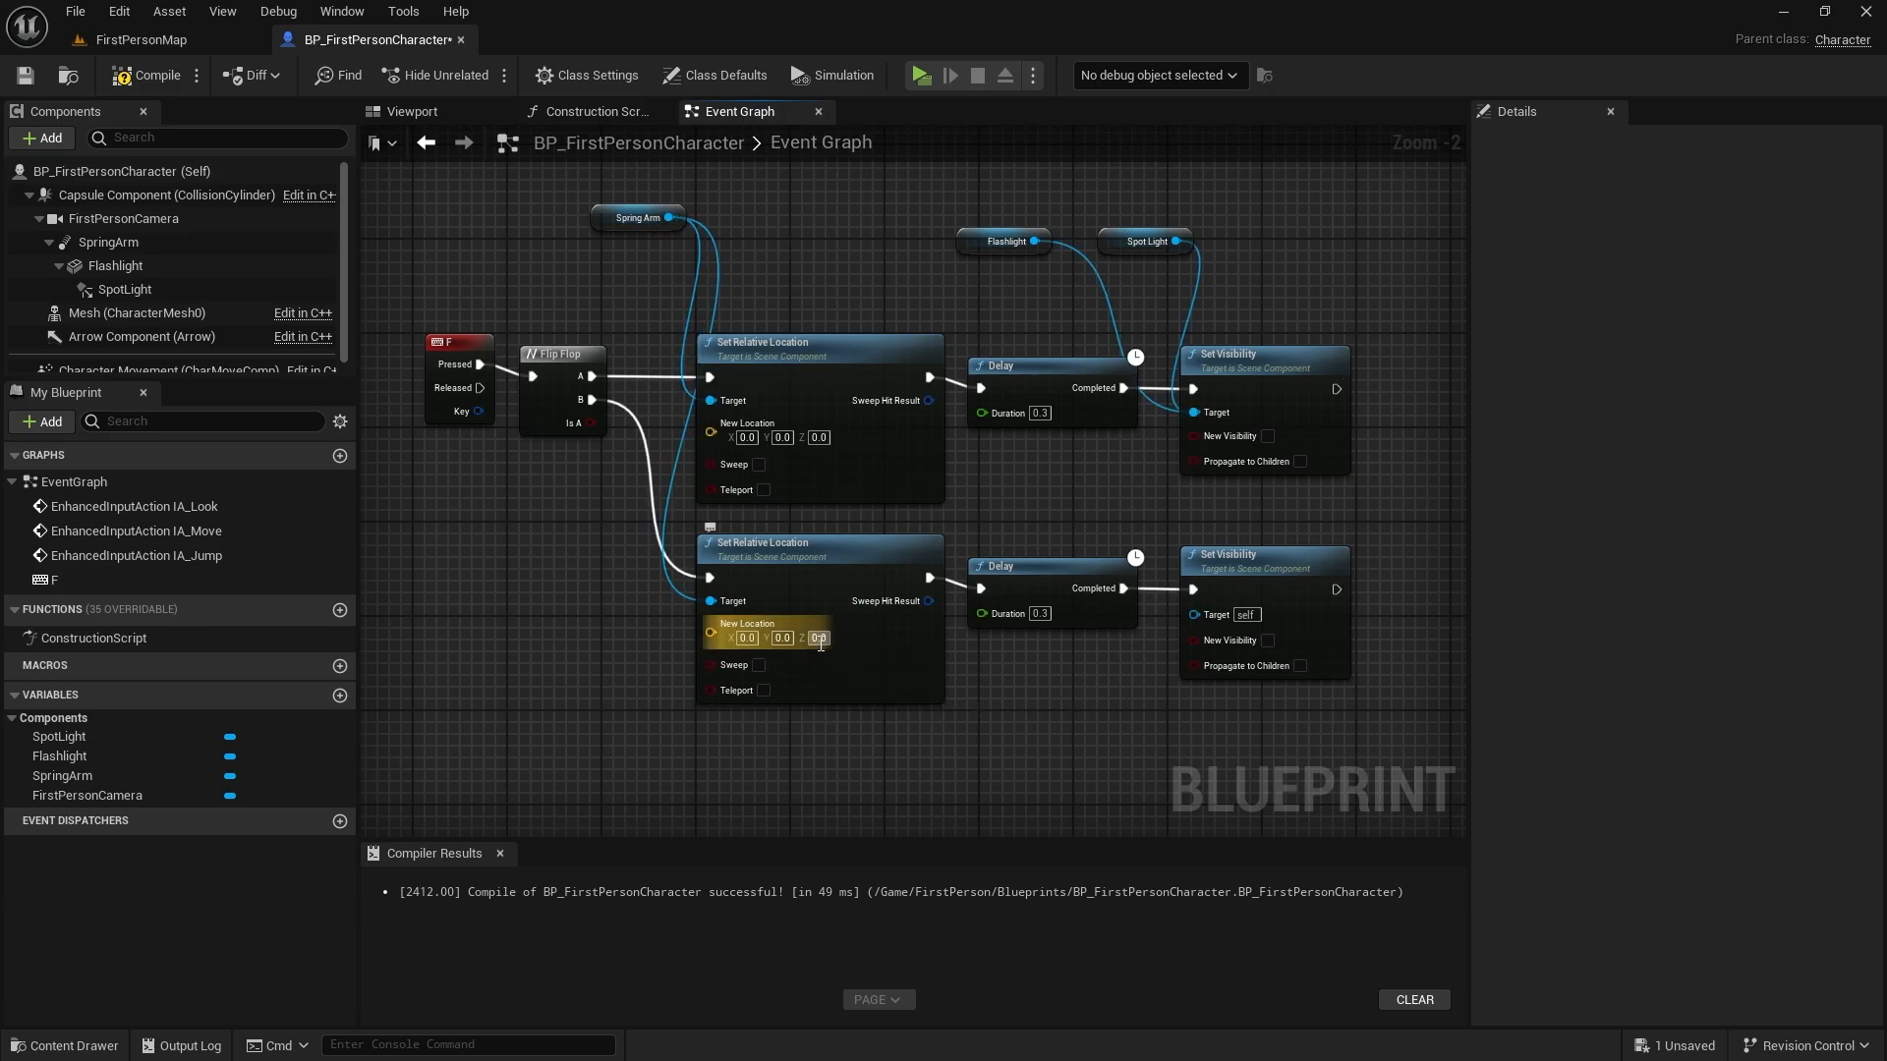
pyautogui.write('-50.0')
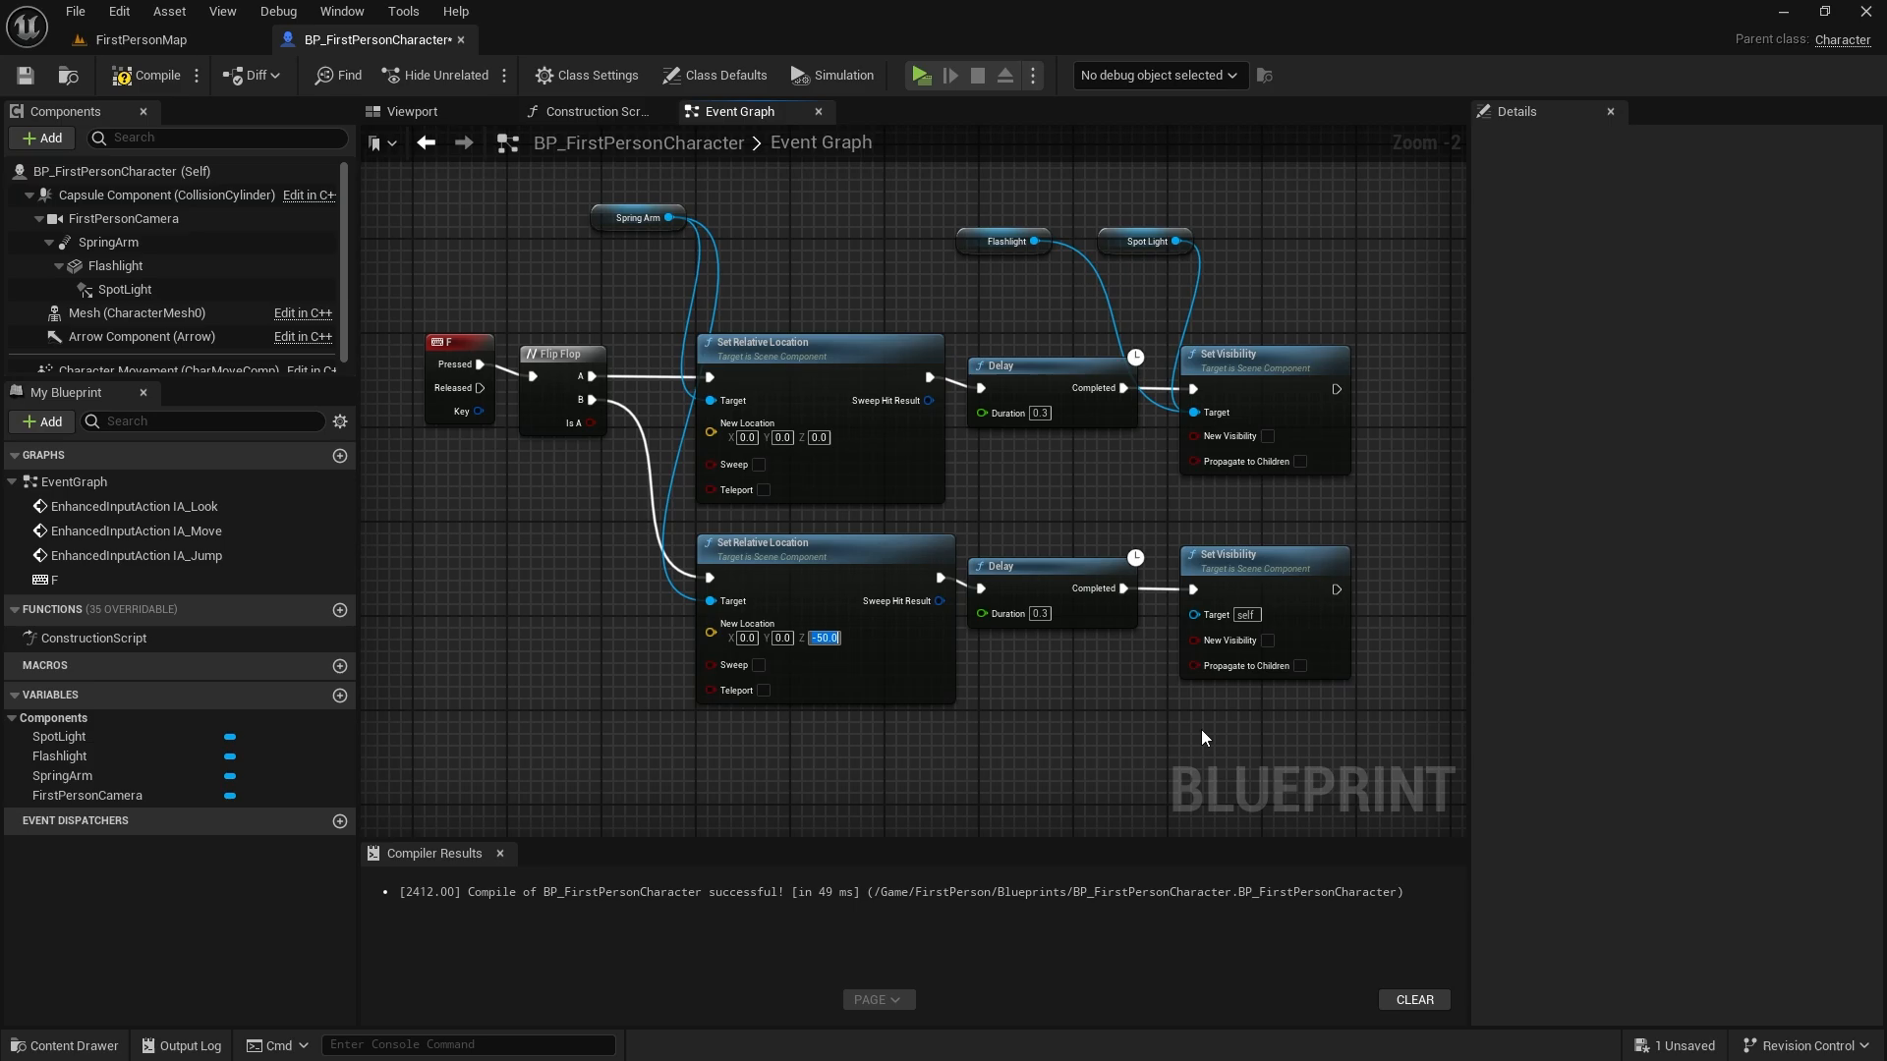
pyautogui.moveTo(1203, 736); pyautogui.dragTo(1143, 703)
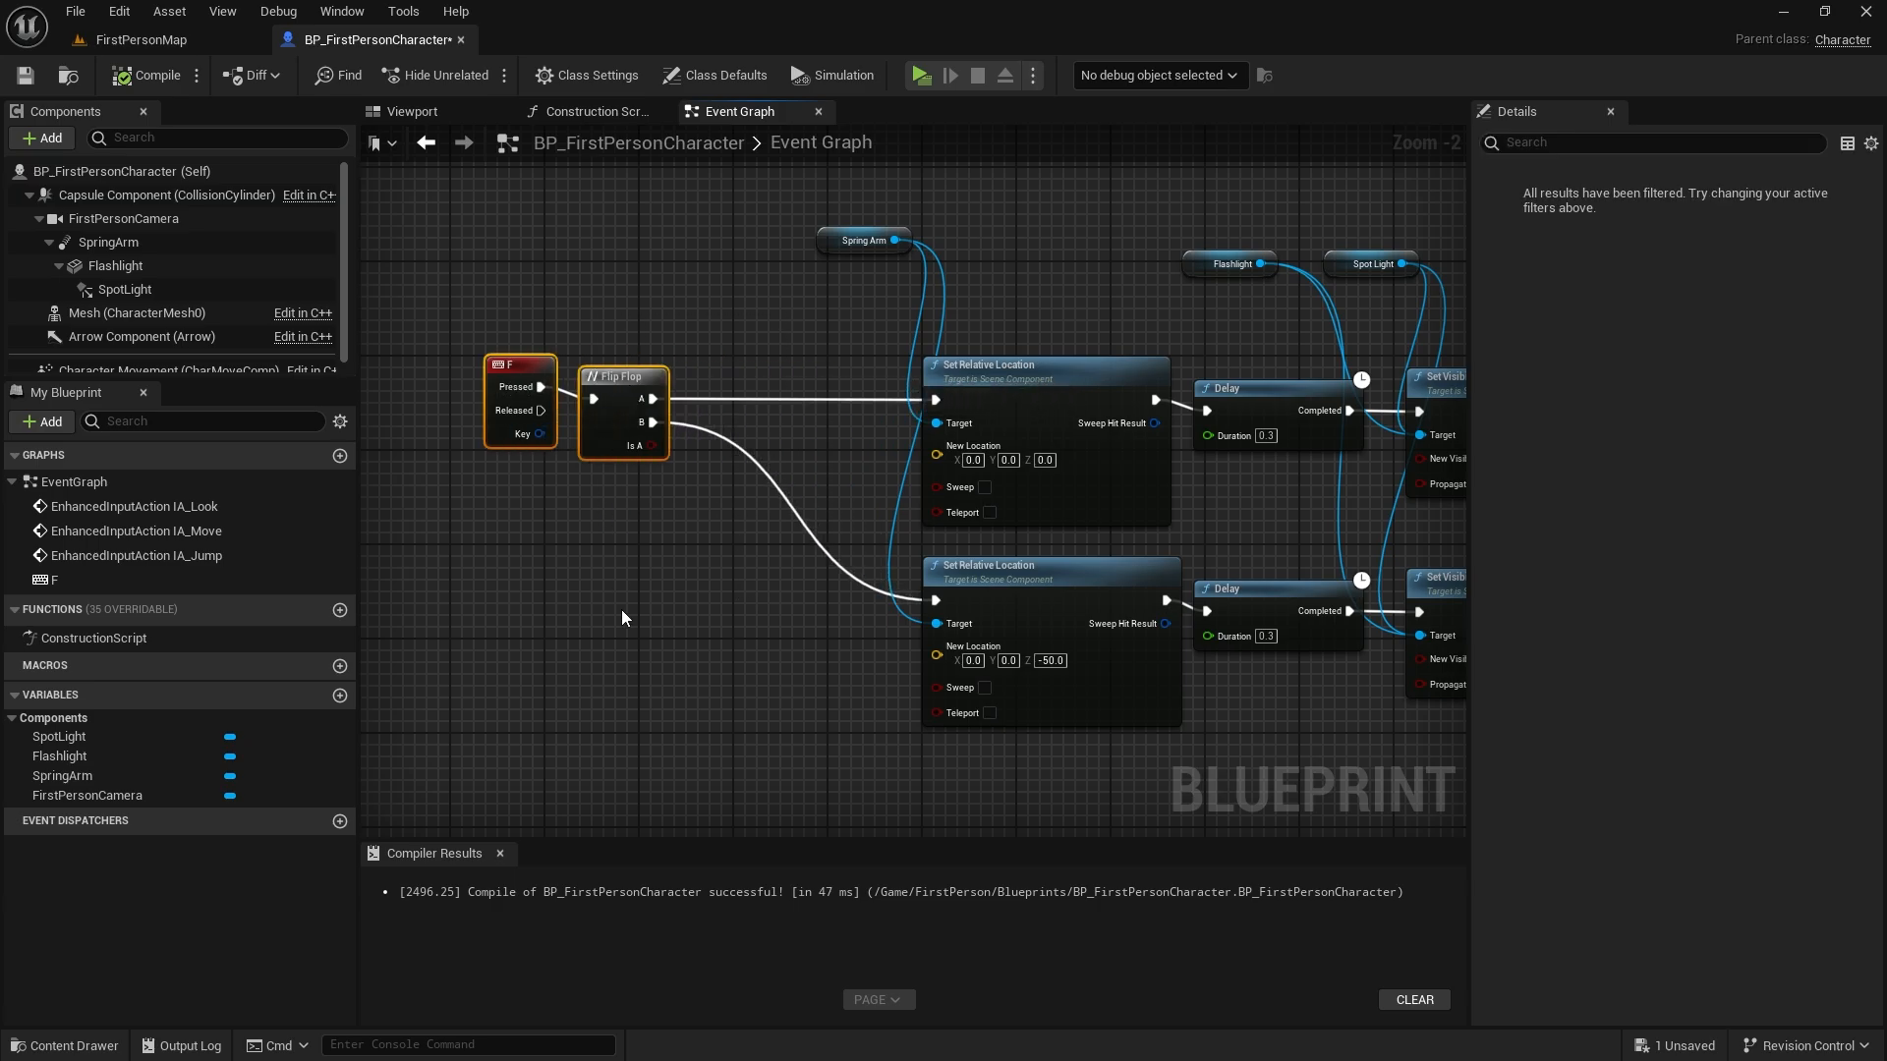
# Add a Play Sound 2D with Flashlight-Click and copy it onto the B branch.
pyautogui.rightClick(622, 607)
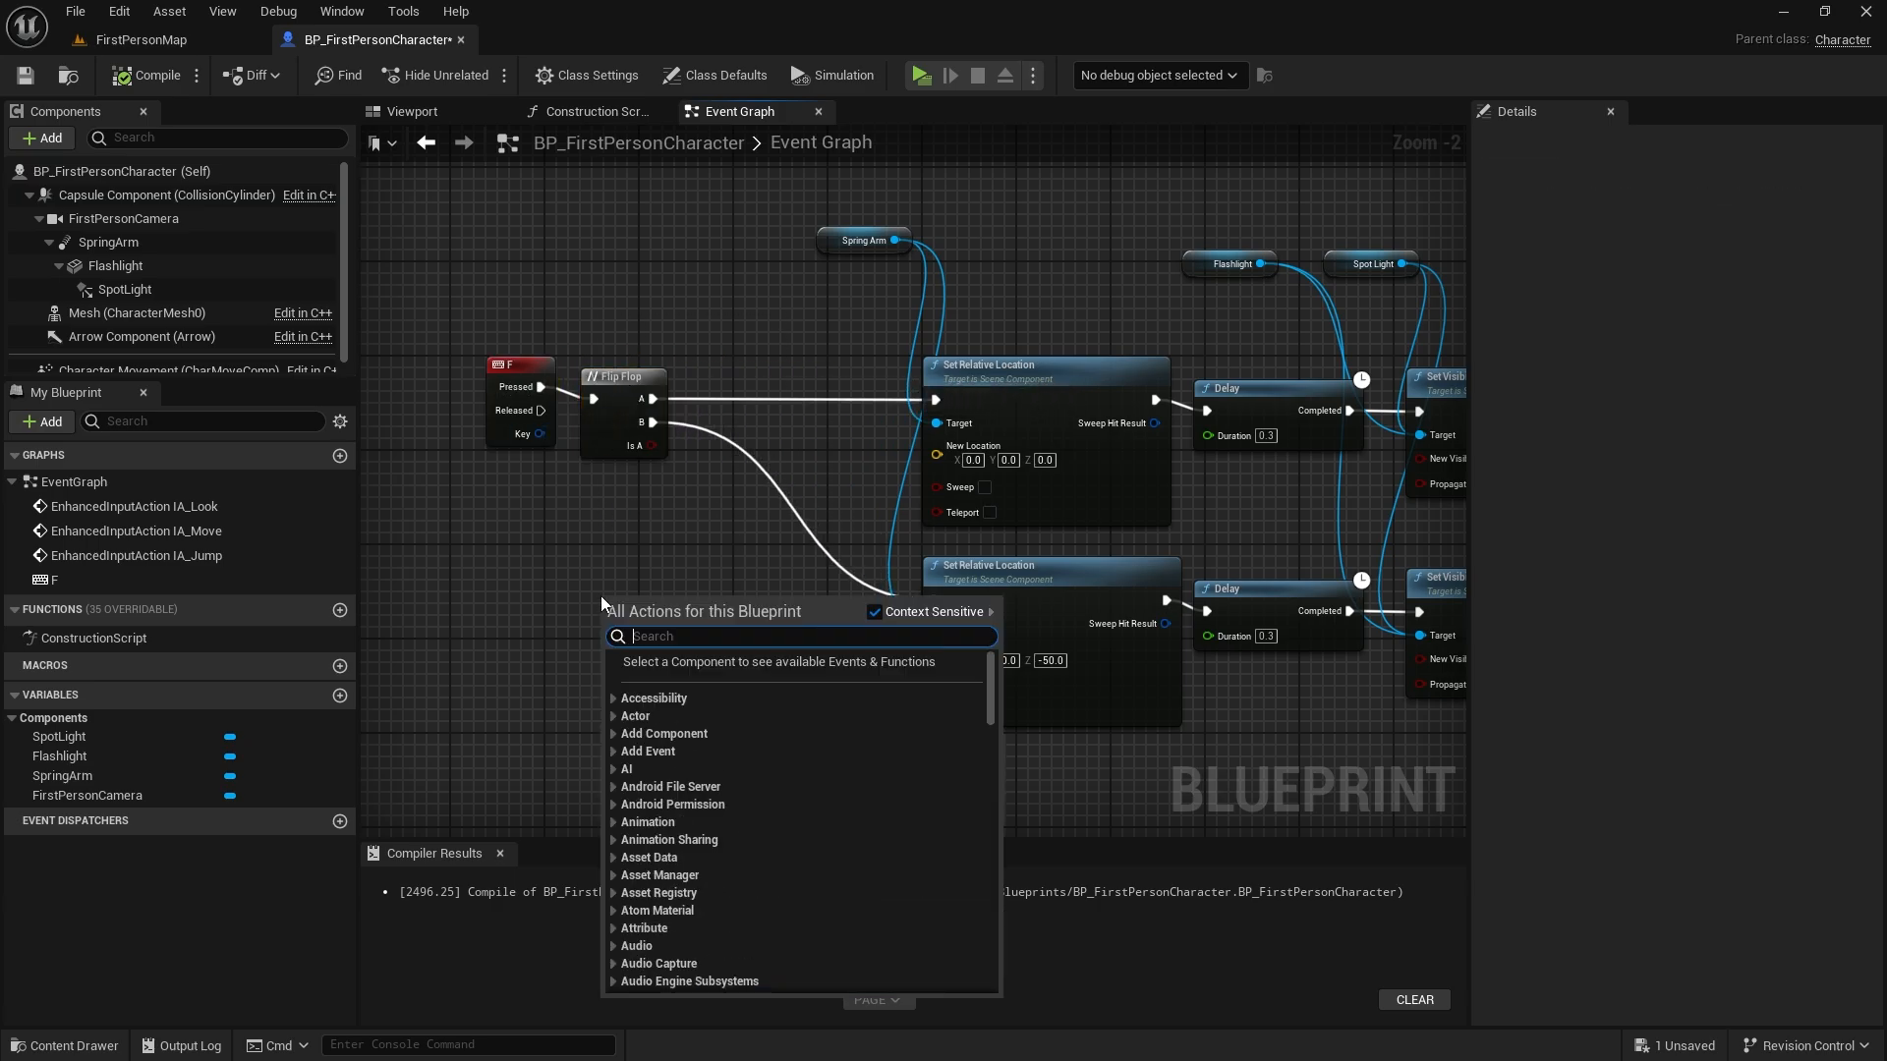
pyautogui.write('play')
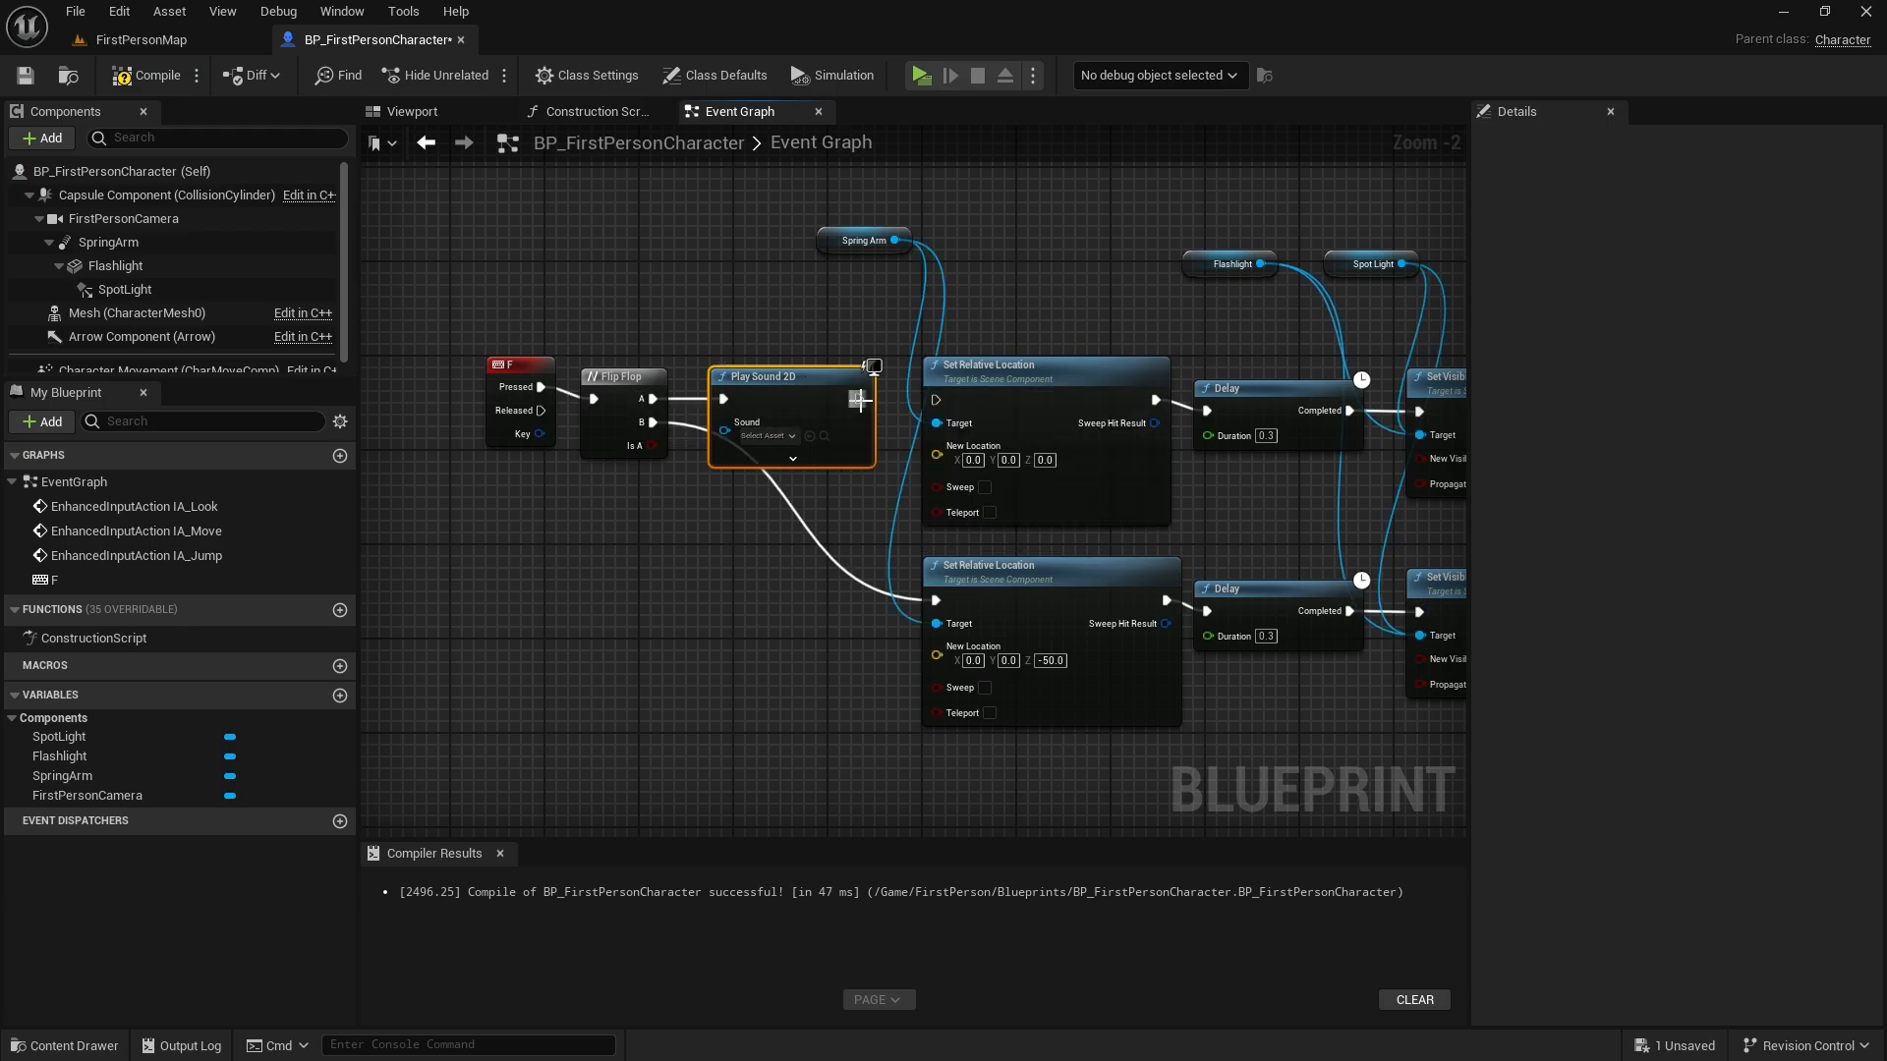
pyautogui.click(763, 435)
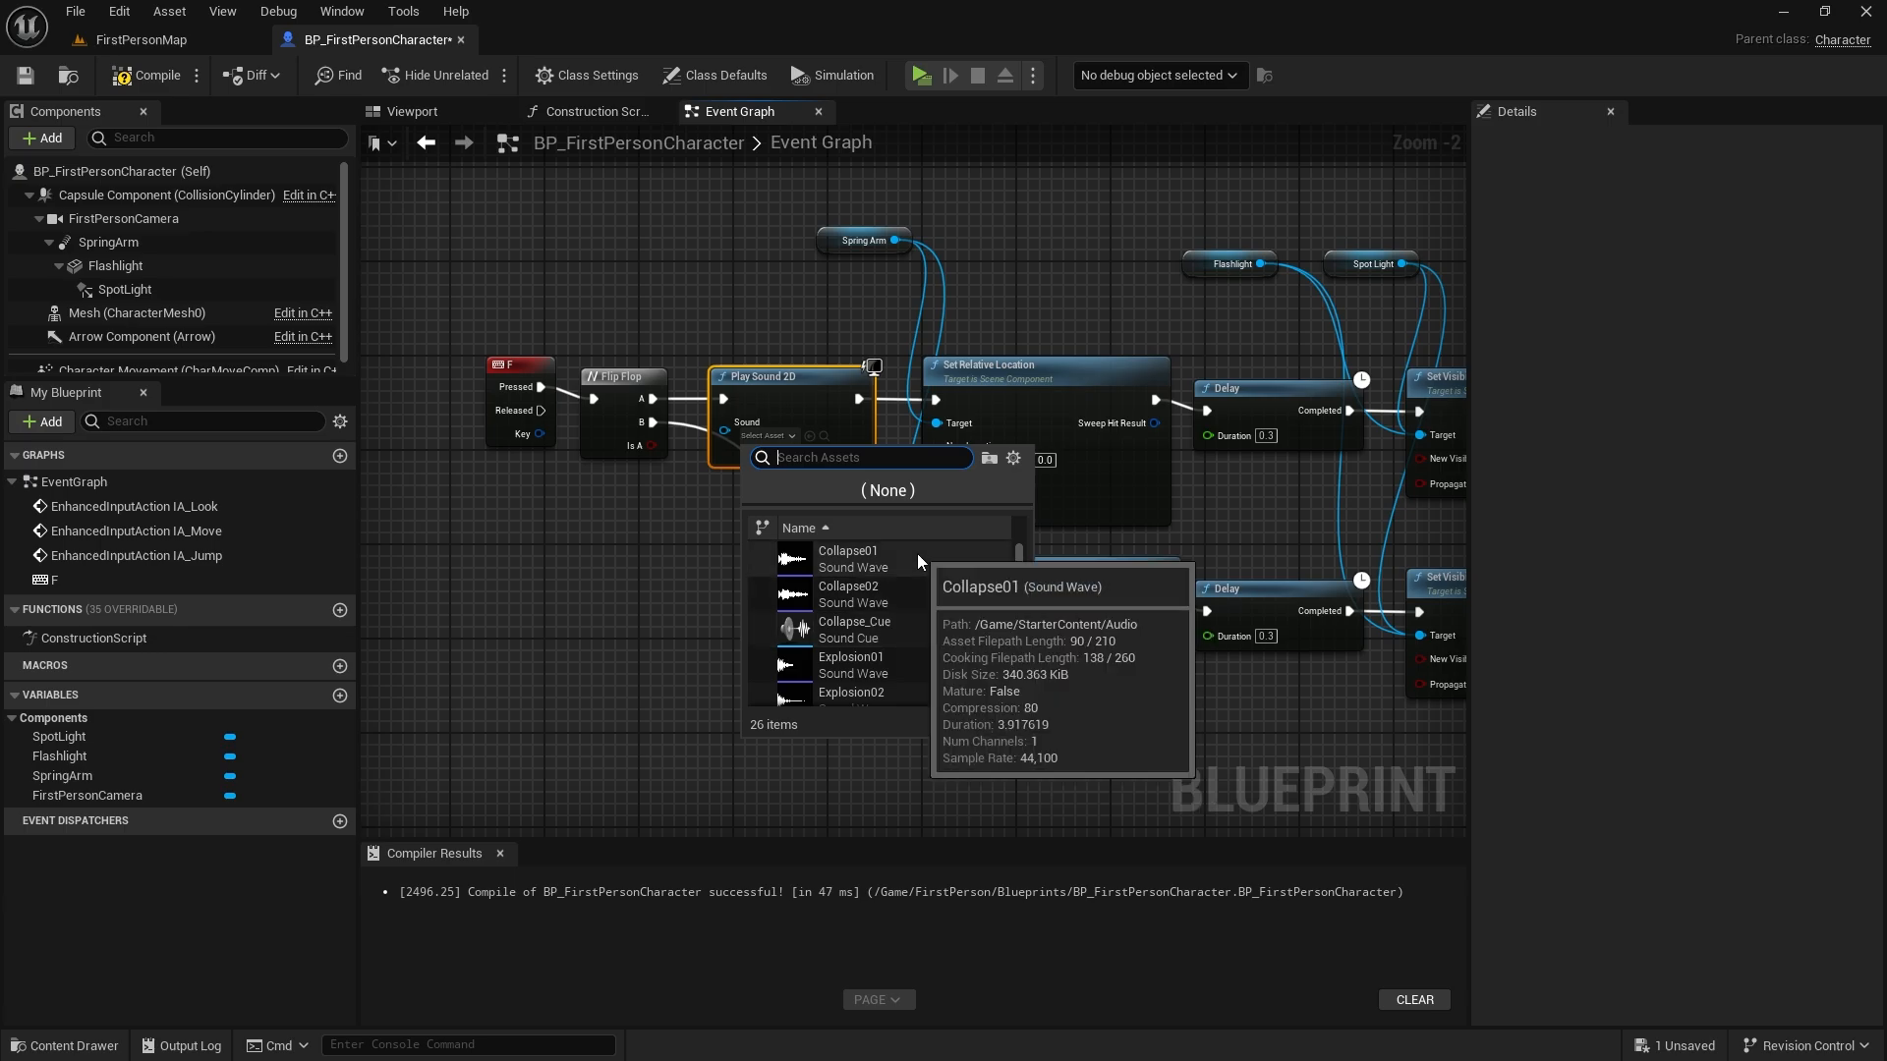
pyautogui.write('f')
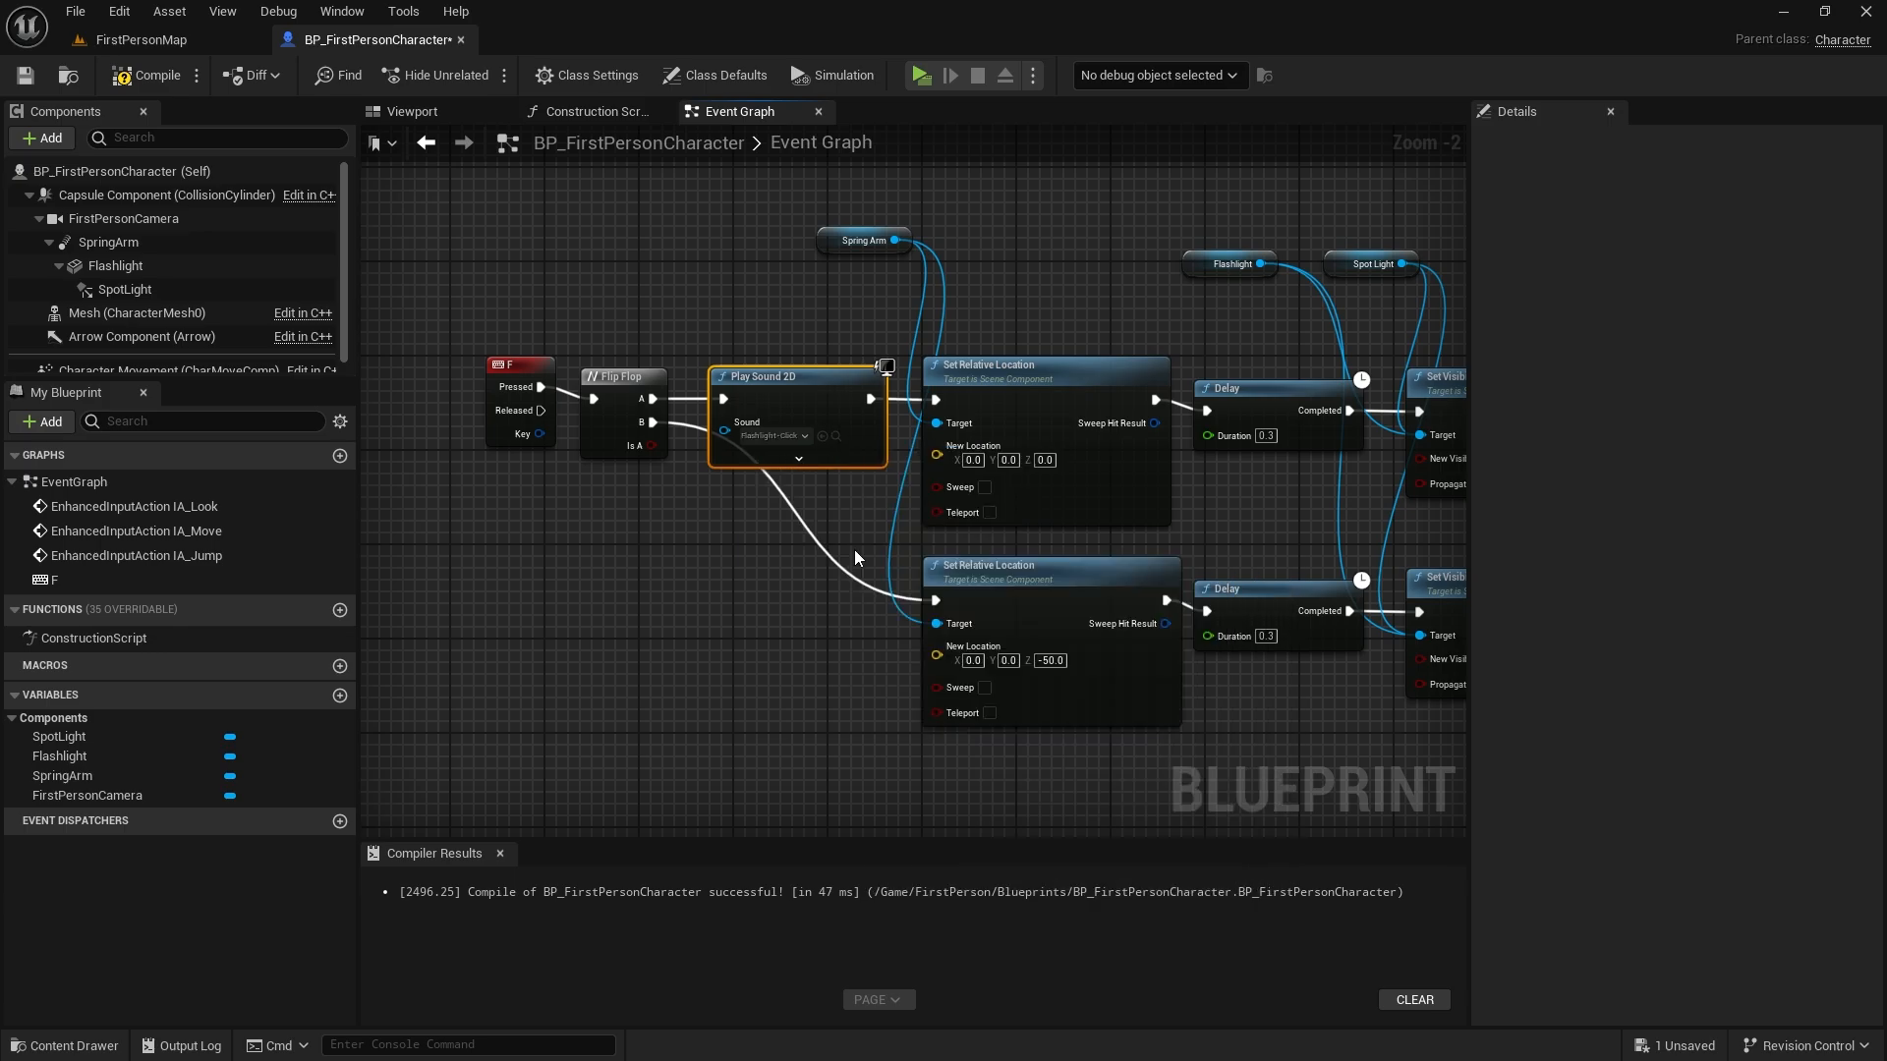
pyautogui.moveTo(758, 375); pyautogui.dragTo(857, 386)
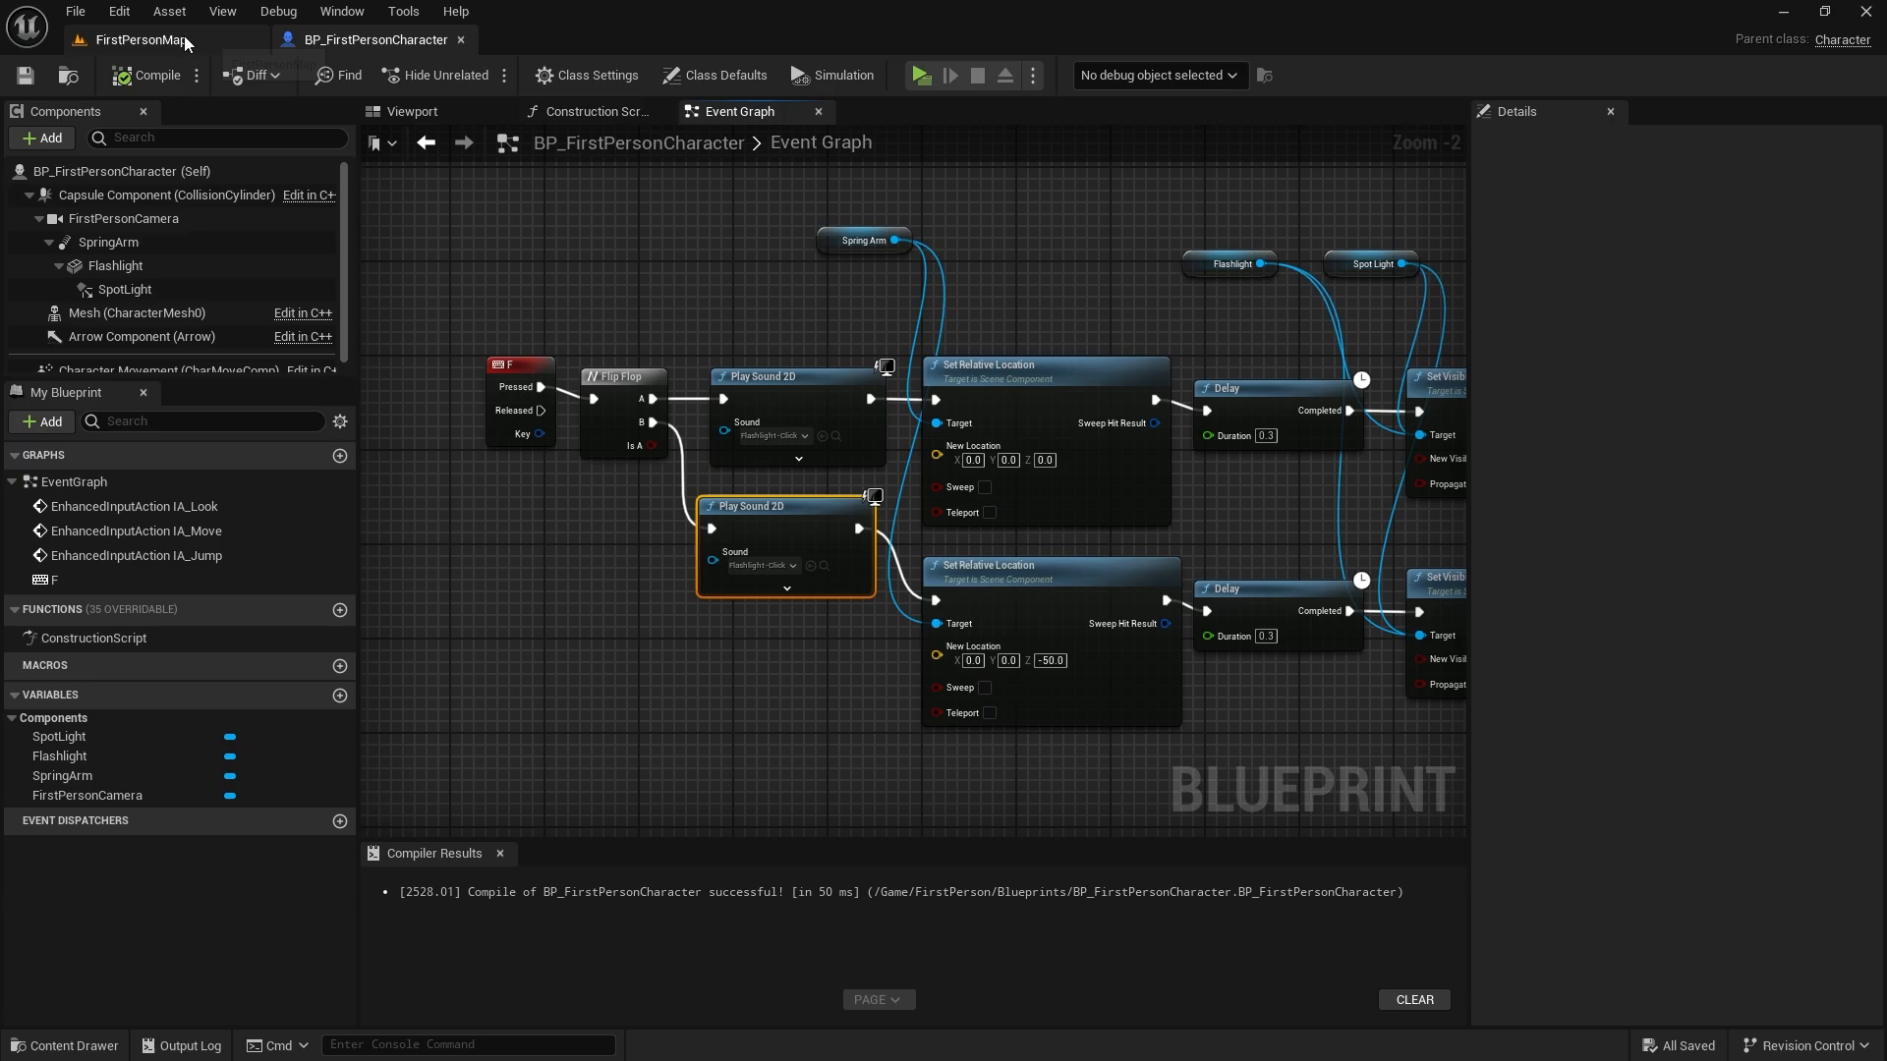
# Switch to the level map and open asset-creation options in the Flashlight content folder.
pyautogui.click(141, 39)
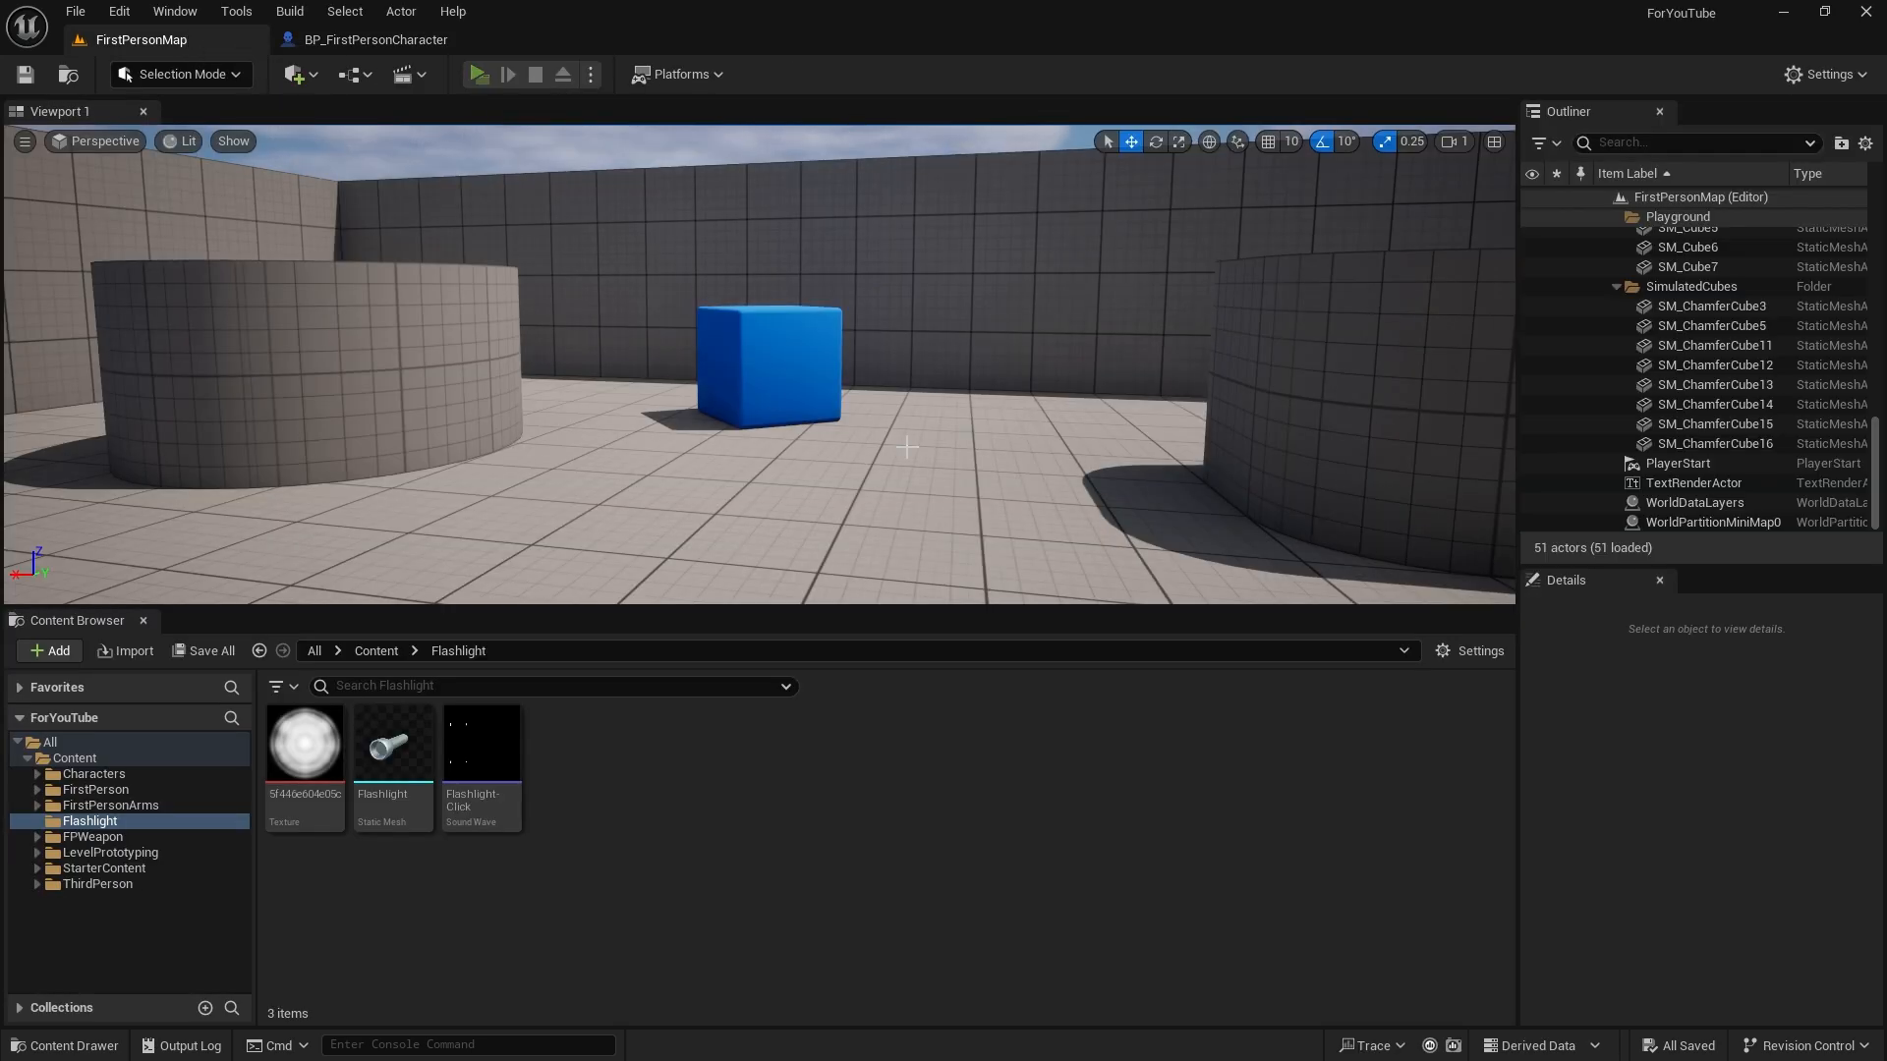
pyautogui.click(479, 74)
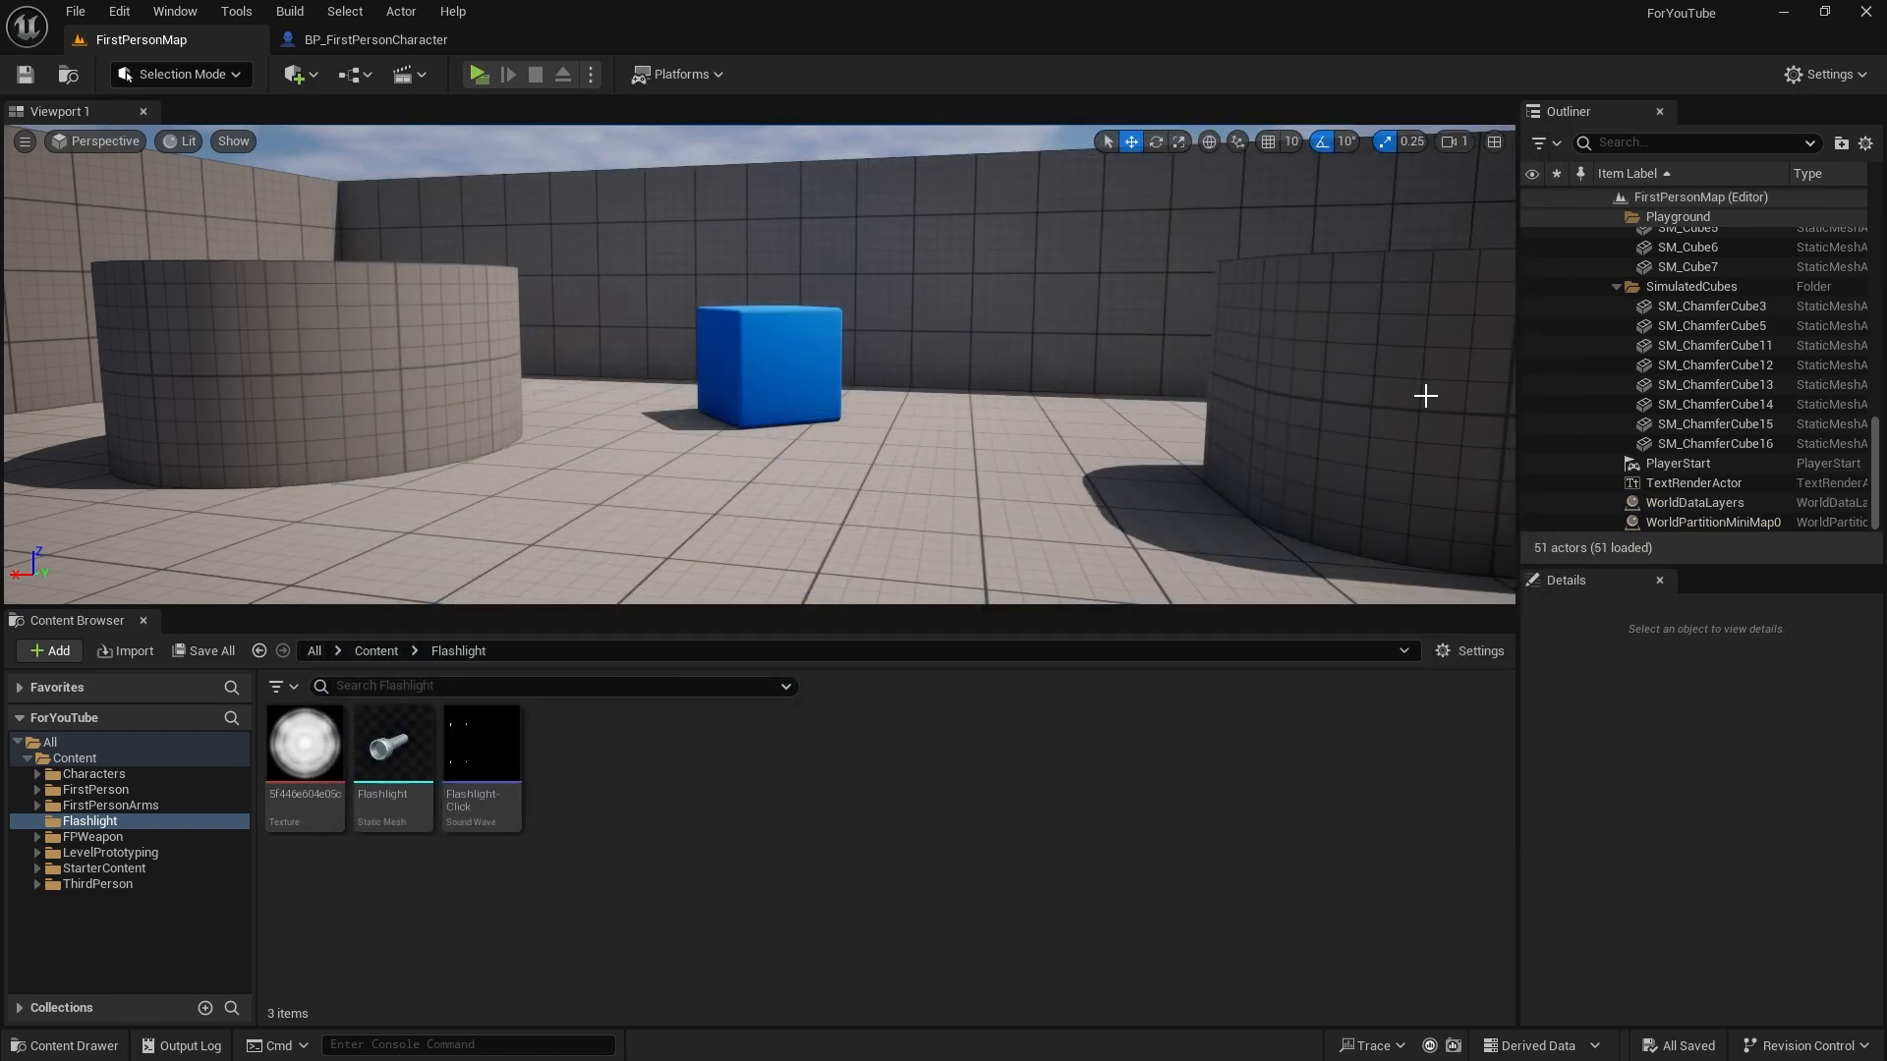
pyautogui.click(375, 39)
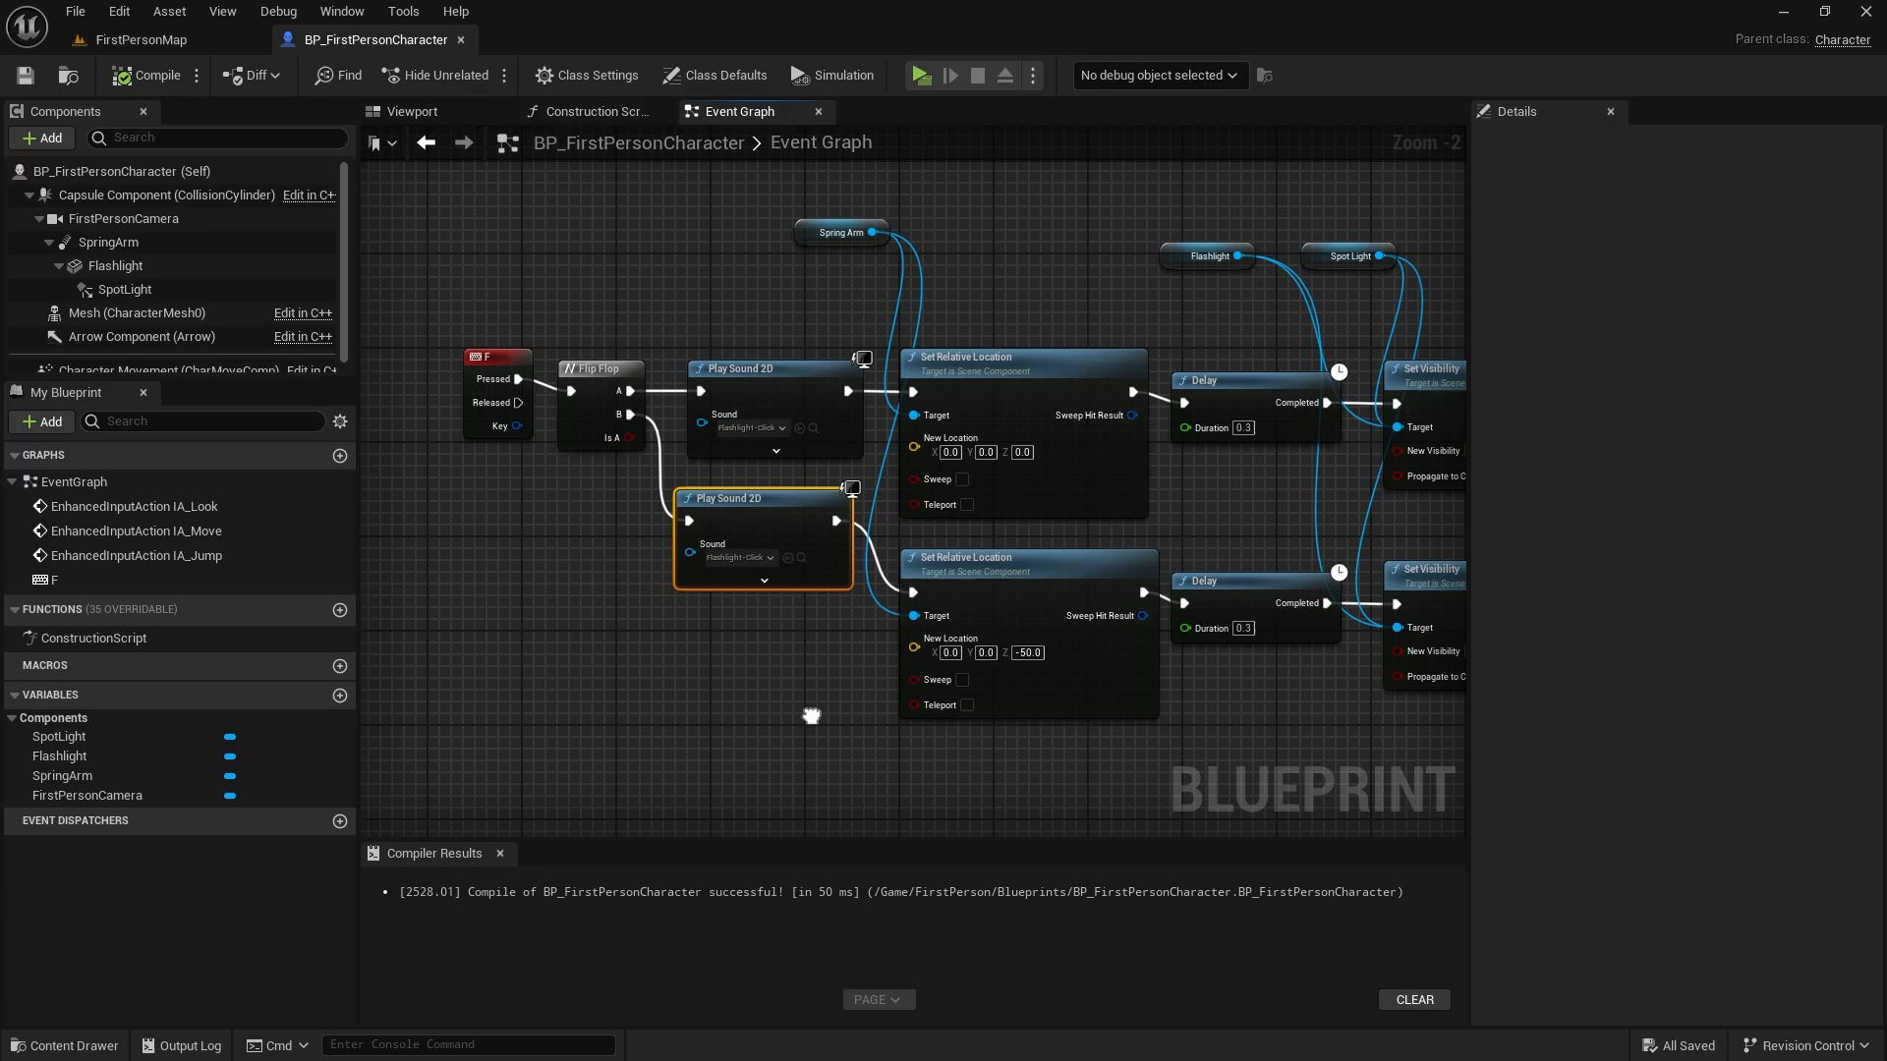
pyautogui.click(108, 241)
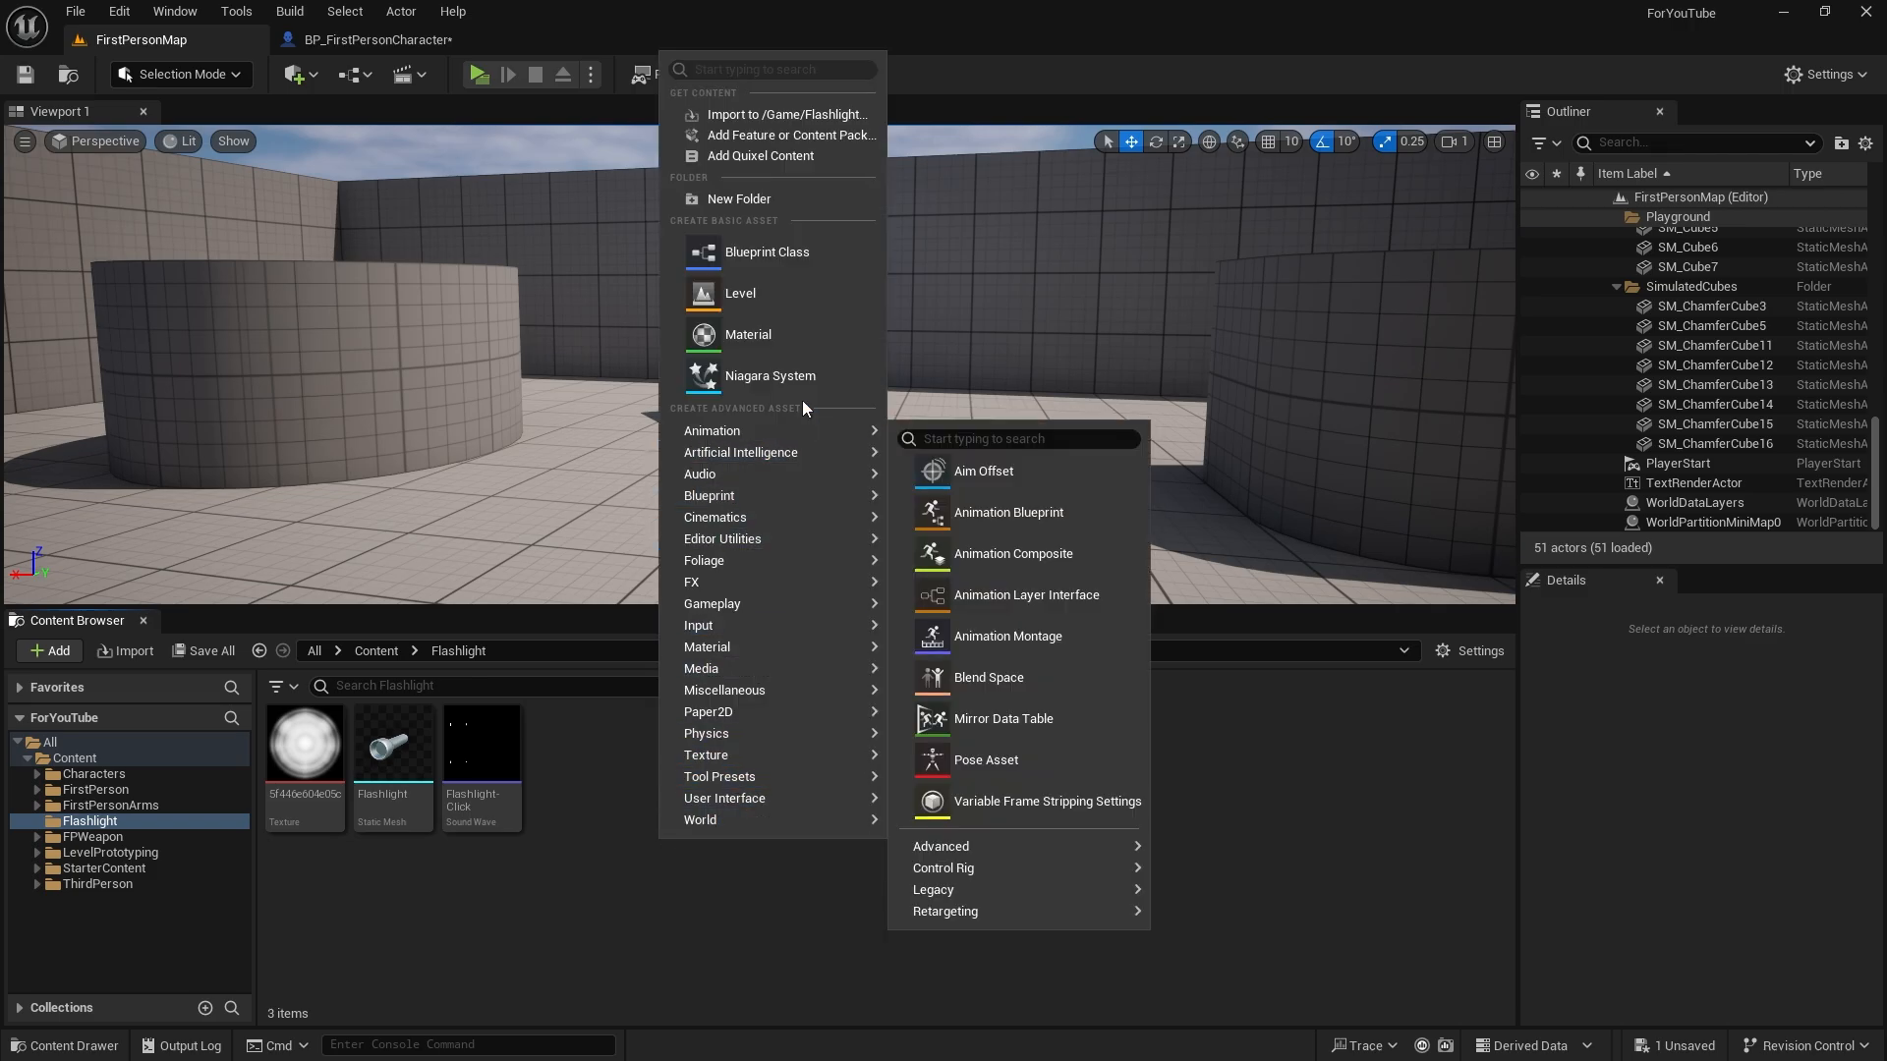
# Add a material named FL_Mat to the Flashlight folder and open it in the Material Editor.
pyautogui.click(747, 334)
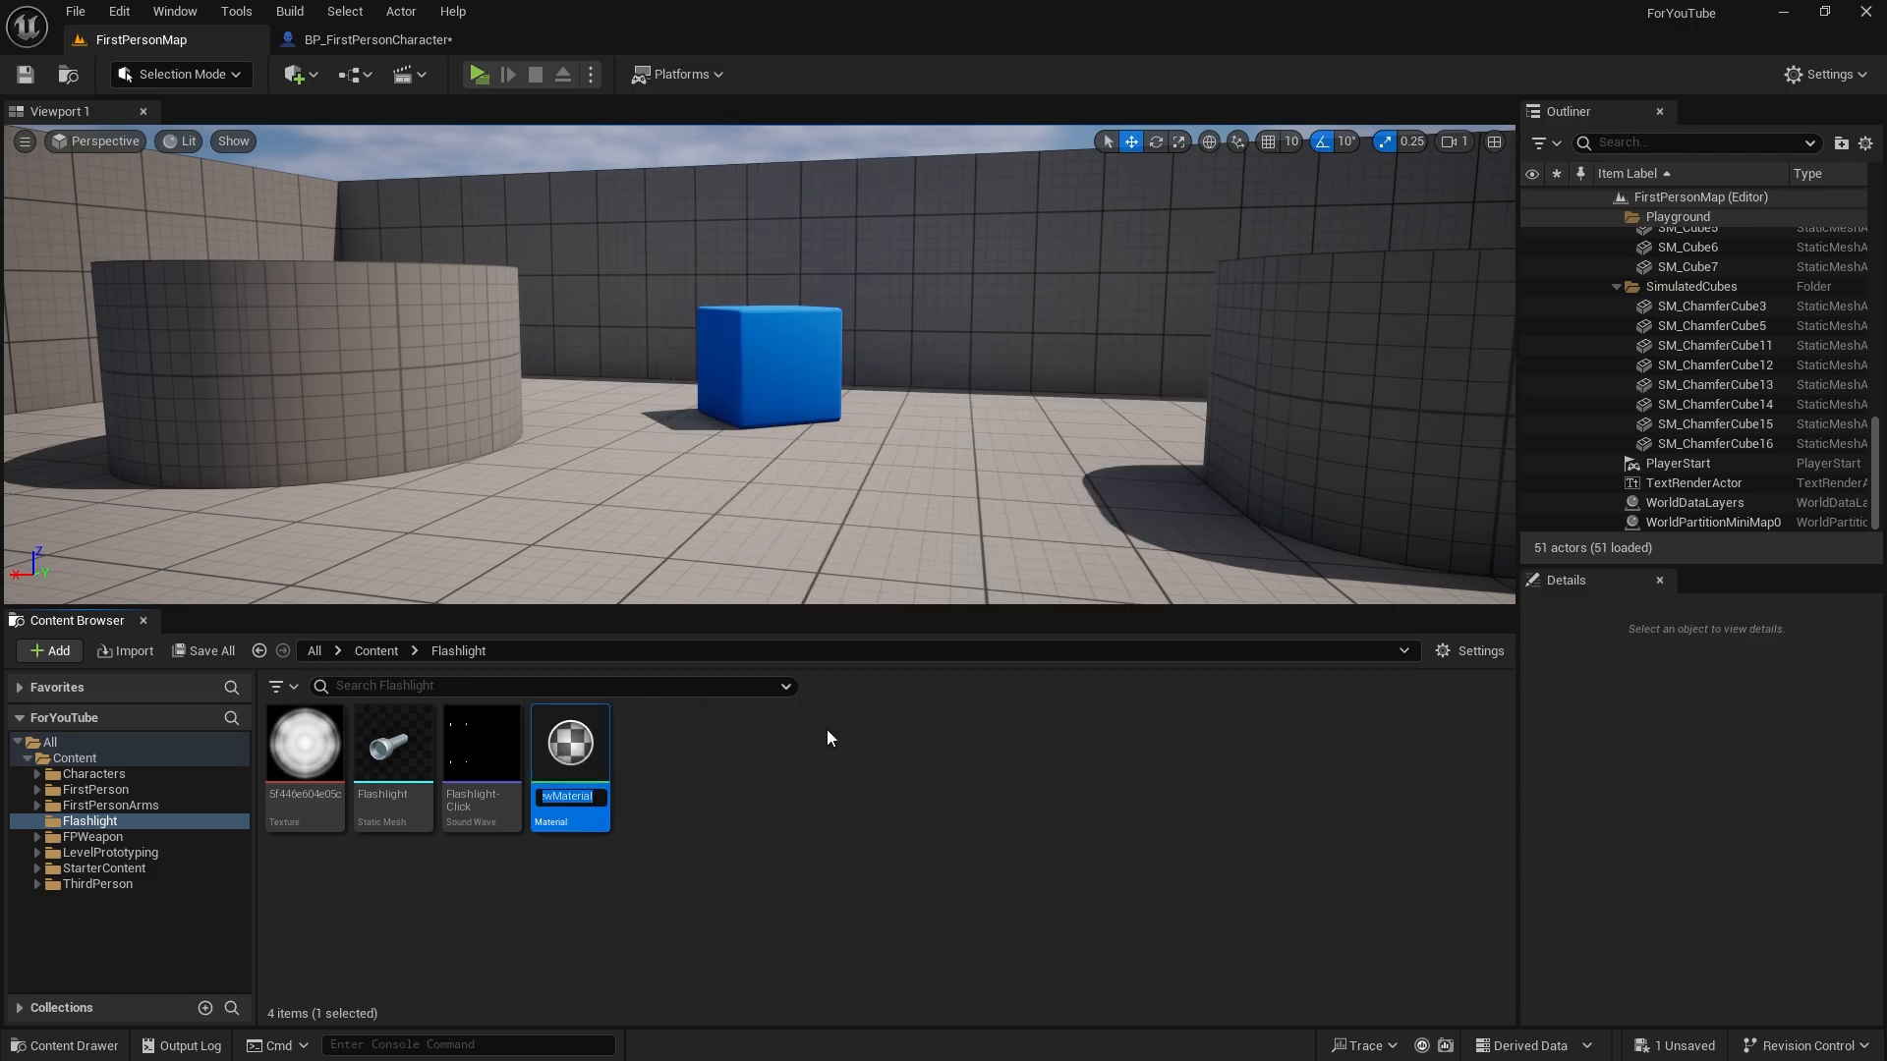
pyautogui.write('FL_Mat')
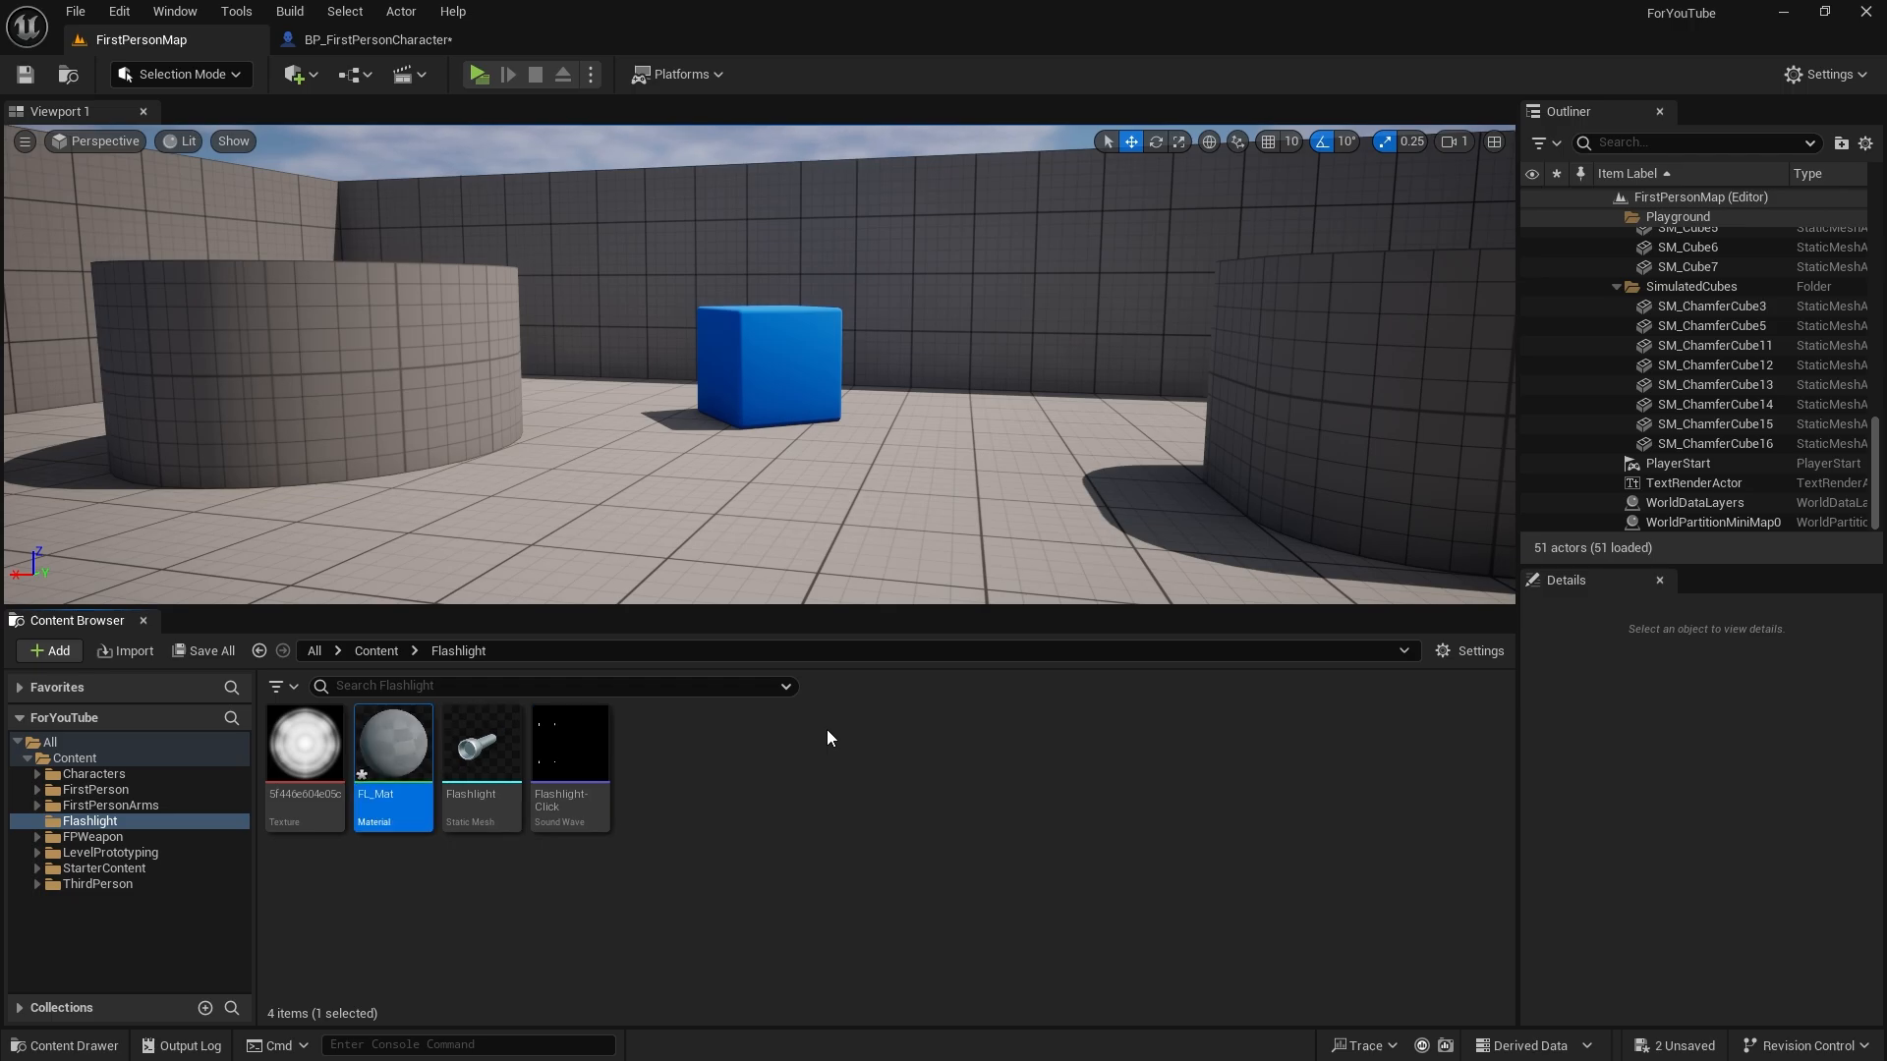
pyautogui.moveTo(391, 740)
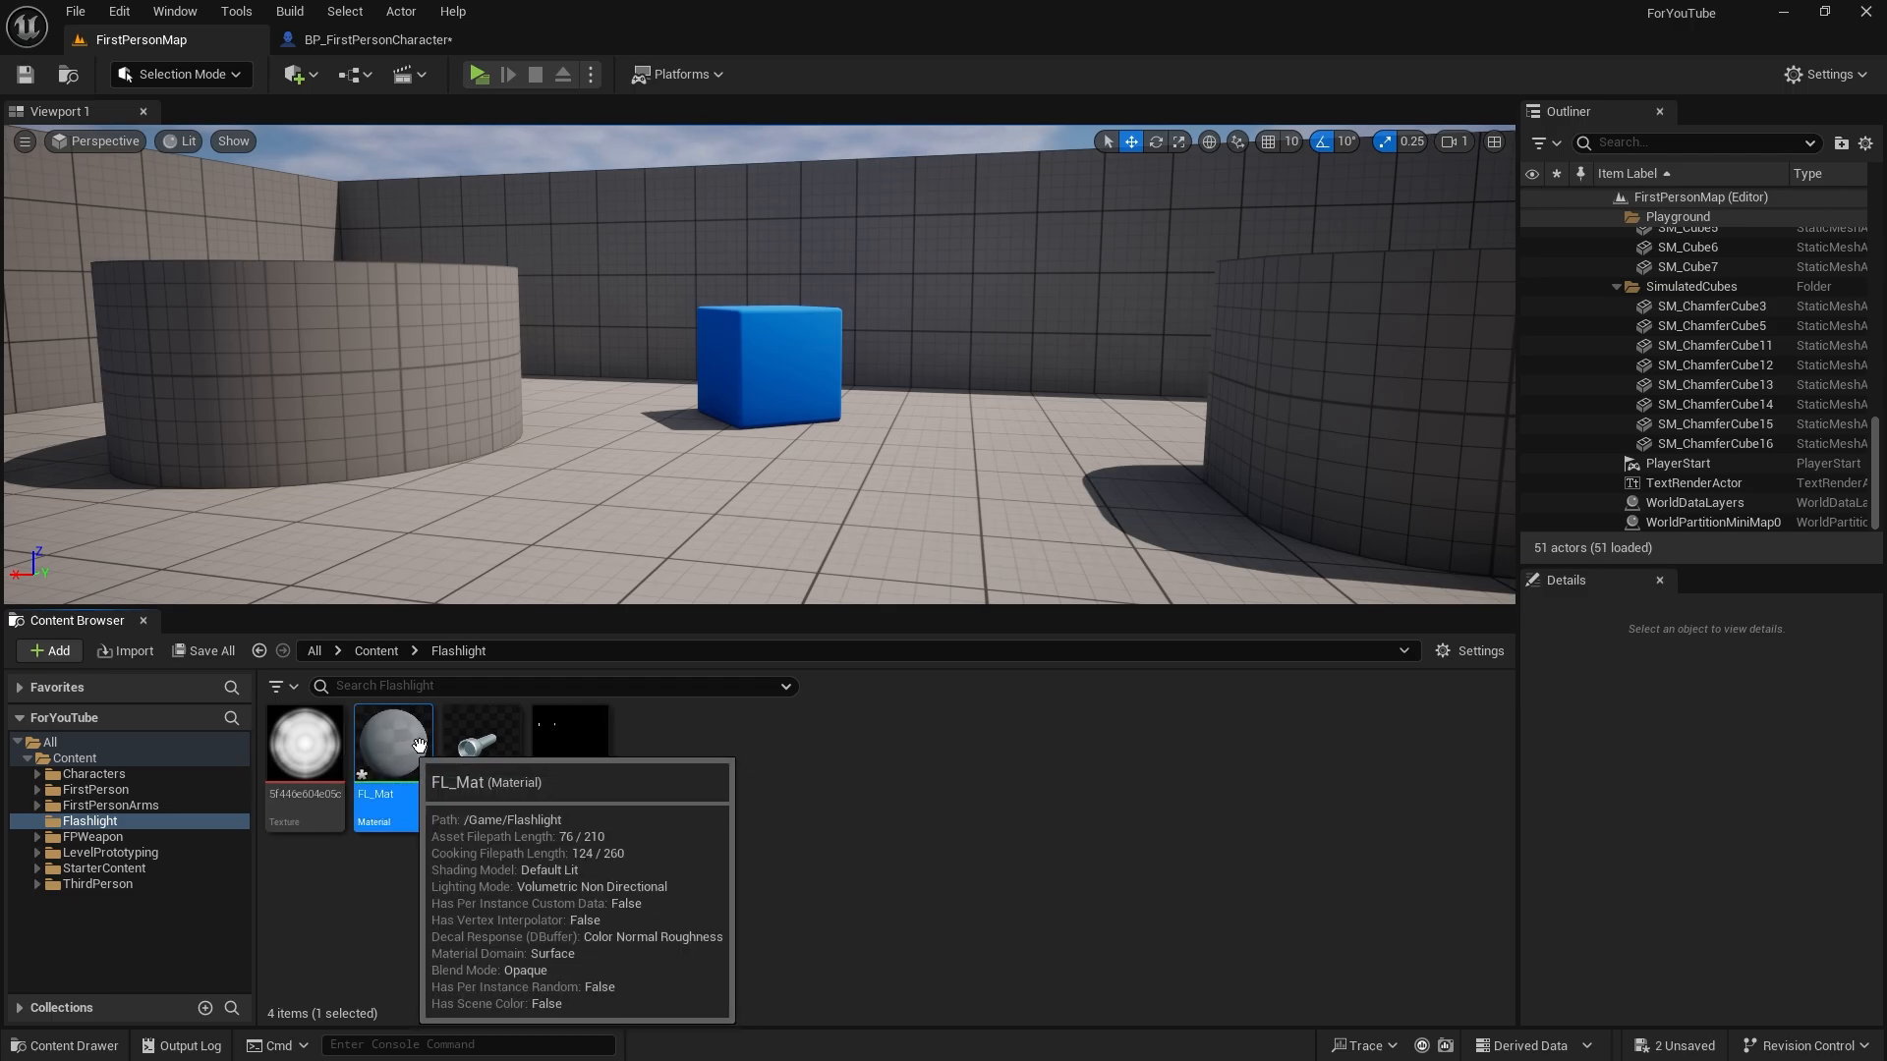
pyautogui.doubleClick(386, 740)
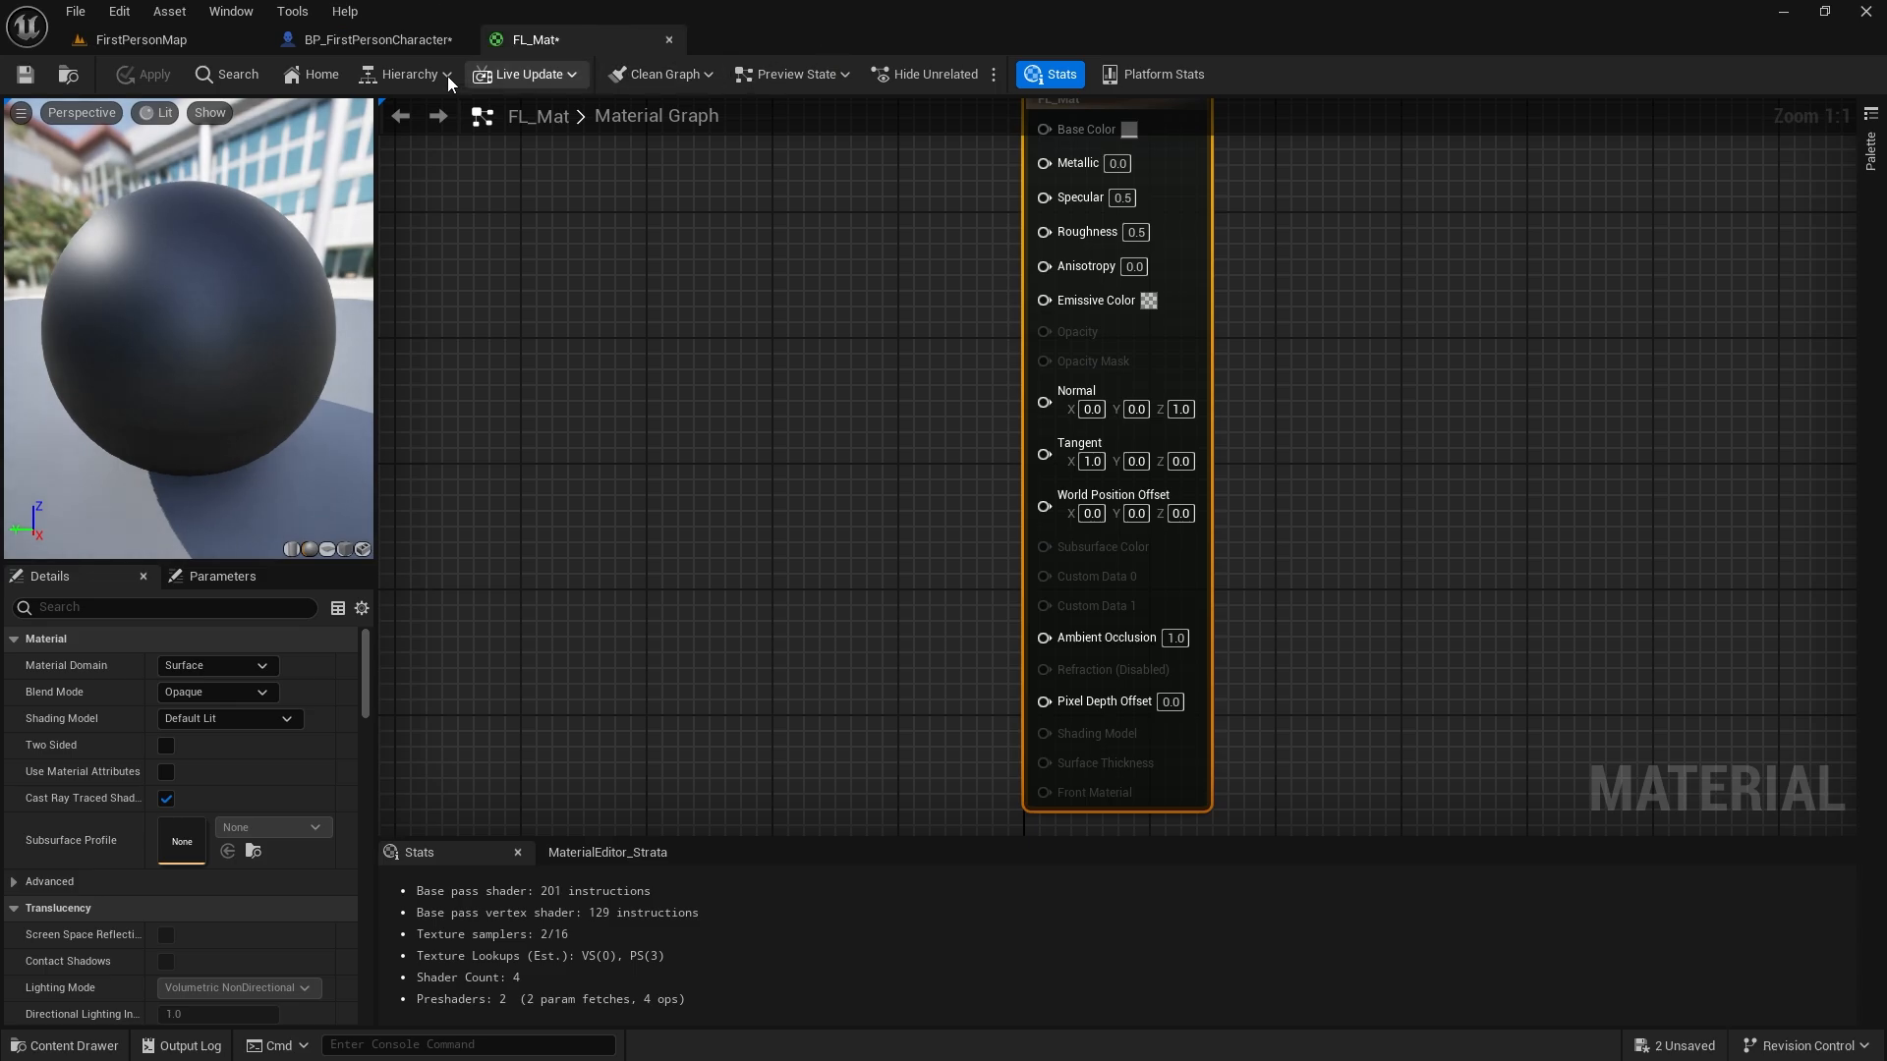
# Set FL_Mat's domain to Light Function, wire the texture RGB into Emissive Color, and save.
pyautogui.click(140, 38)
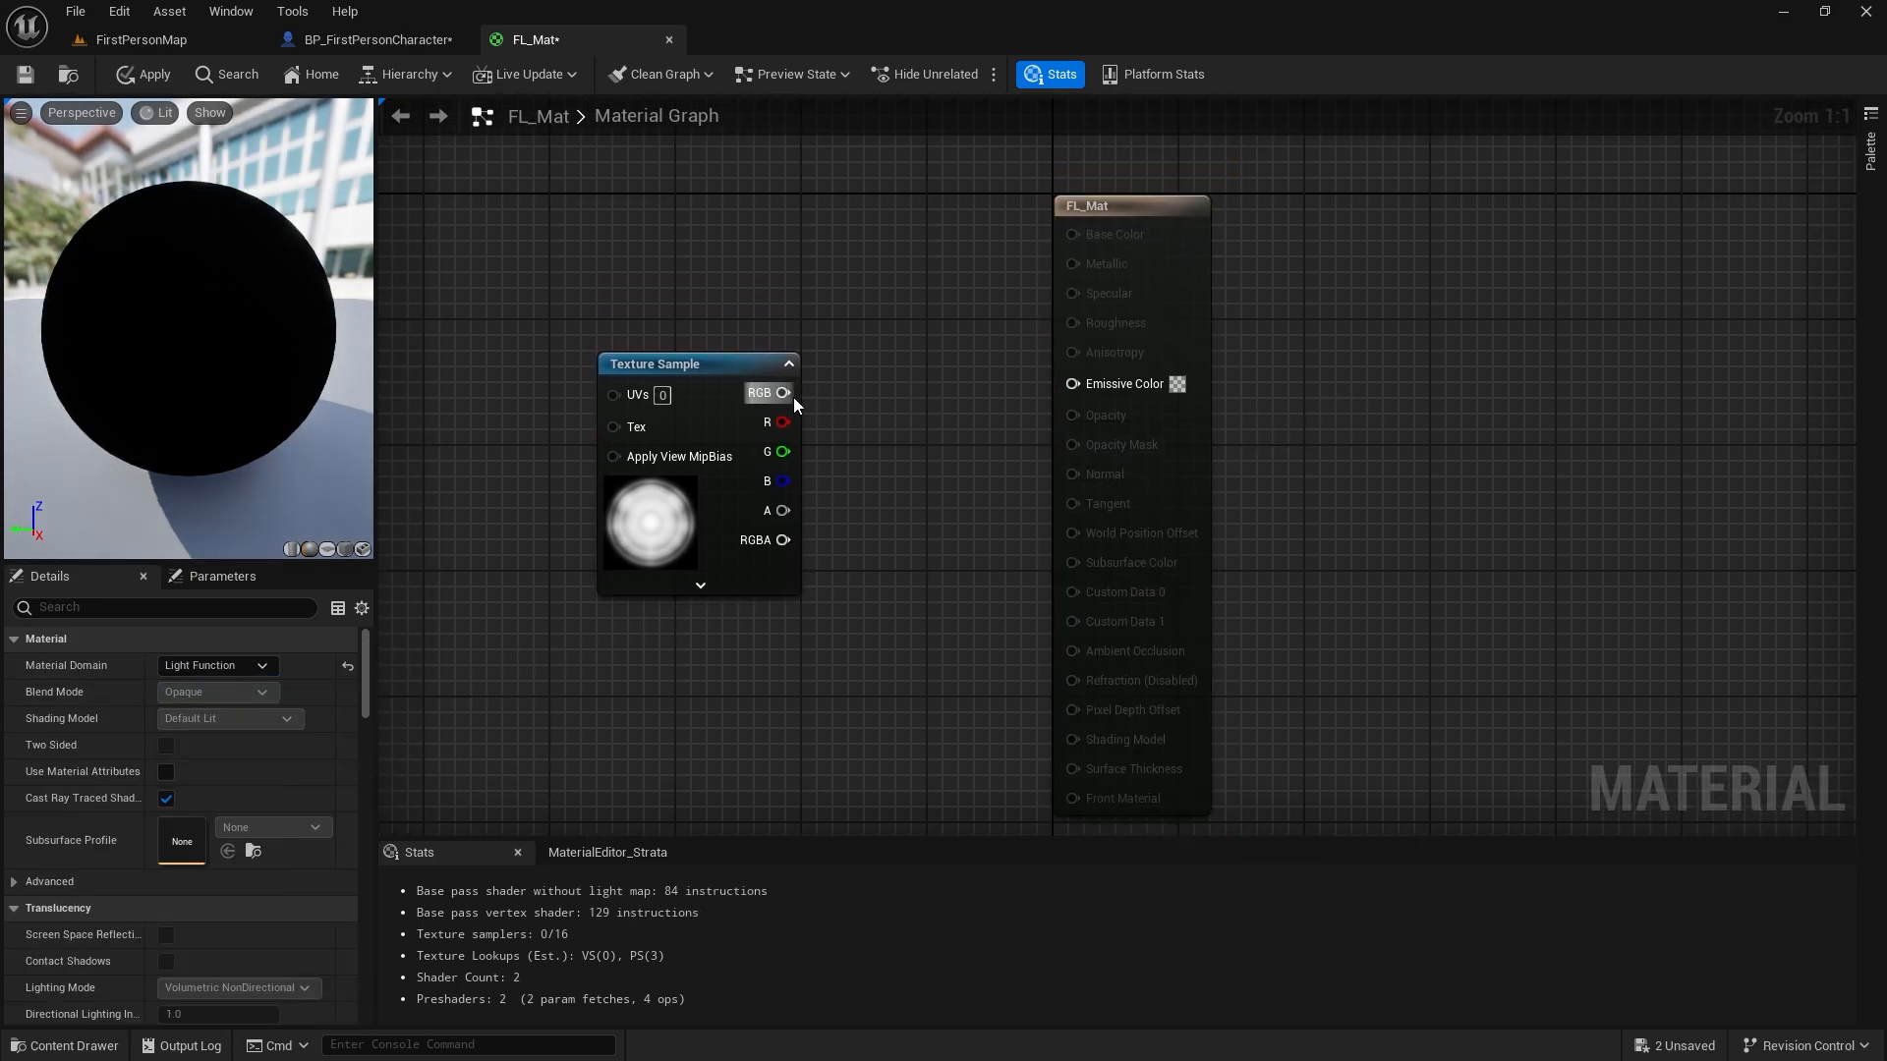
pyautogui.moveTo(783, 392); pyautogui.dragTo(1070, 382)
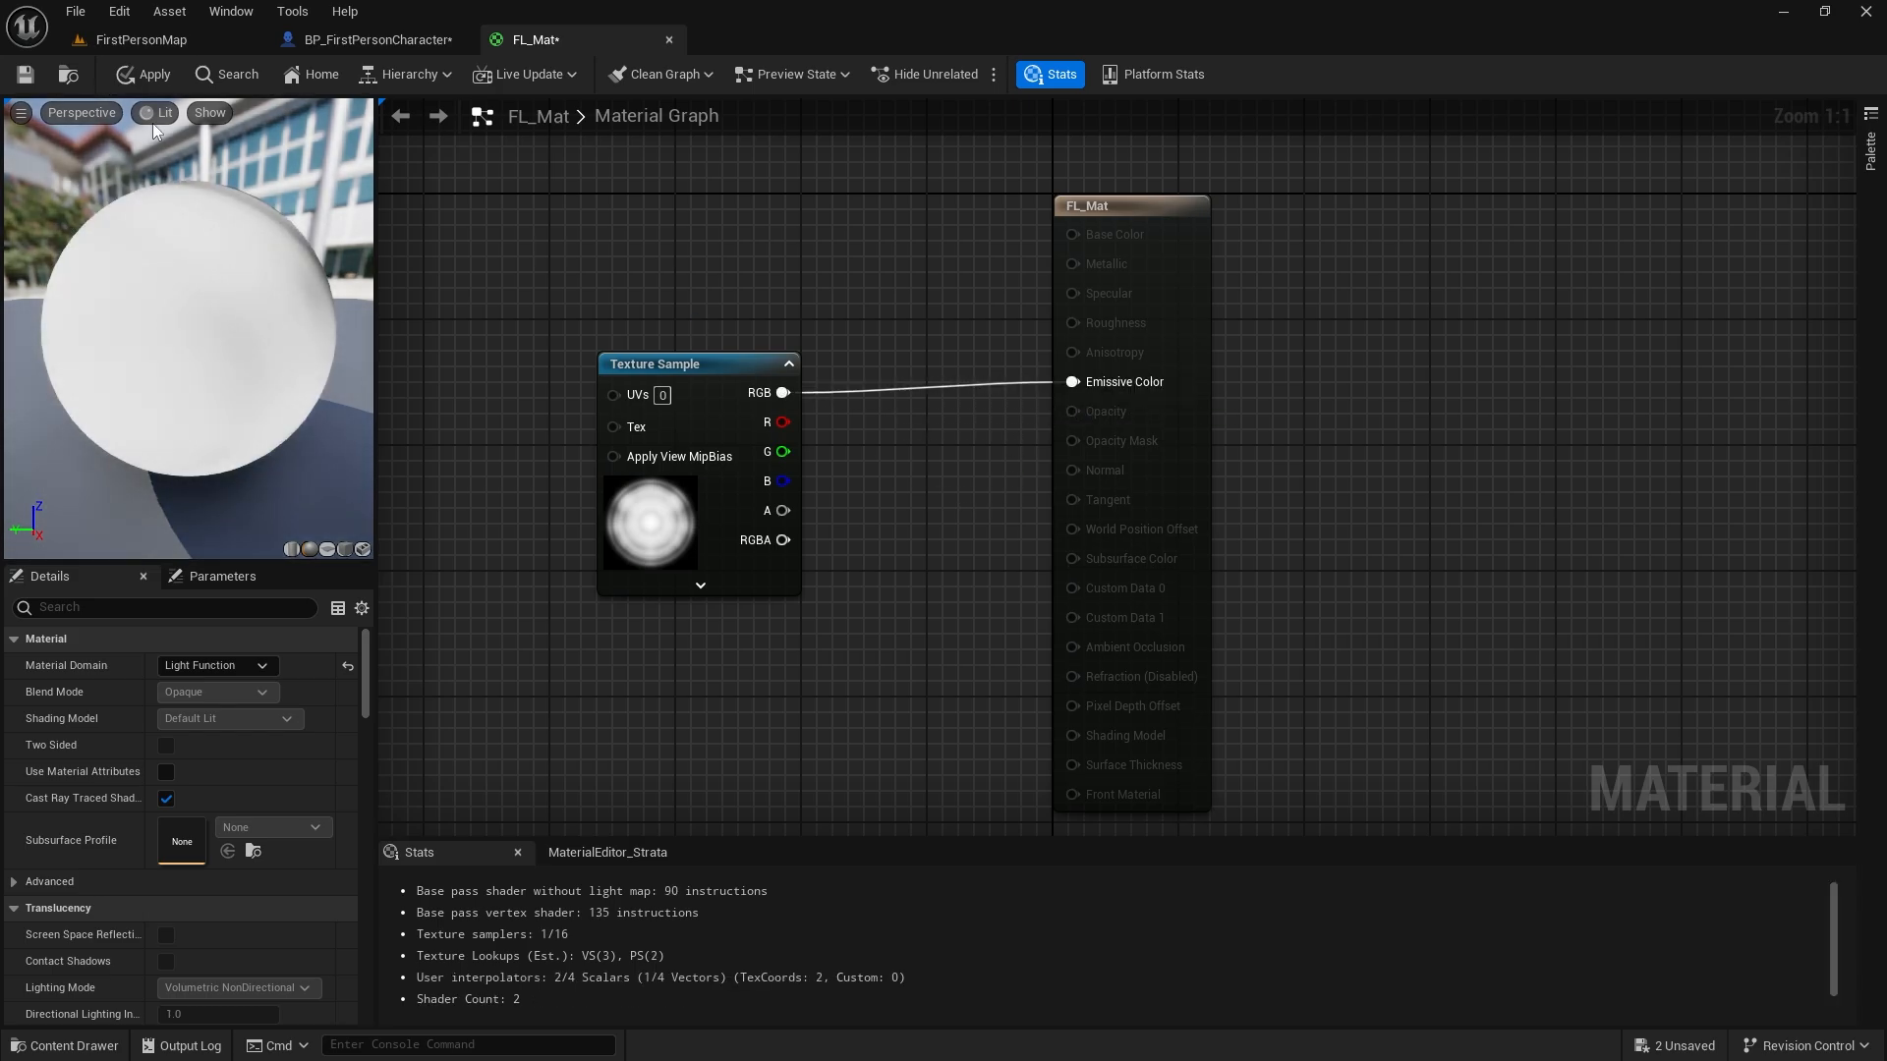
pyautogui.moveTo(23, 74)
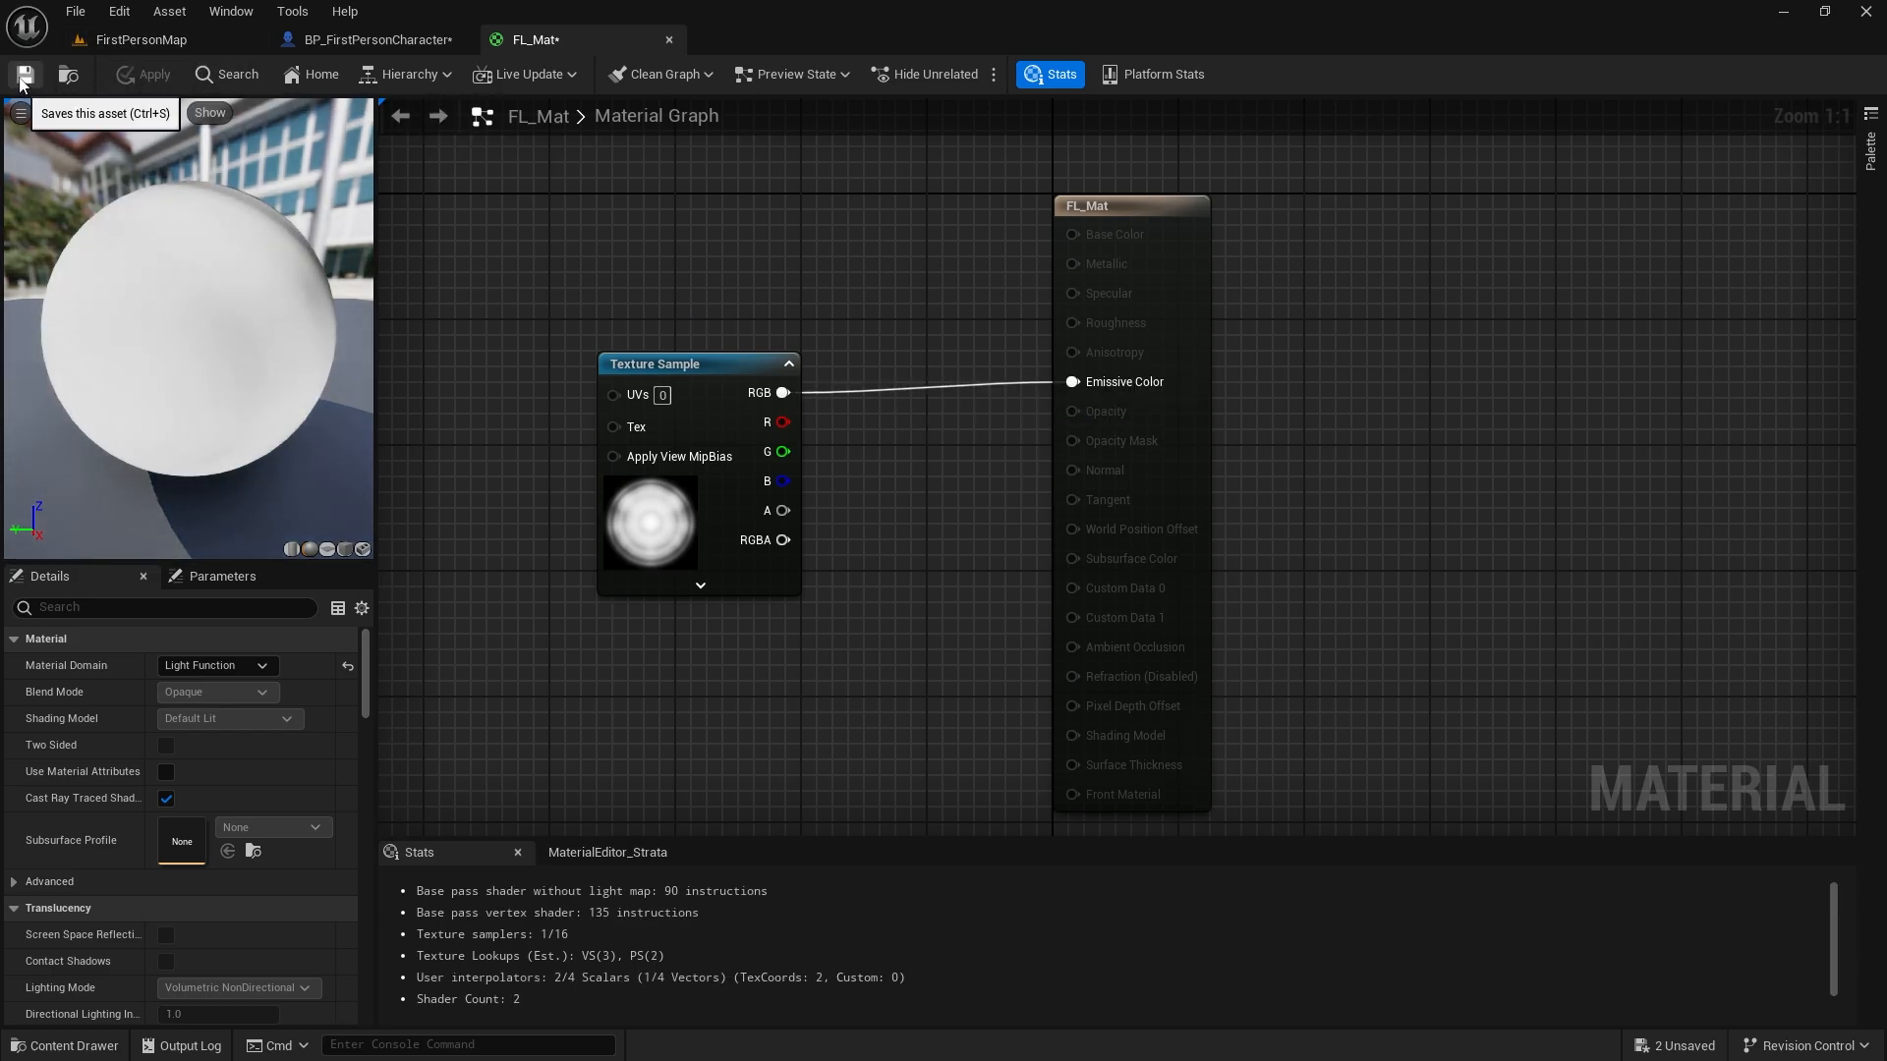
pyautogui.click(375, 40)
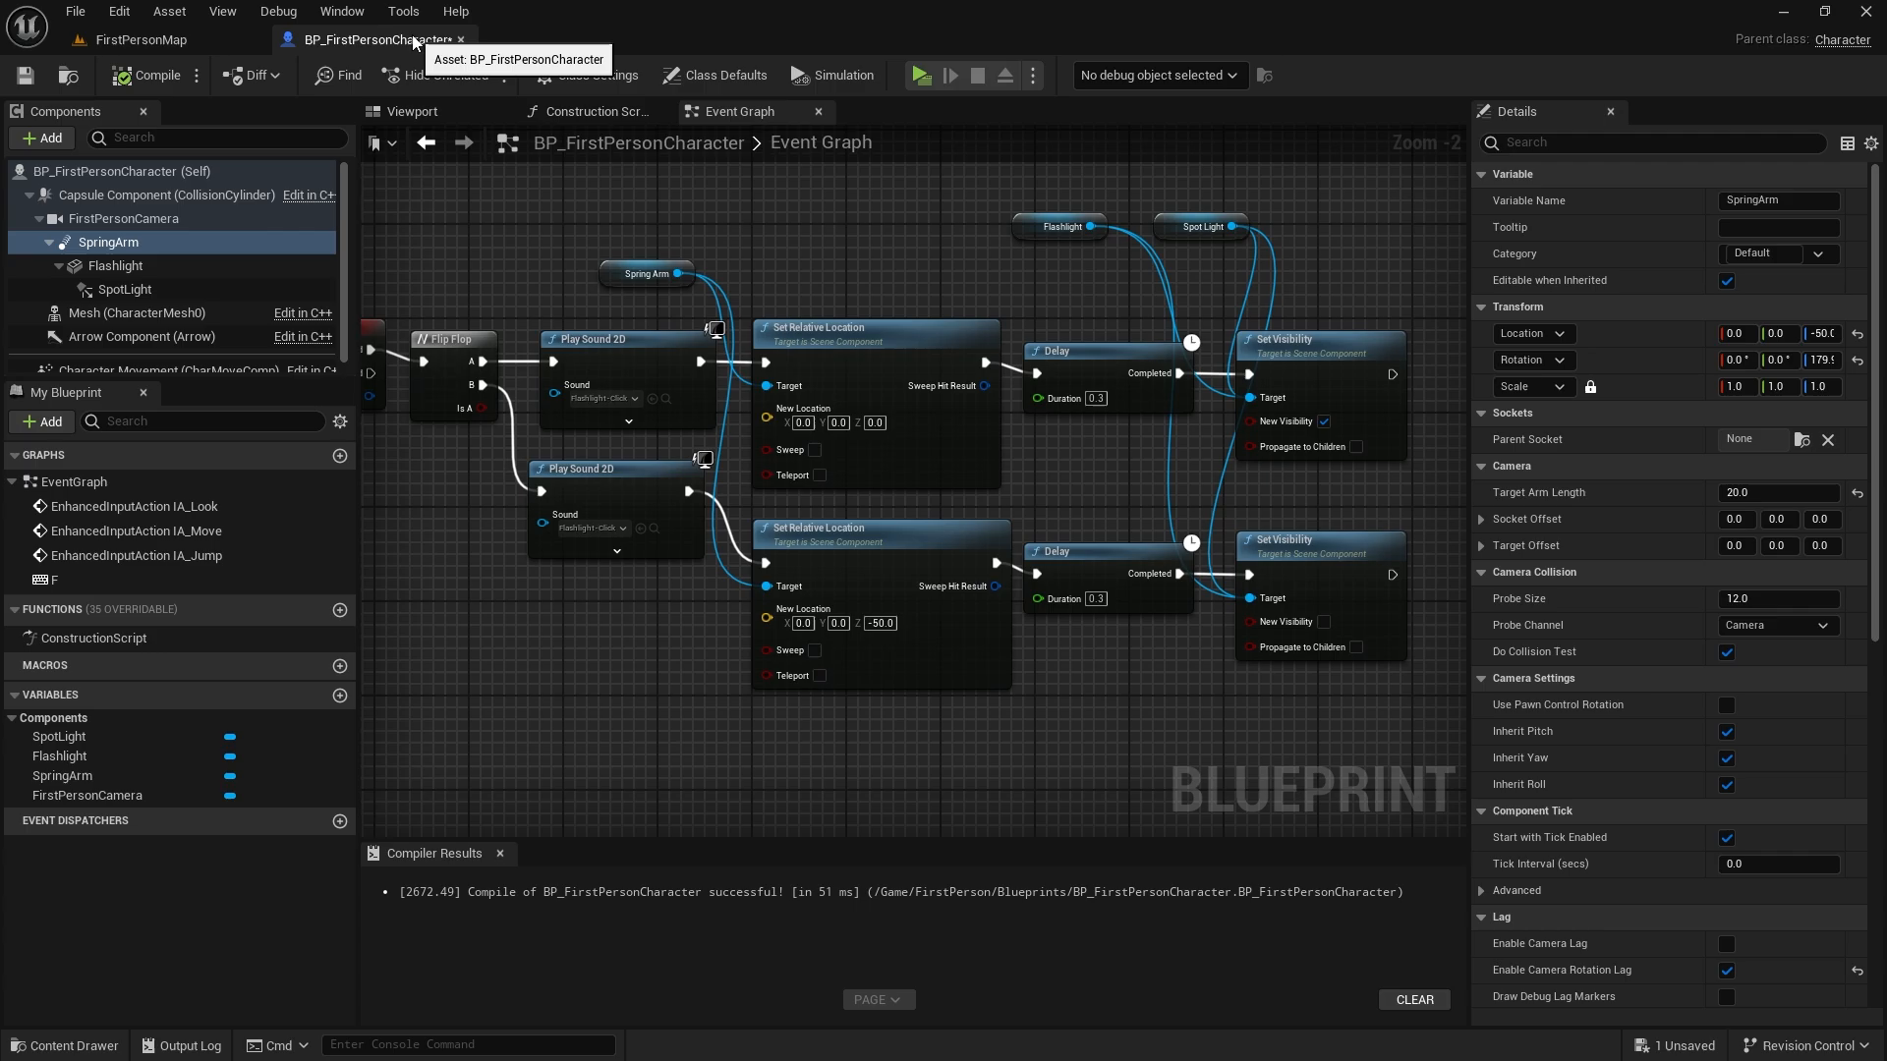
# On the SpotLight, choose a Light Function Material and enter 10 for a light value.
pyautogui.click(125, 289)
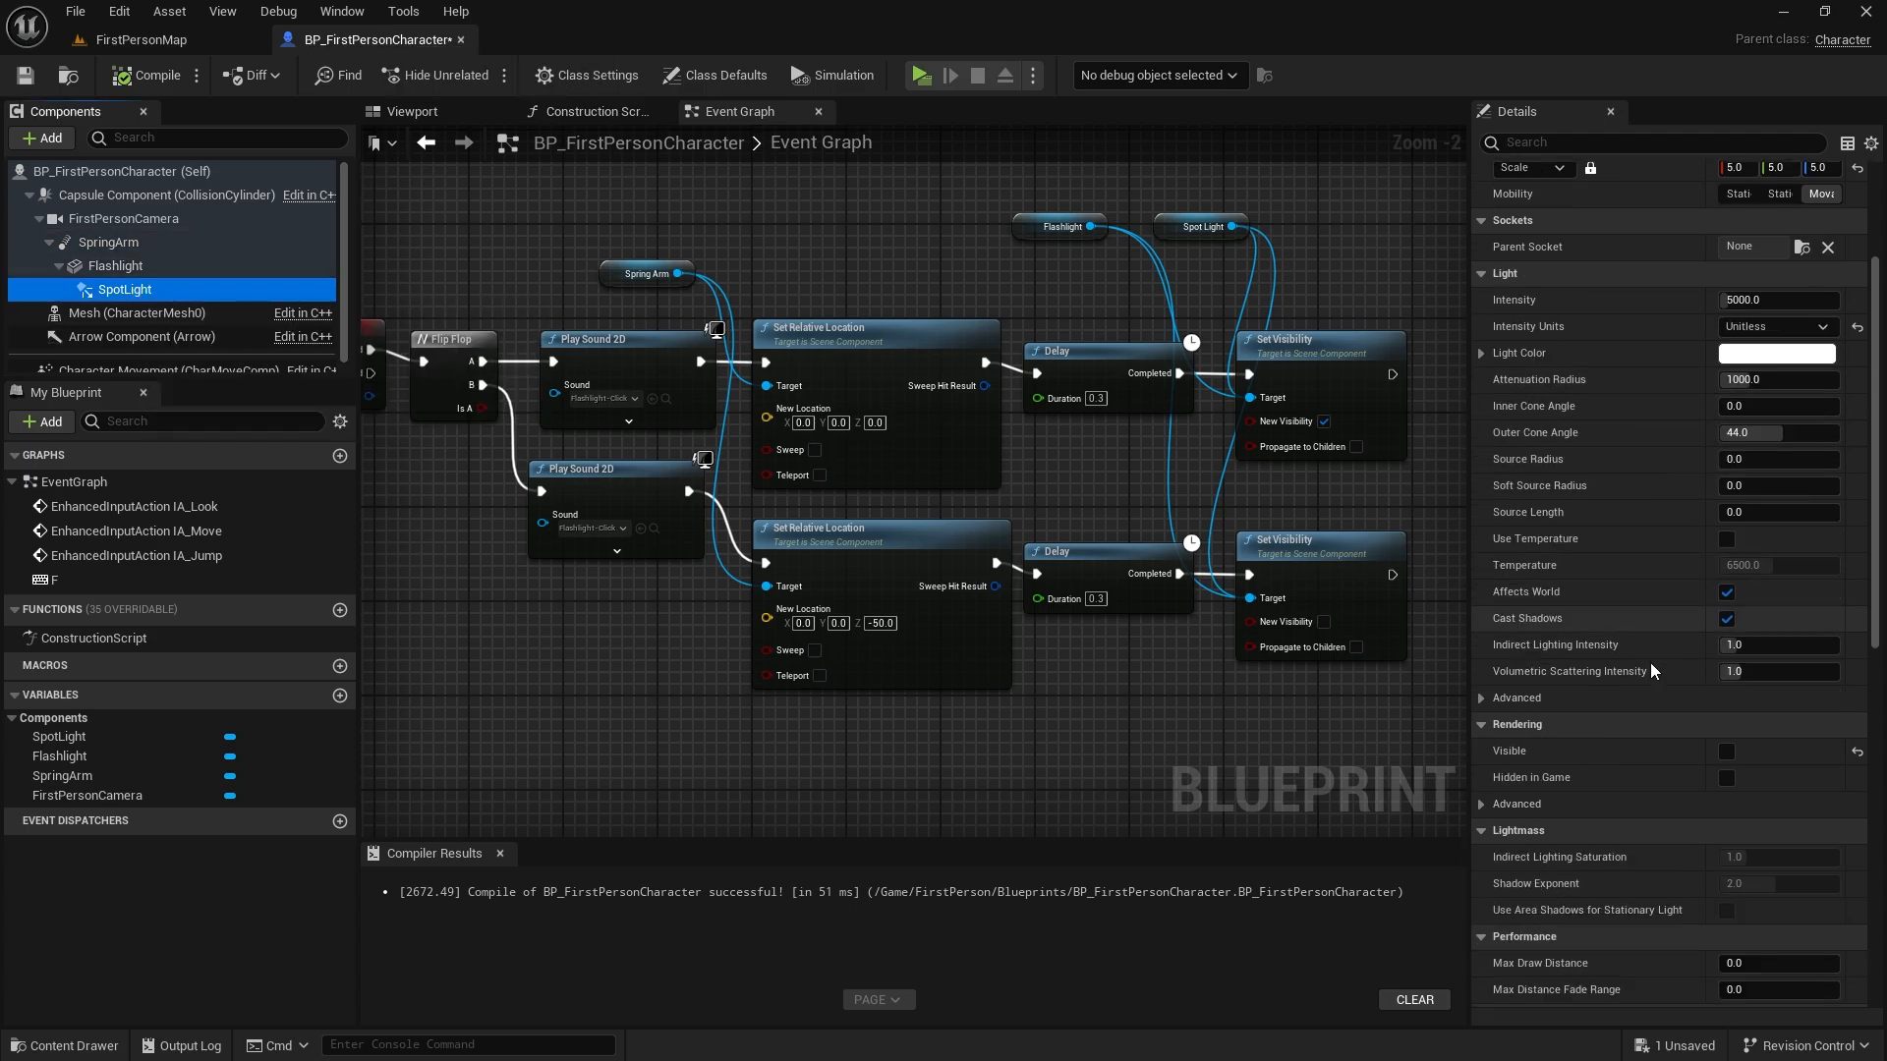
pyautogui.scroll(-3)
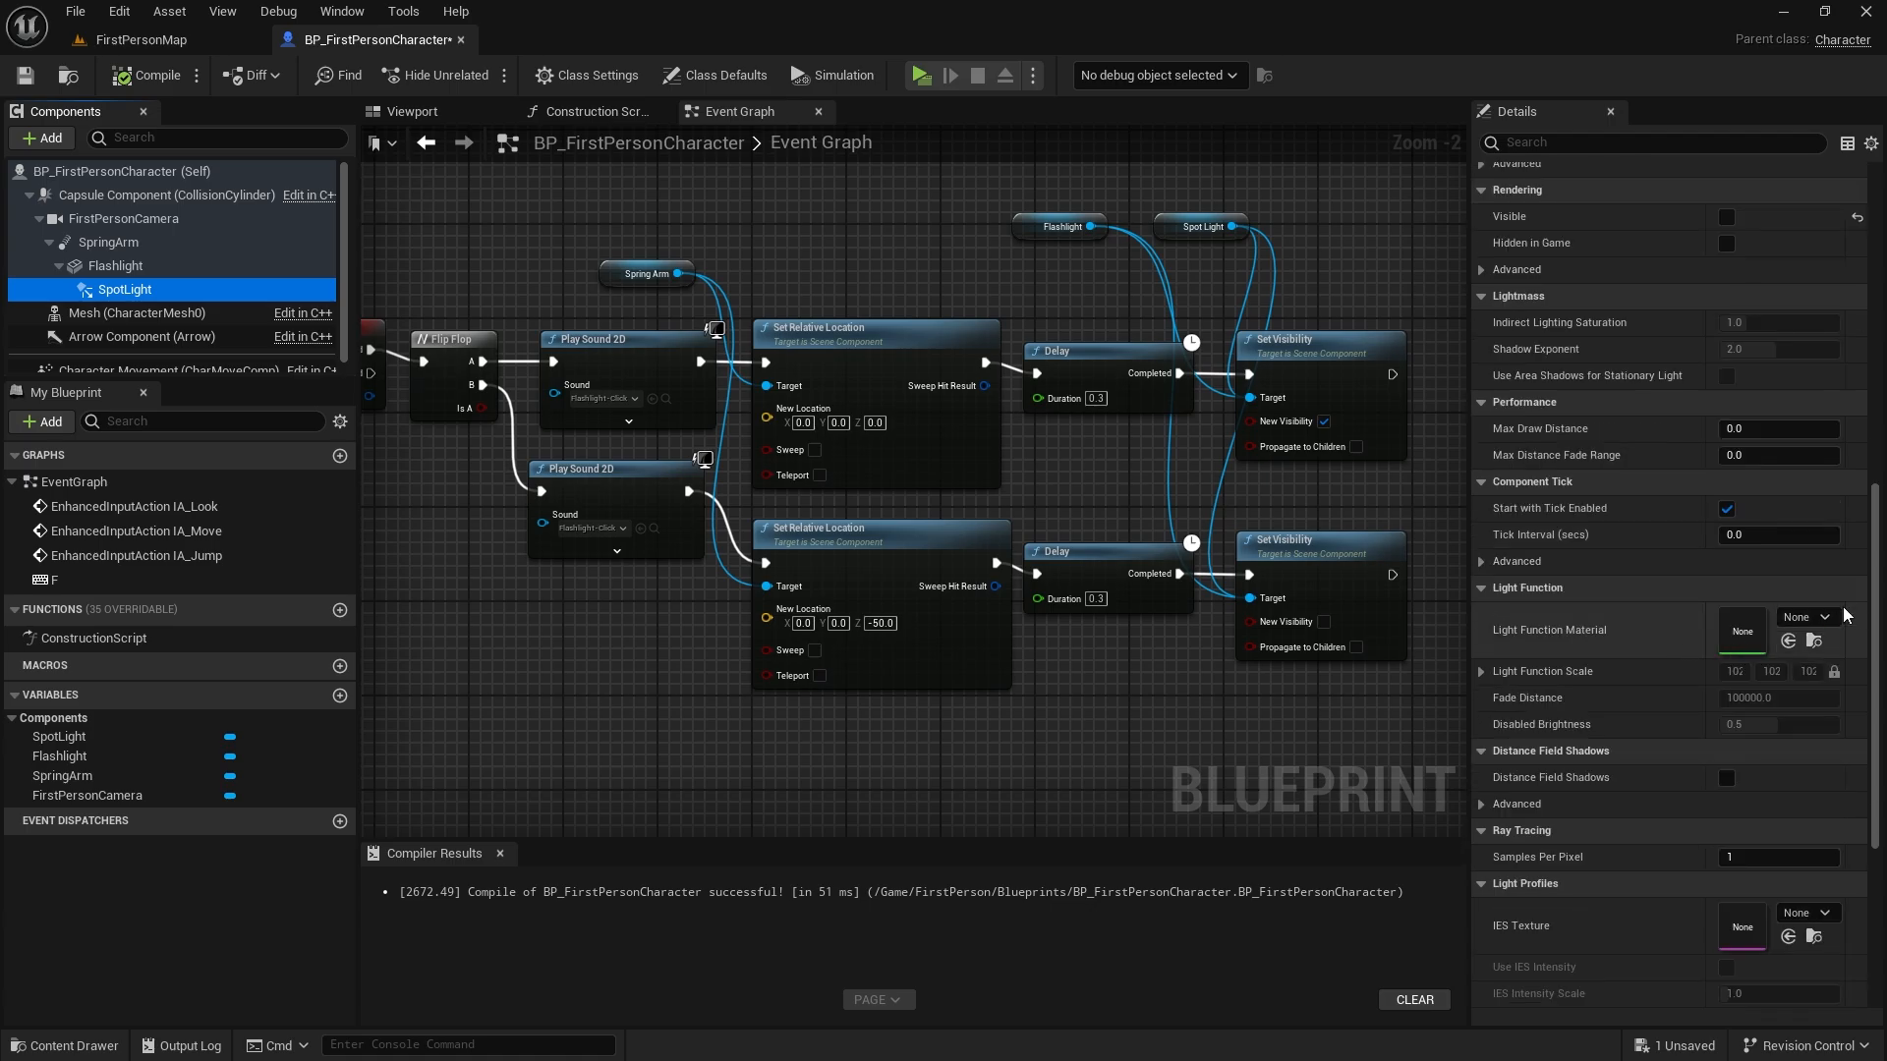
pyautogui.click(1805, 616)
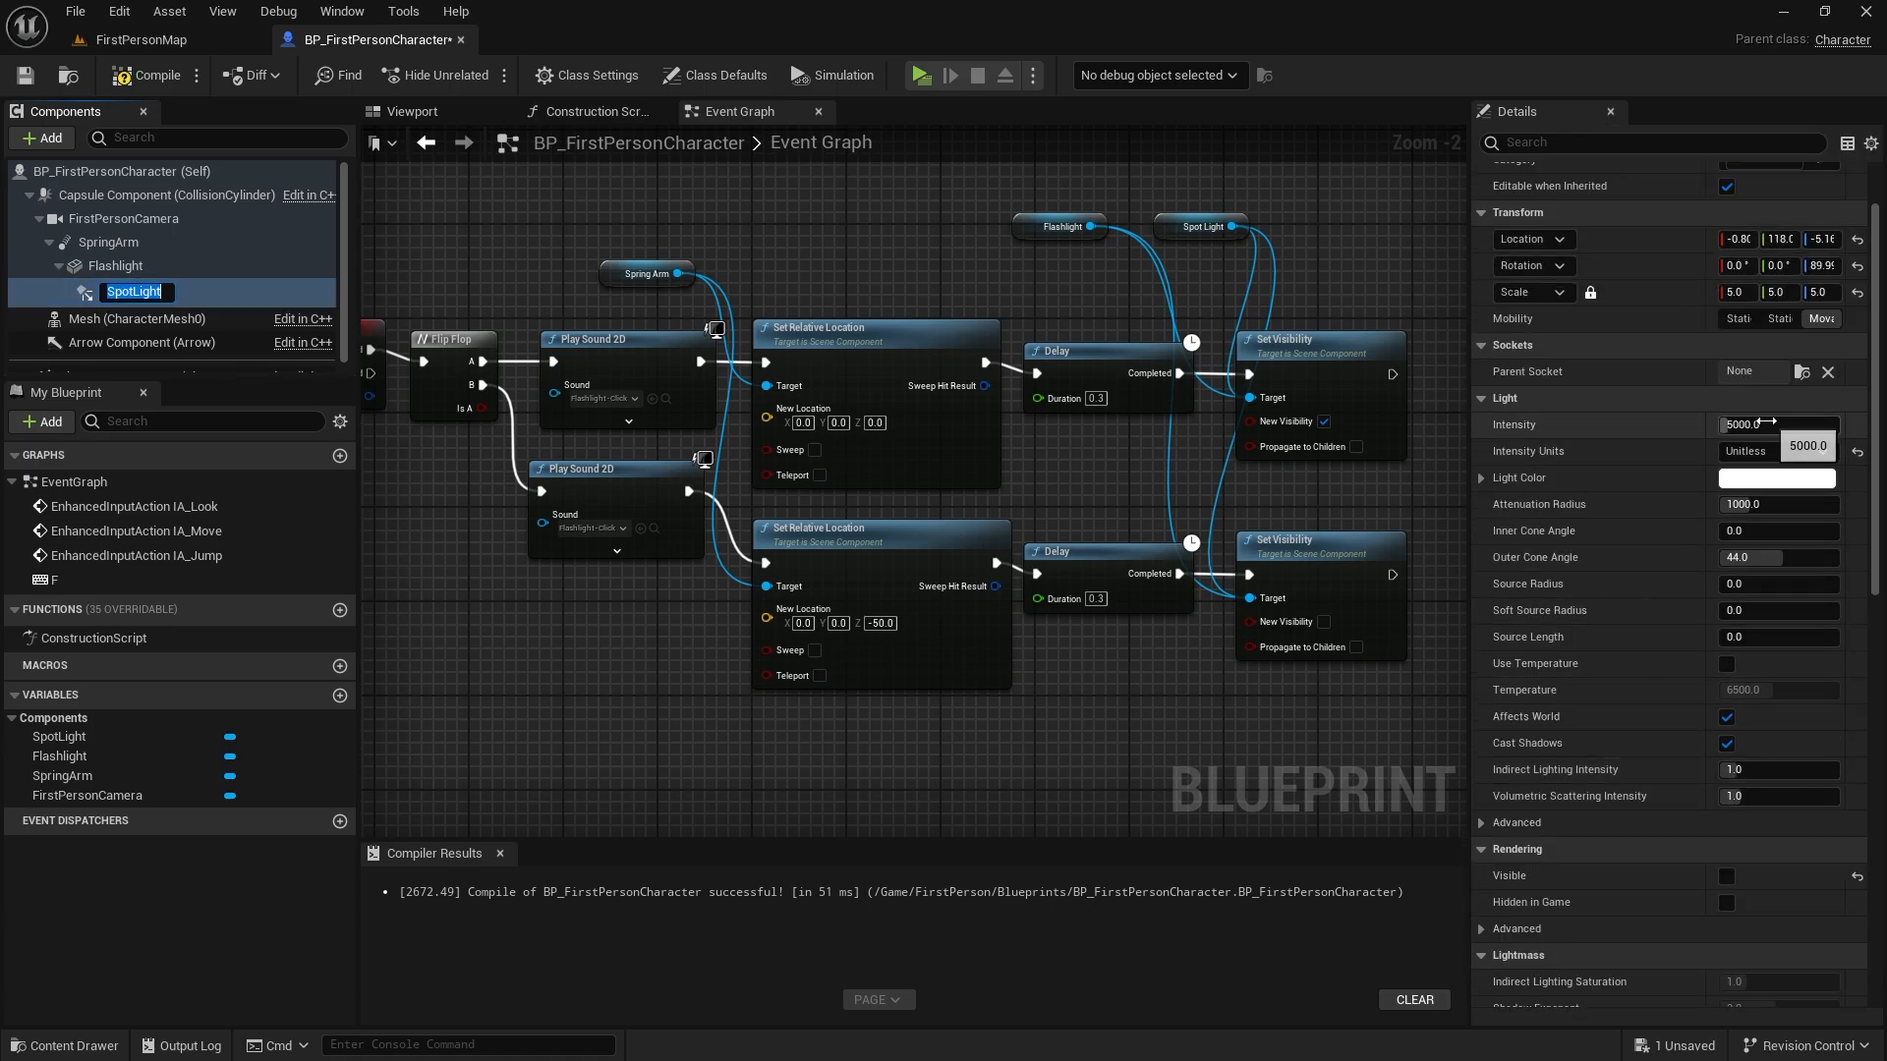
pyautogui.write('10')
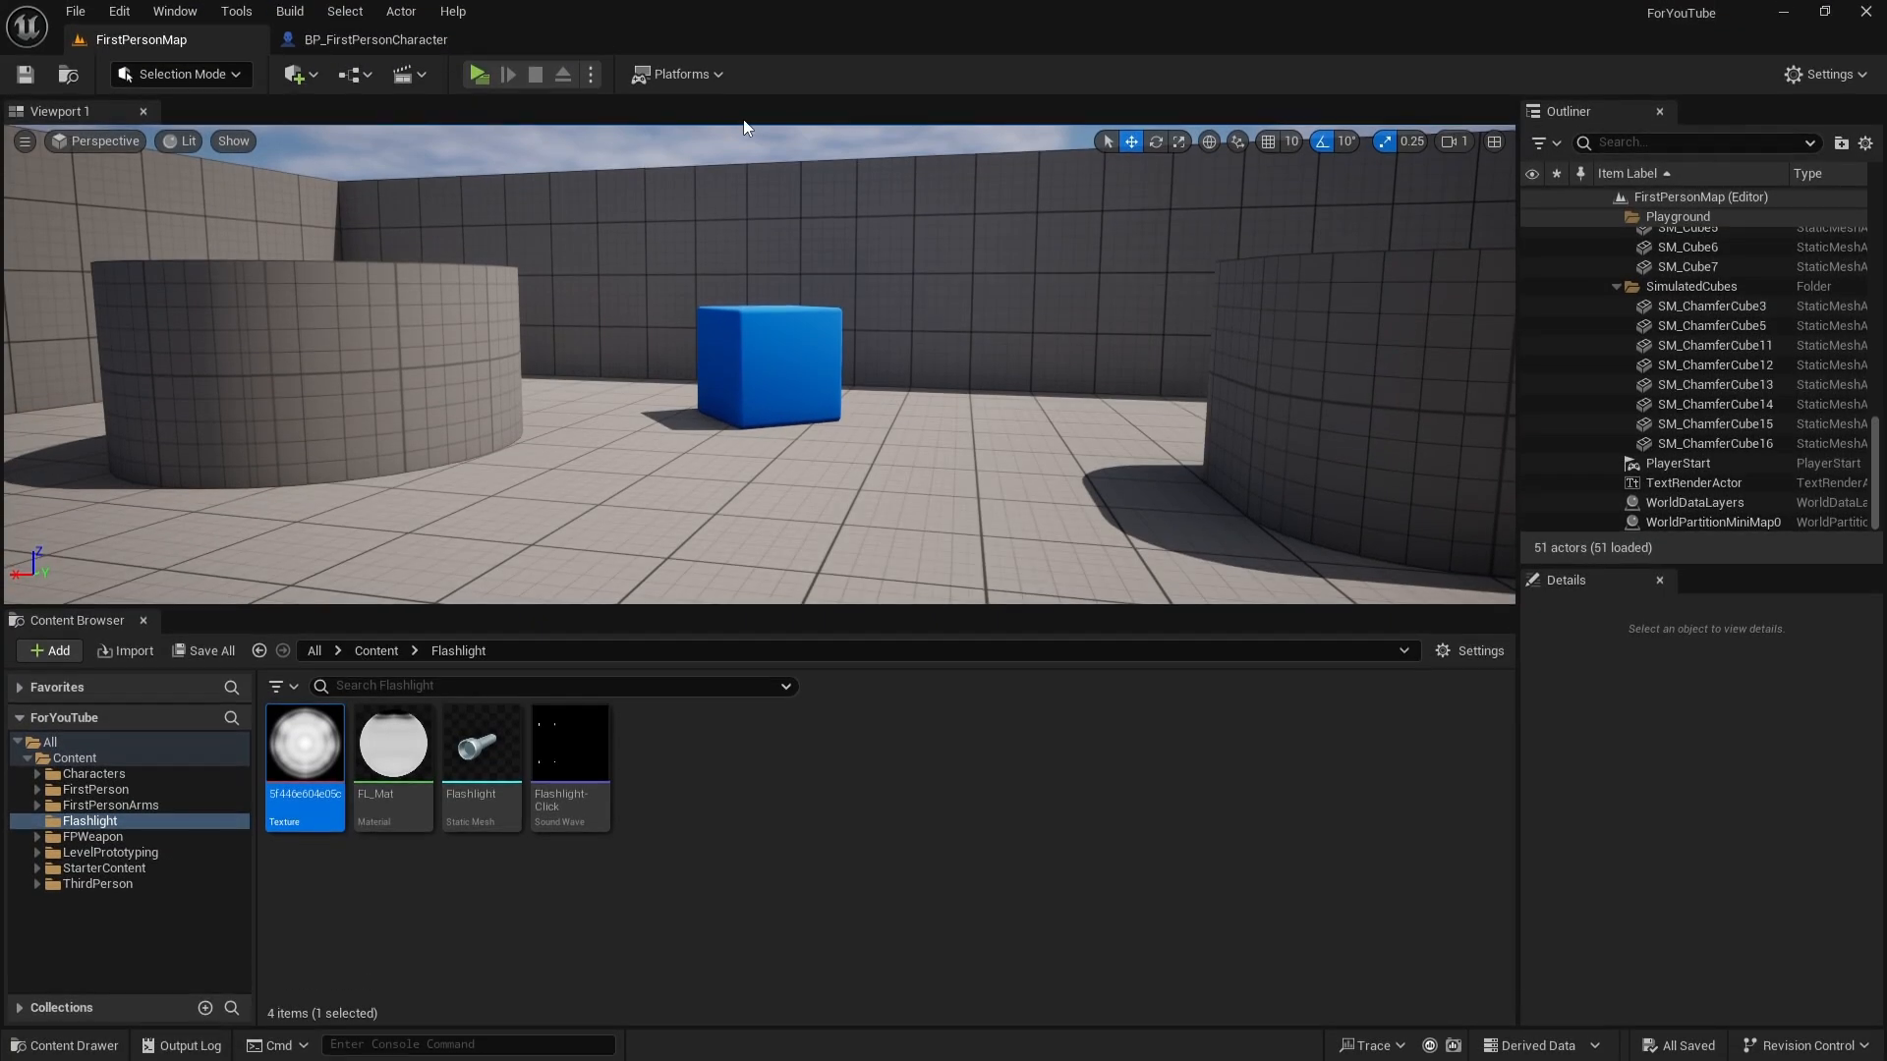
pyautogui.click(478, 74)
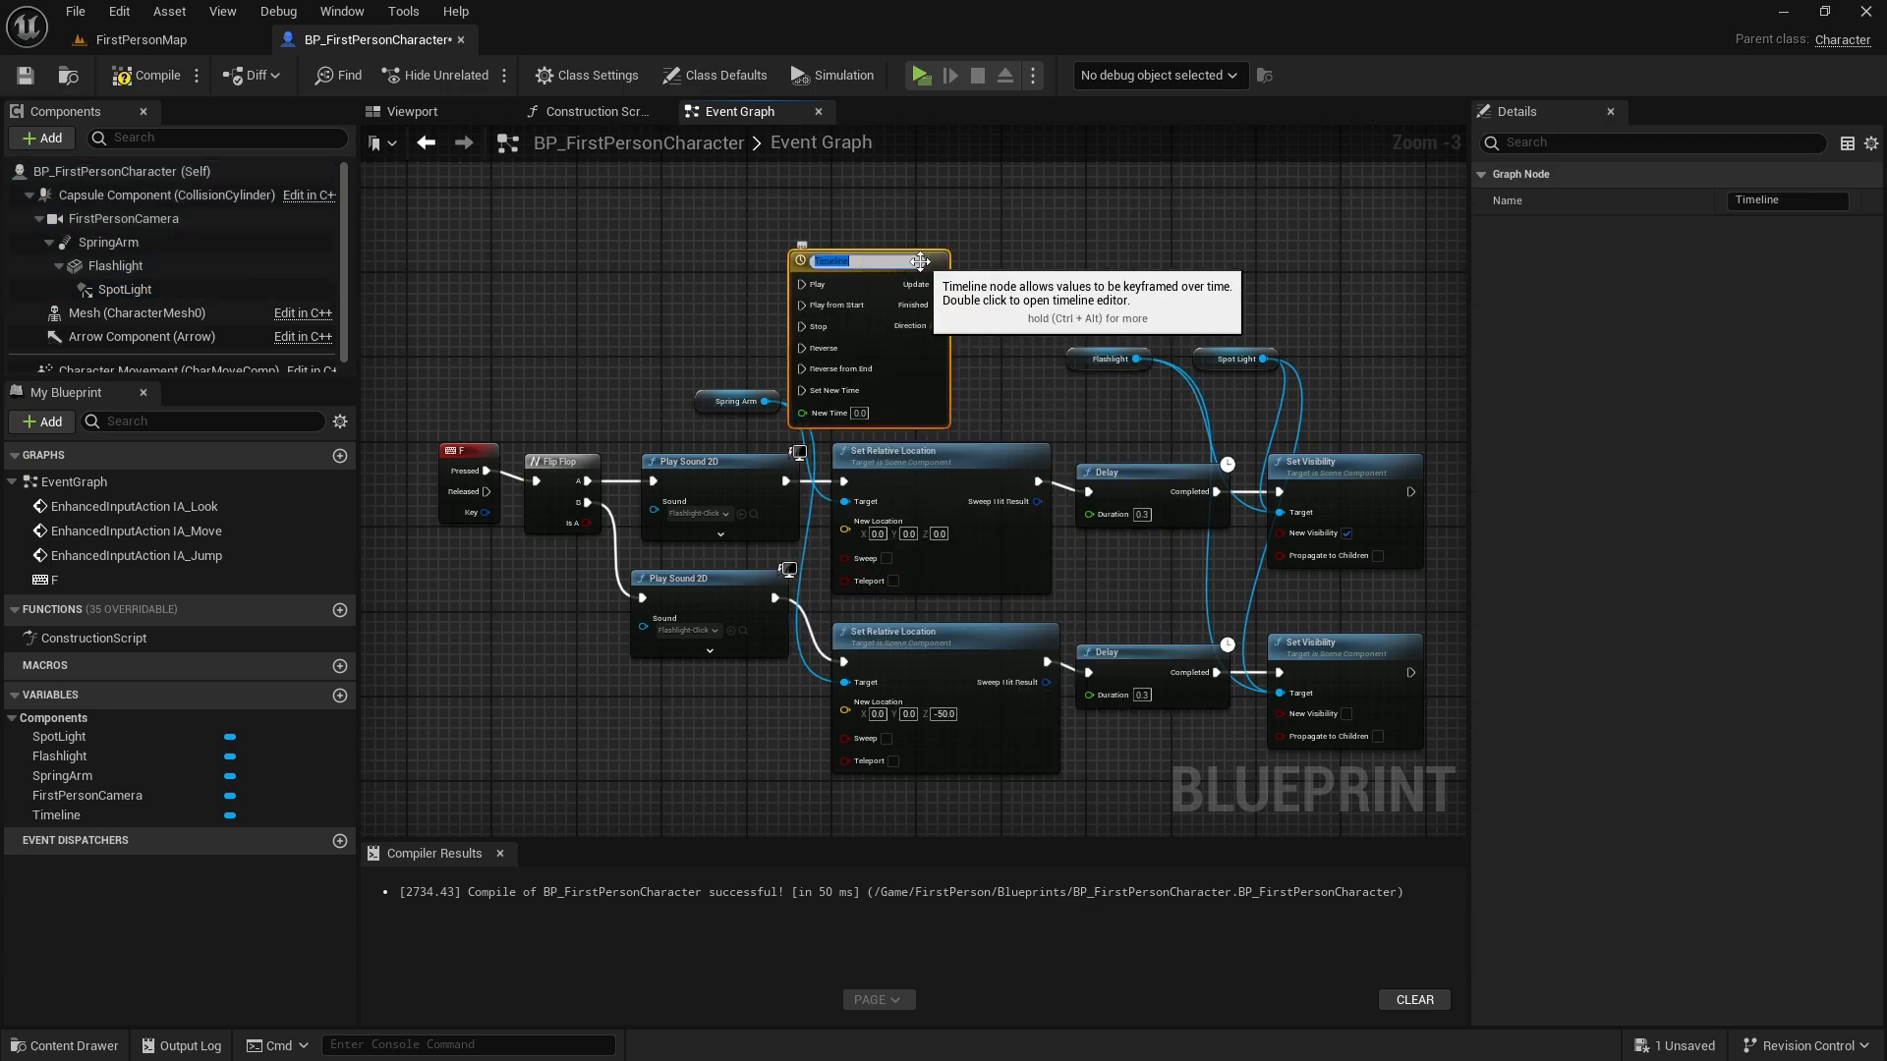
# Rename the new Timeline node FL_Timeline and open its timeline editor.
pyautogui.write('FL_Time')
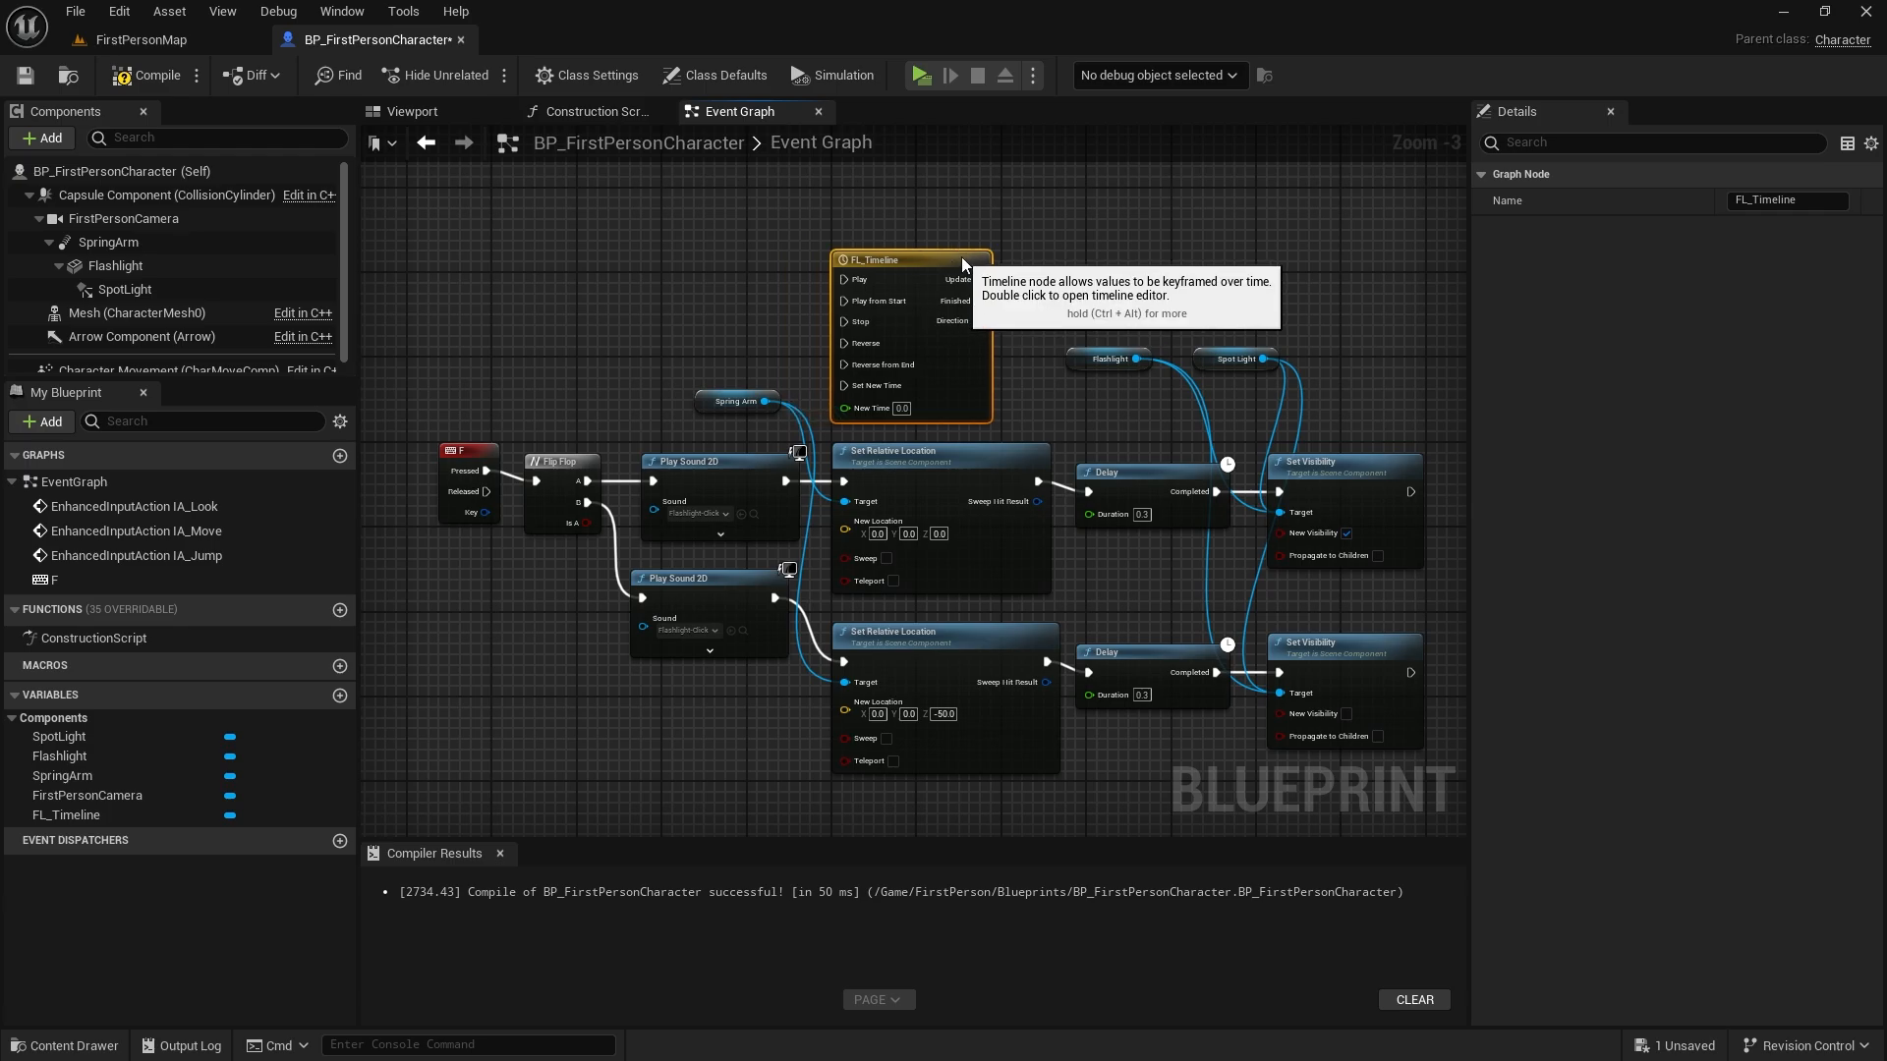
pyautogui.doubleClick(911, 258)
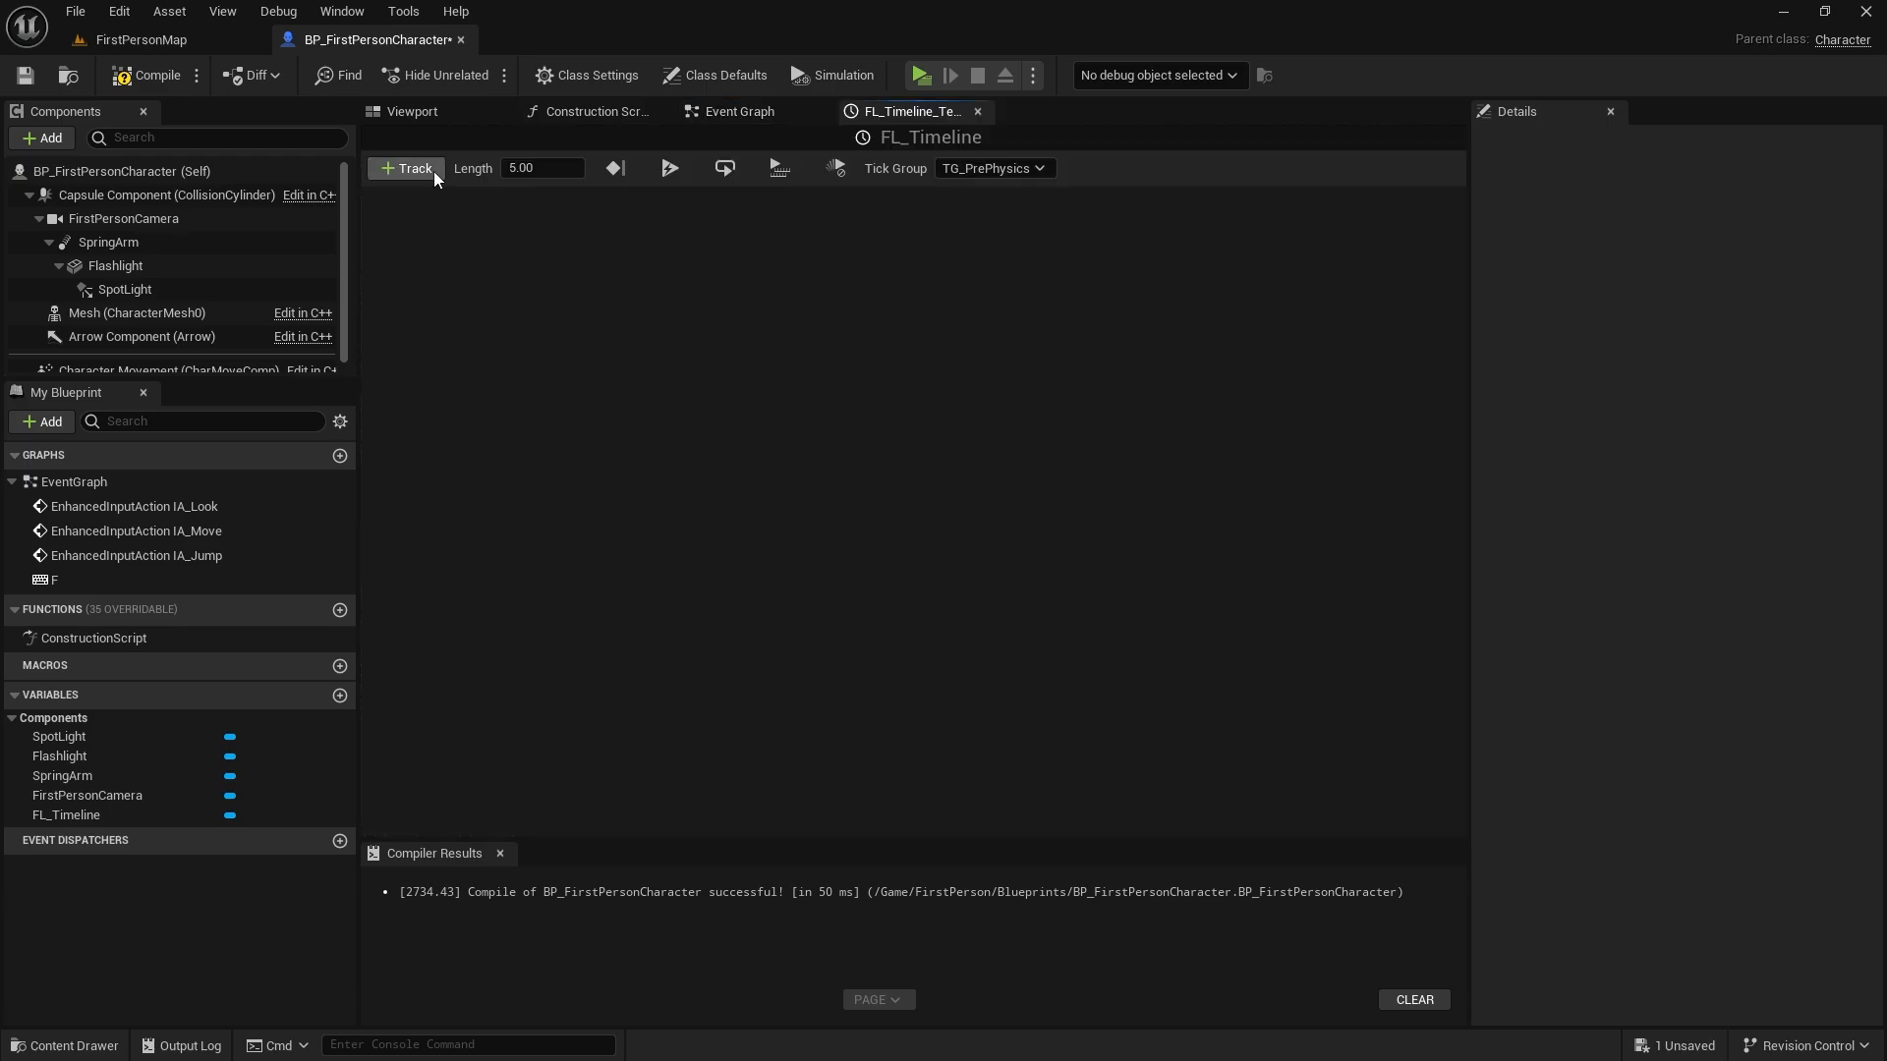
# Add a float track to FL_Timeline and set the timeline length to 0.5 seconds.
pyautogui.click(406, 167)
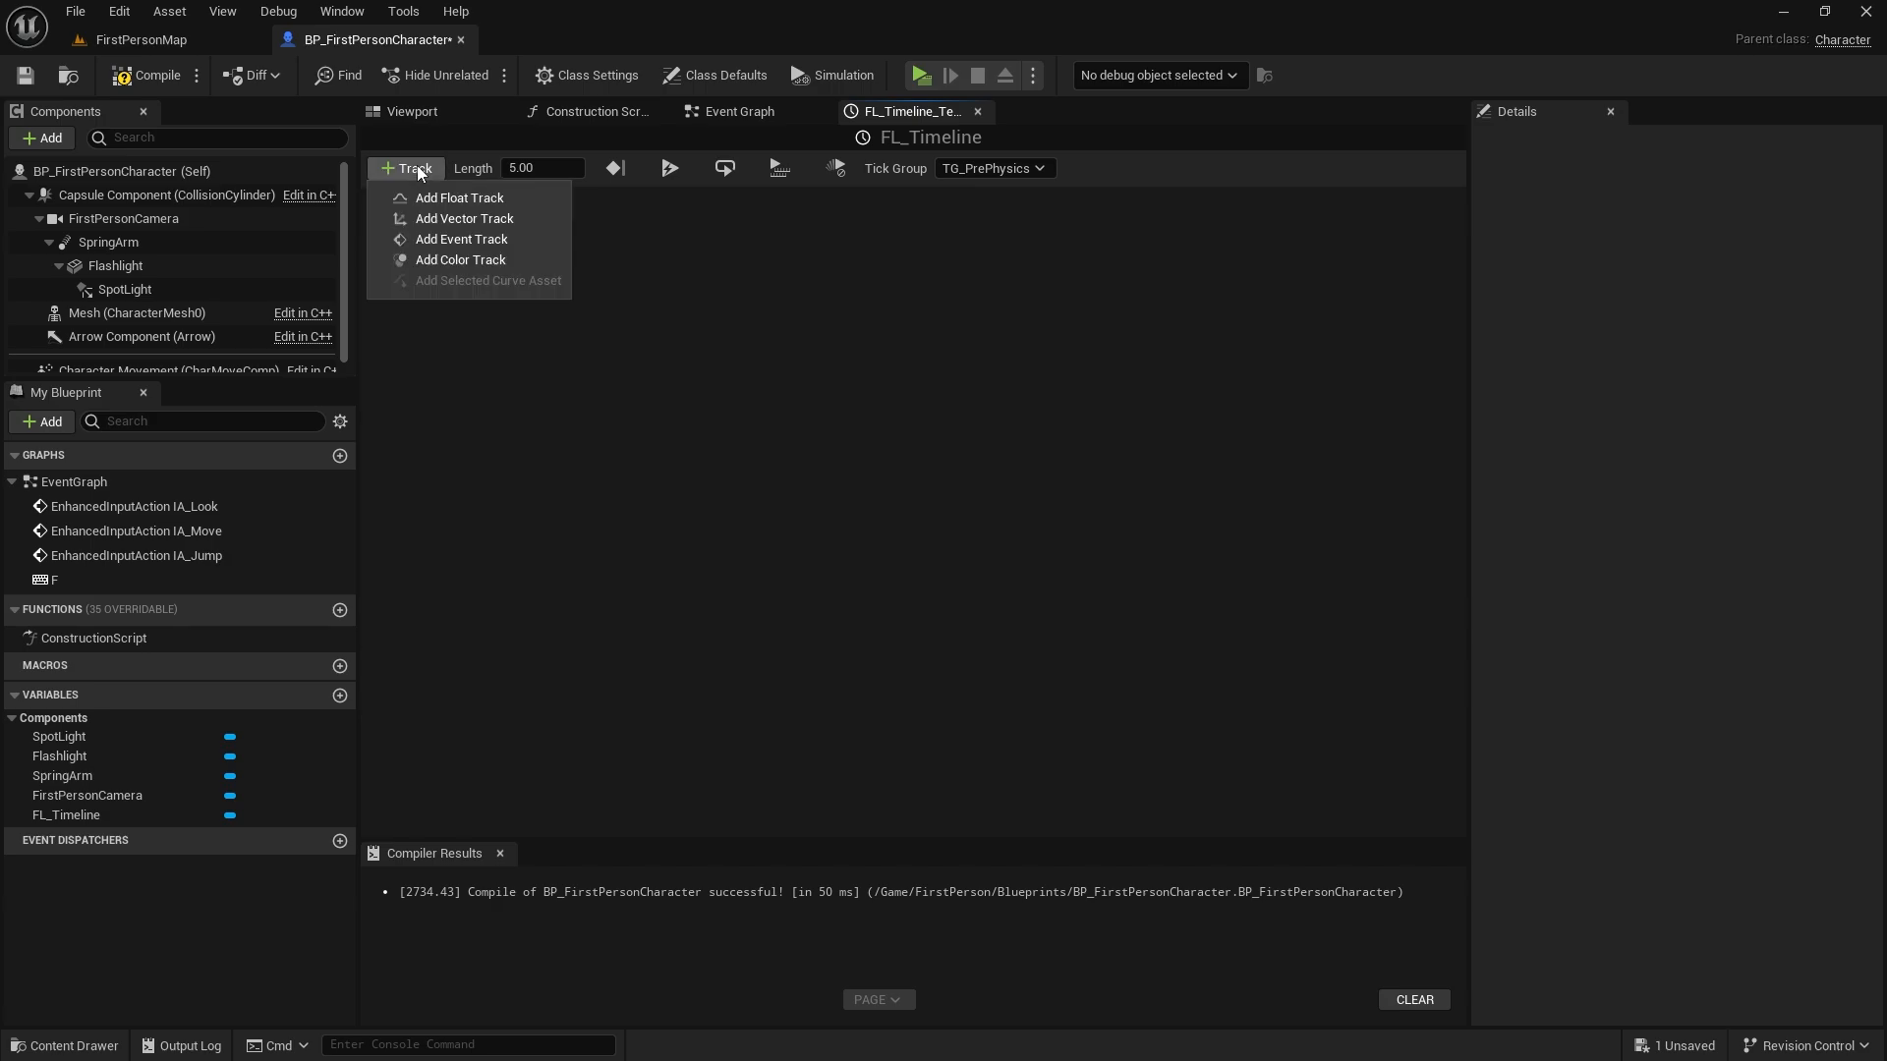
pyautogui.click(459, 198)
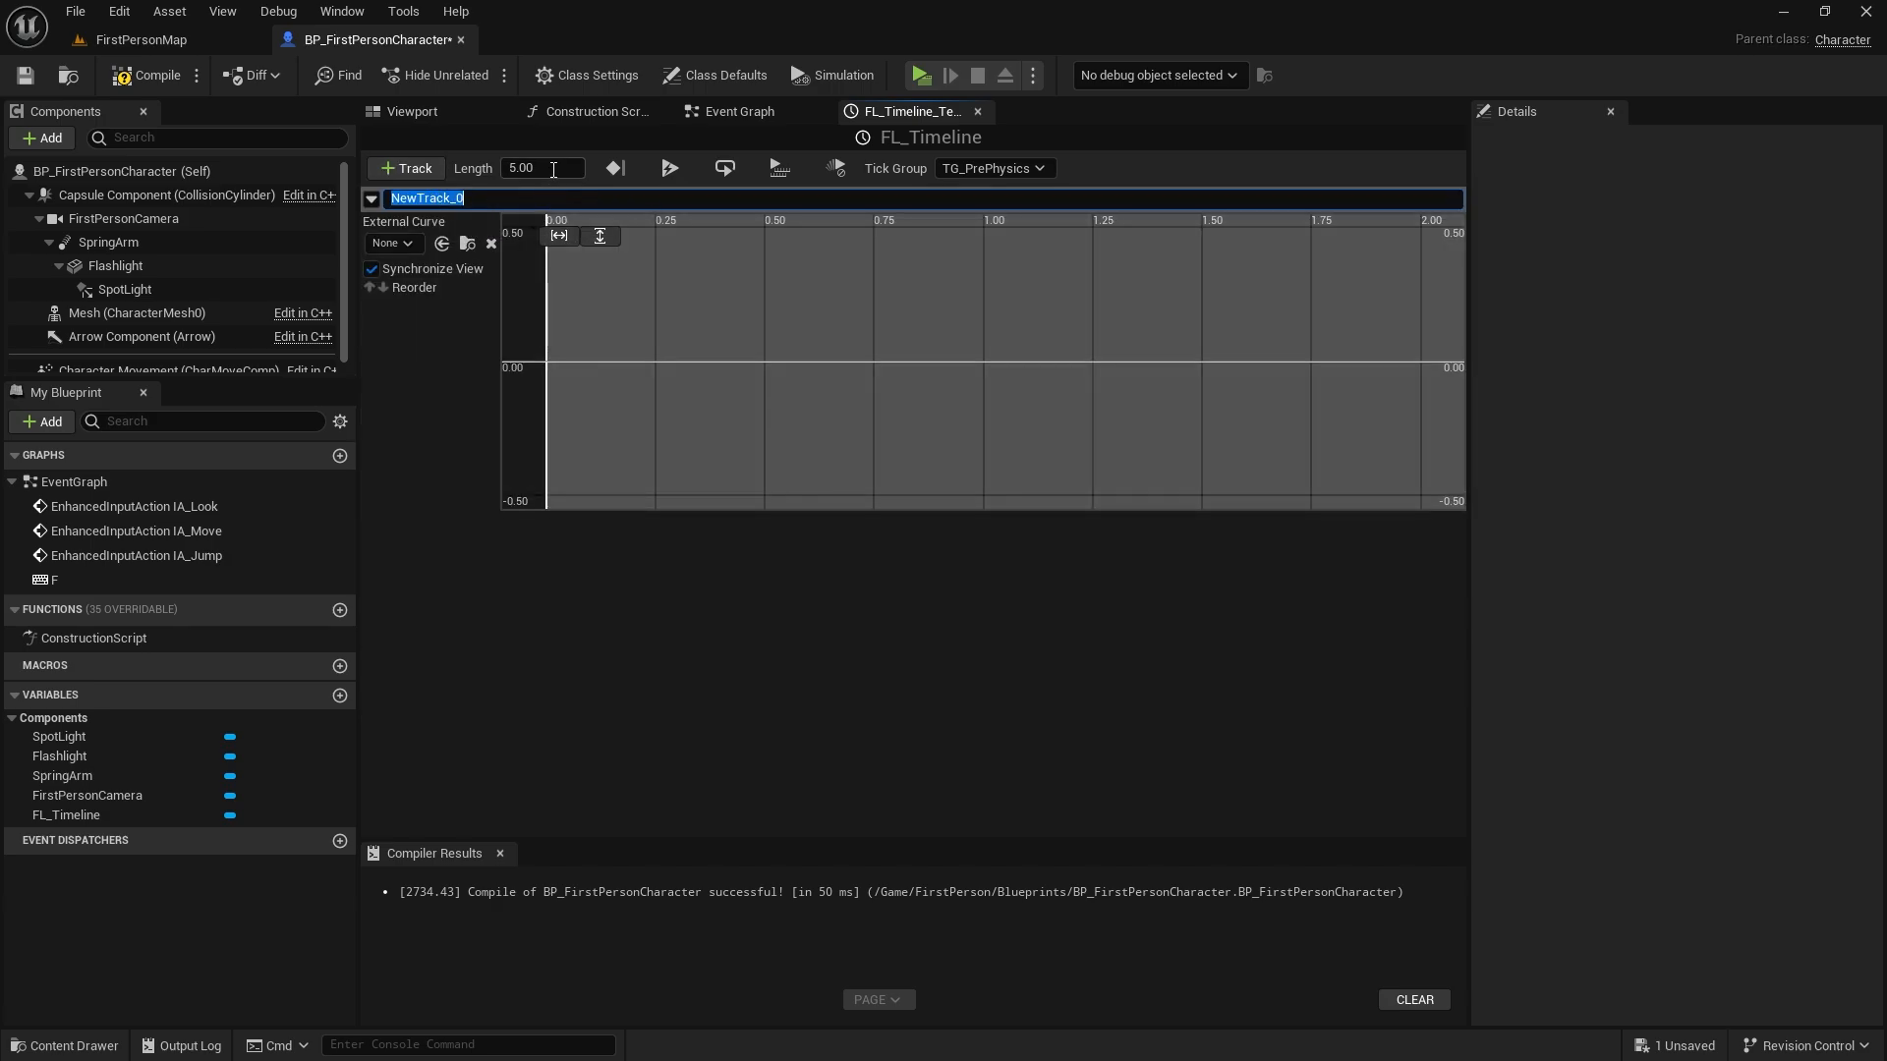
pyautogui.write('.5')
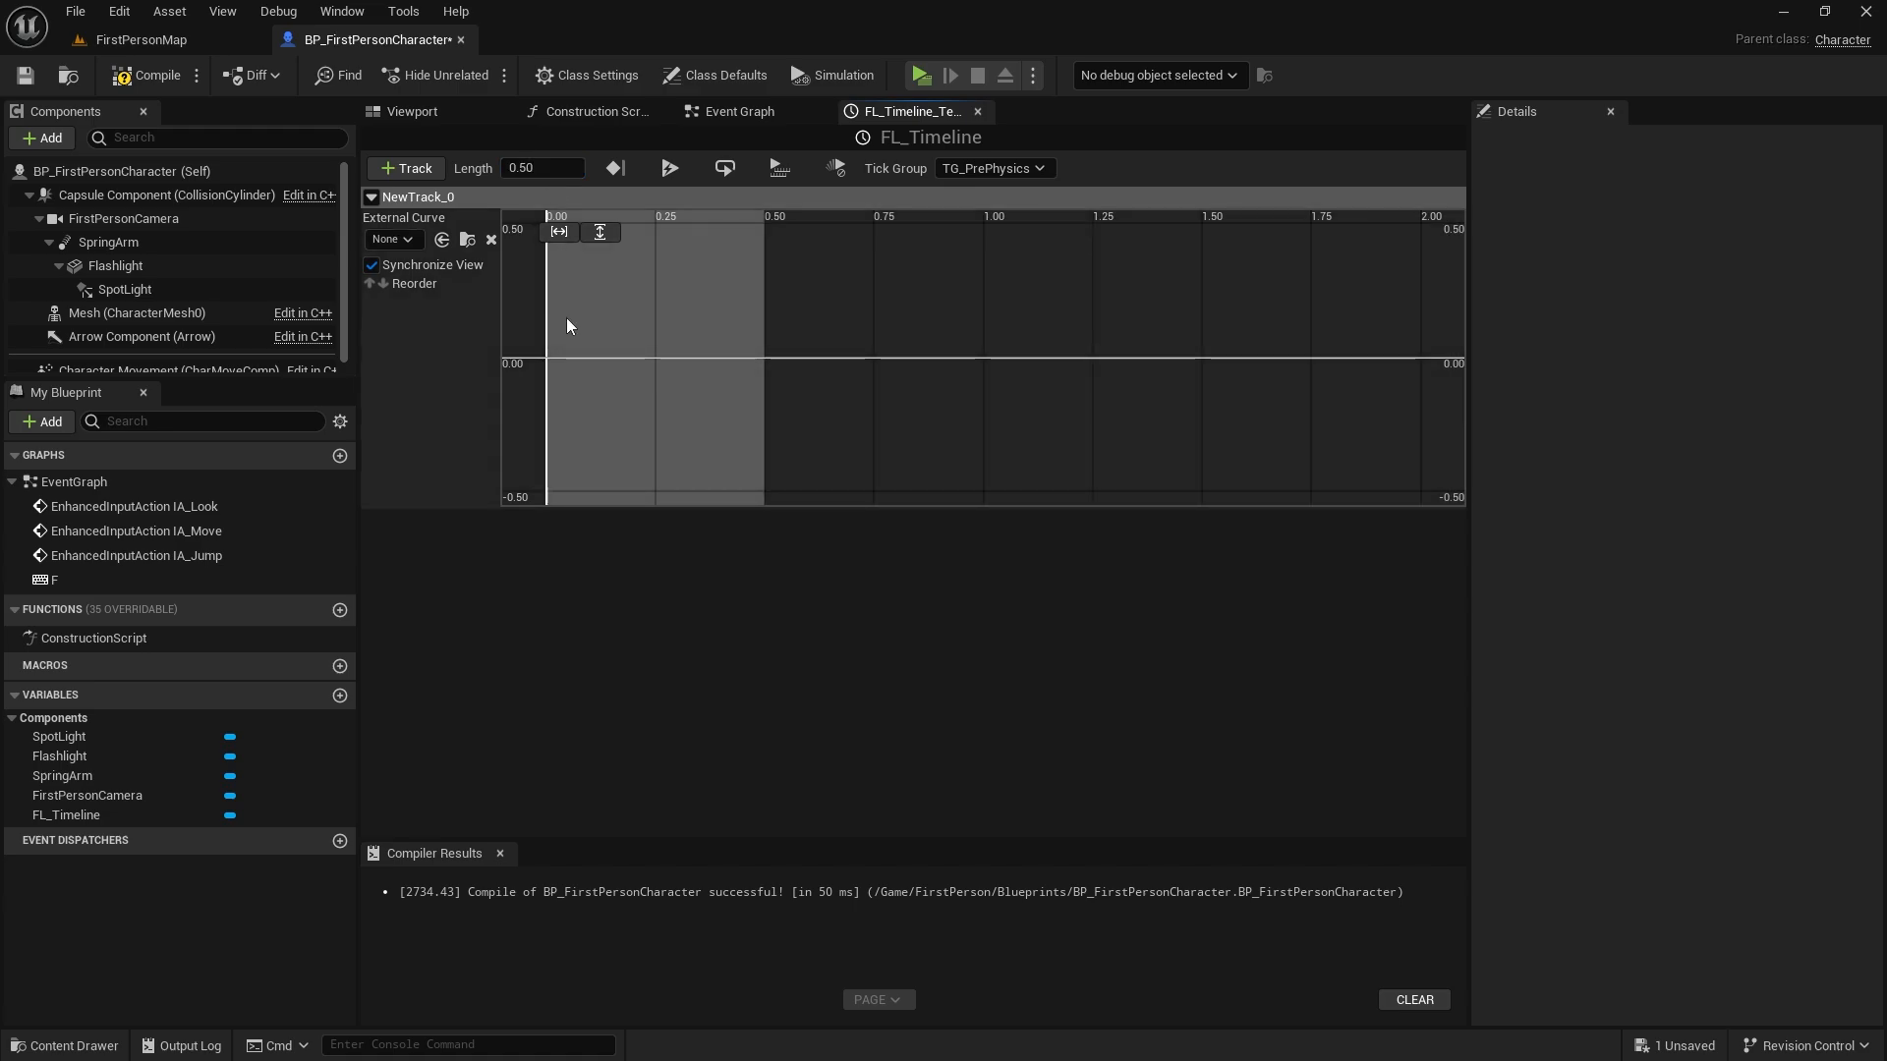
pyautogui.moveTo(546, 364)
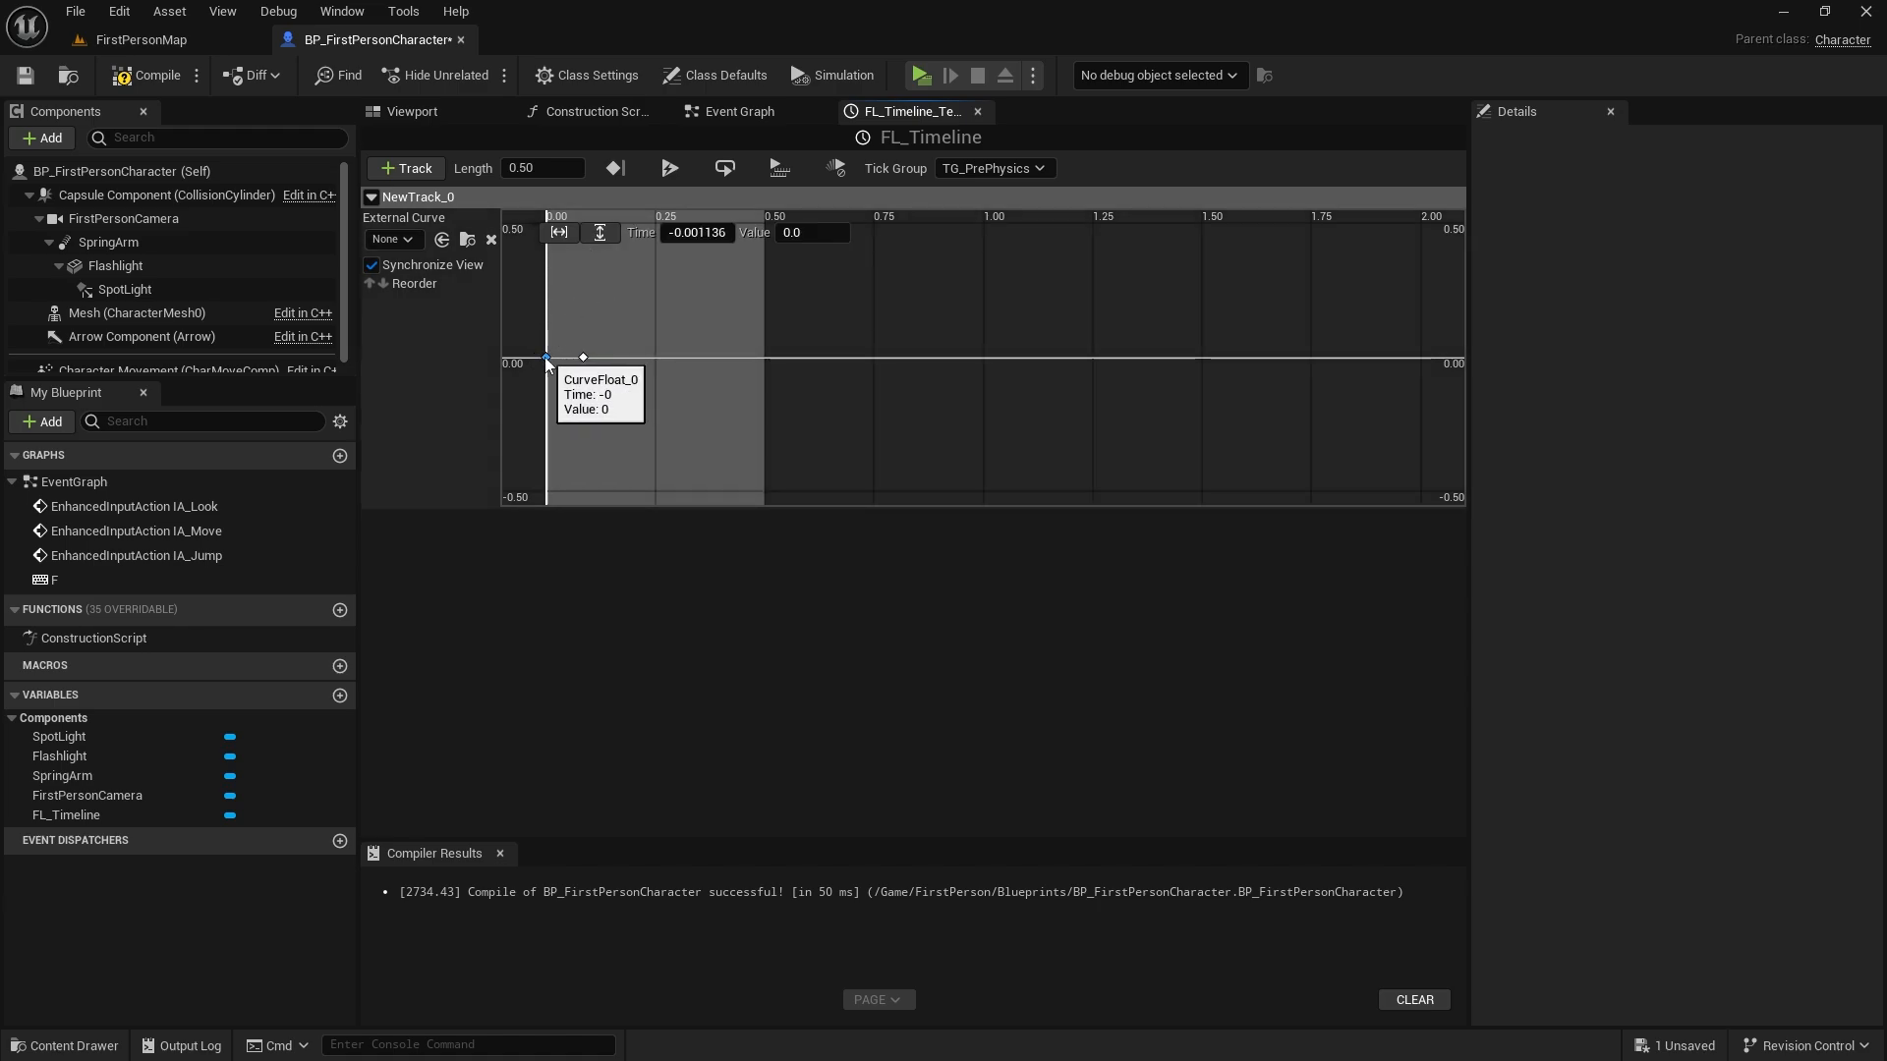
# Key the track from 0 to -50 with Auto interpolation for smooth easing.
pyautogui.click(816, 232)
pyautogui.write('-50')
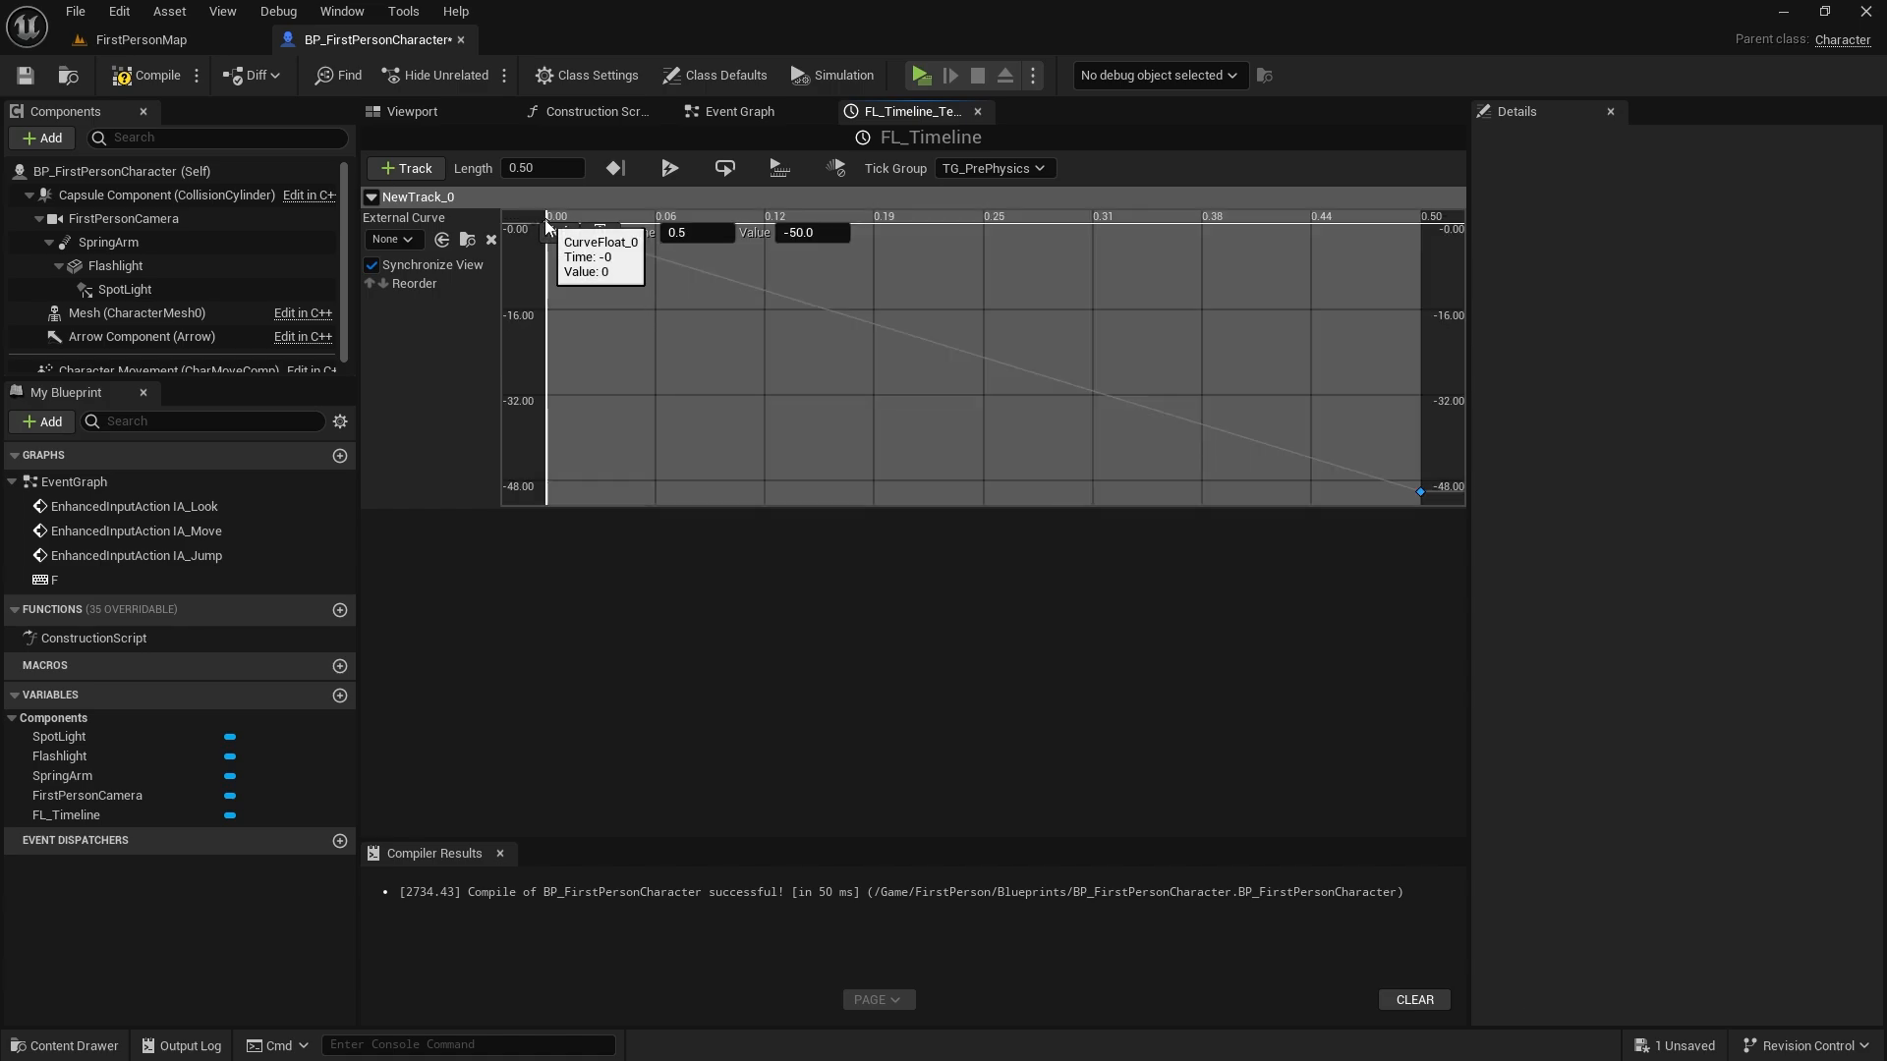
pyautogui.rightClick(1417, 491)
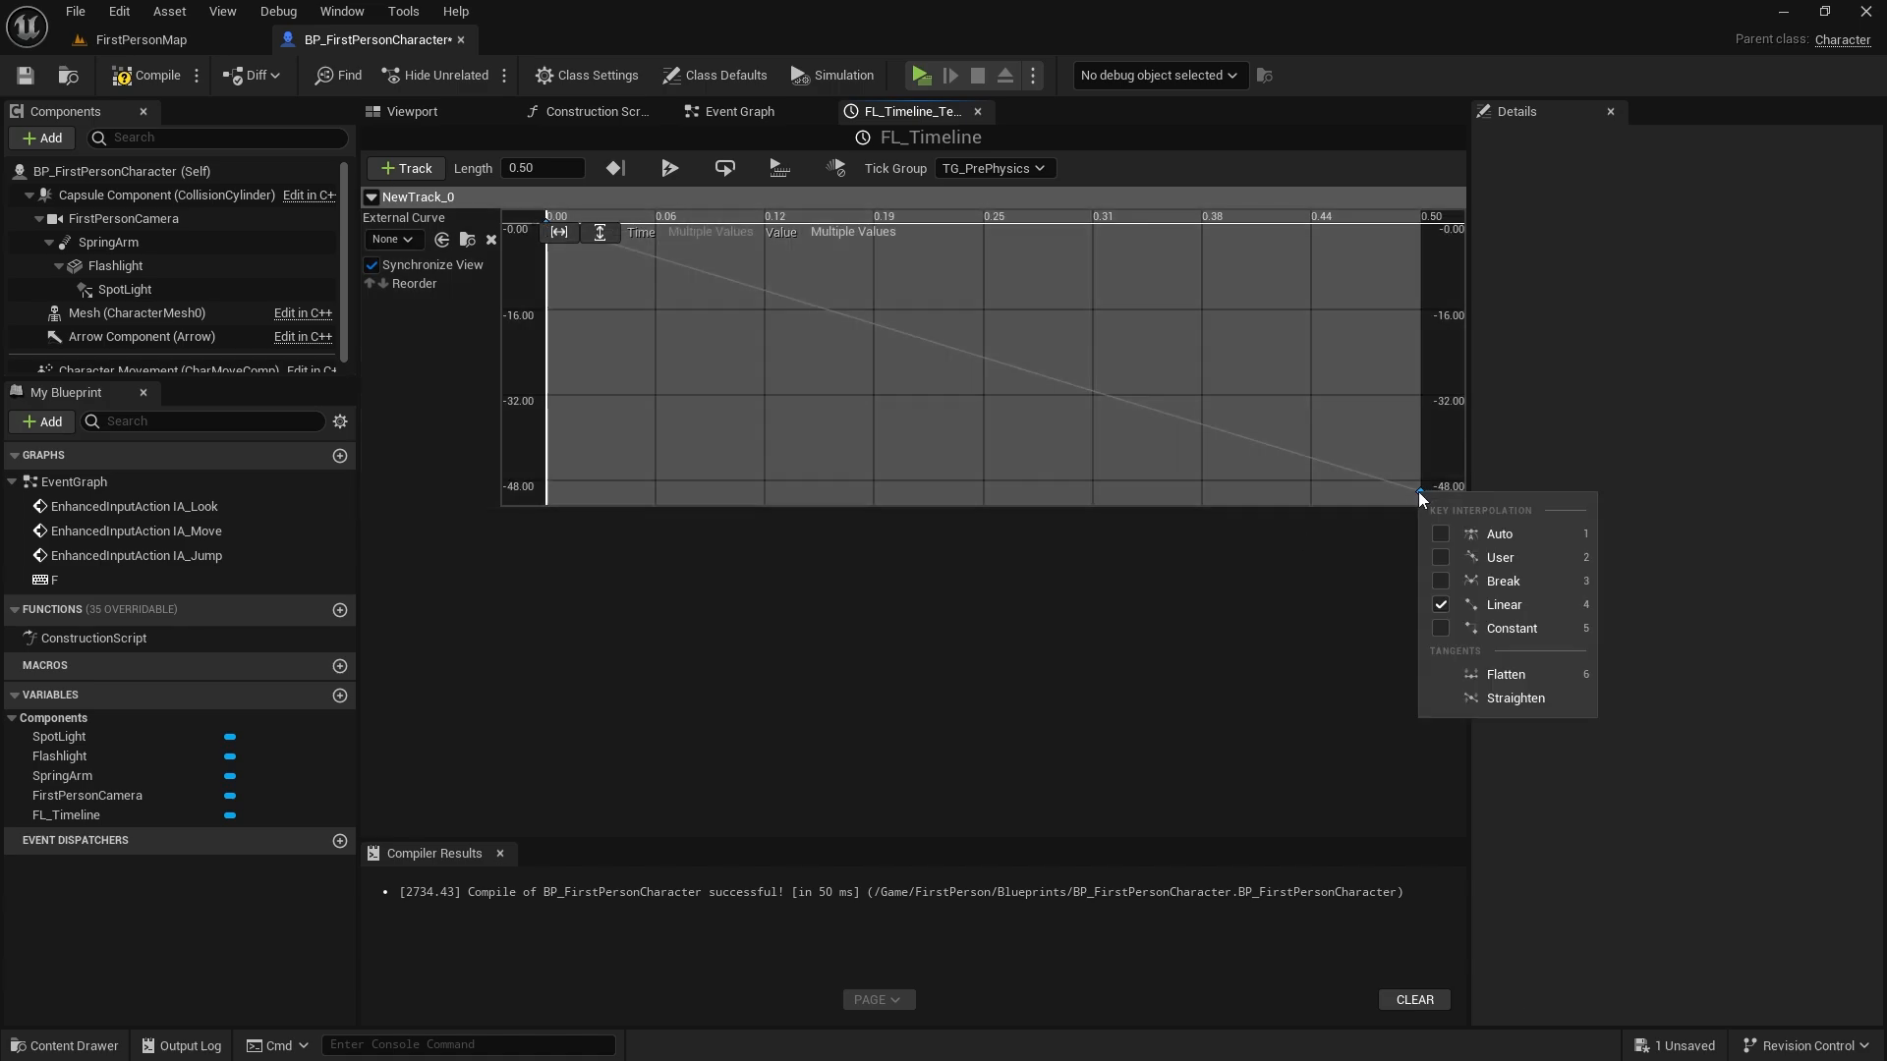
pyautogui.click(1500, 533)
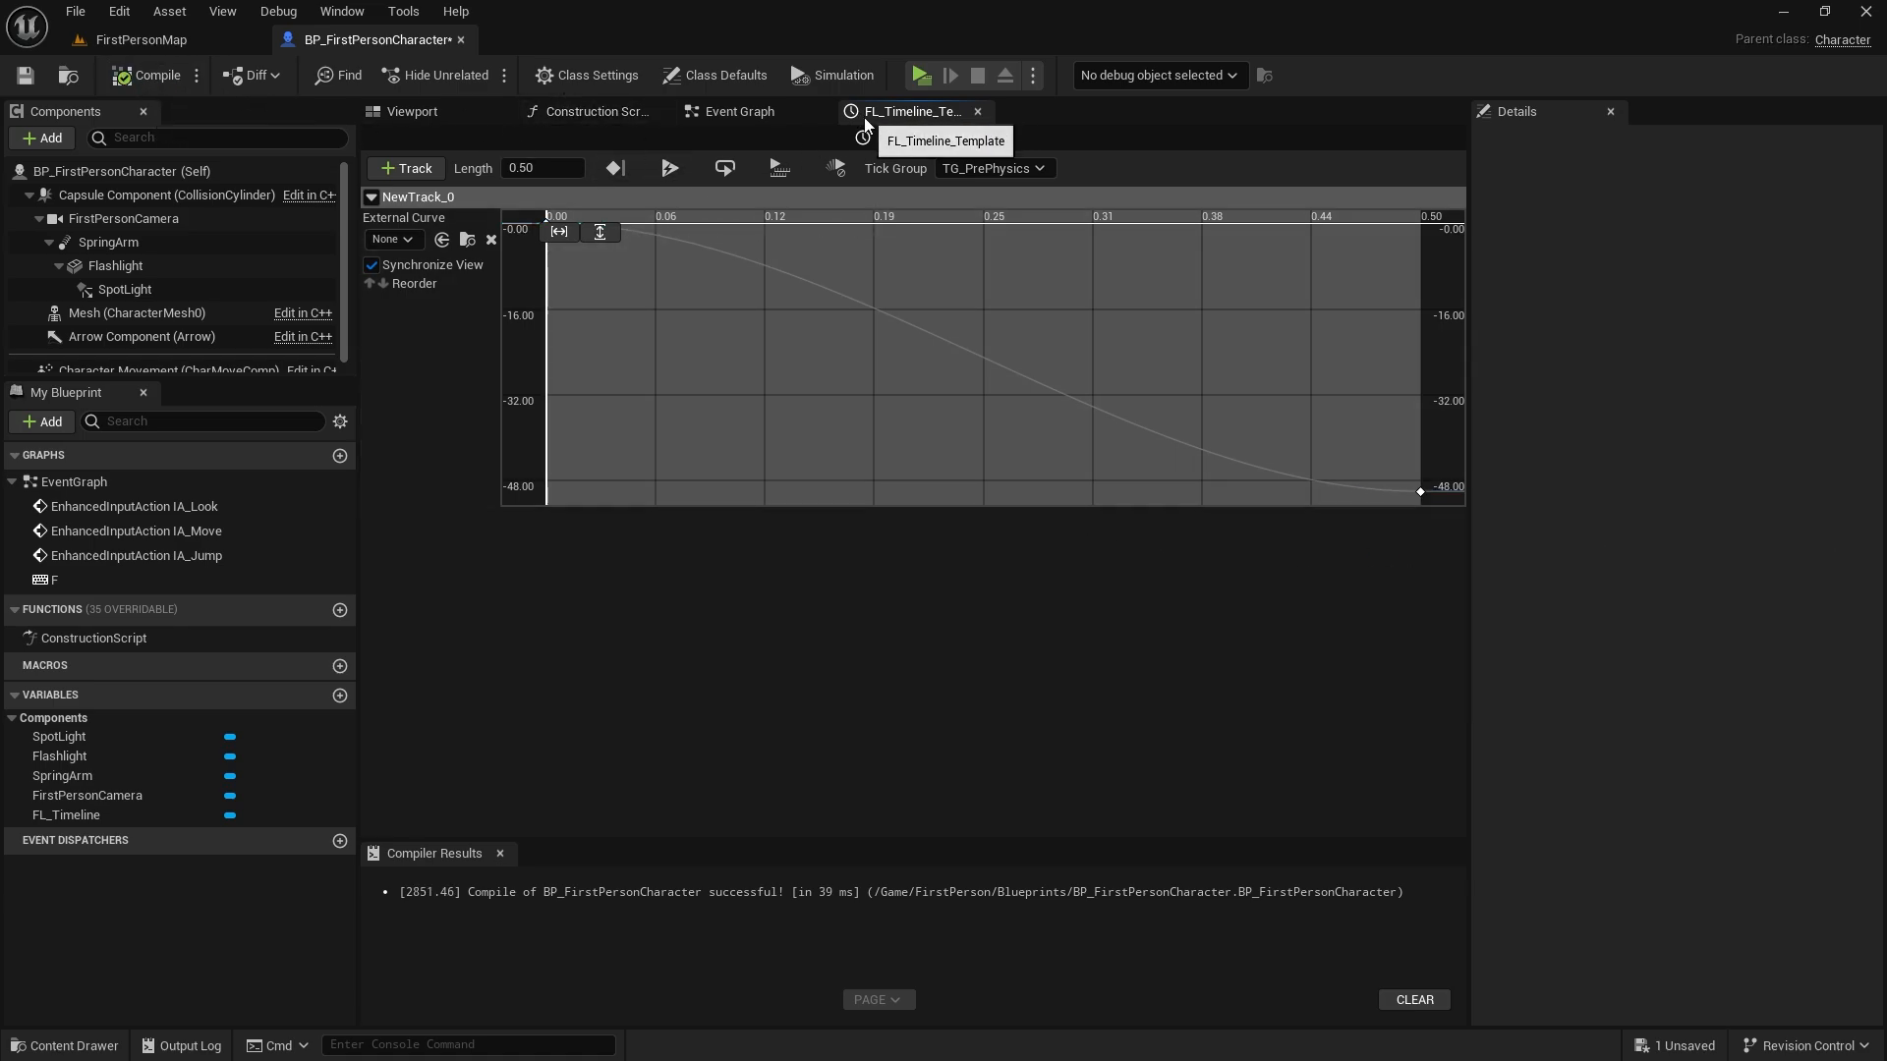
pyautogui.click(736, 111)
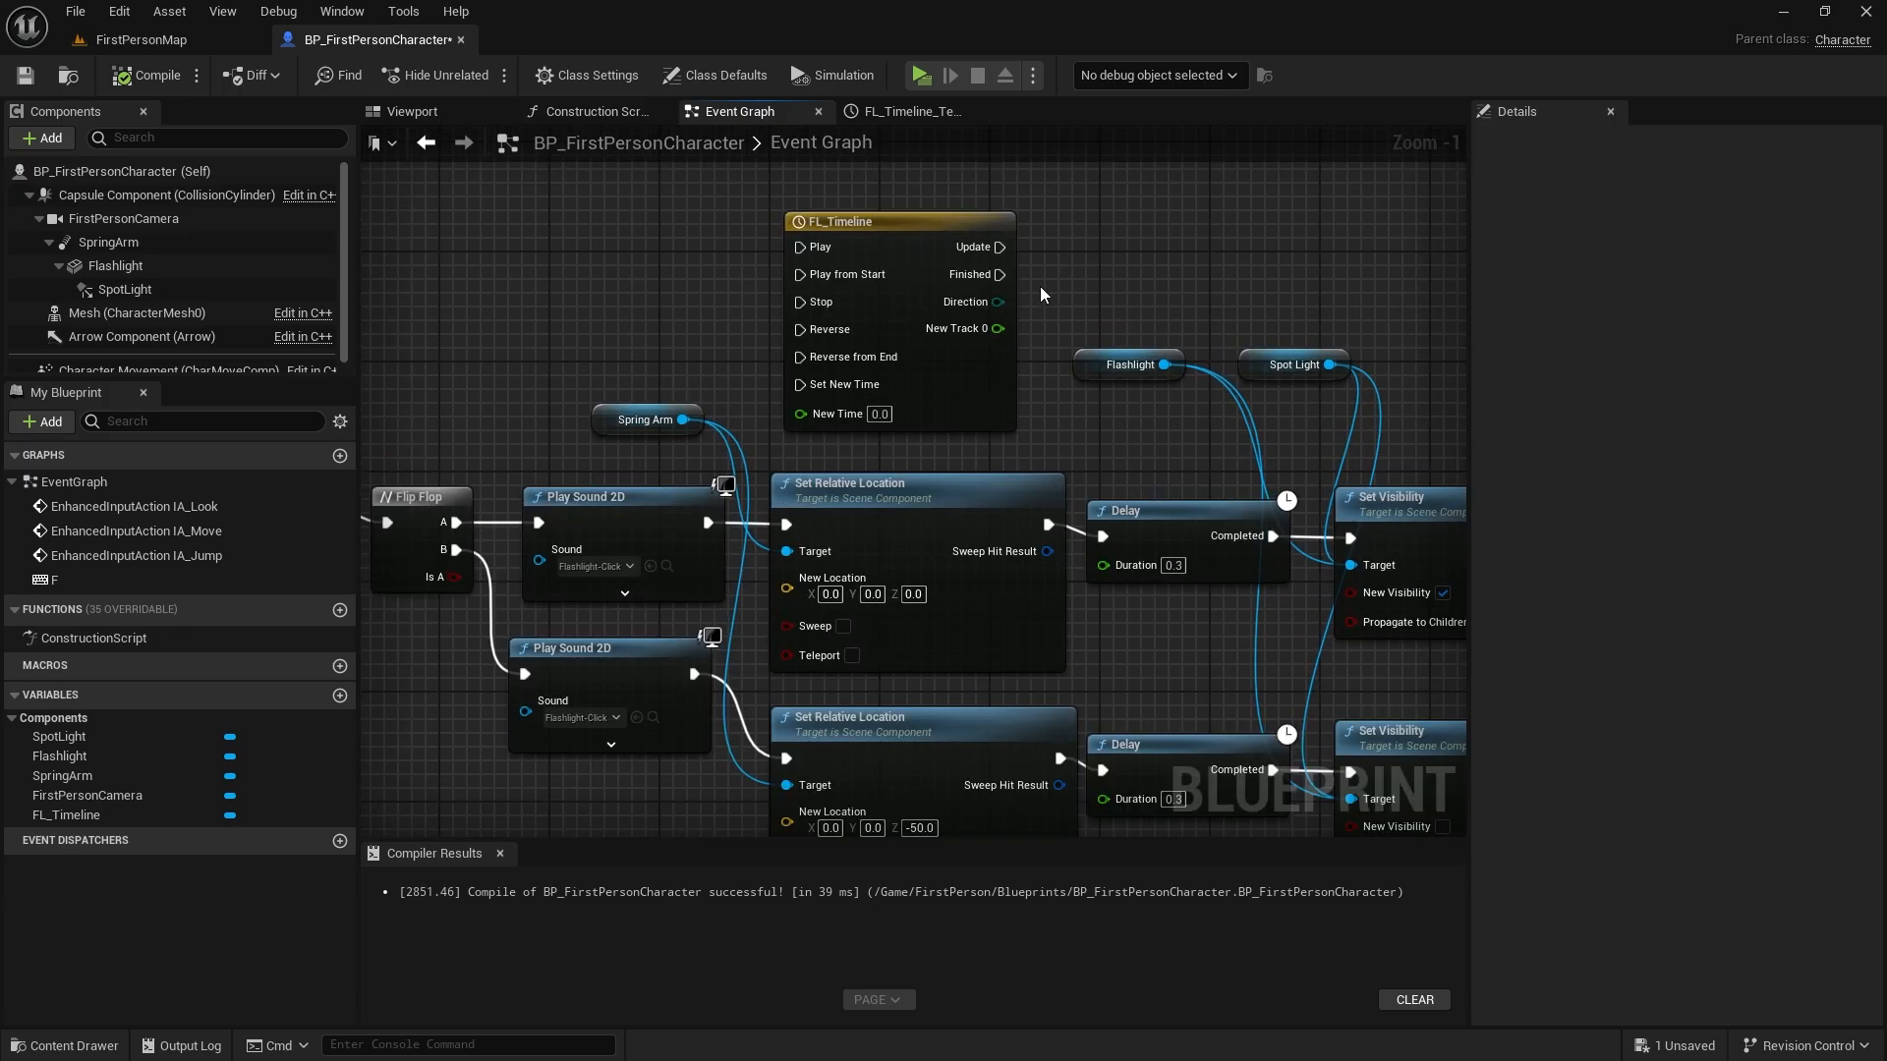
# Split the New Location pins, place a second timeline under FL_Timeline, and launch Play.
pyautogui.rightClick(786, 591)
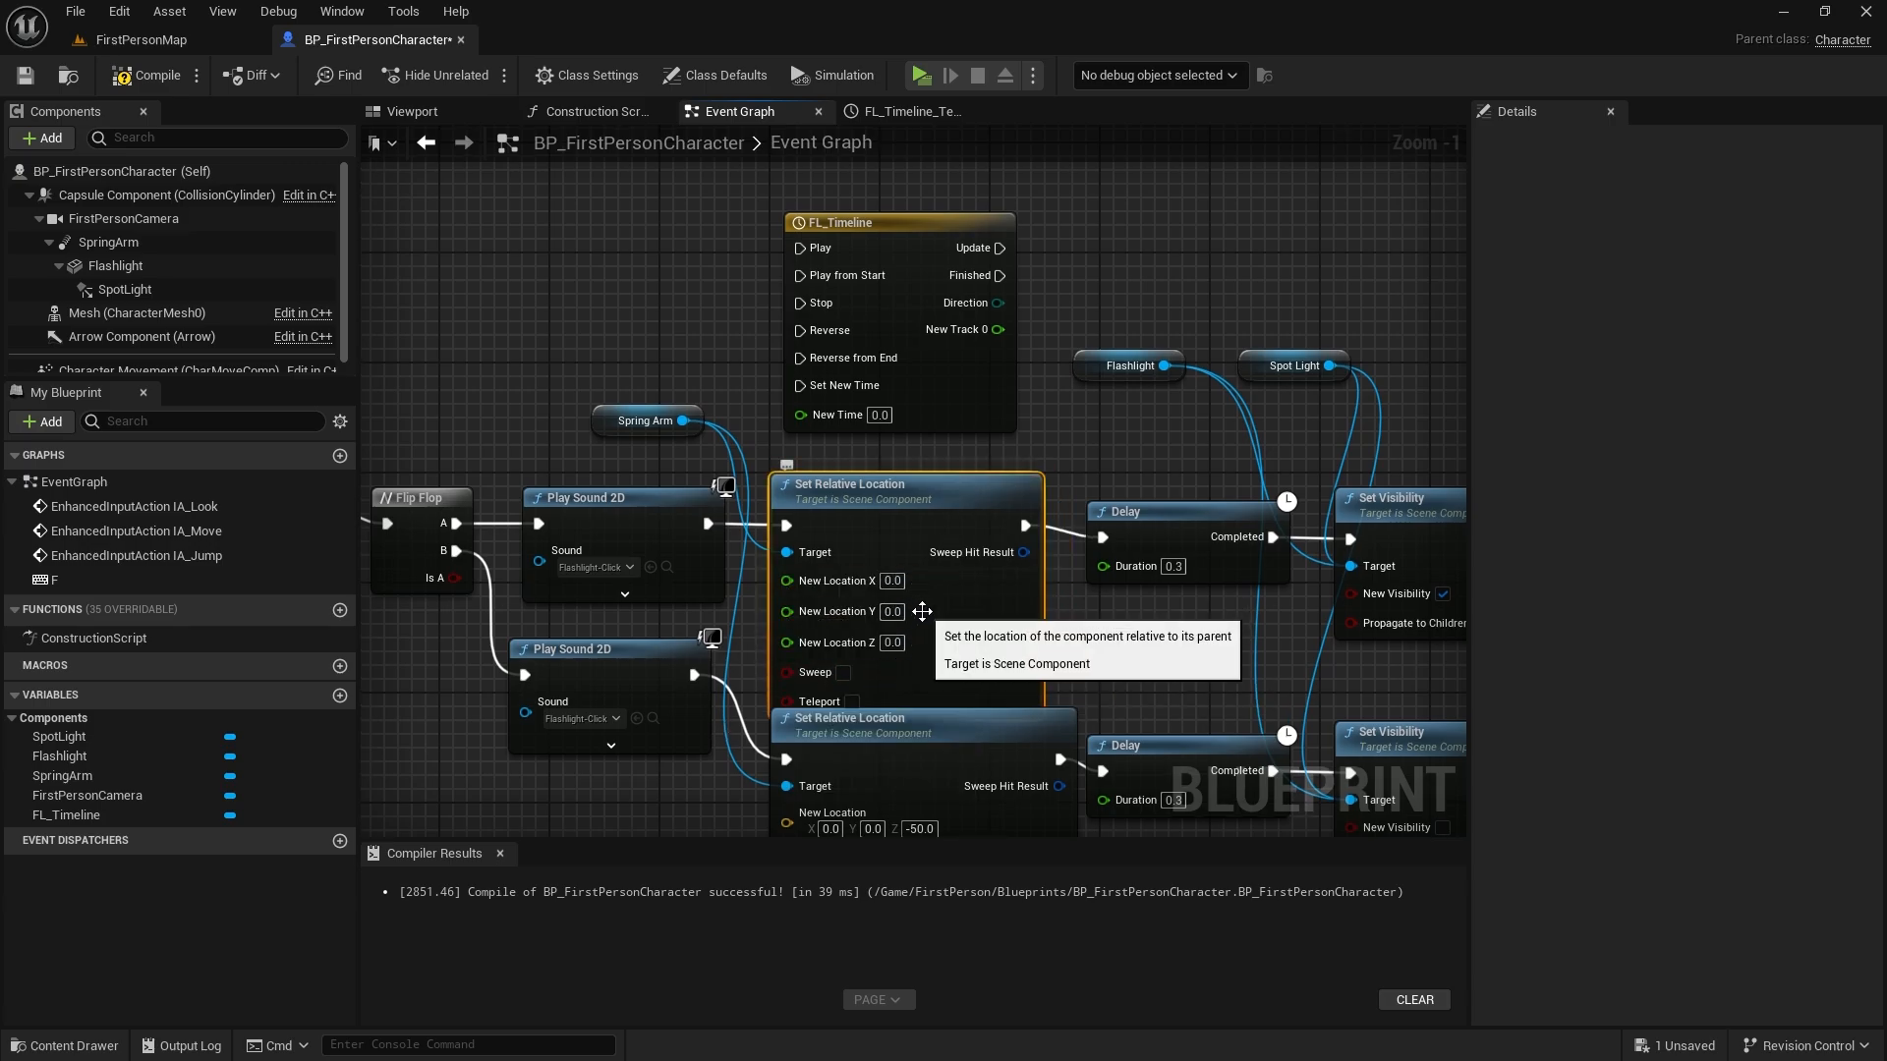
pyautogui.moveTo(1041, 449)
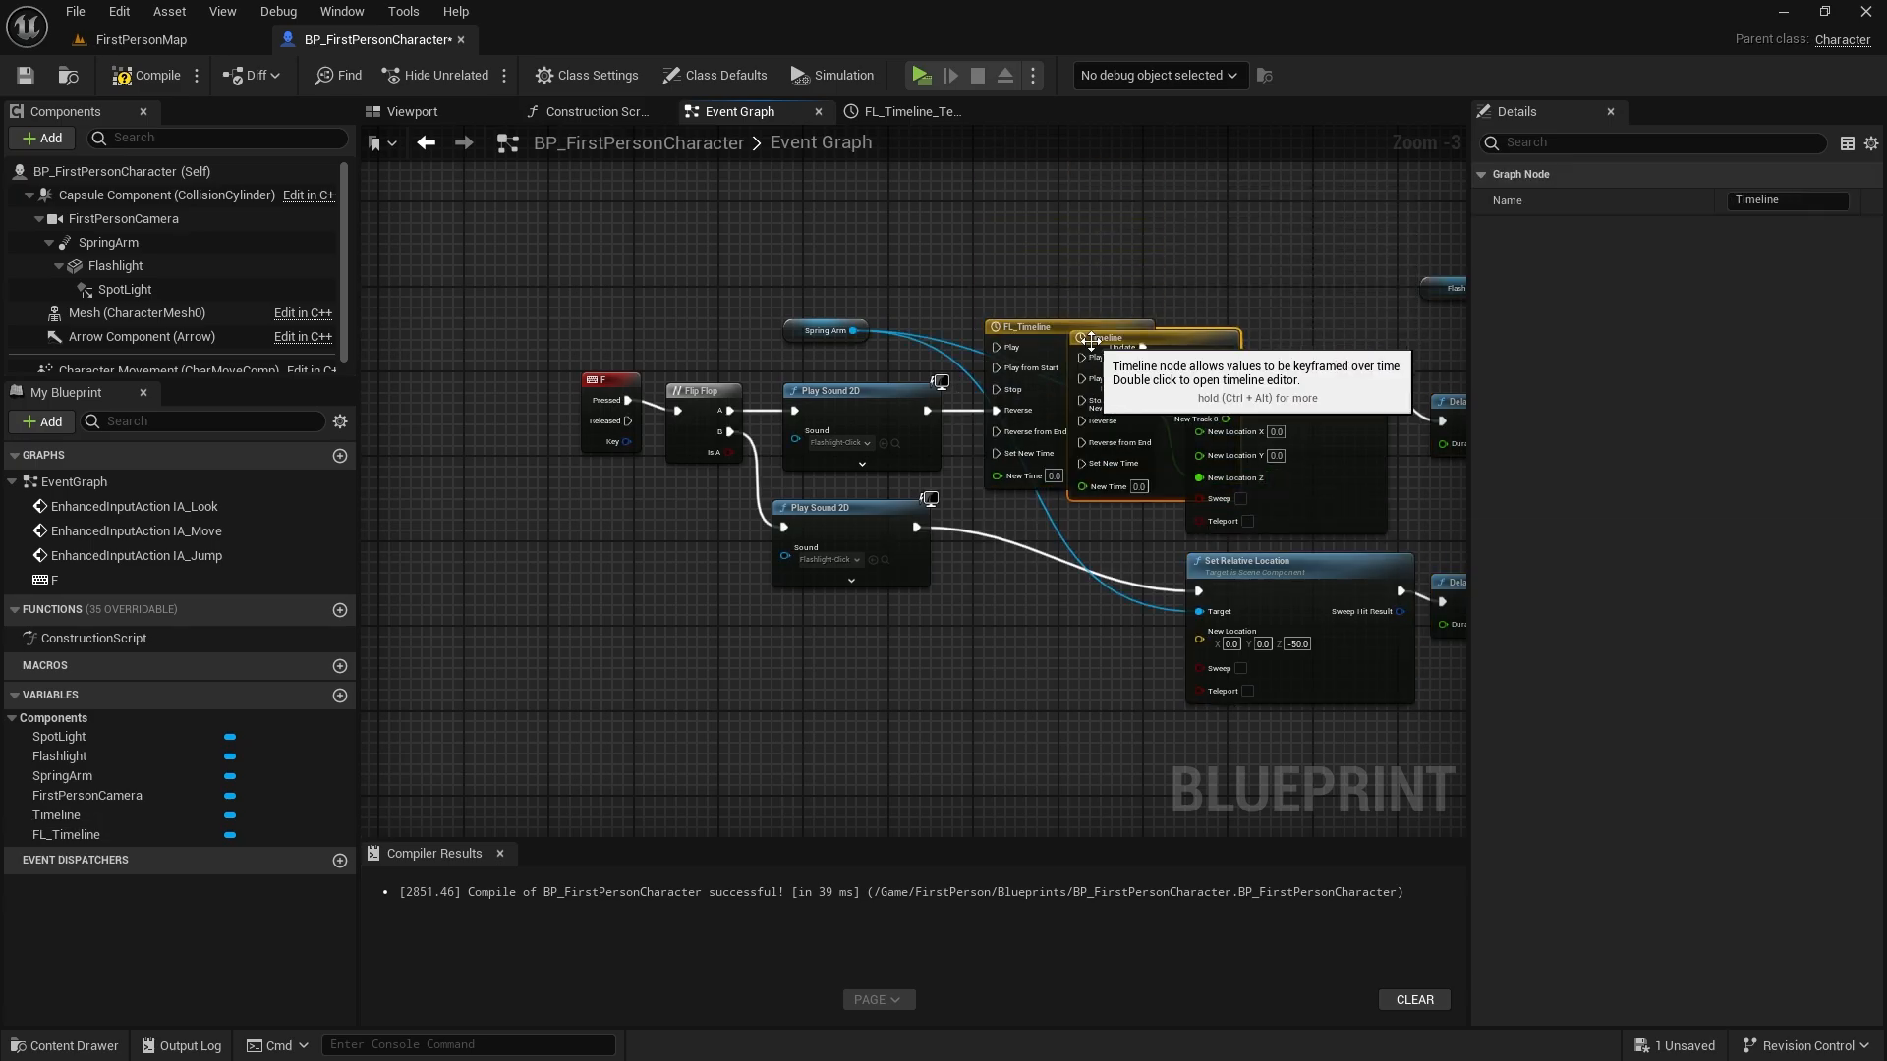
pyautogui.moveTo(1089, 337); pyautogui.dragTo(1065, 518)
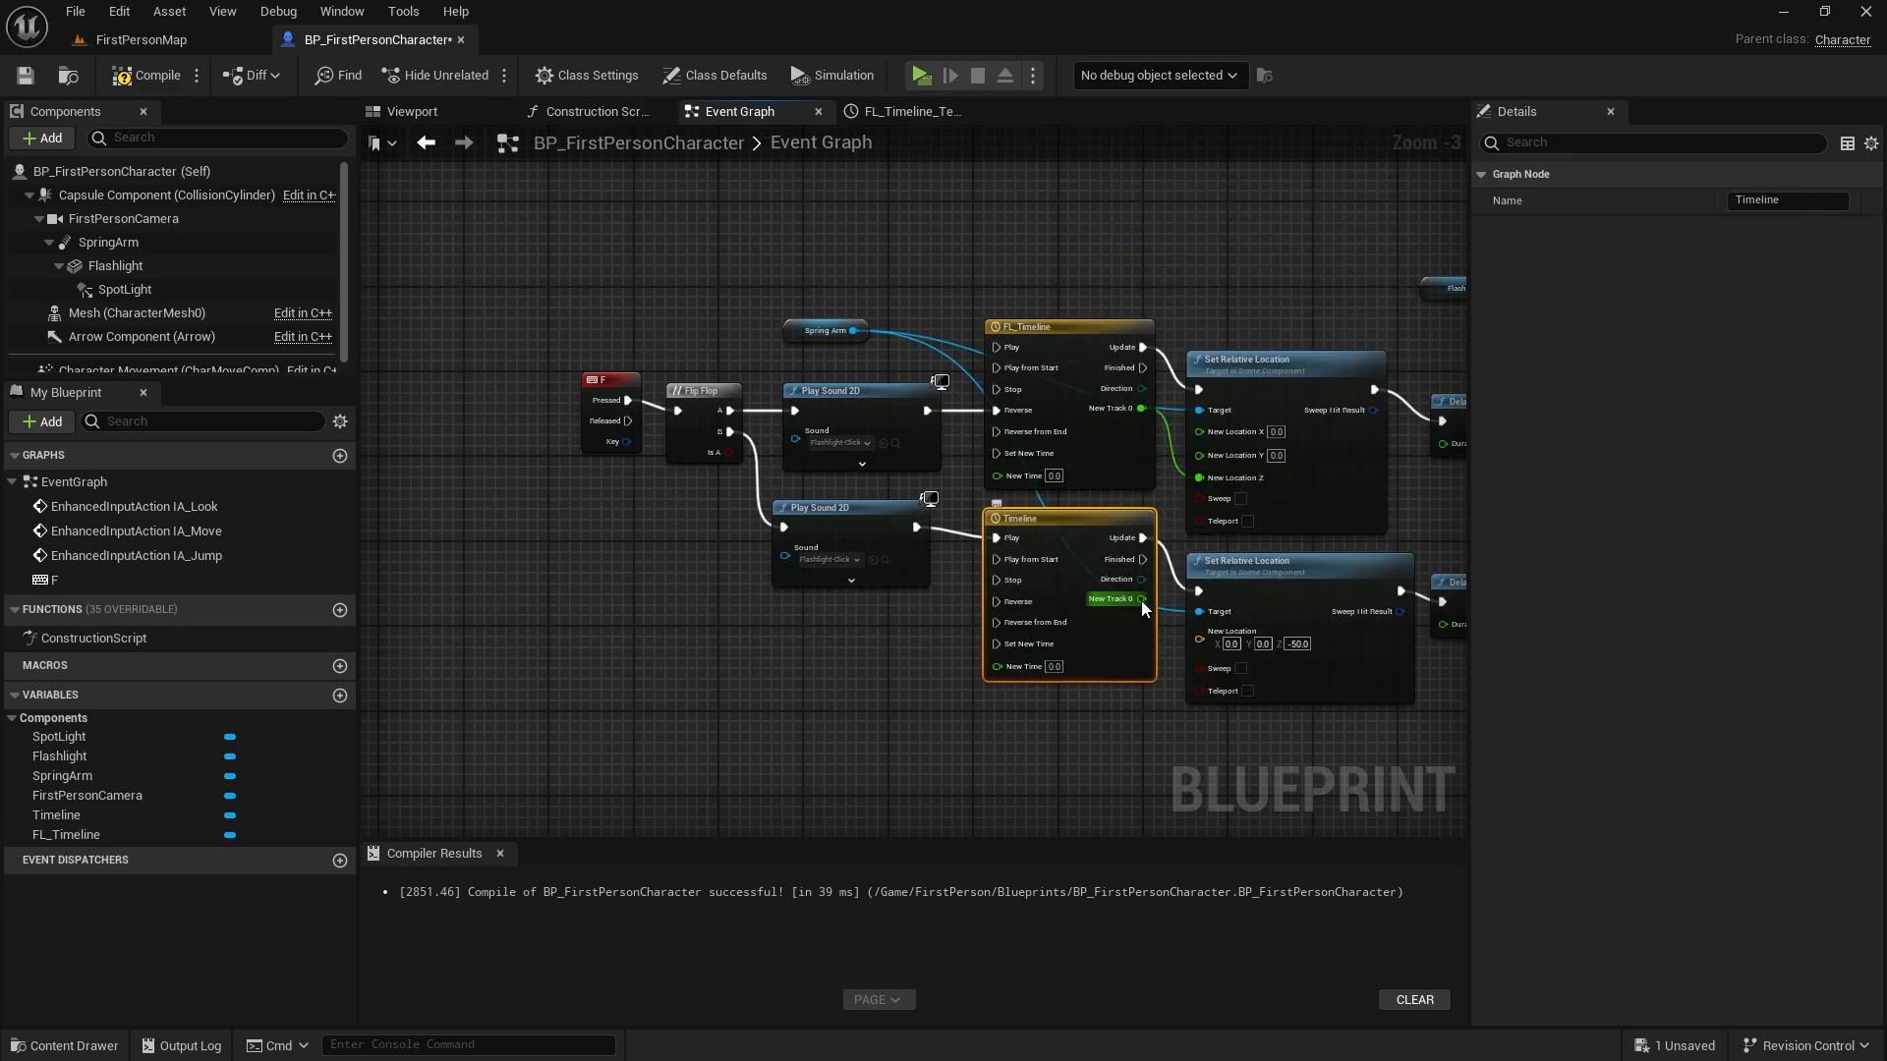
pyautogui.click(1285, 562)
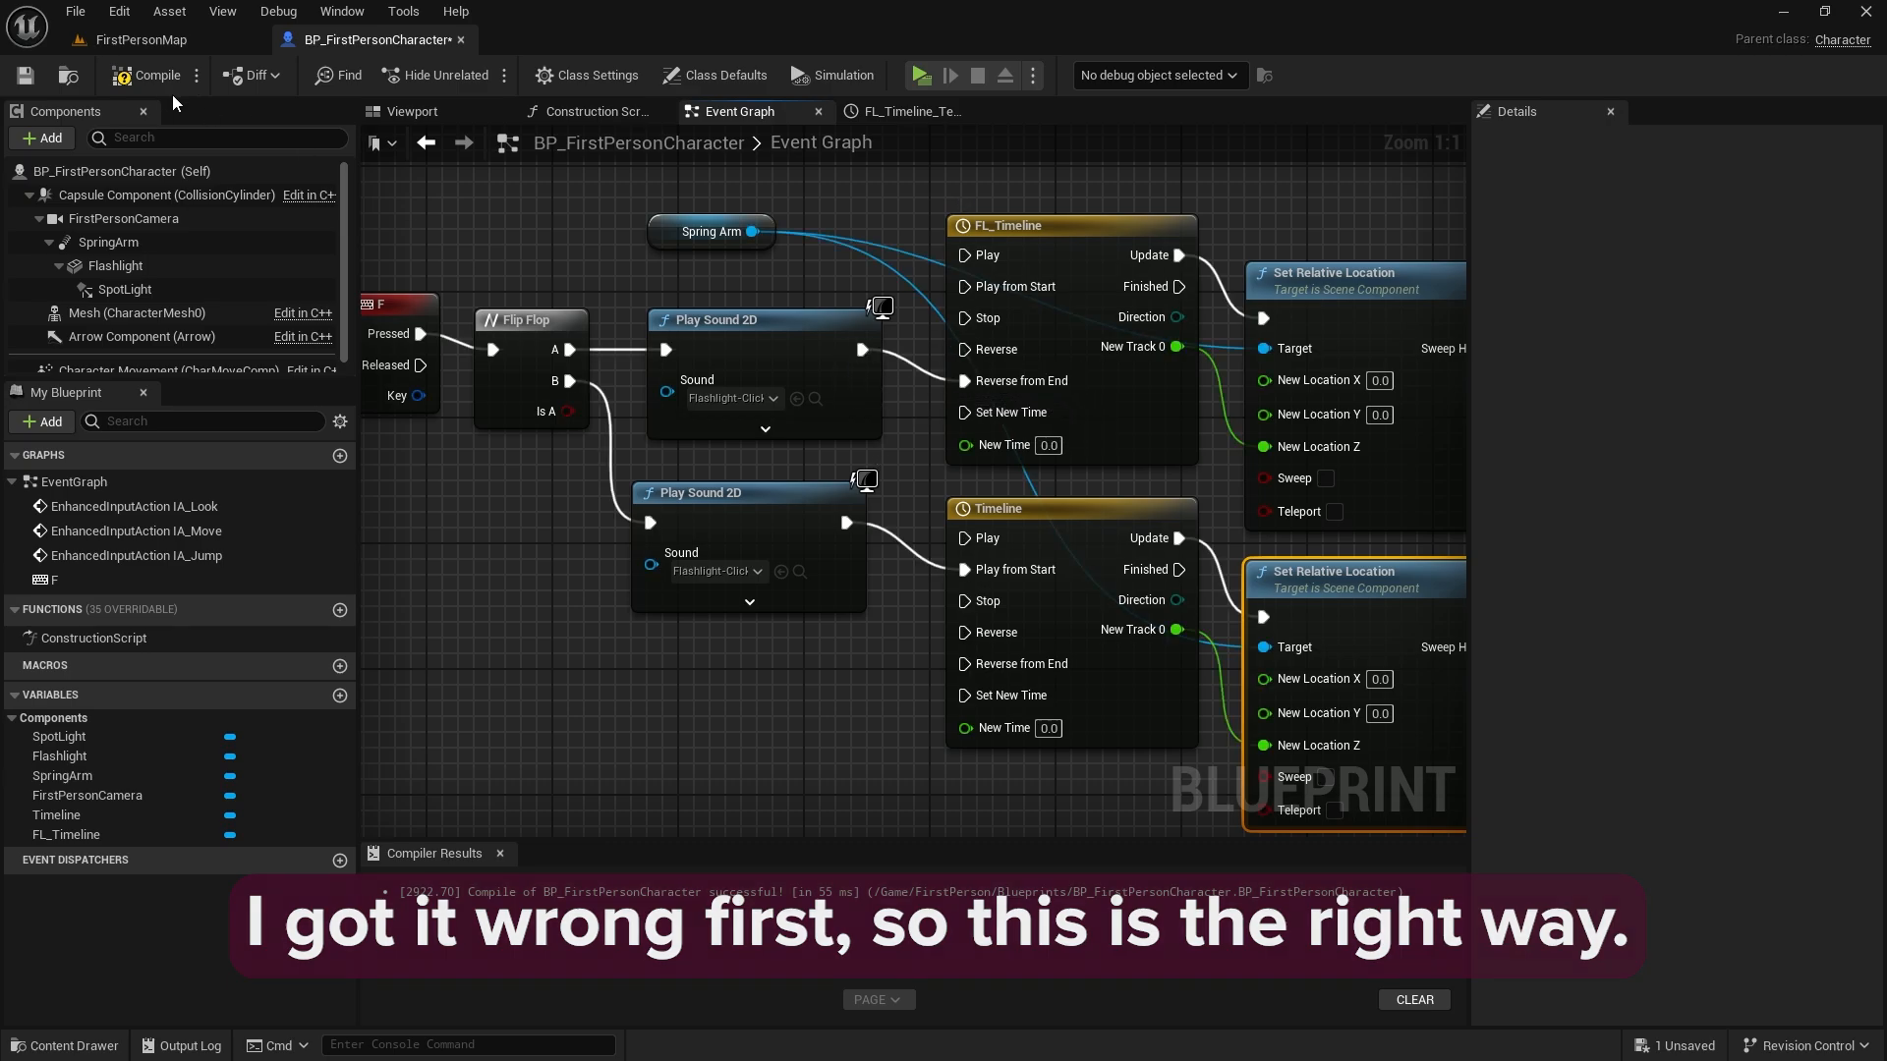
pyautogui.moveTo(921, 75)
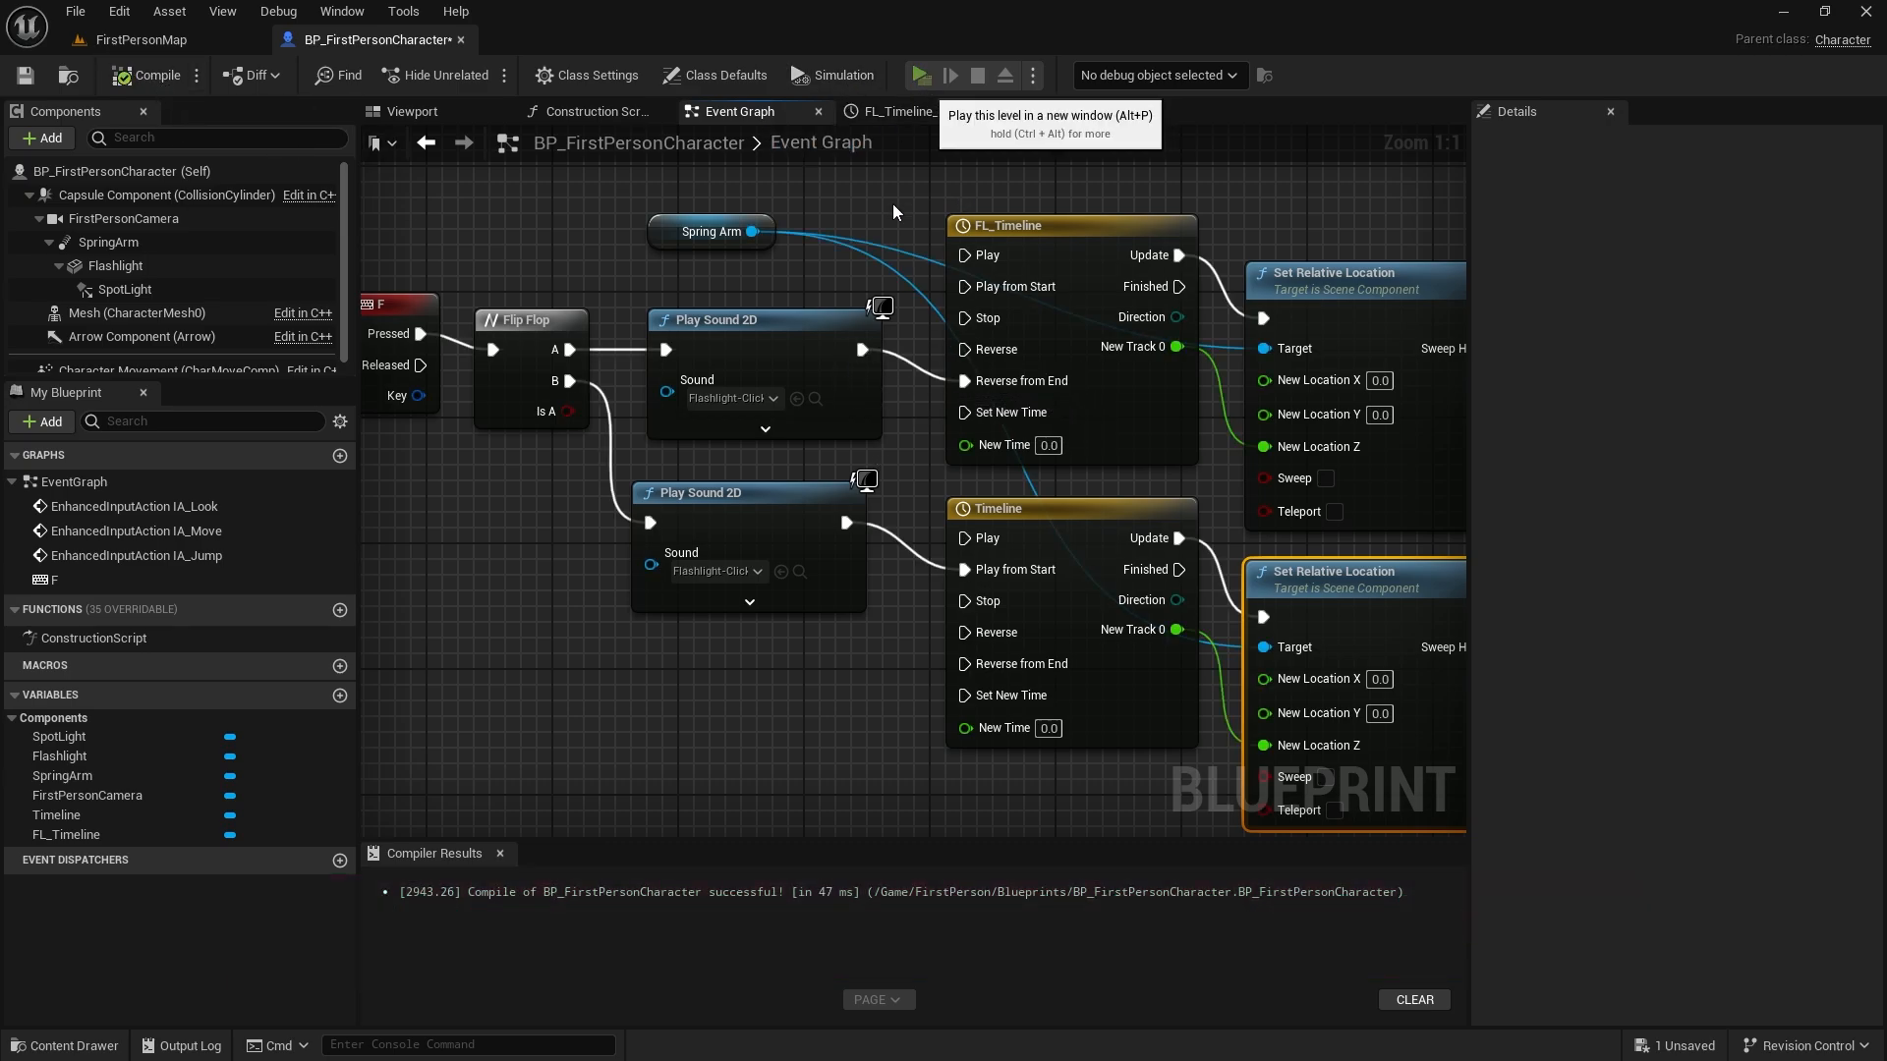
pyautogui.click(916, 75)
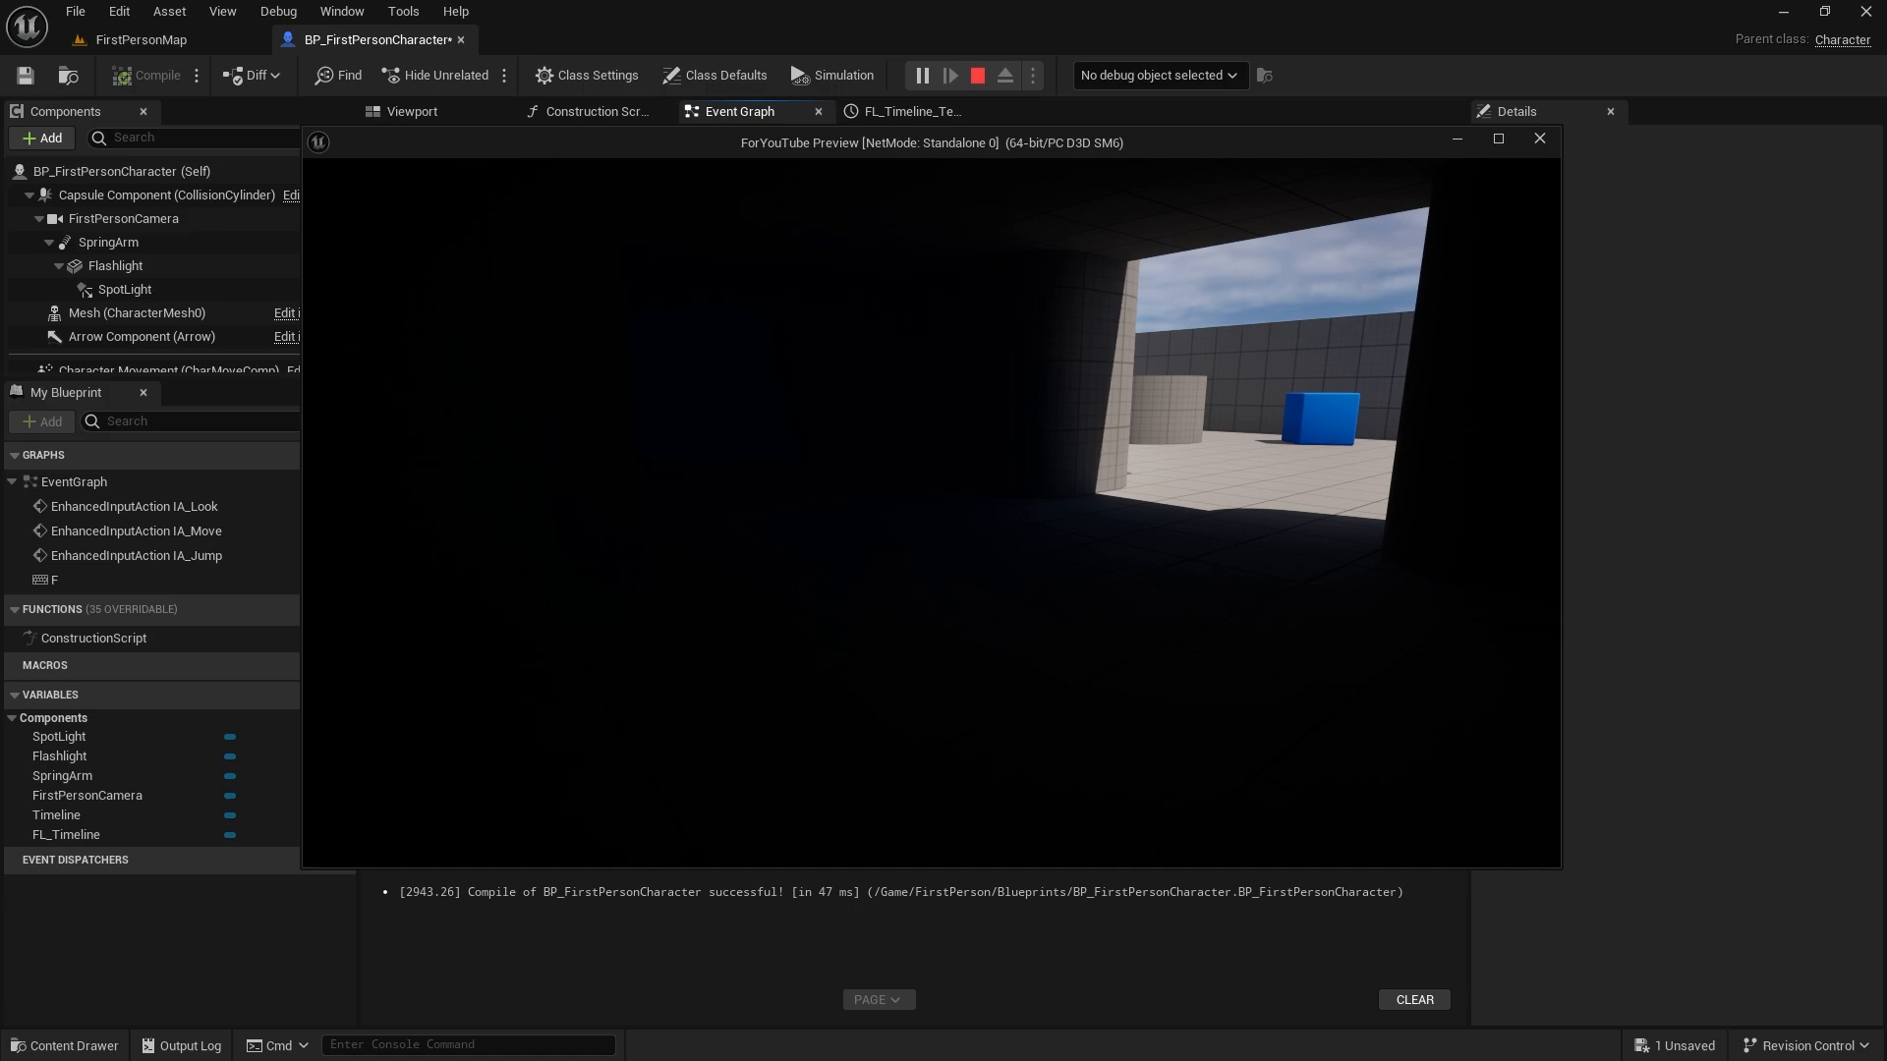